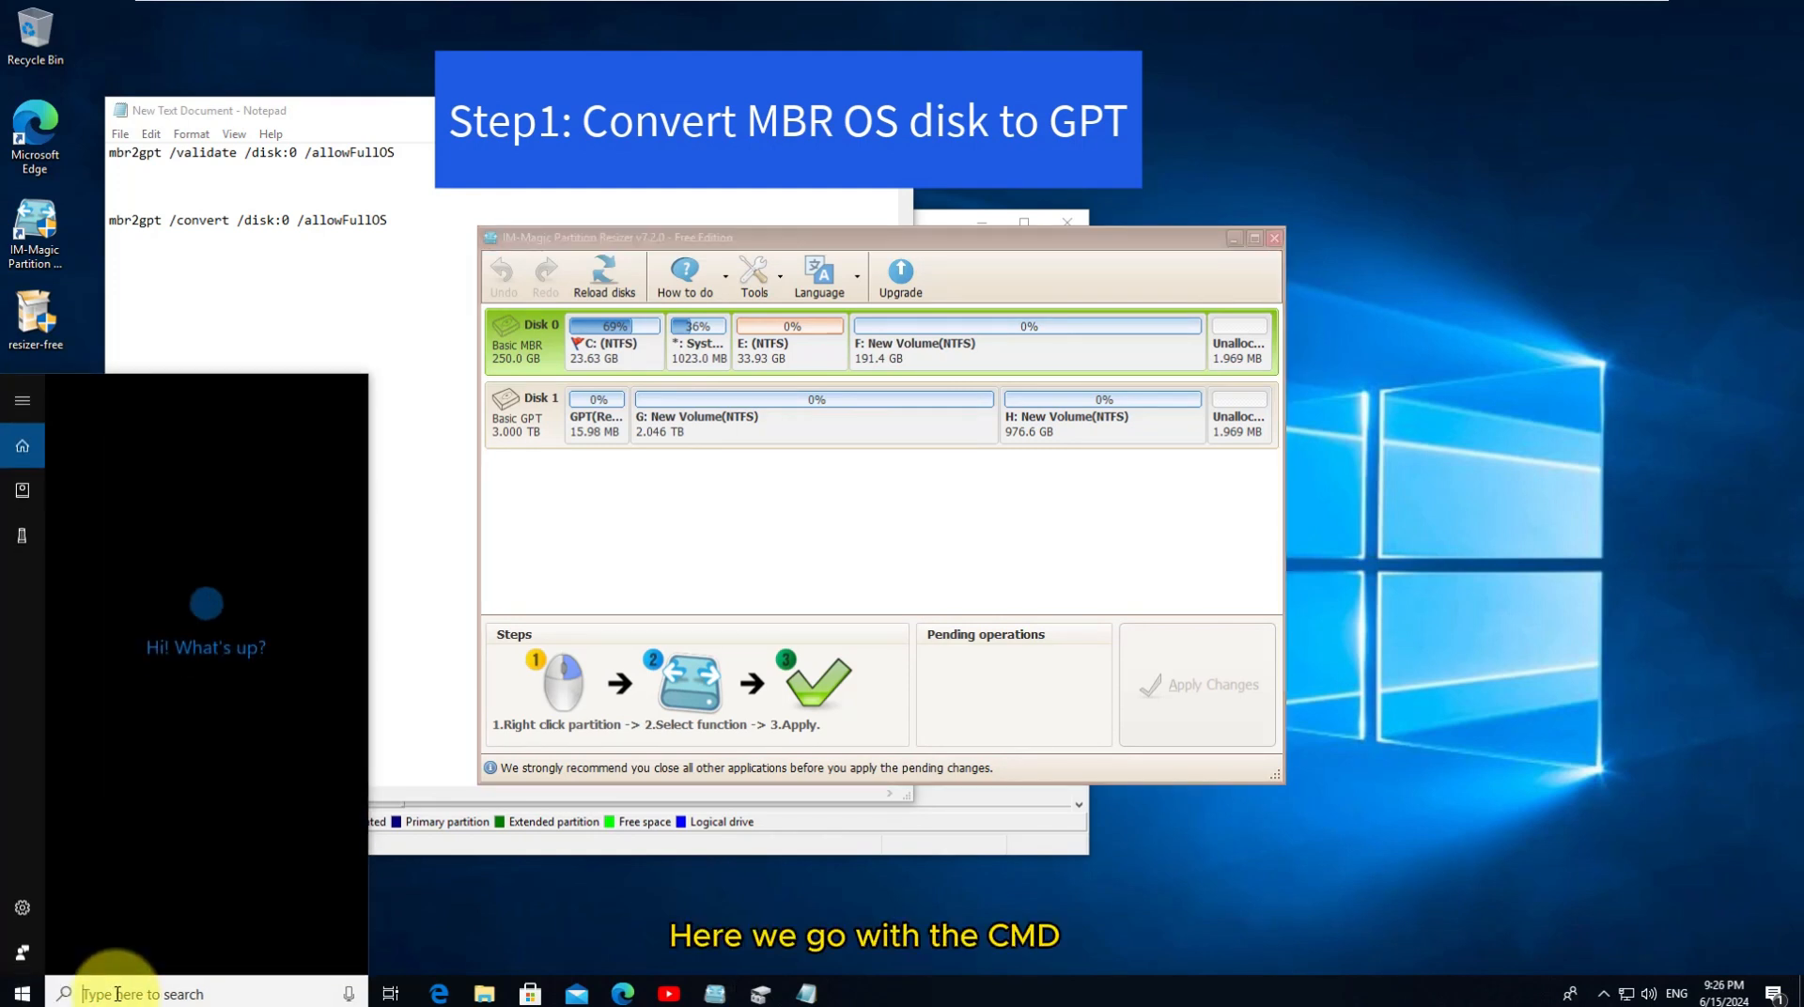
Launch Command Prompt as administrator from the Start search for 'cmd', approving User Account Control
type("cmd")
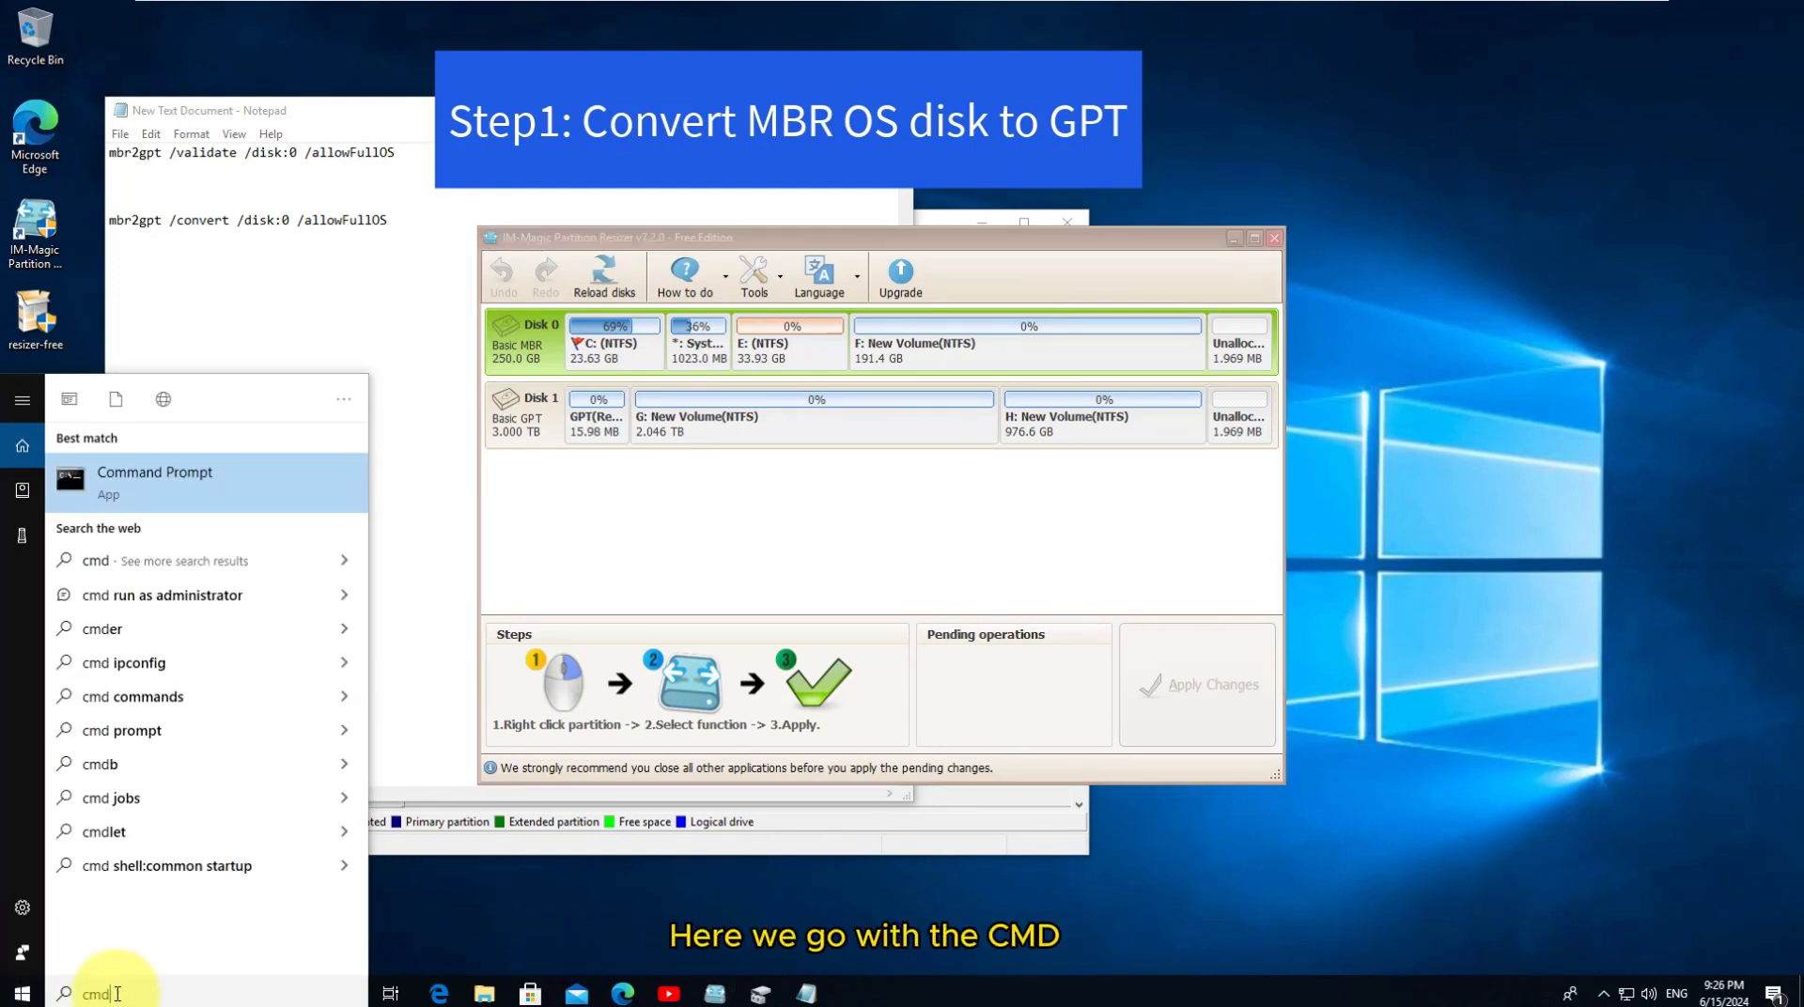
right_click(154, 481)
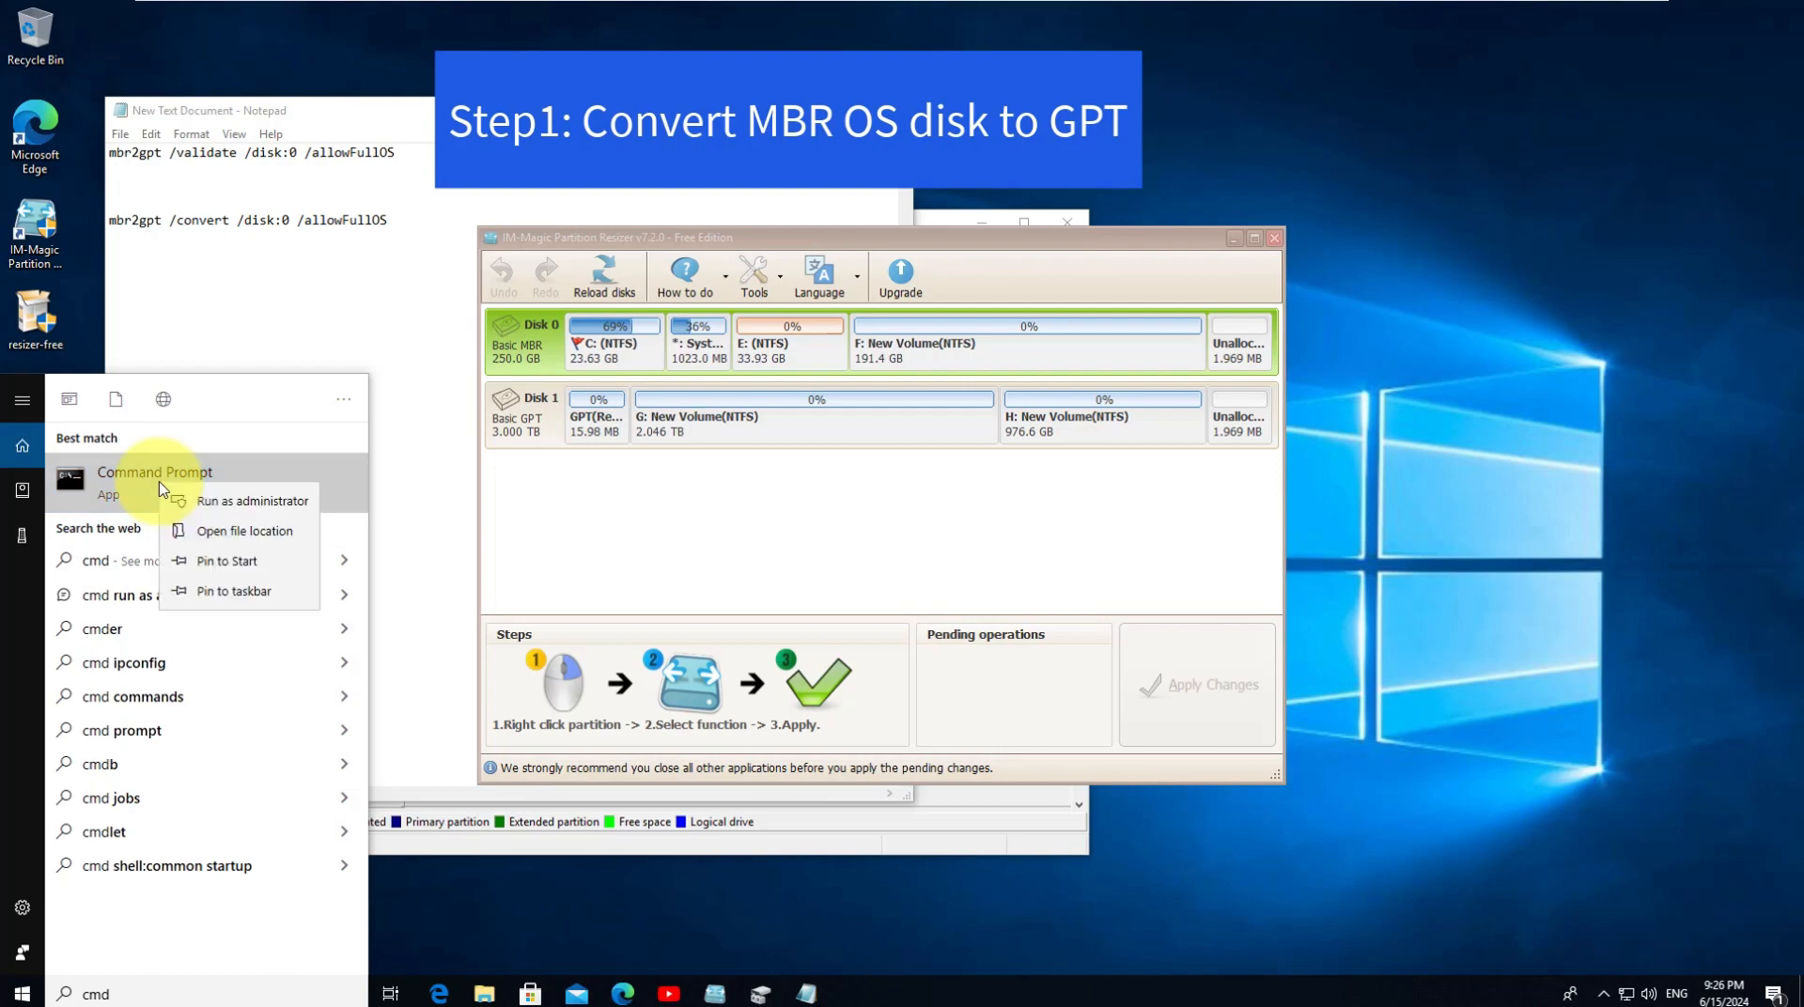
left_click(250, 500)
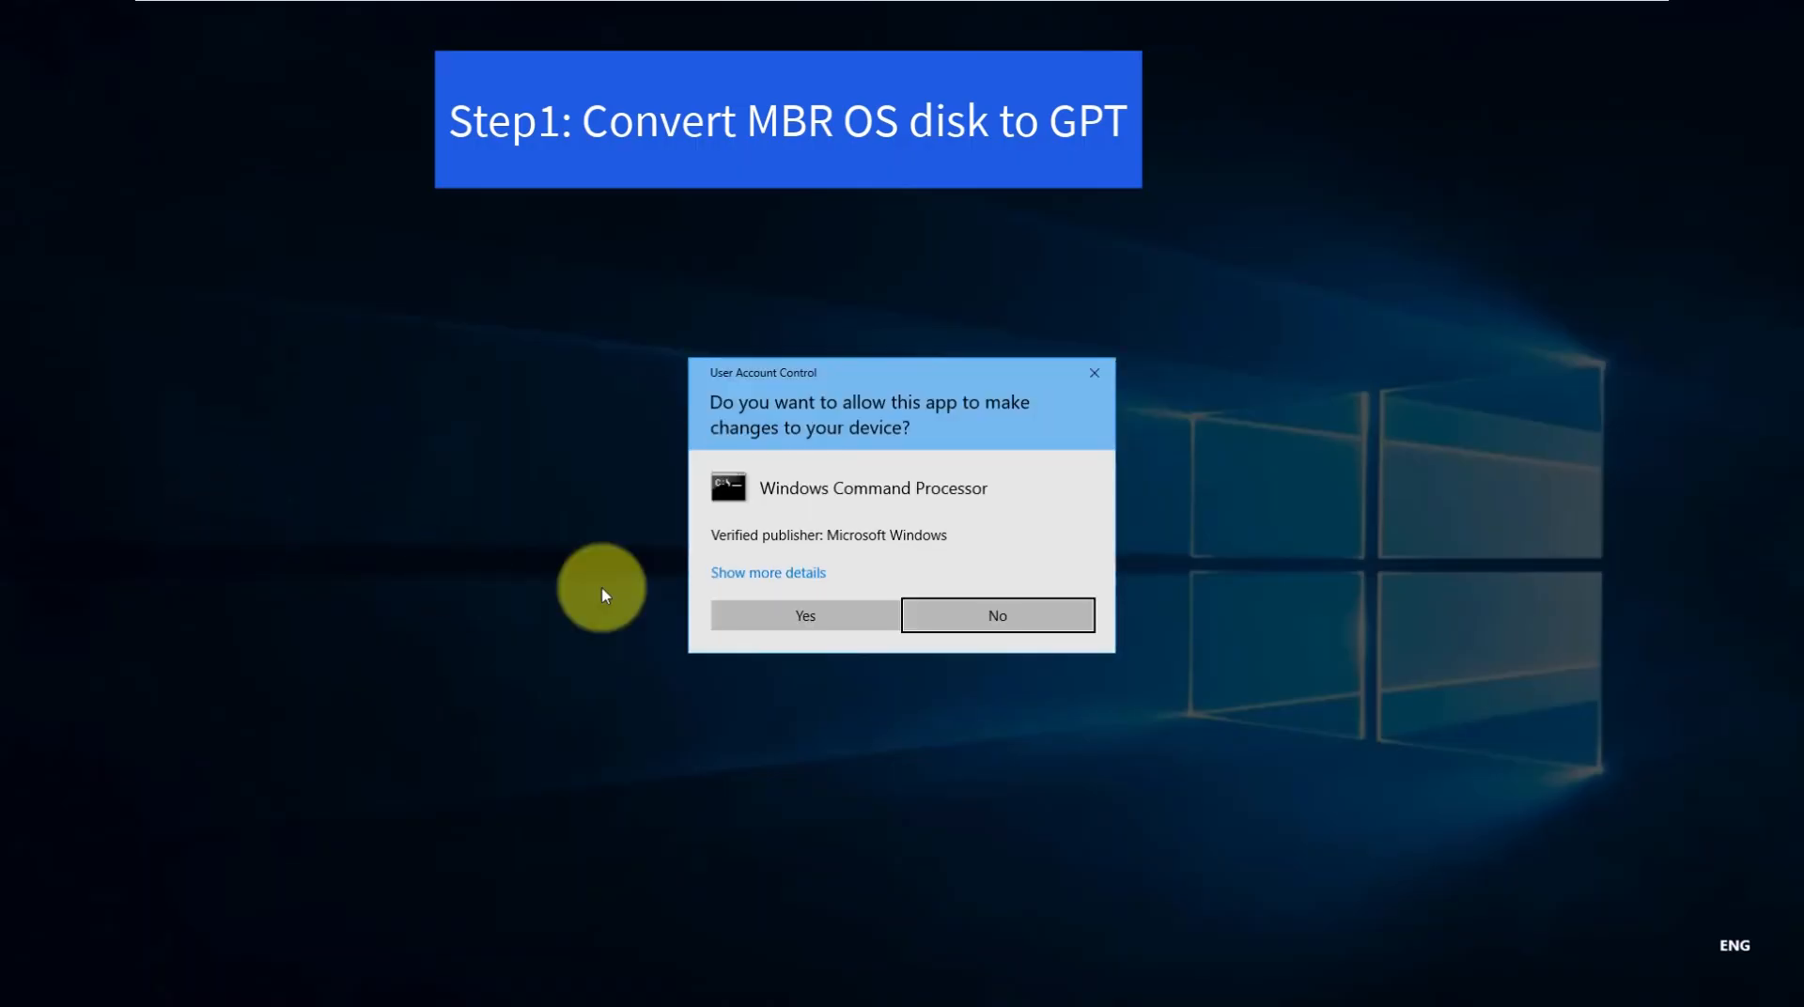
left_click(804, 615)
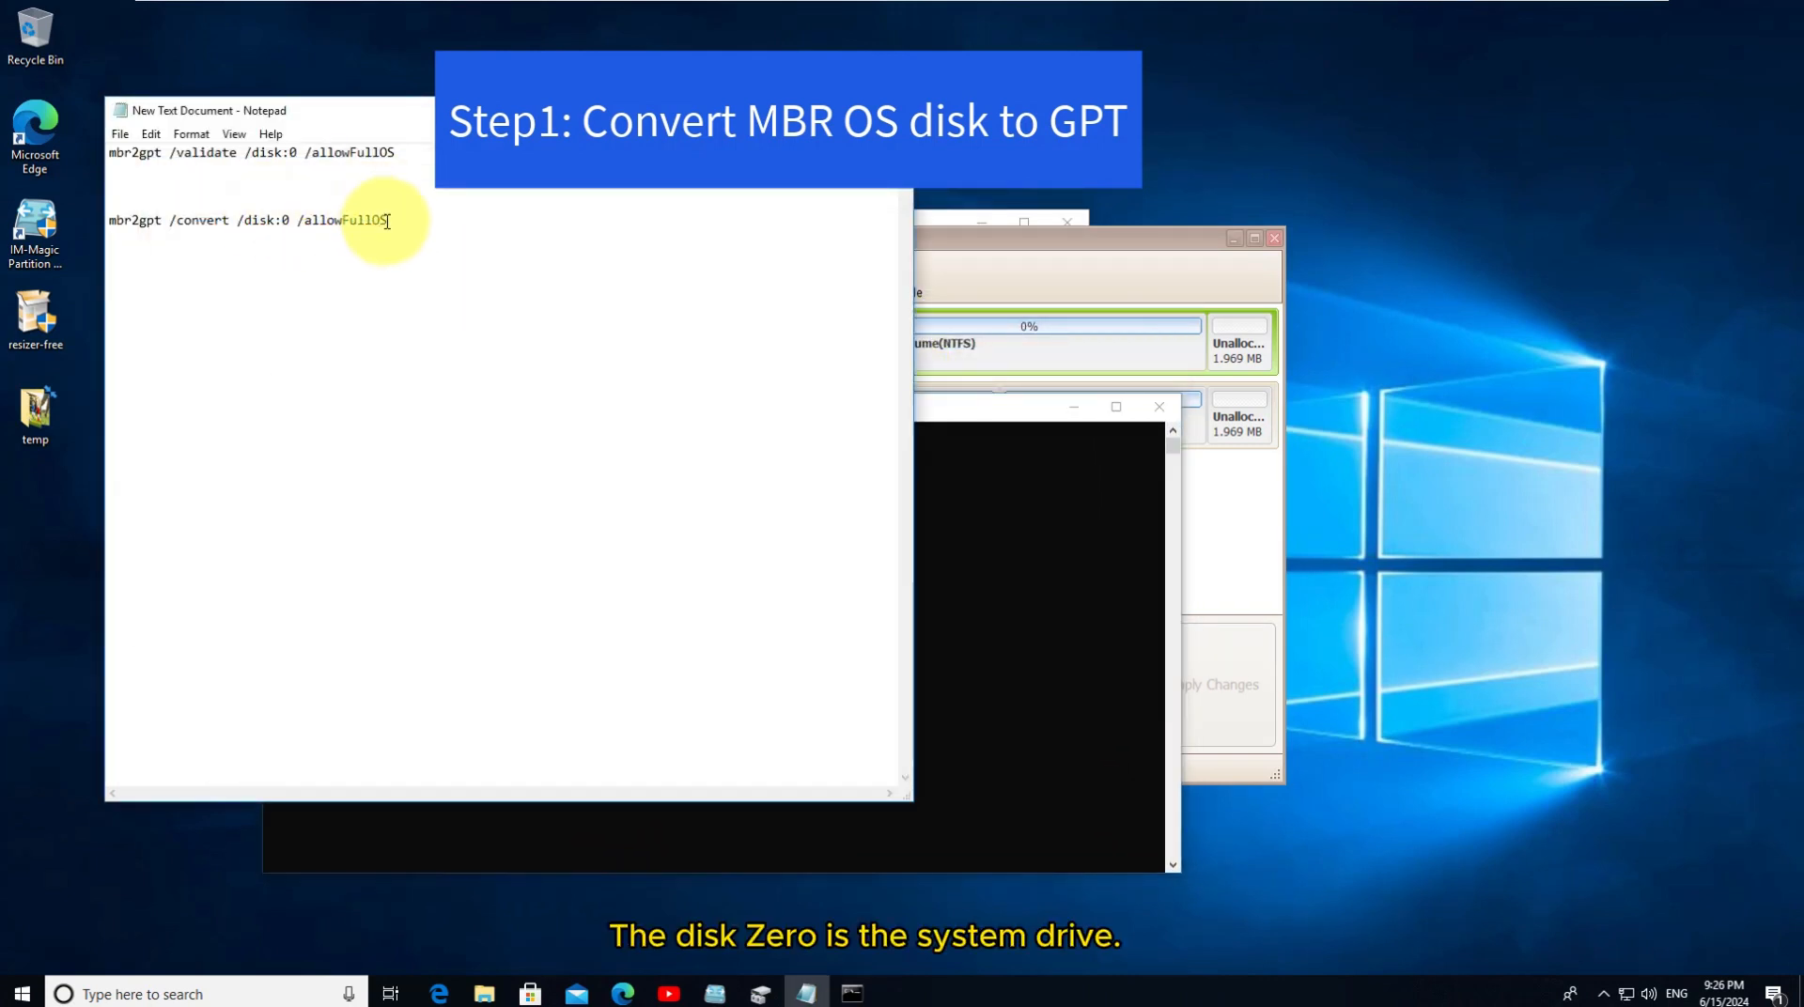
Run 'mbr2gpt /convert /disk:0 /allowFullOS'; it fails on disk layout validation
triple_click(230, 220)
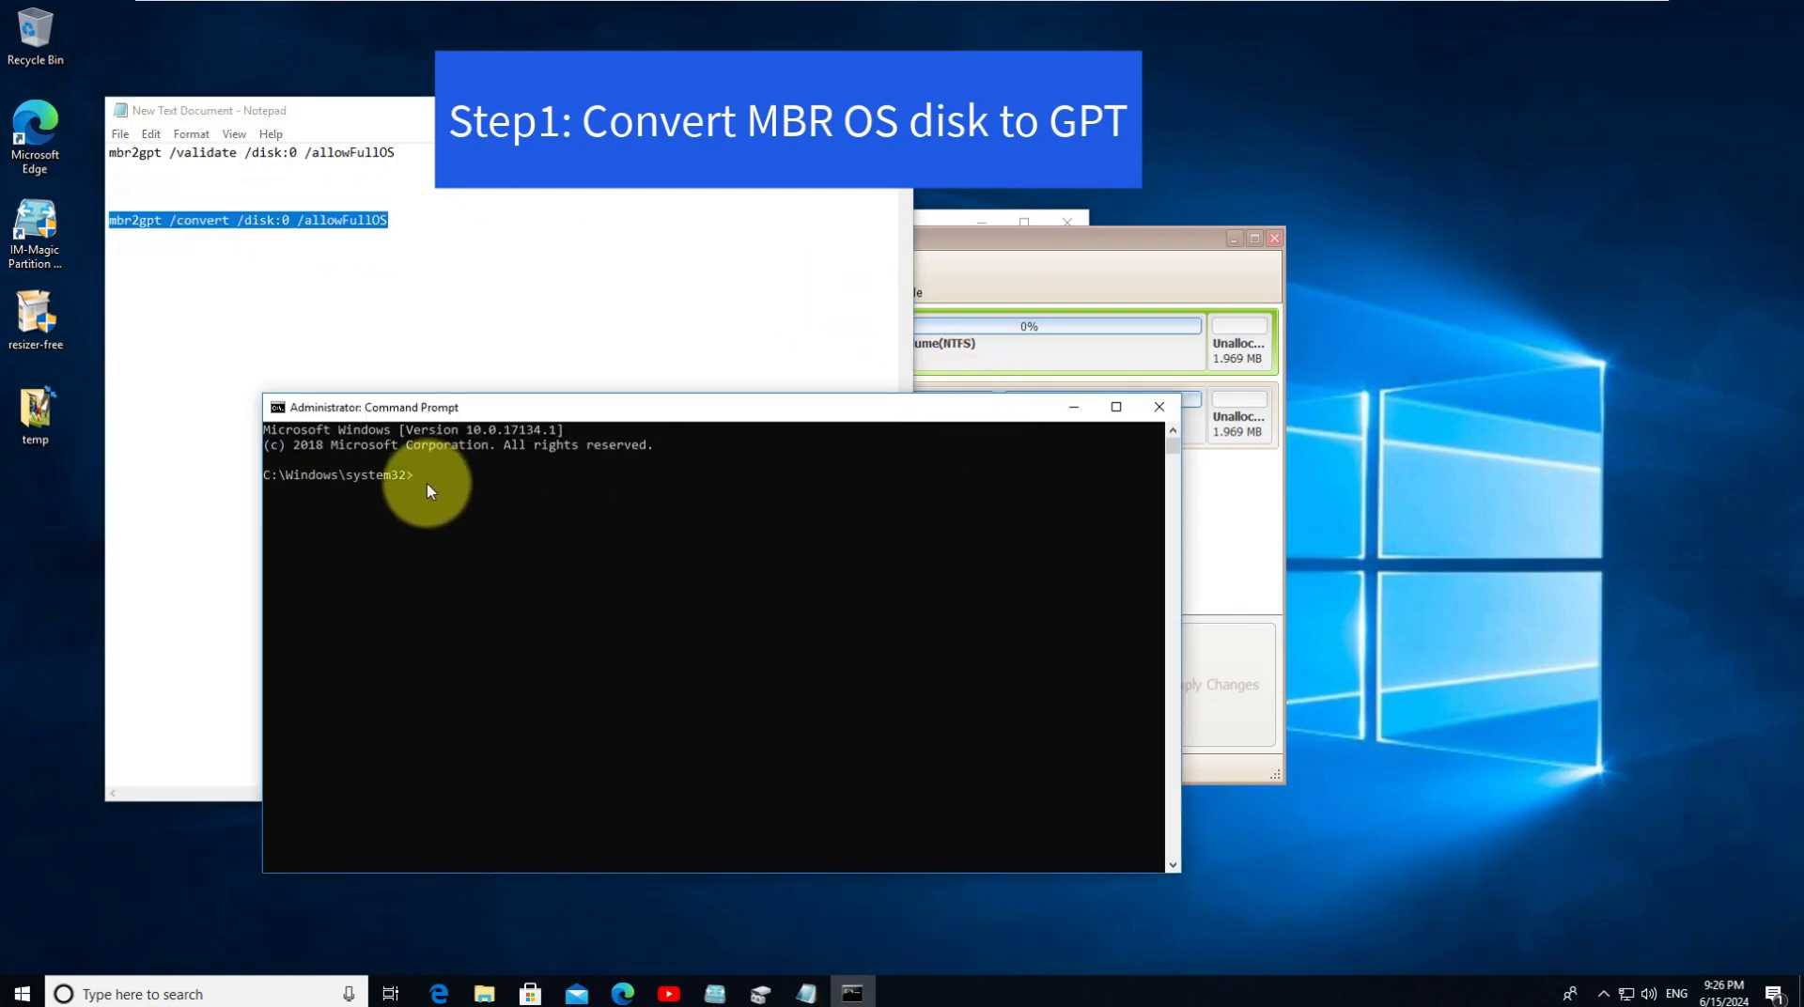
type("mbr2gpt /convert /disk:0 /allowFullOS")
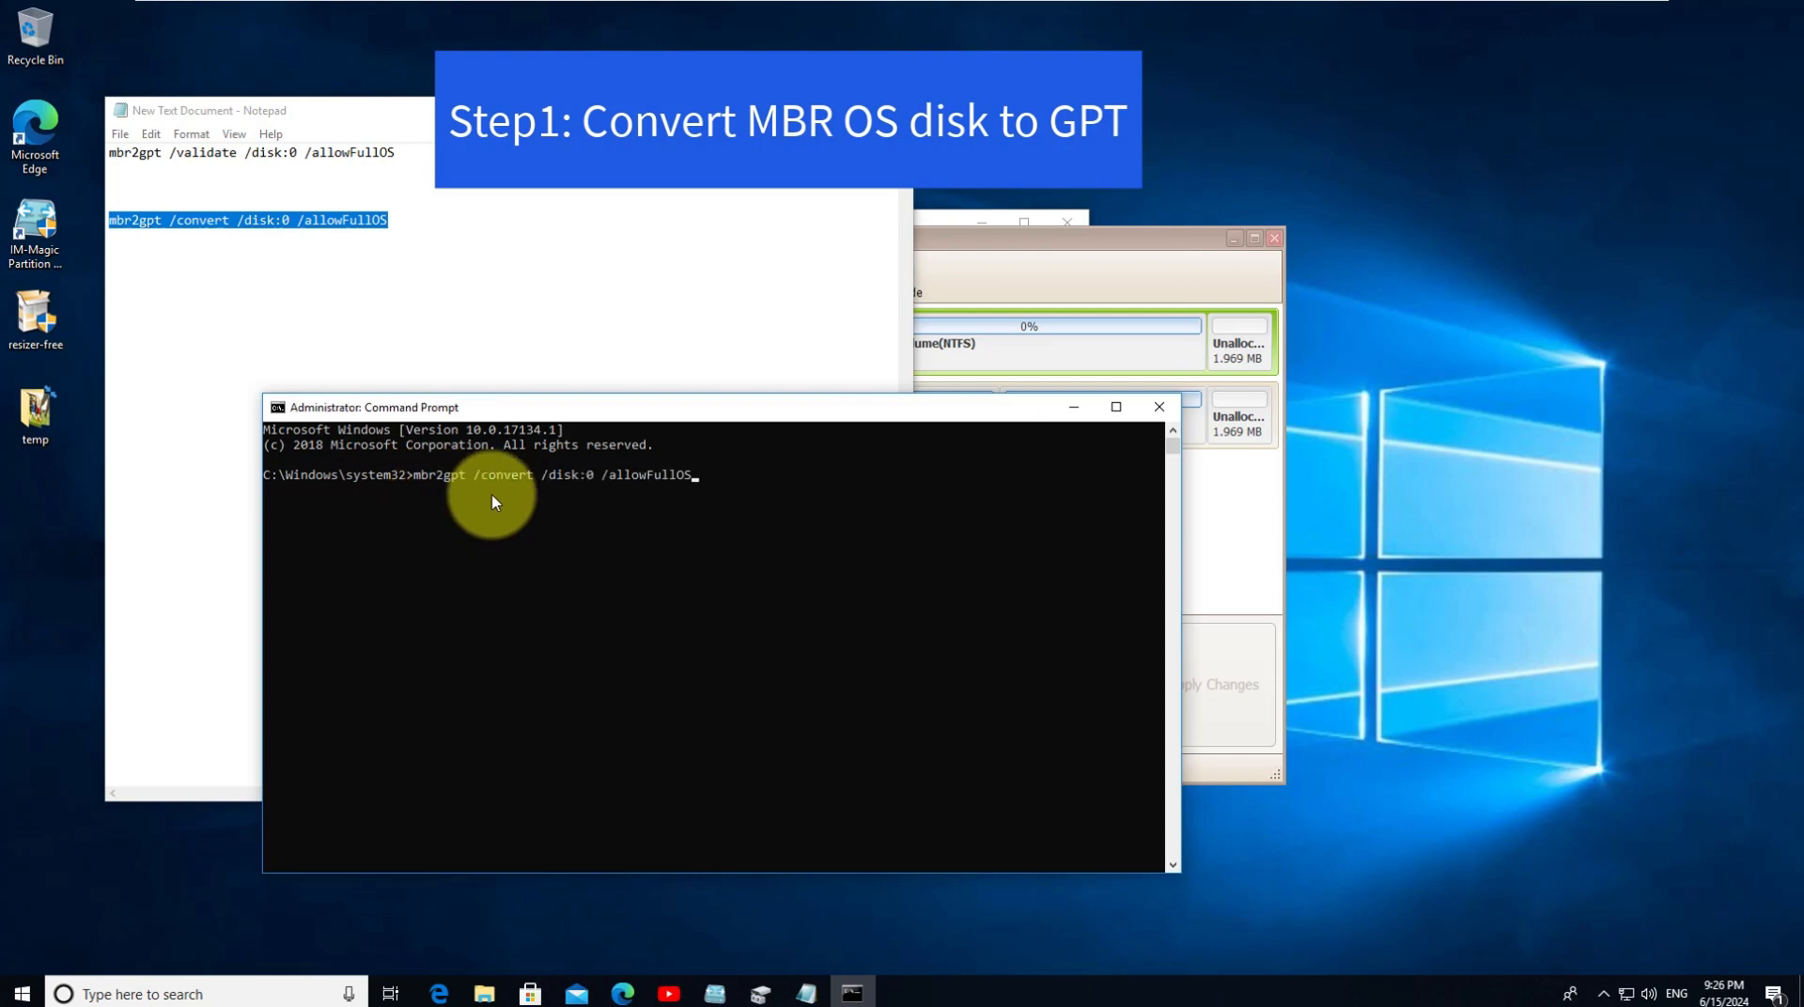
mouse_move(530, 530)
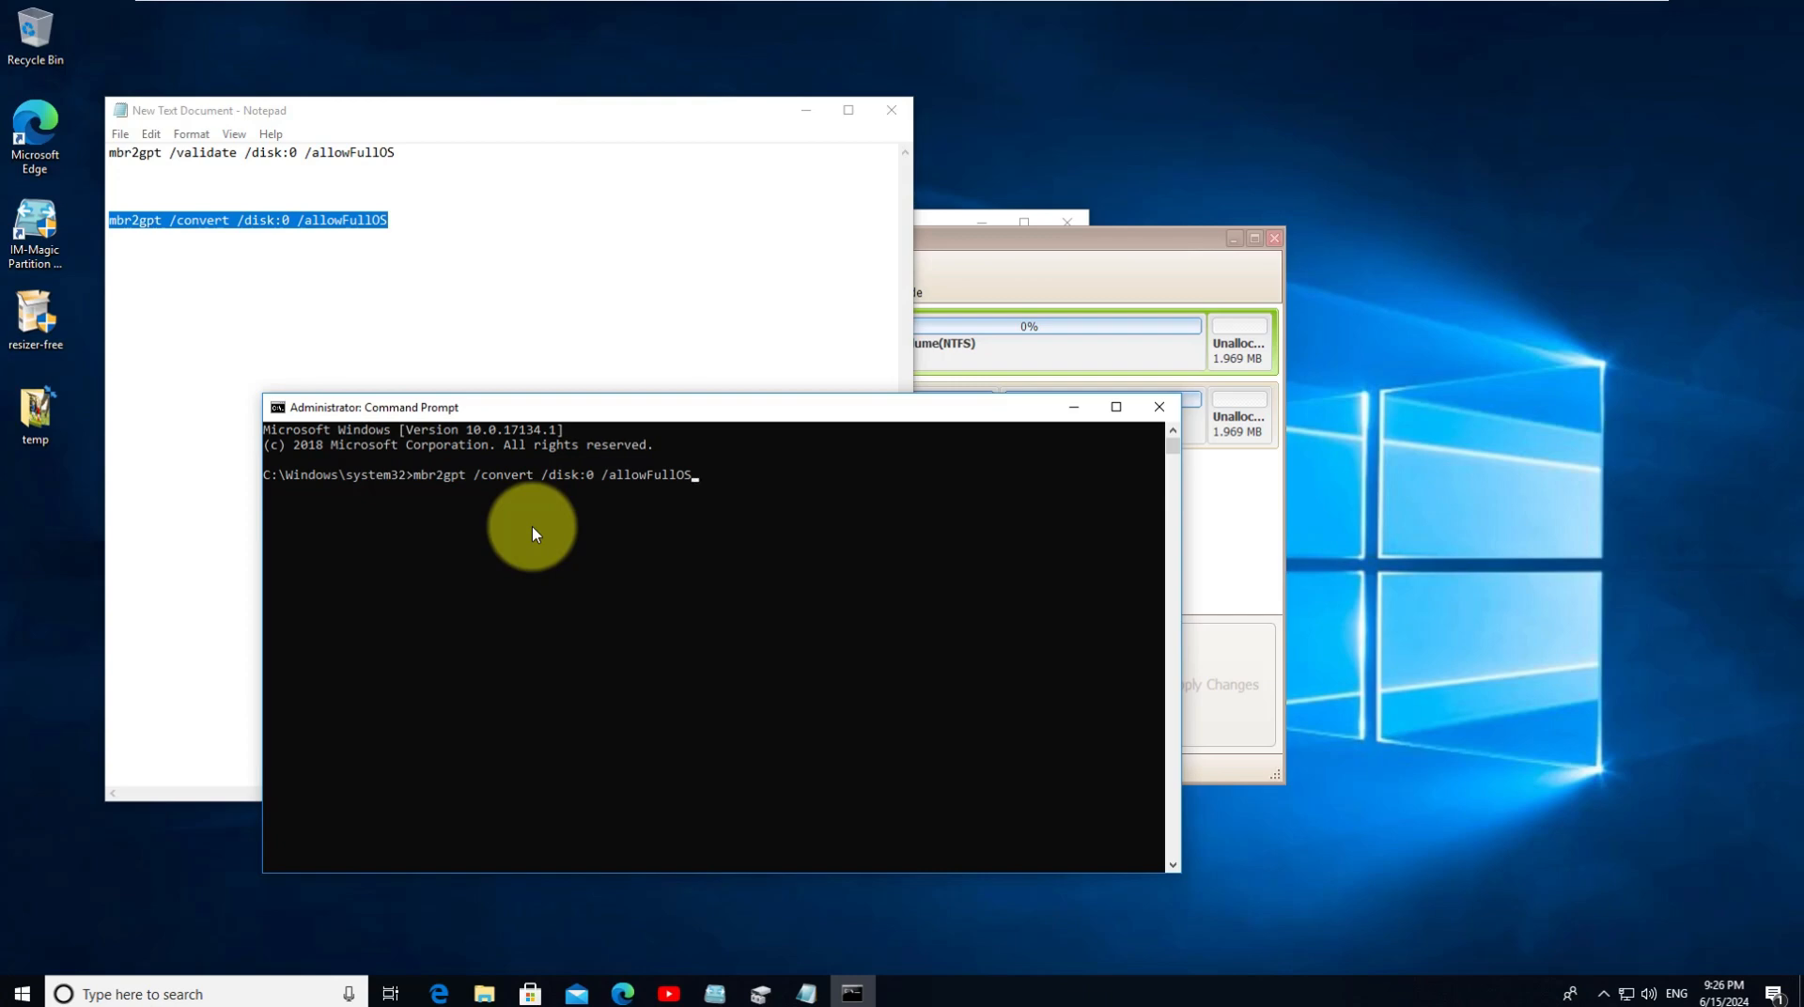
key("Return")
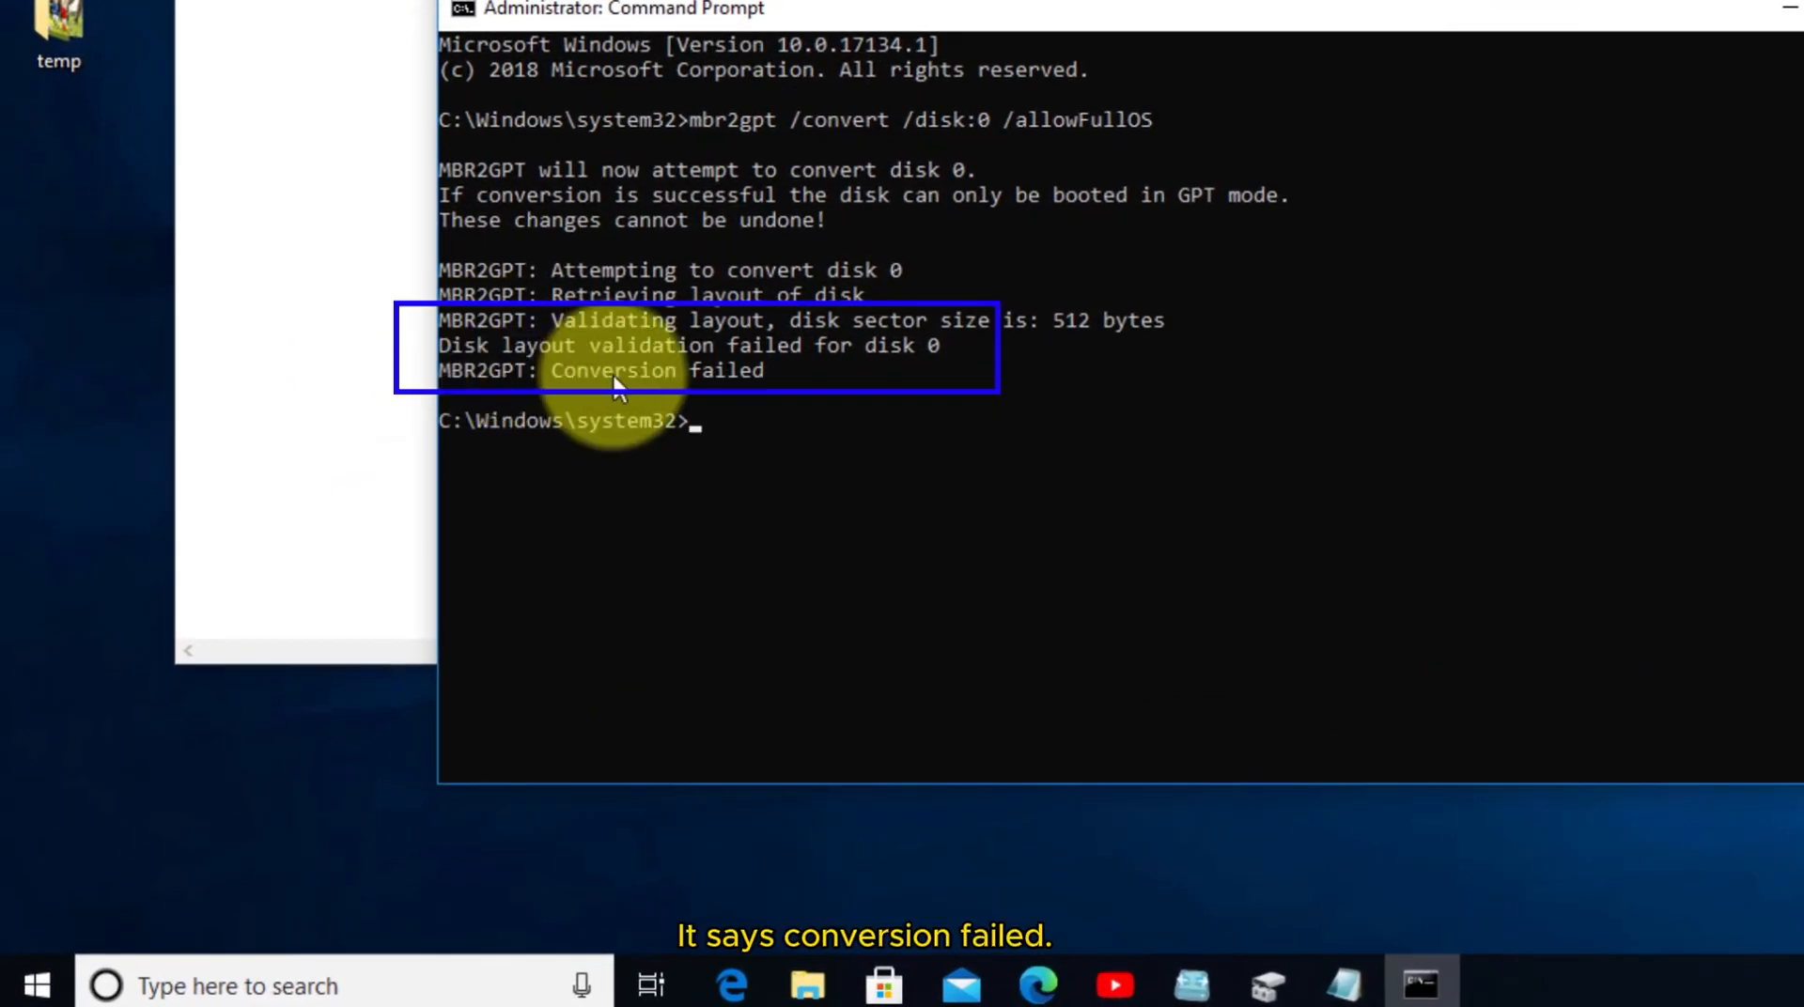
mouse_move(521, 363)
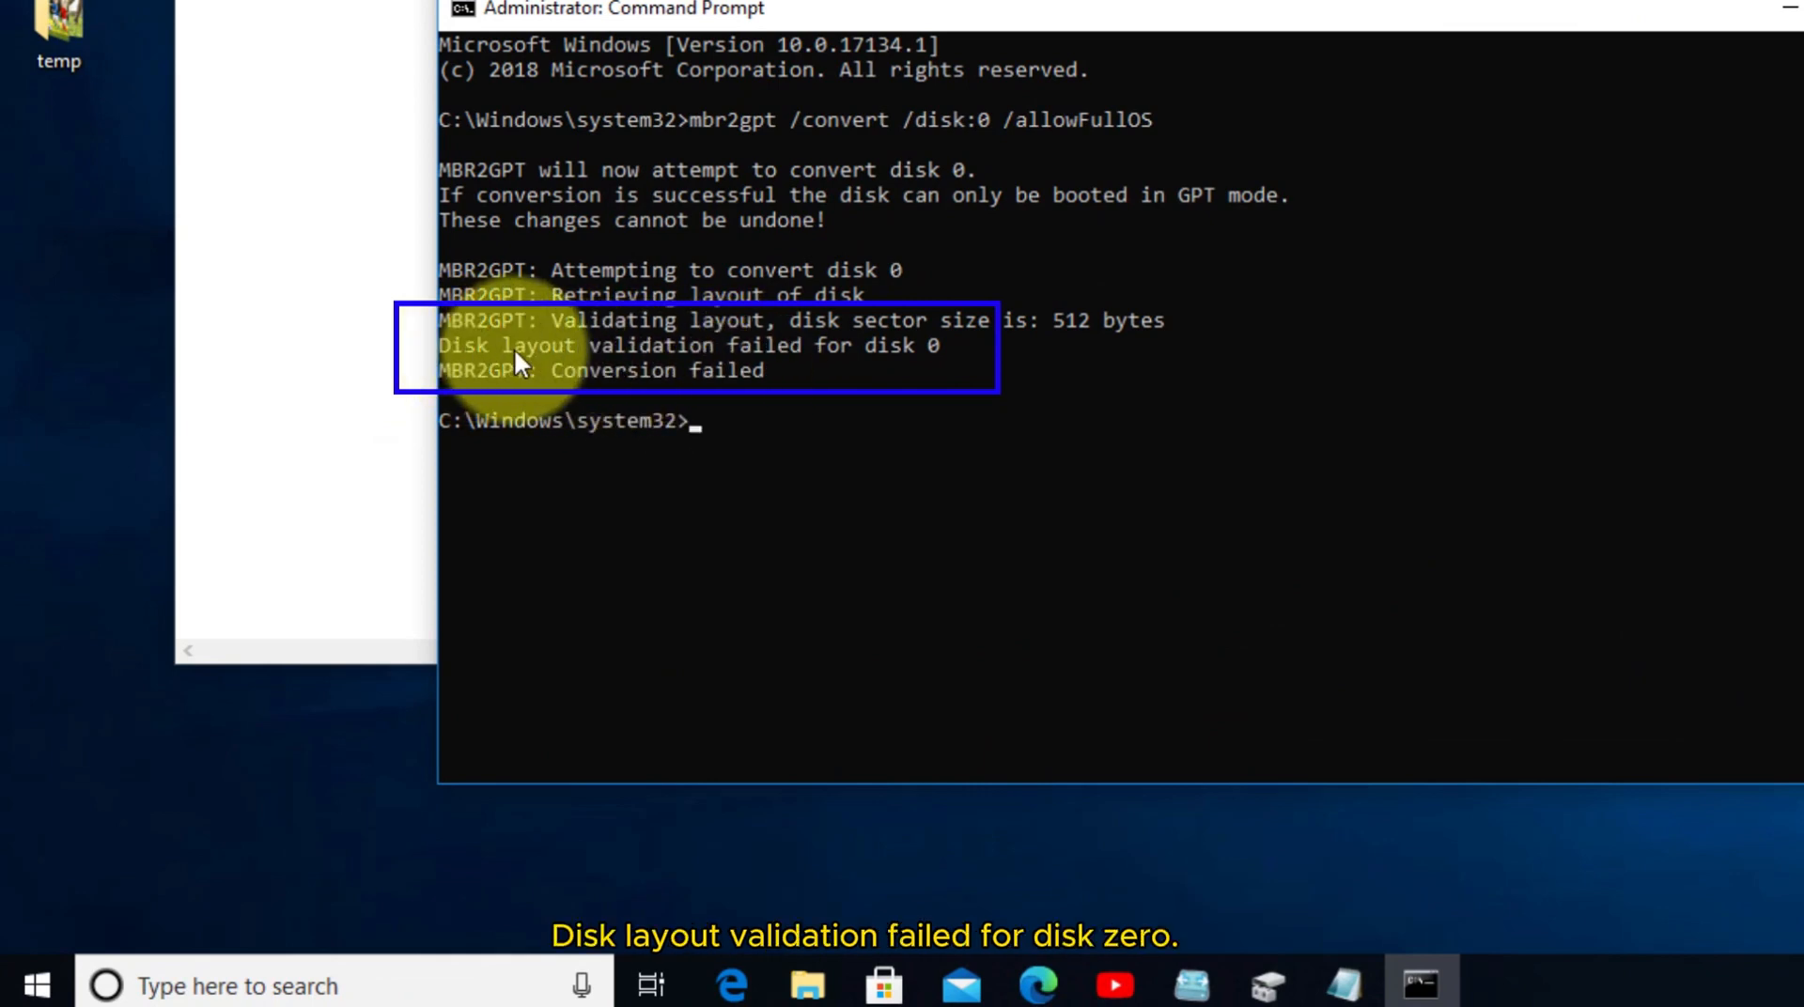
mouse_move(891, 366)
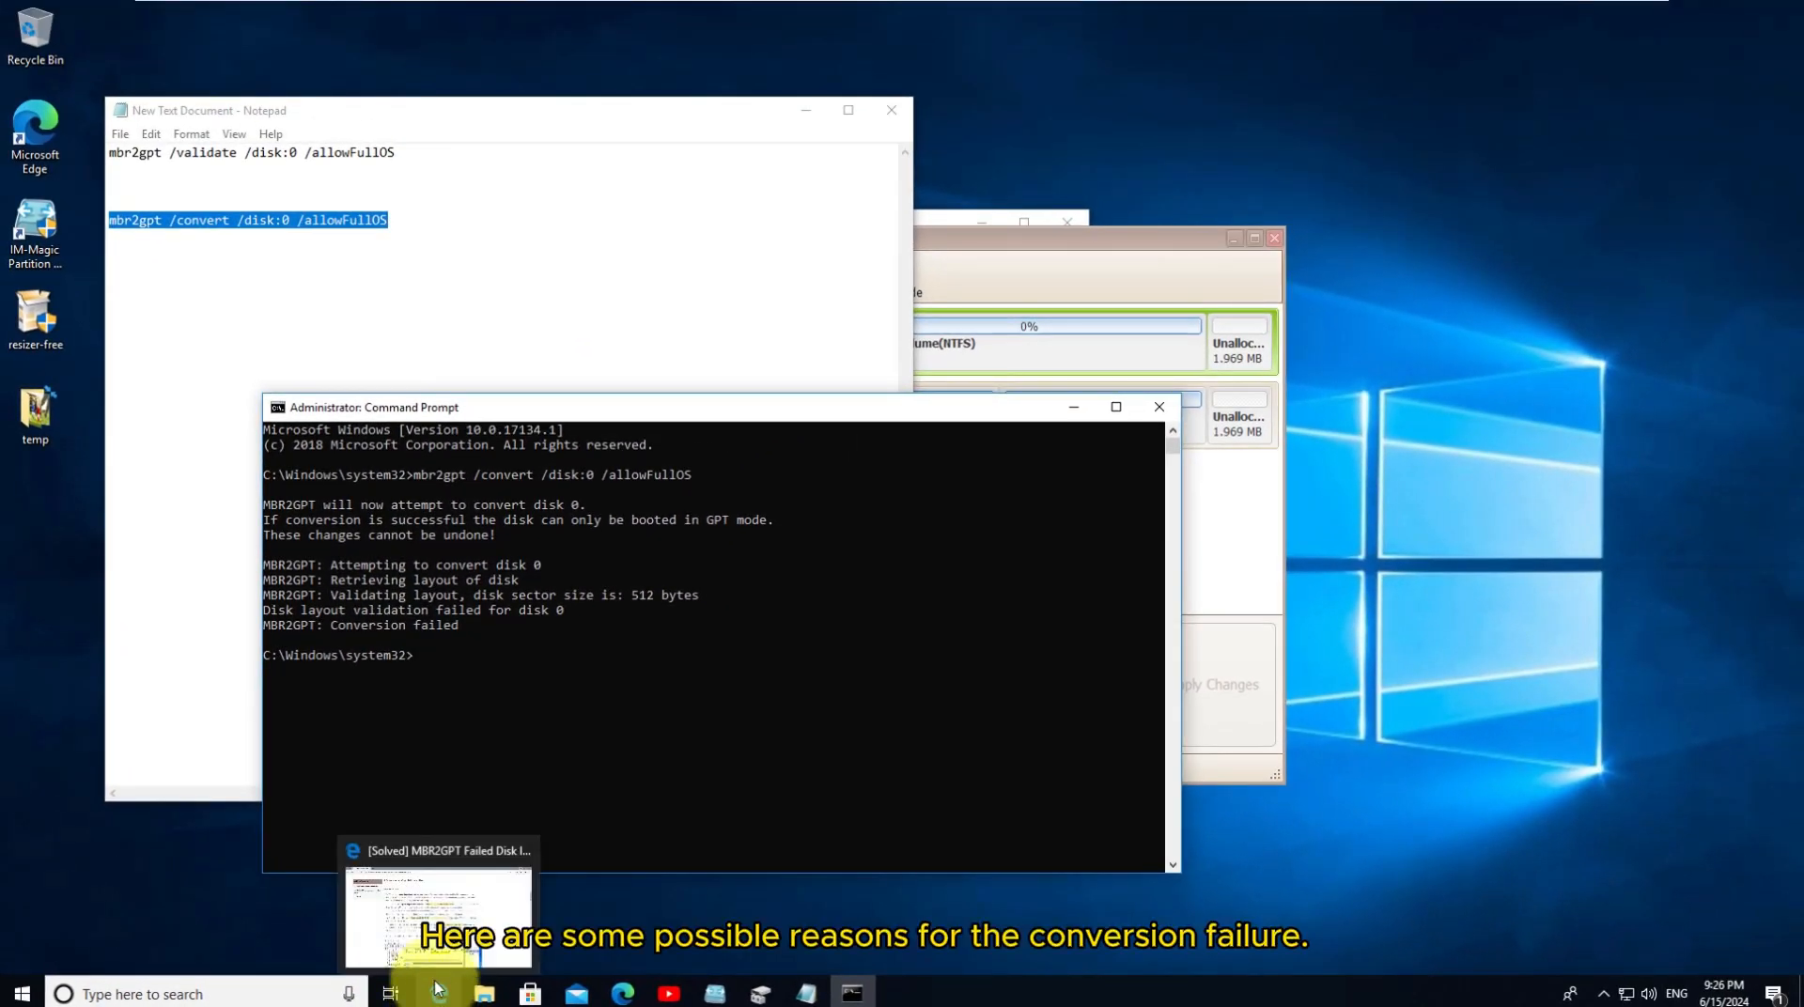
Switch to the Edge article on mbr2gpt failure and scroll to its list of five causes
left_click(436, 915)
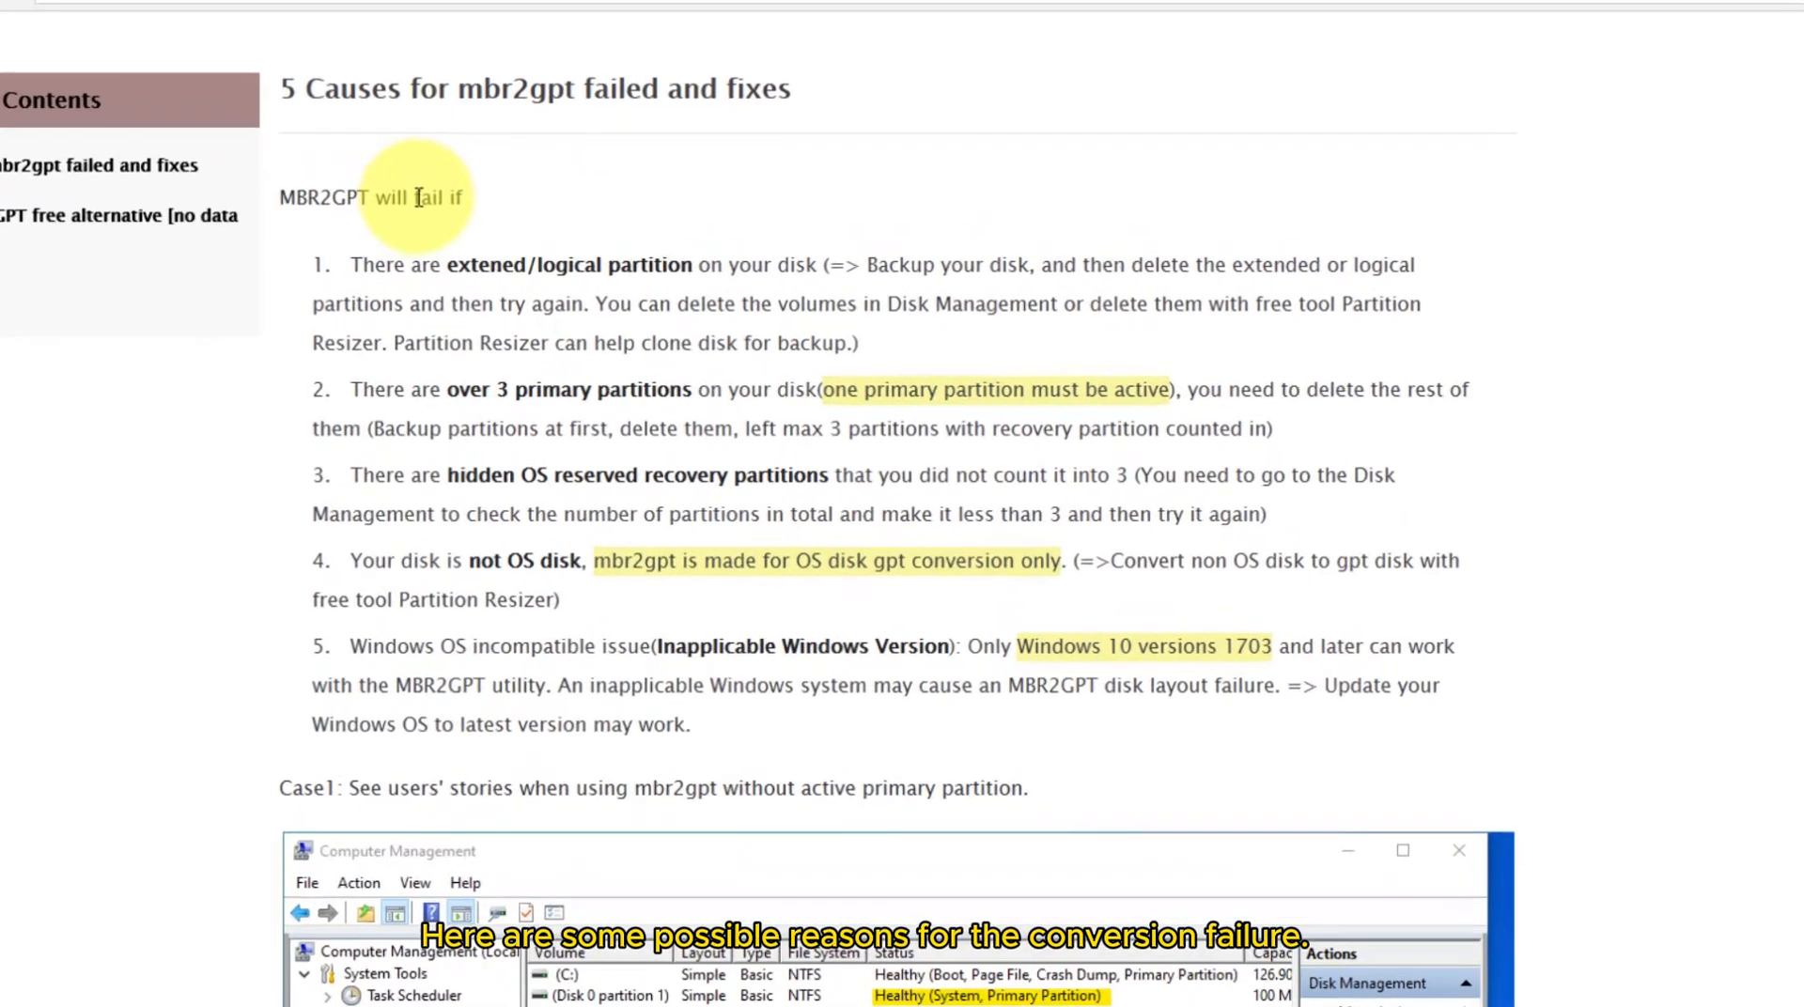
scroll("down", 3)
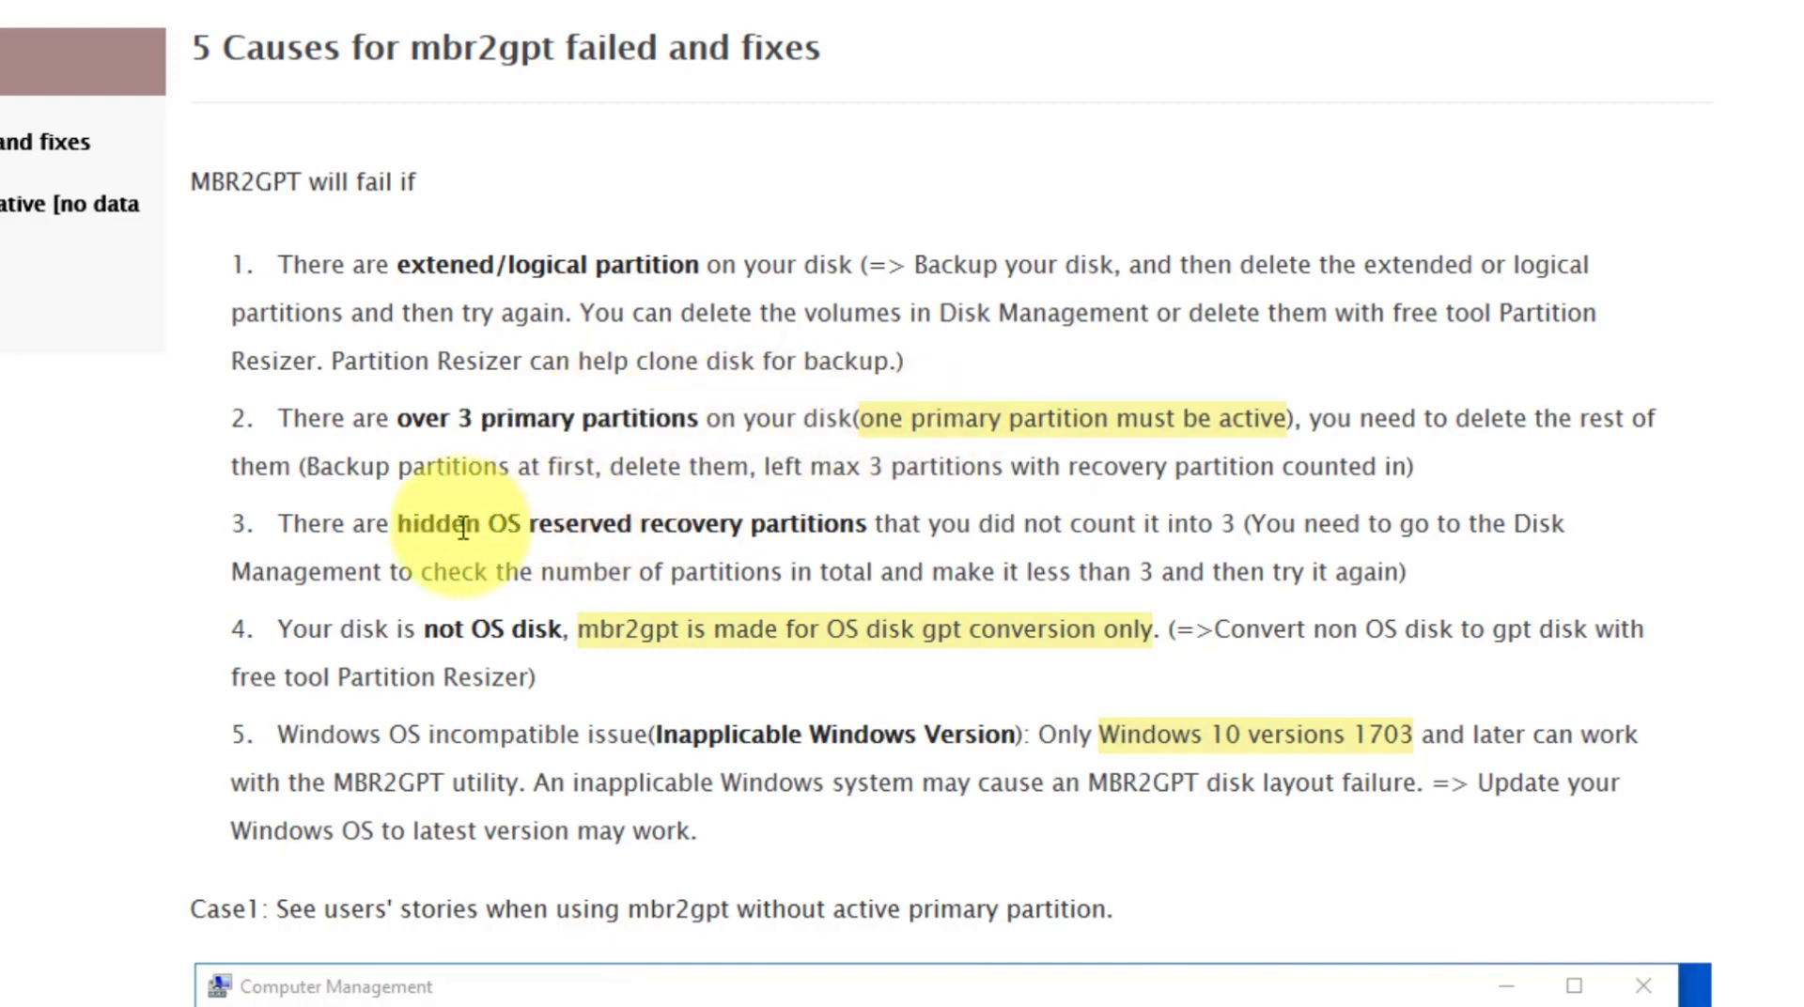
mouse_move(656, 513)
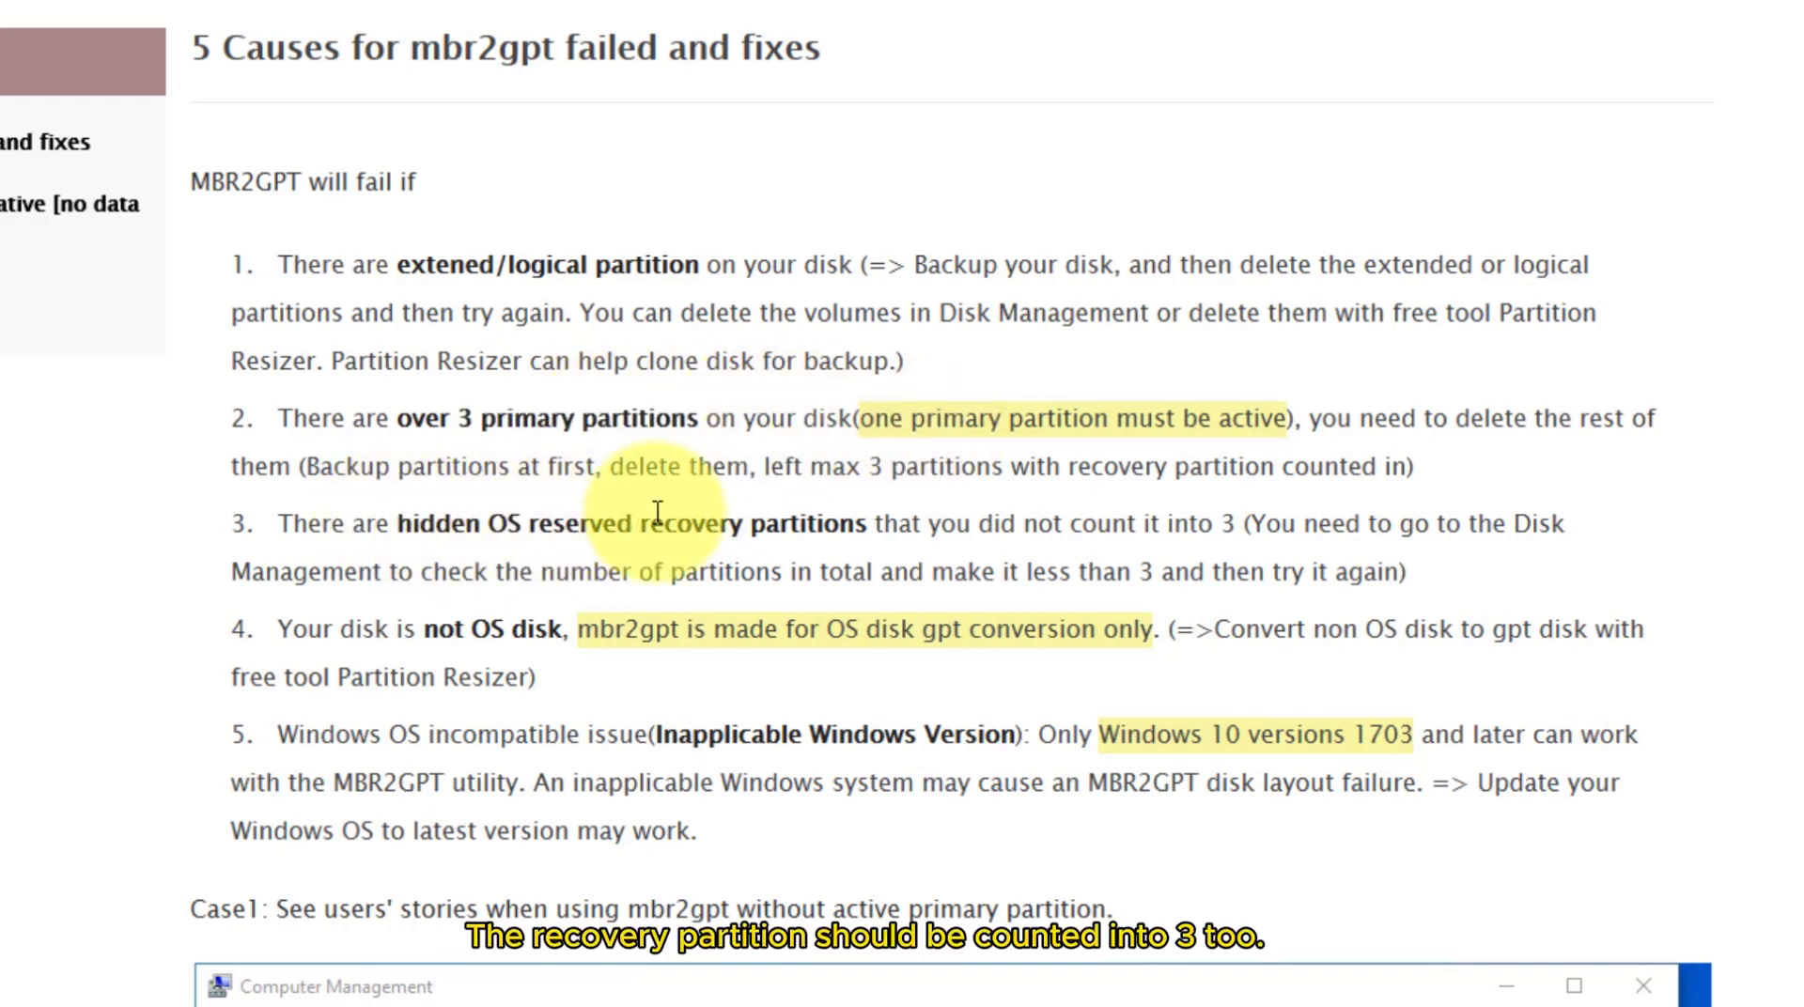
mouse_move(938, 525)
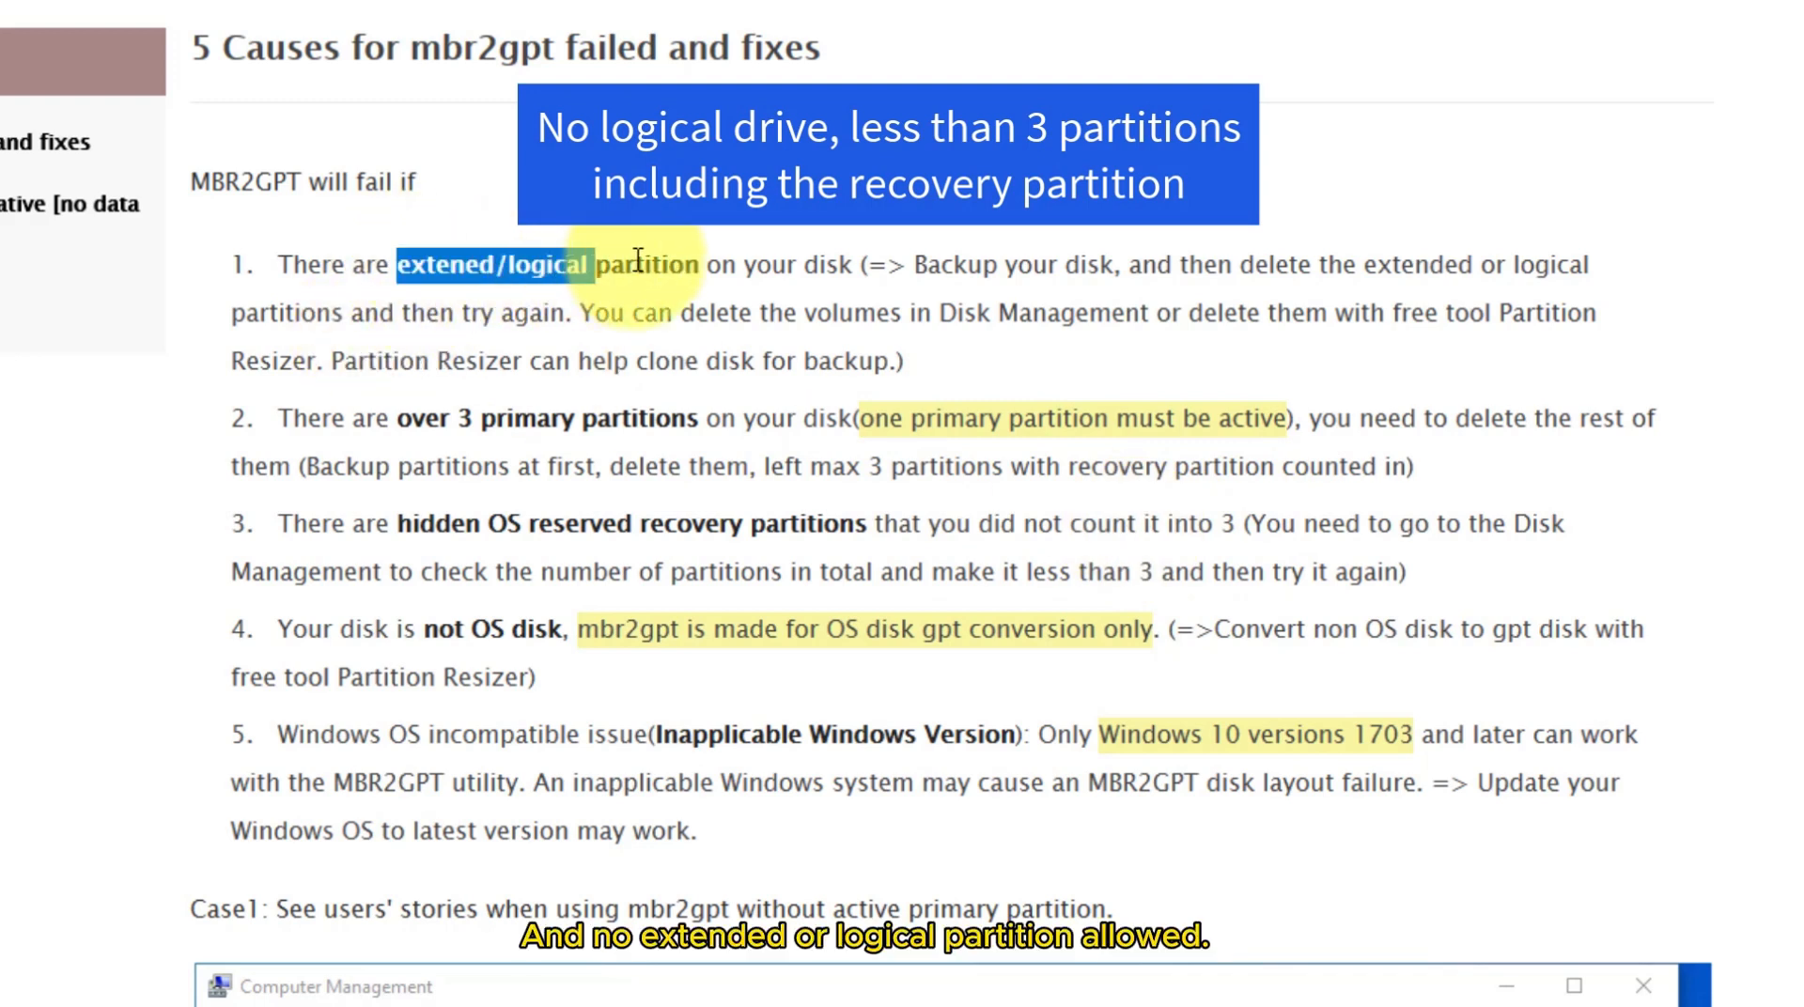
mouse_move(684, 276)
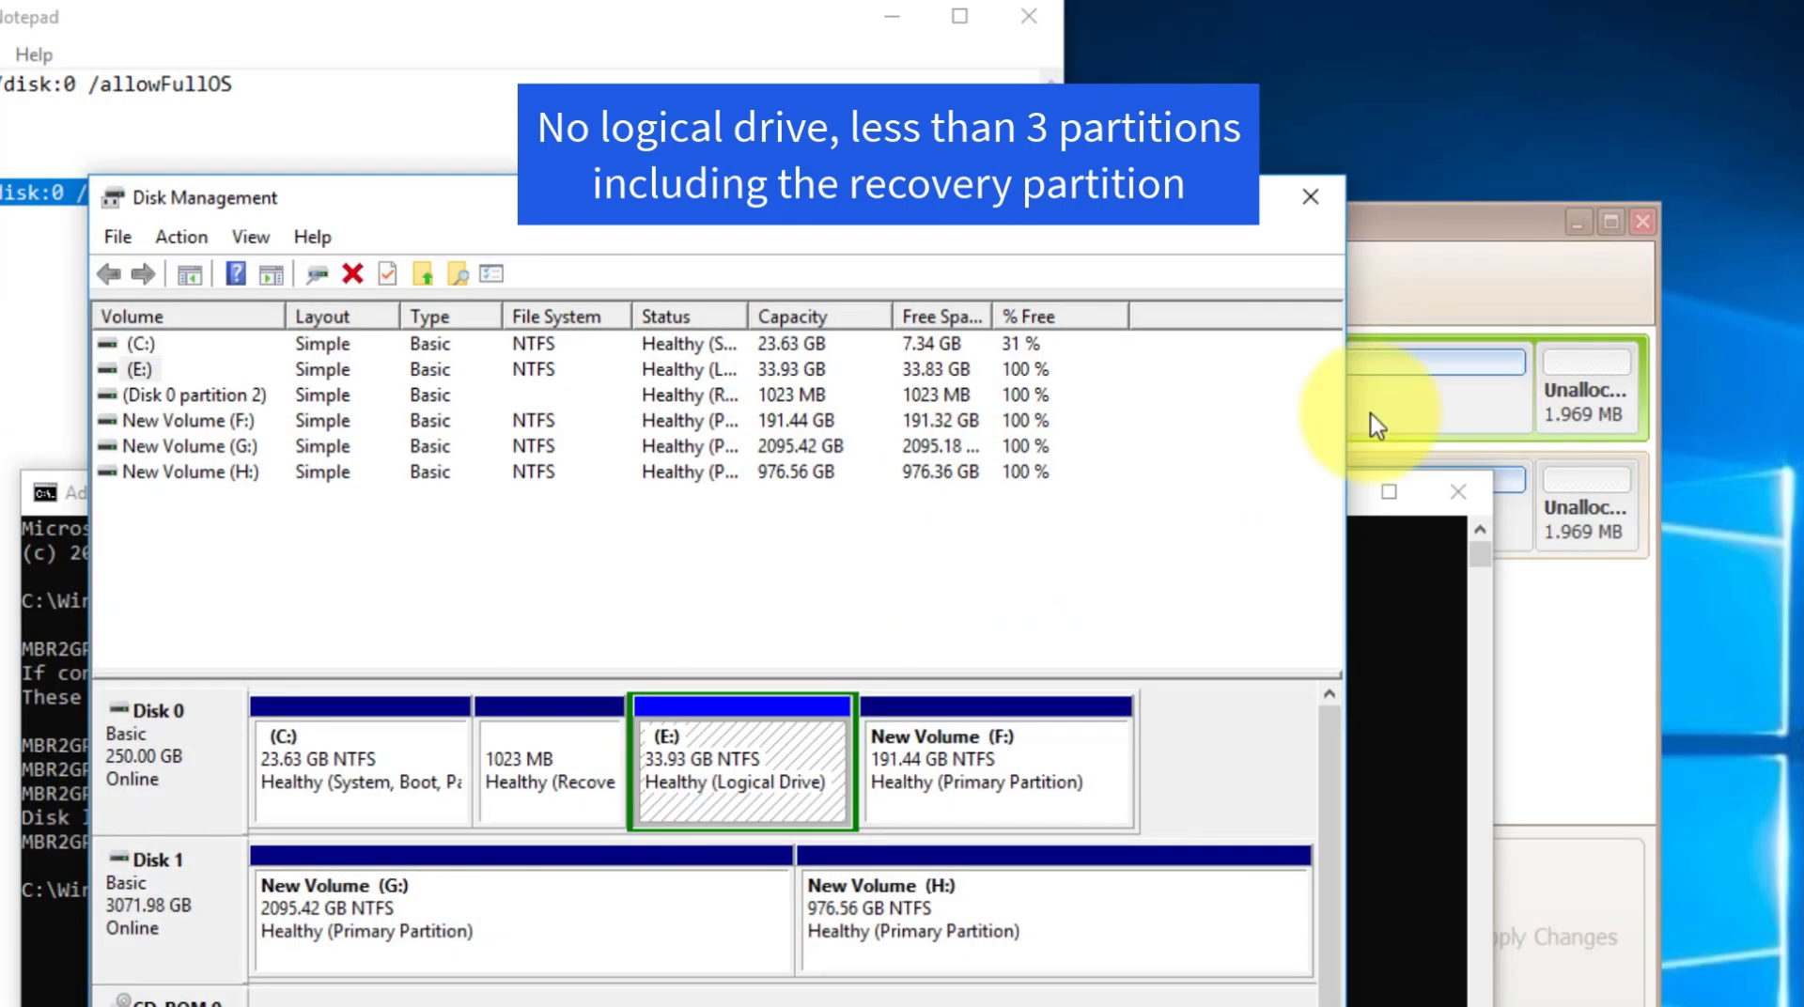
mouse_move(690, 700)
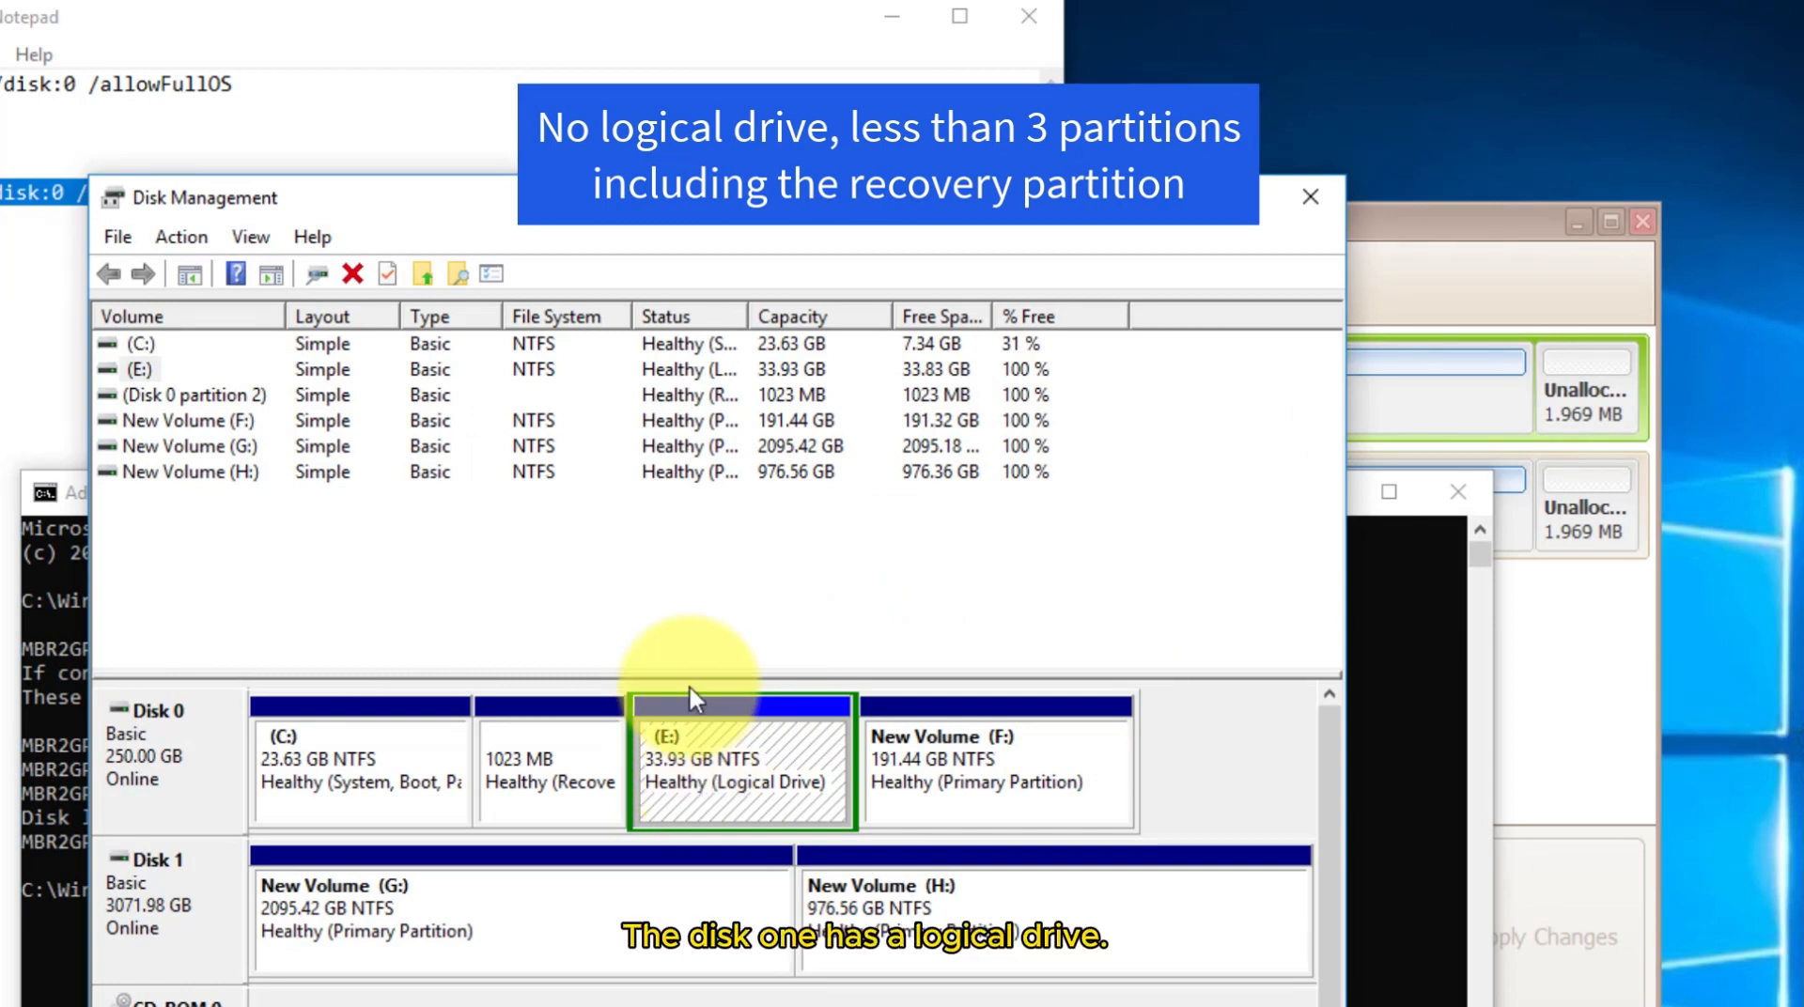
mouse_move(765, 789)
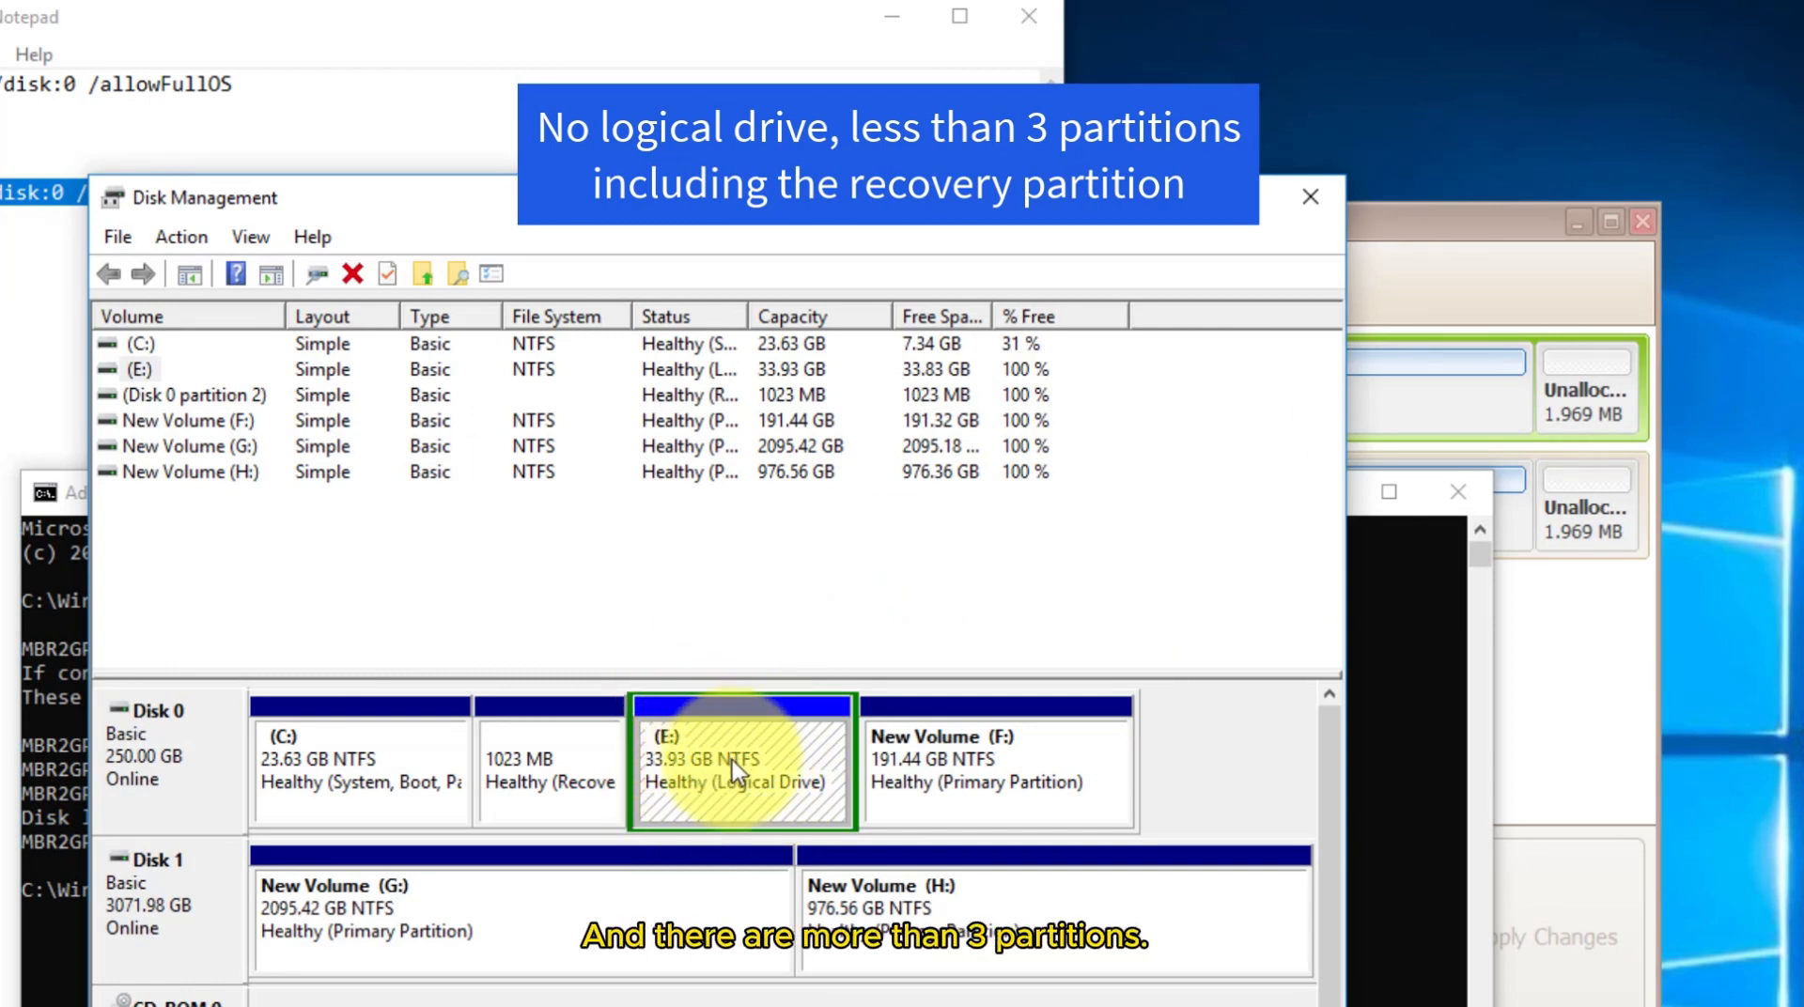
mouse_move(758, 782)
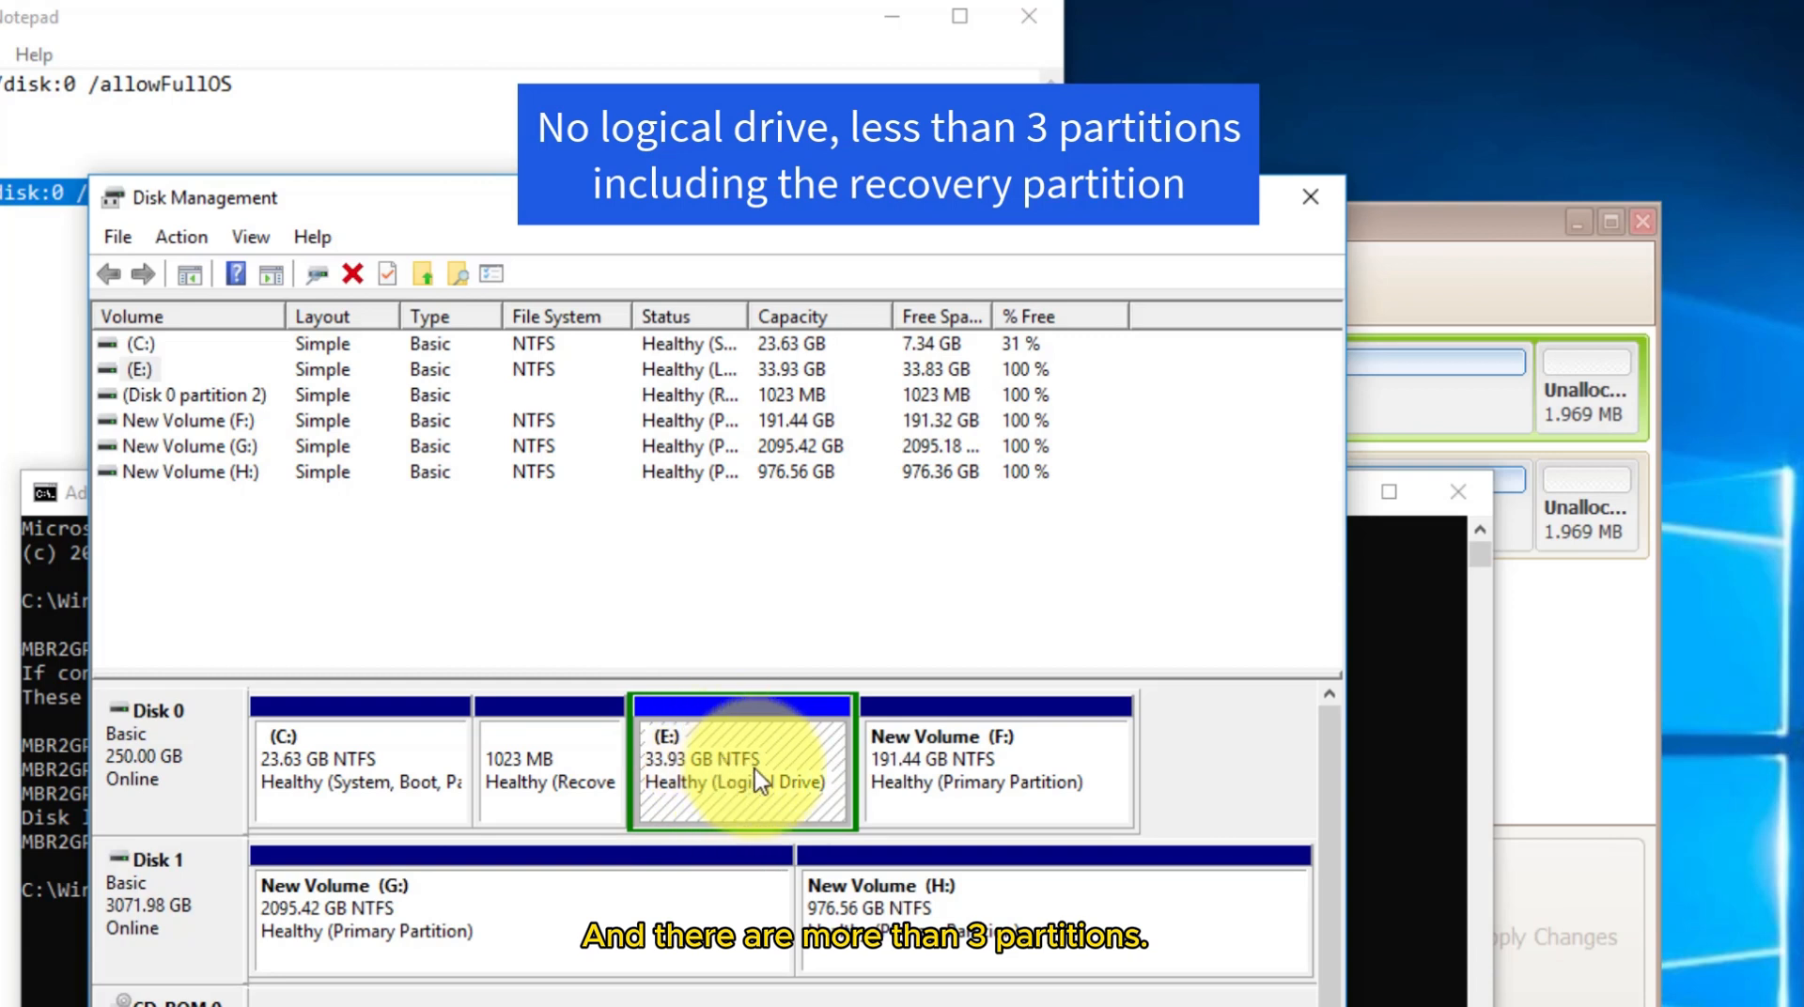
mouse_move(397, 783)
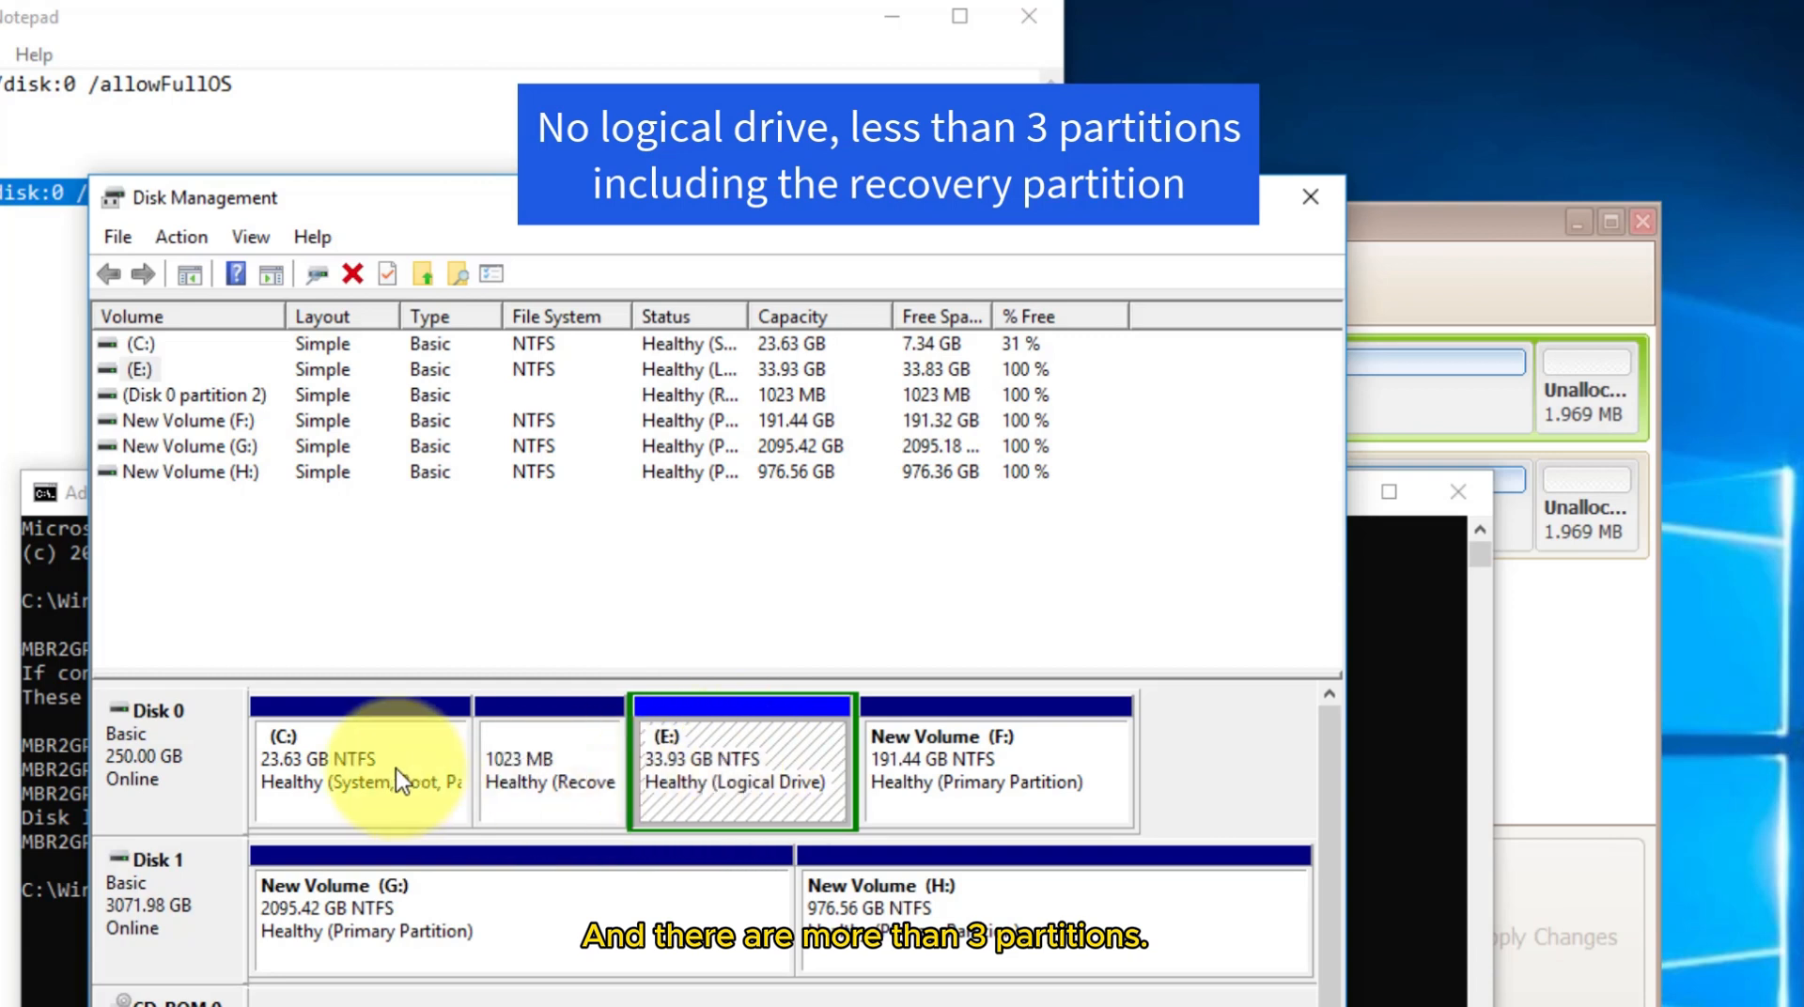
mouse_move(402, 765)
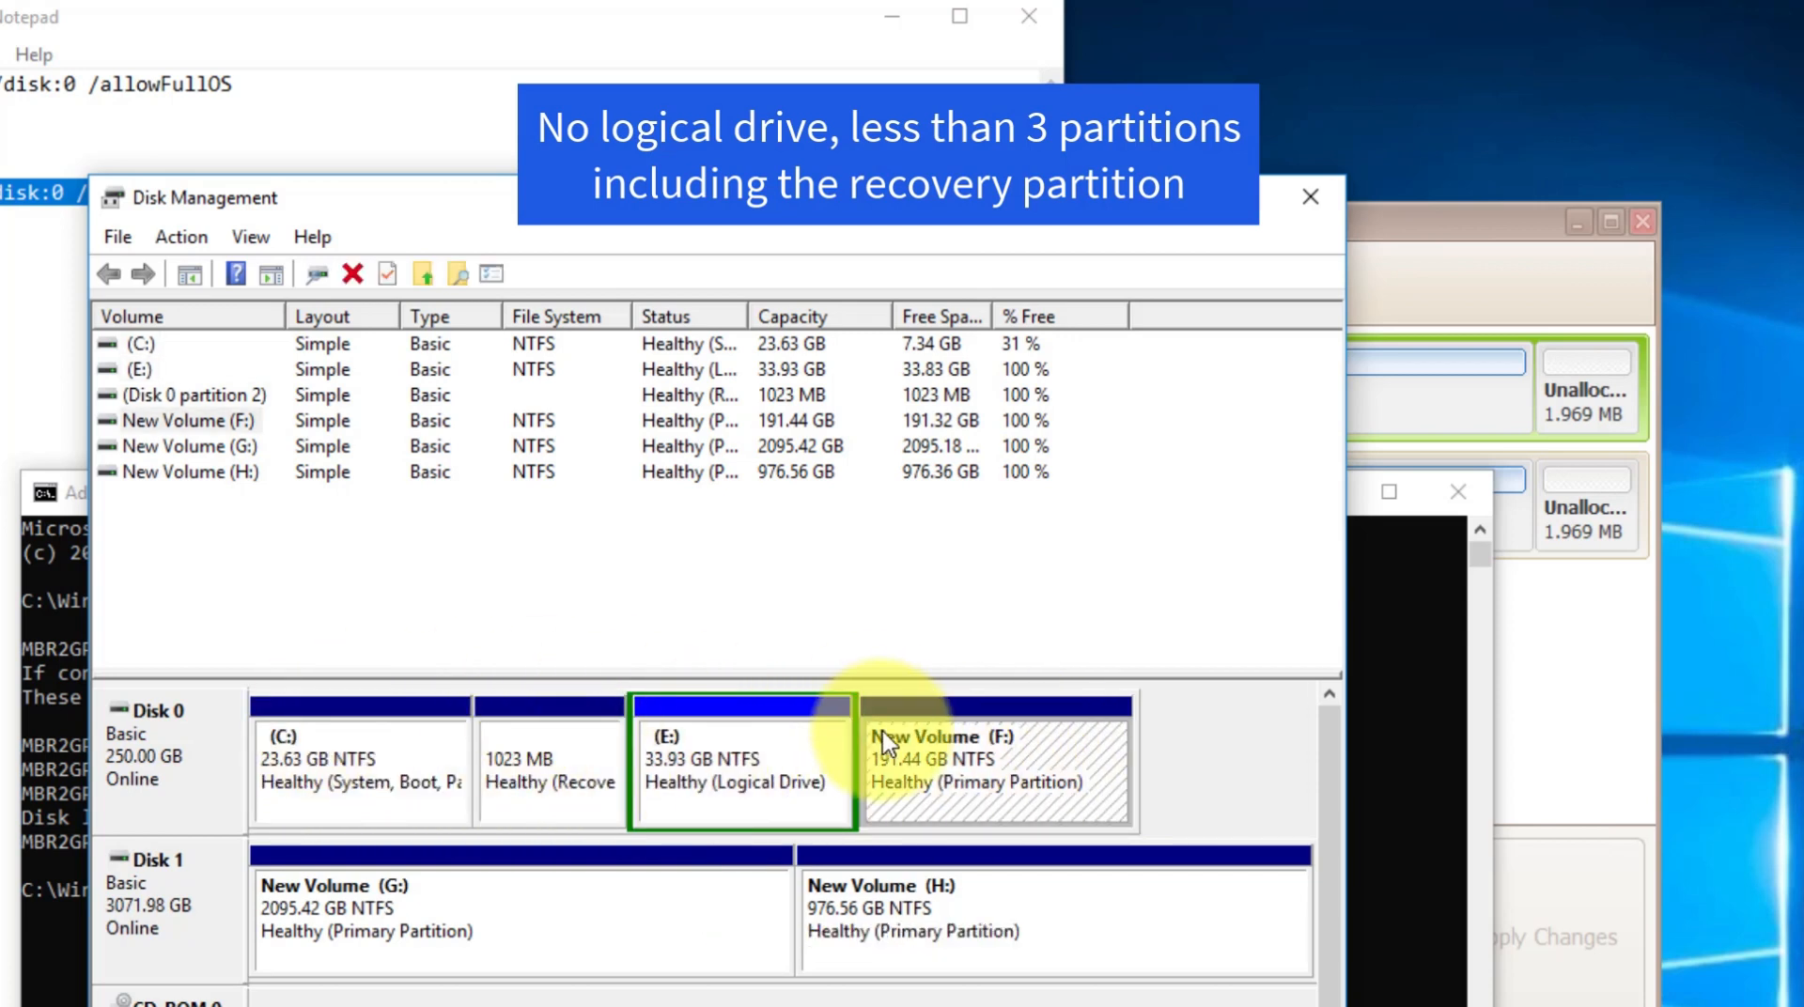
mouse_move(824, 753)
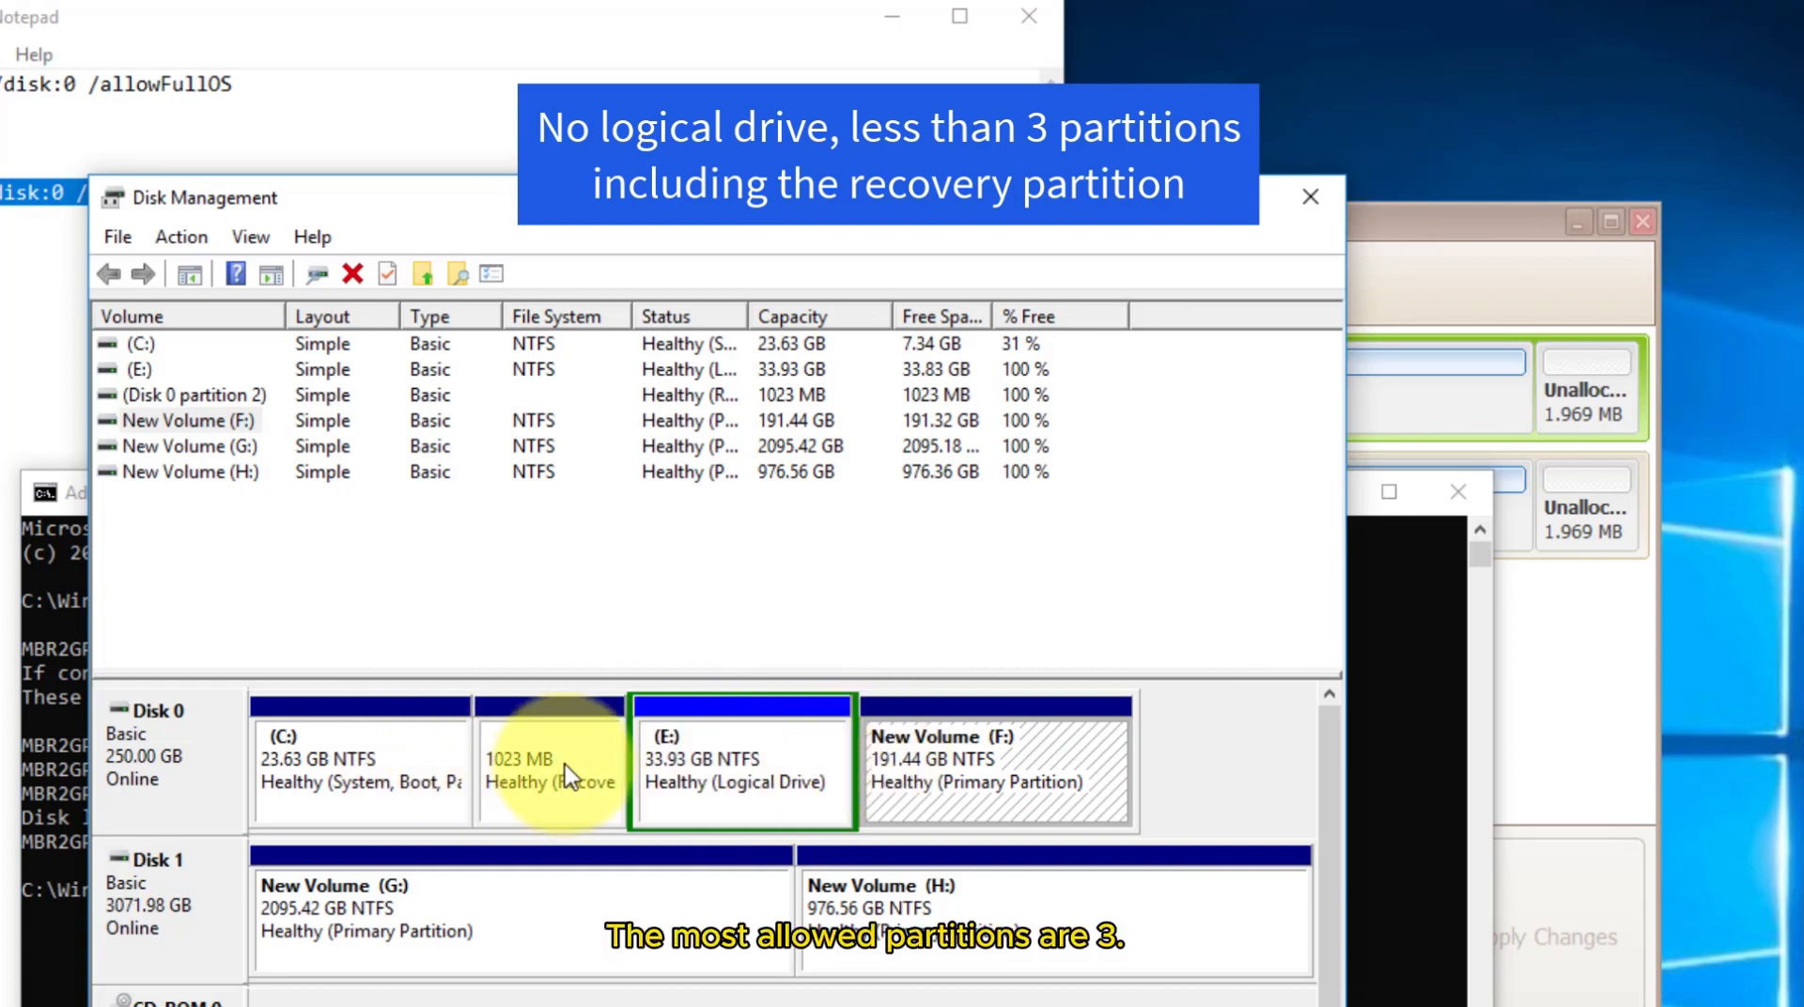
mouse_move(595, 778)
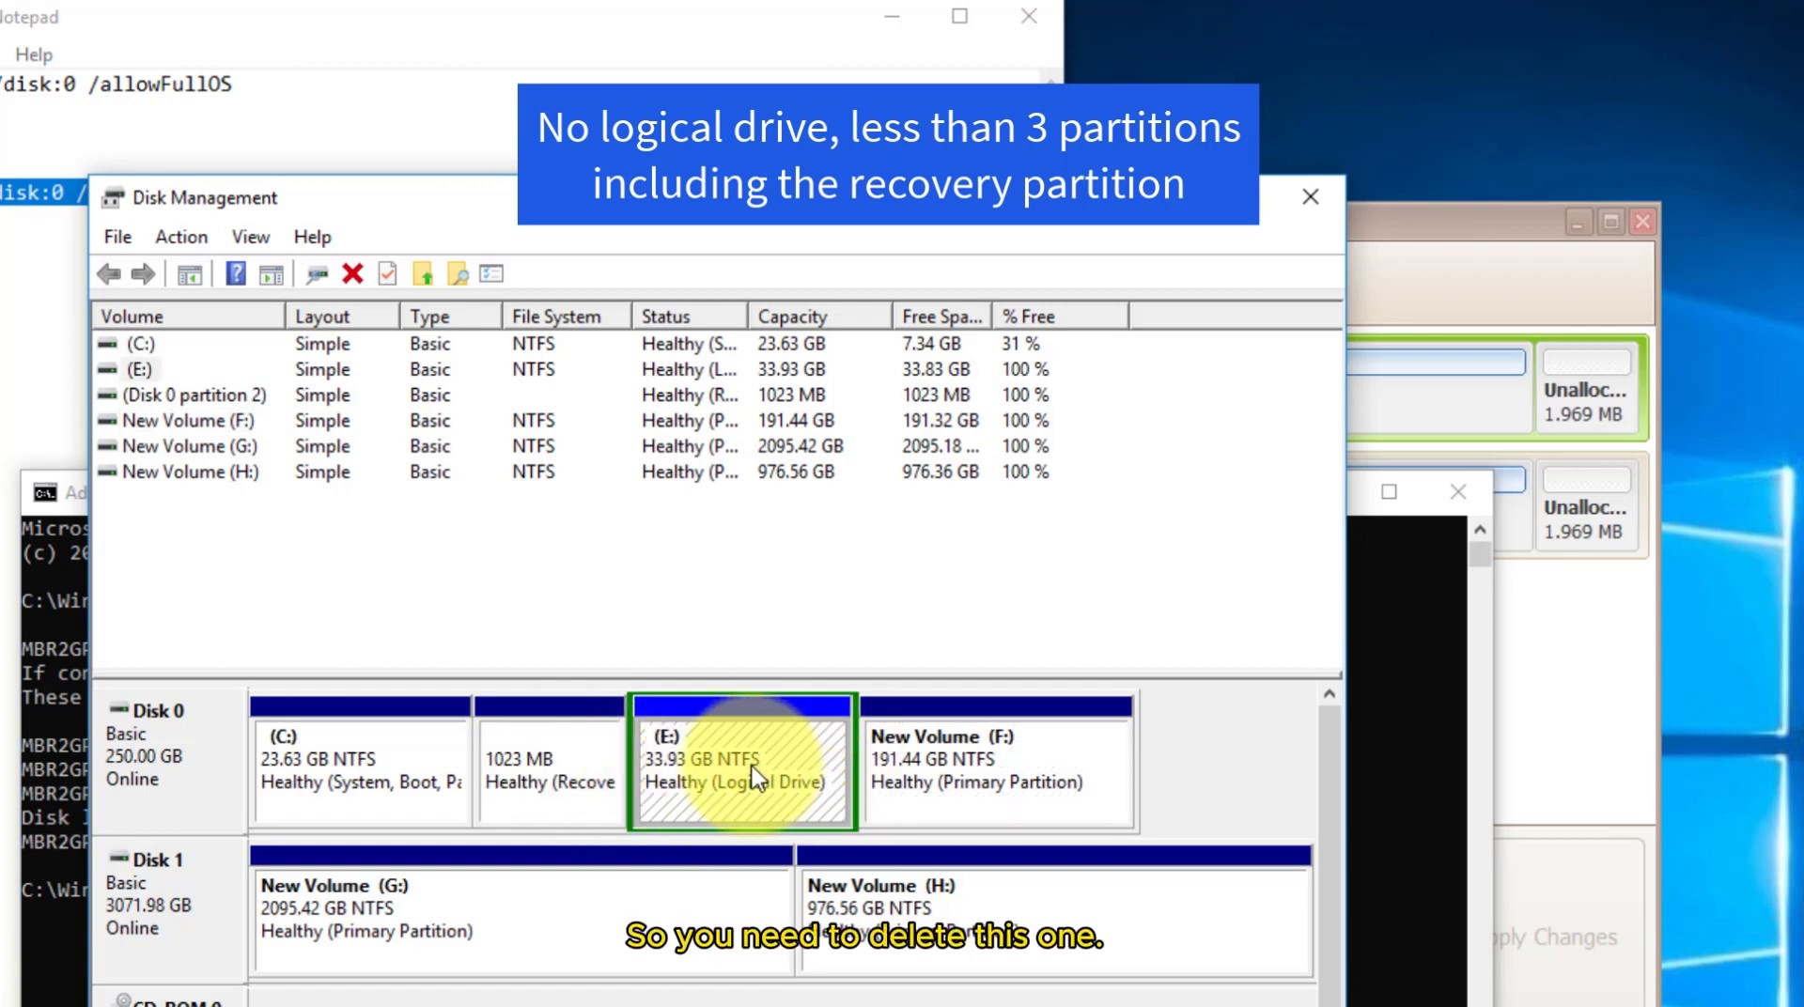
Delete volume E: and its extended partition on disk 0, leaving 33.93 GB unallocated
right_click(742, 759)
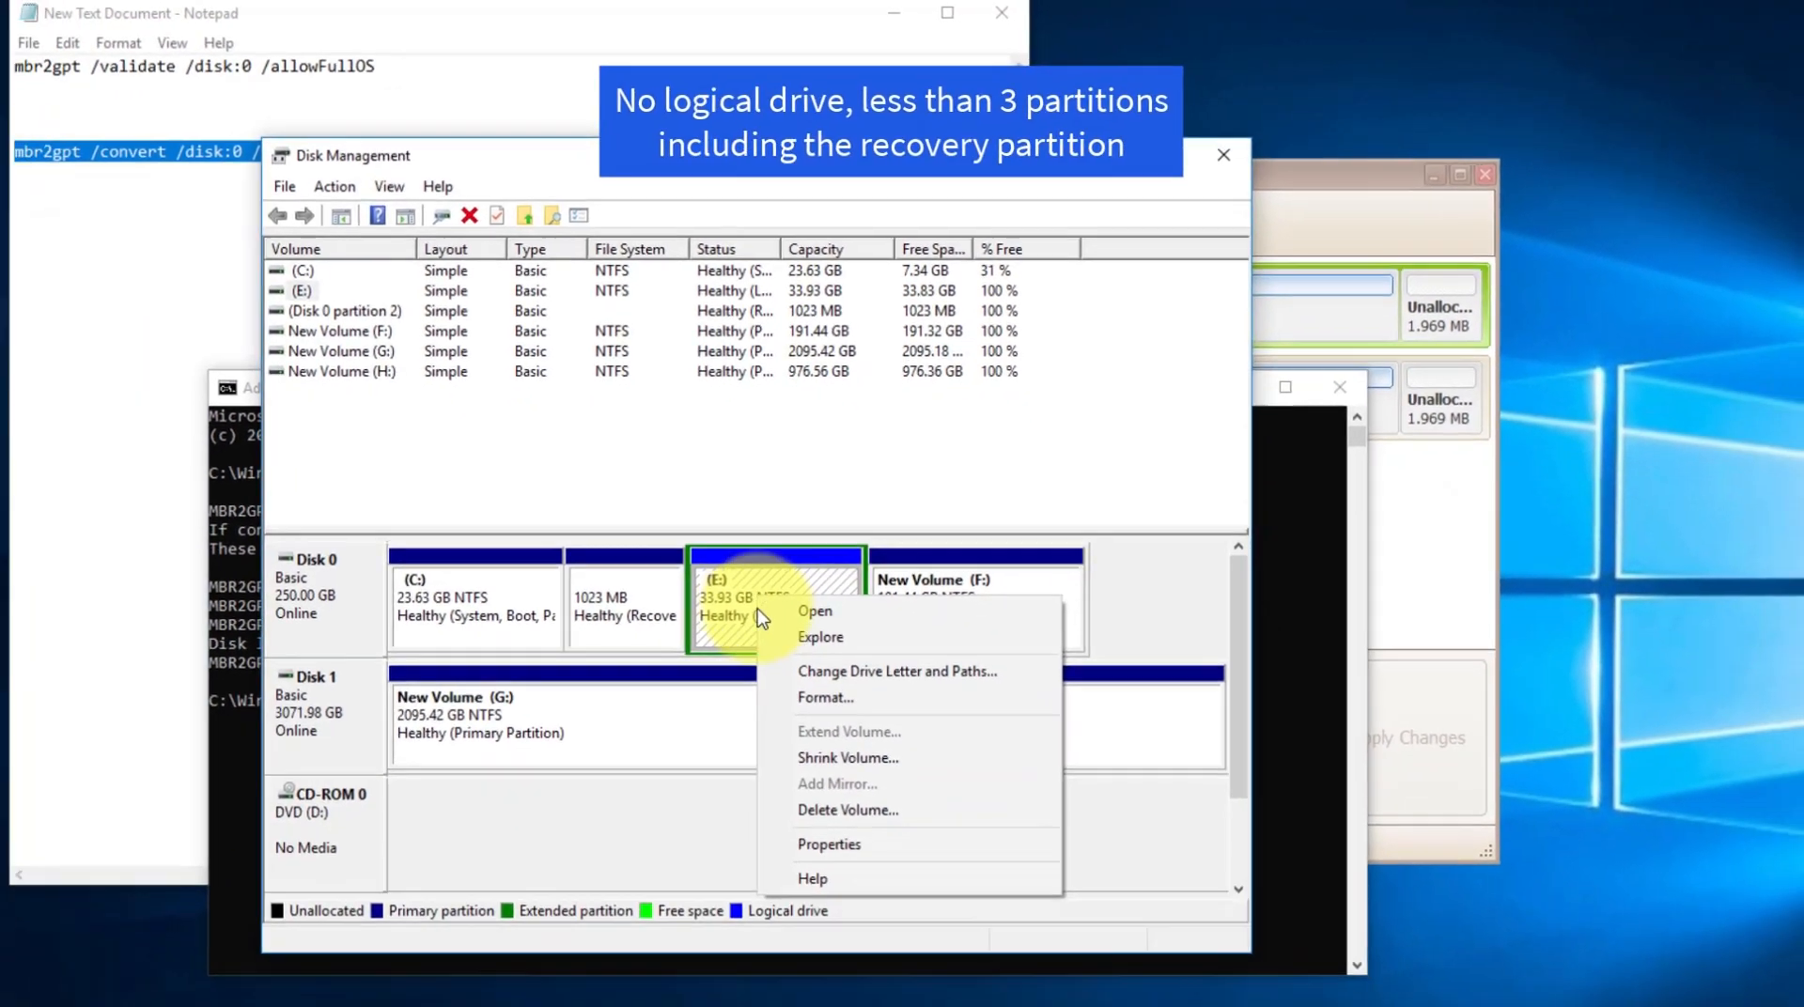
left_click(848, 810)
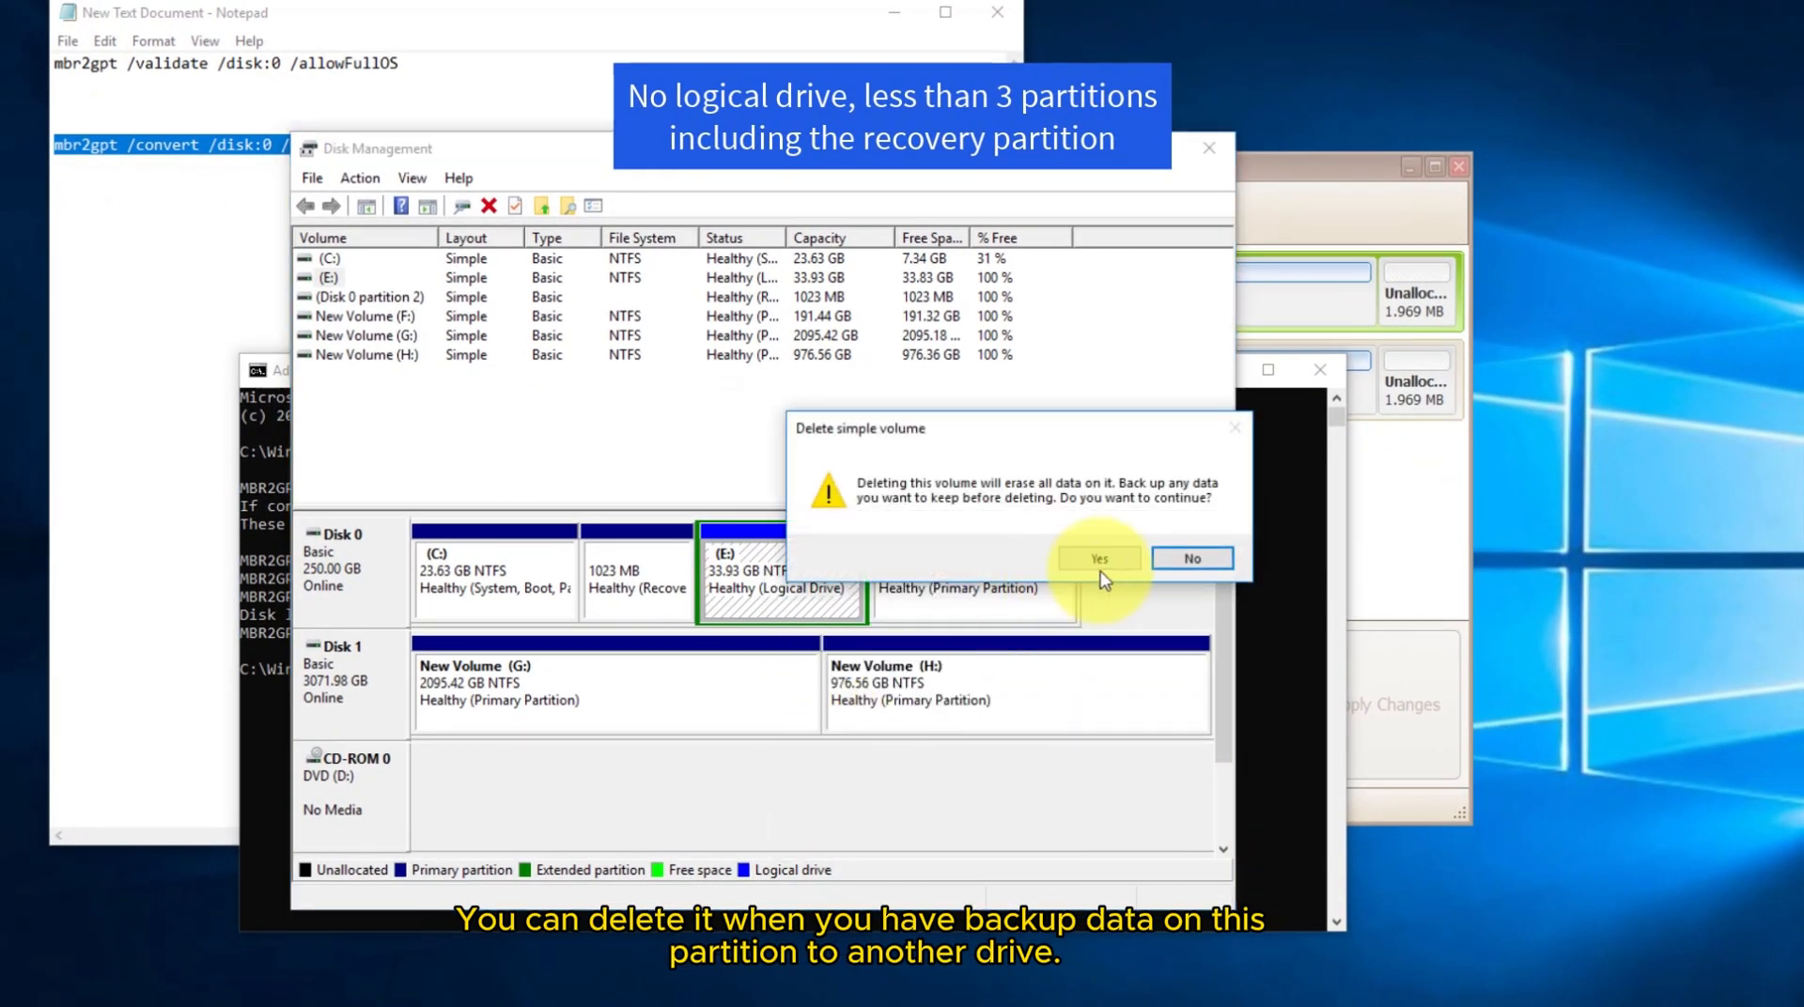
left_click(1095, 558)
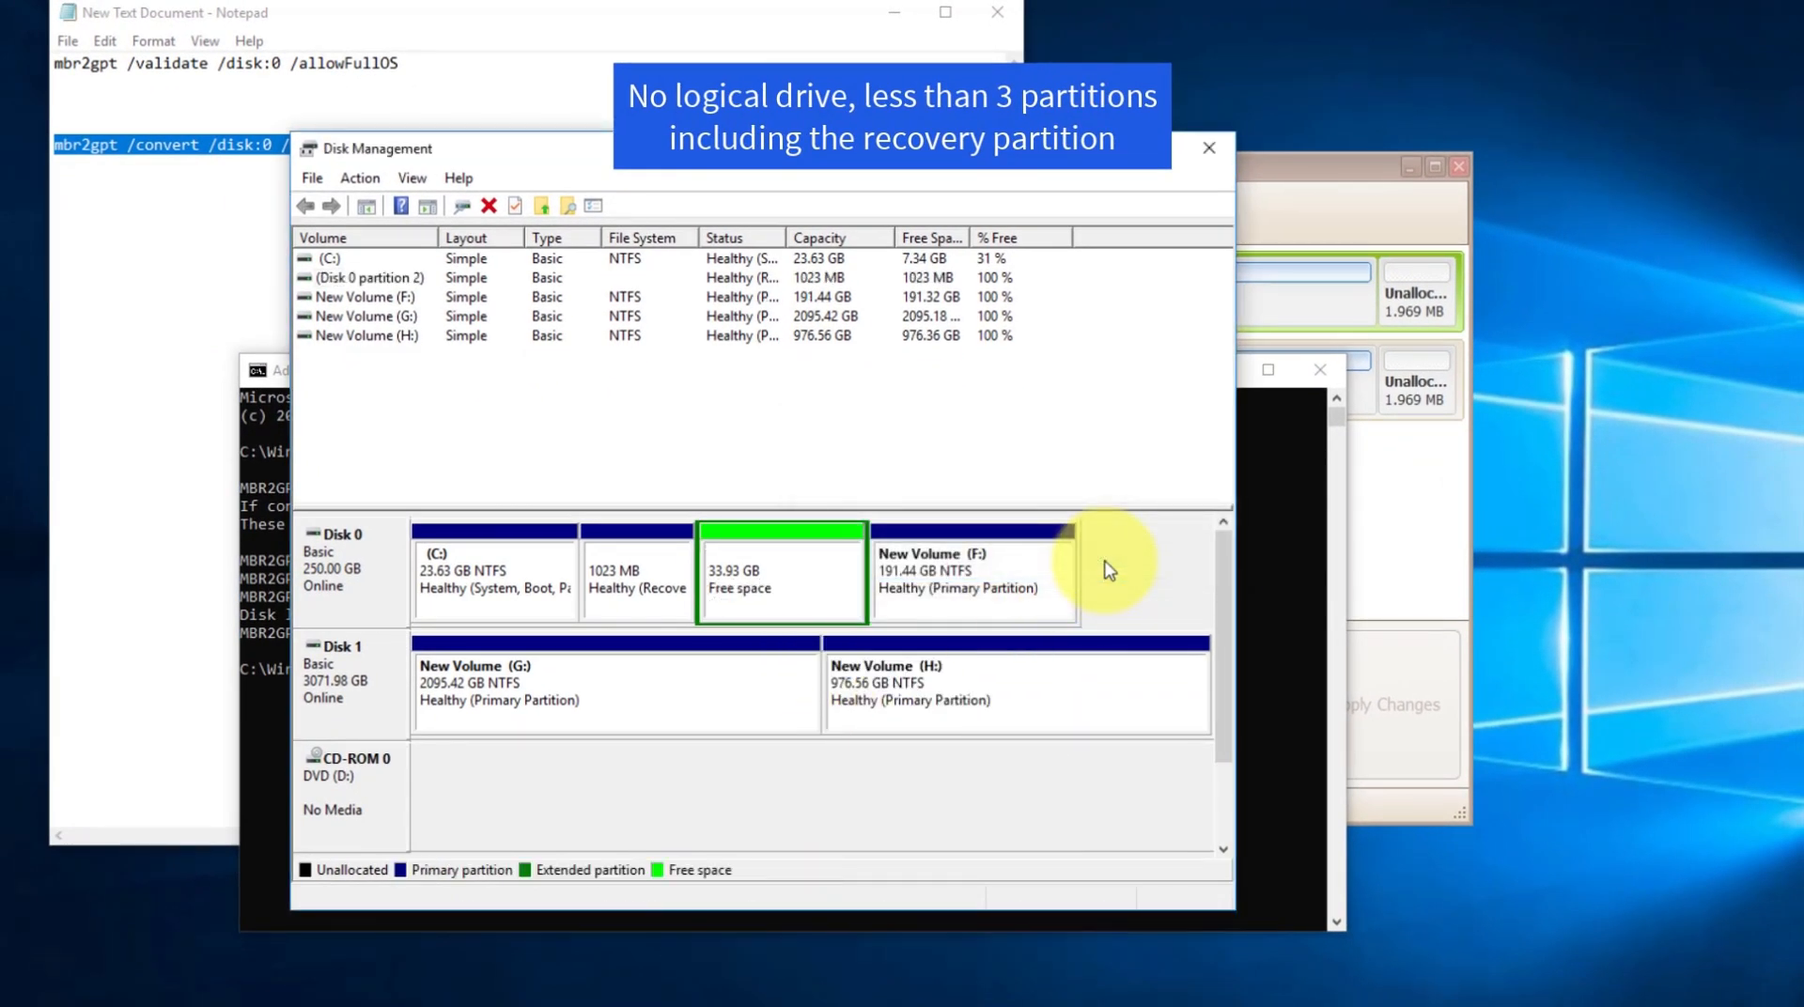
mouse_move(753, 571)
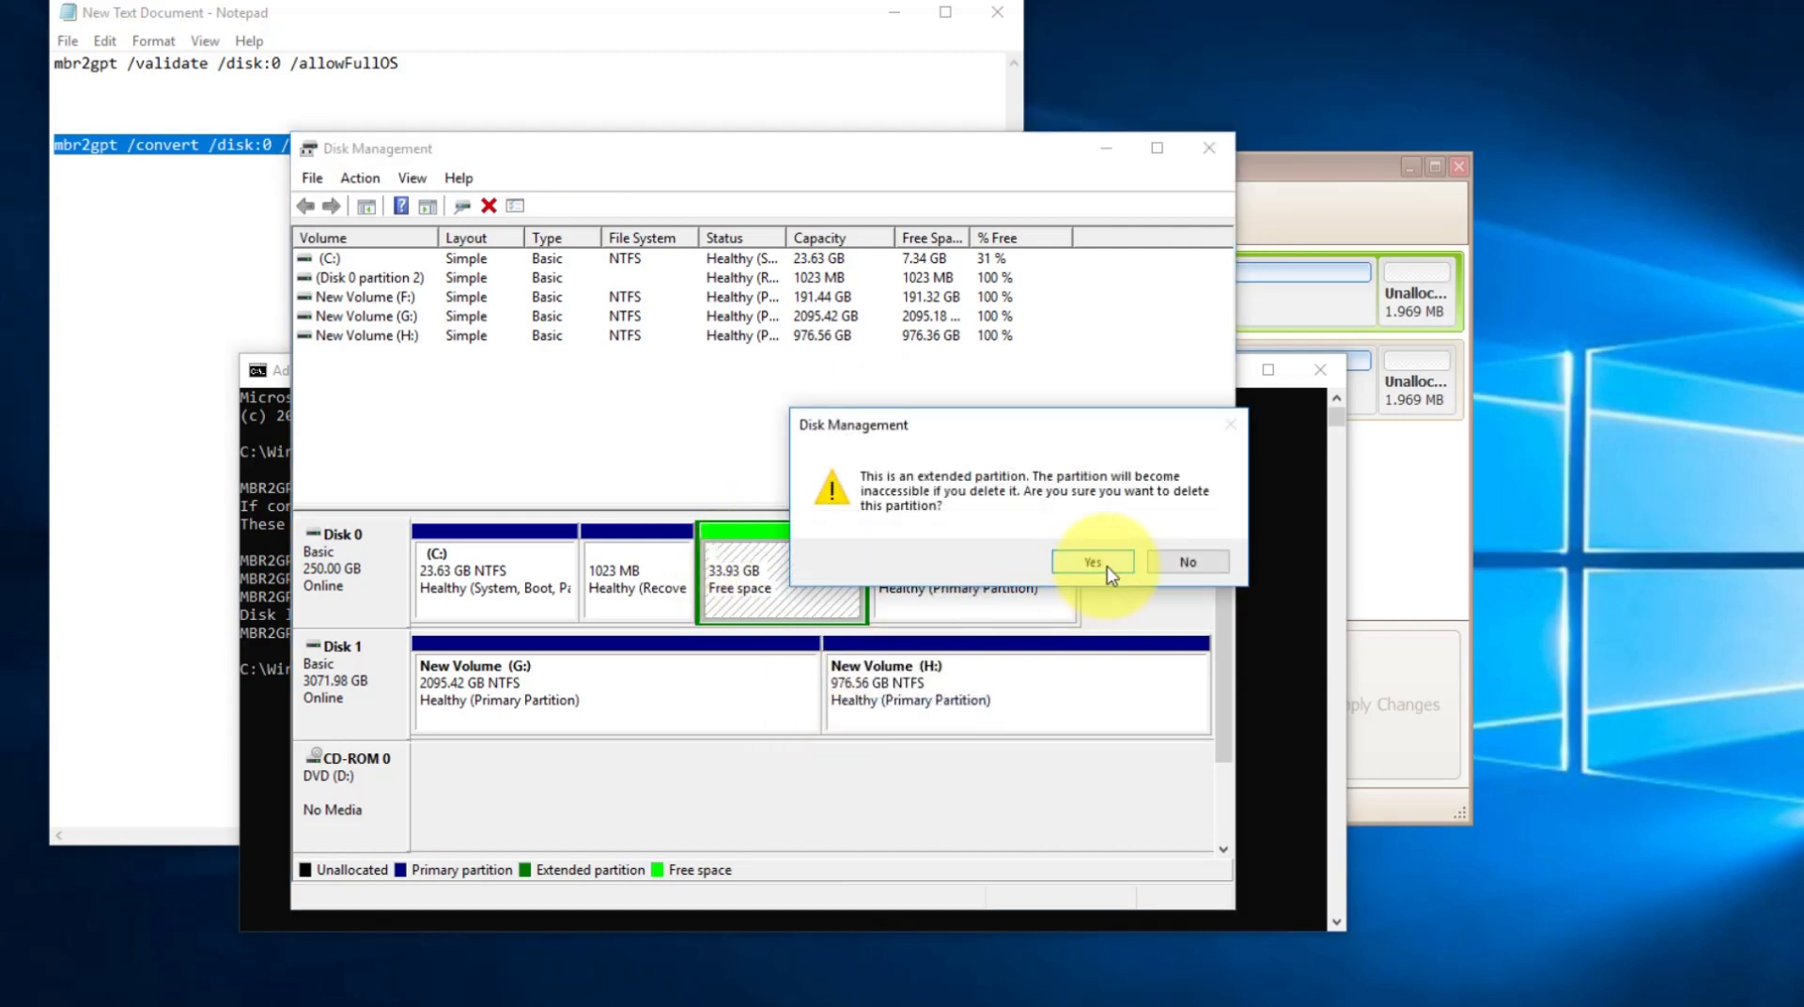
left_click(1090, 562)
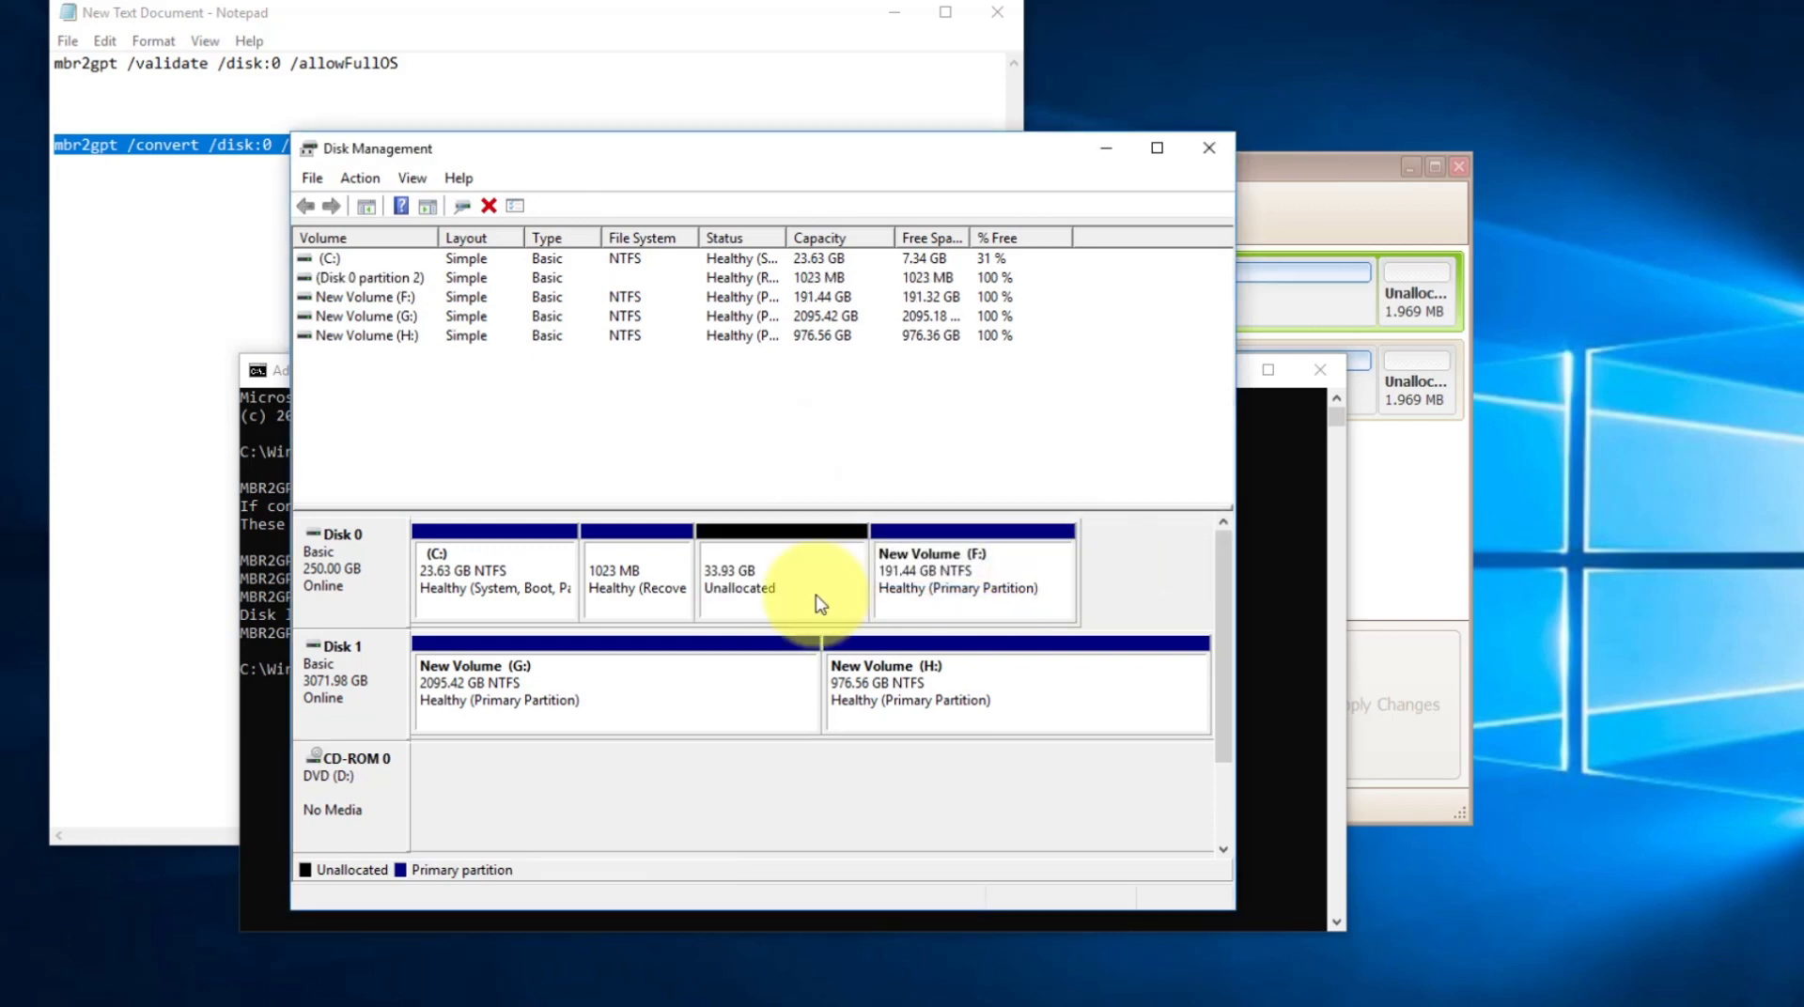
left_click(779, 581)
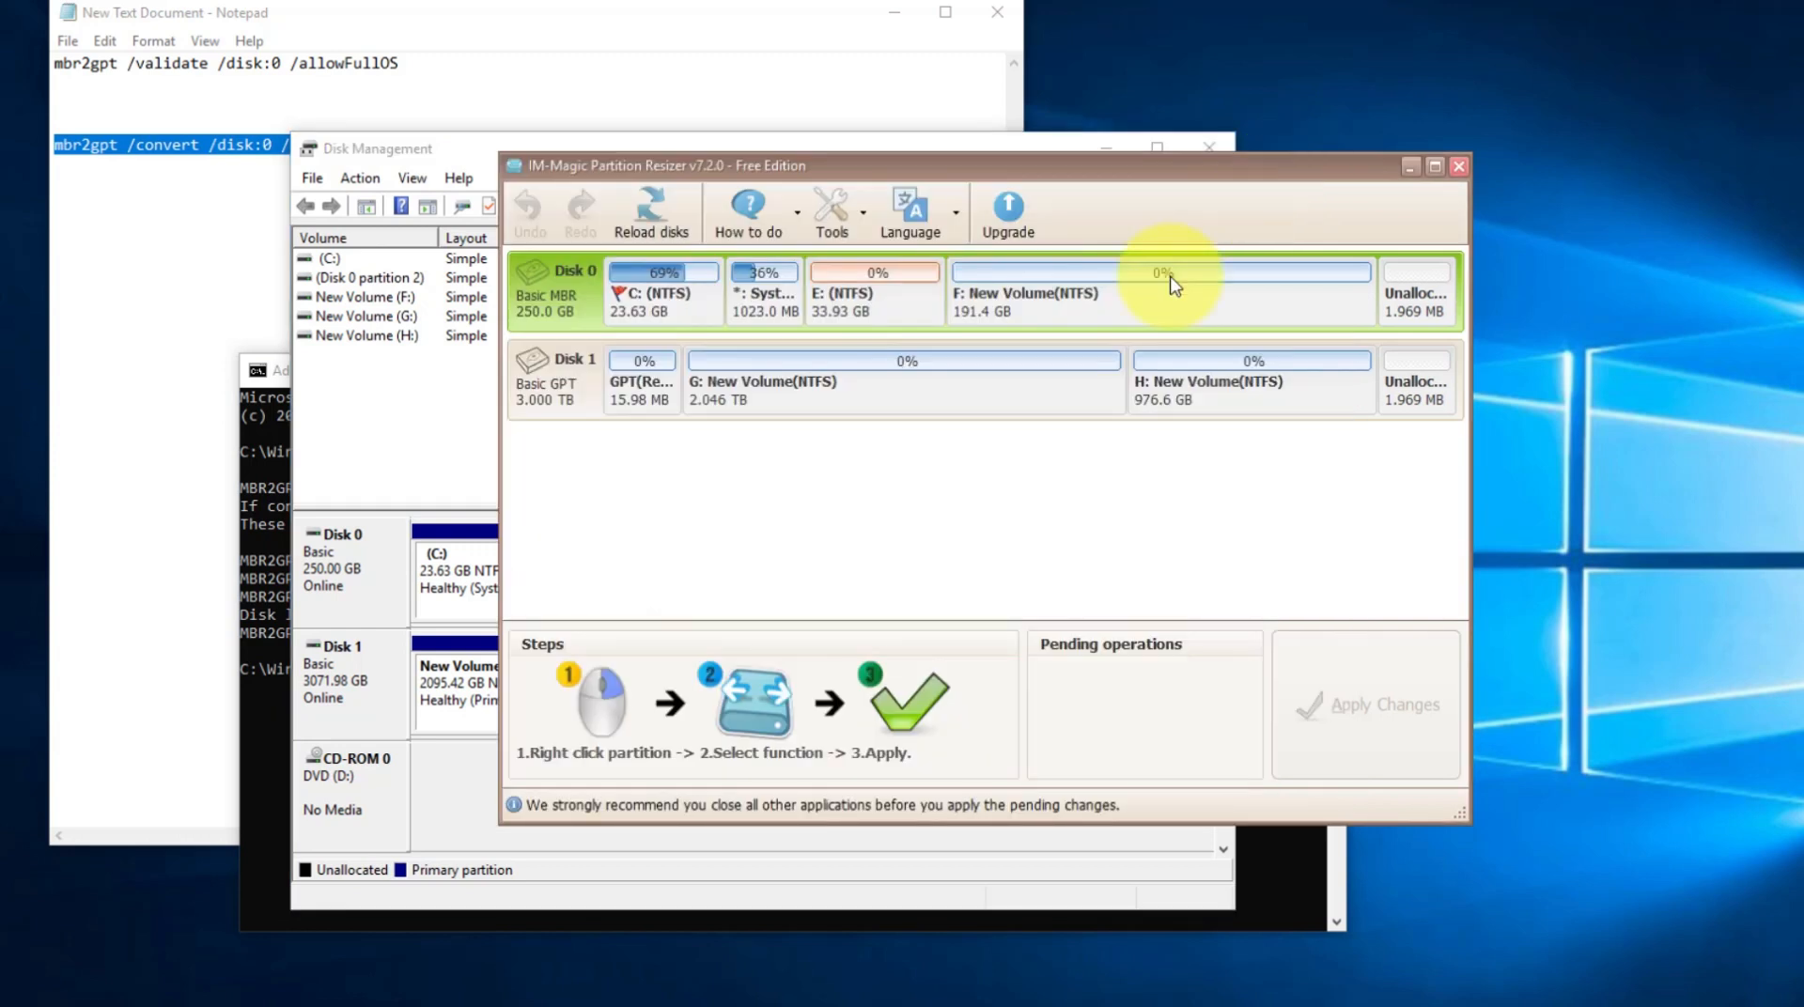
Reload the disk layout in the partition resizer before returning to the command notes
left_click(650, 213)
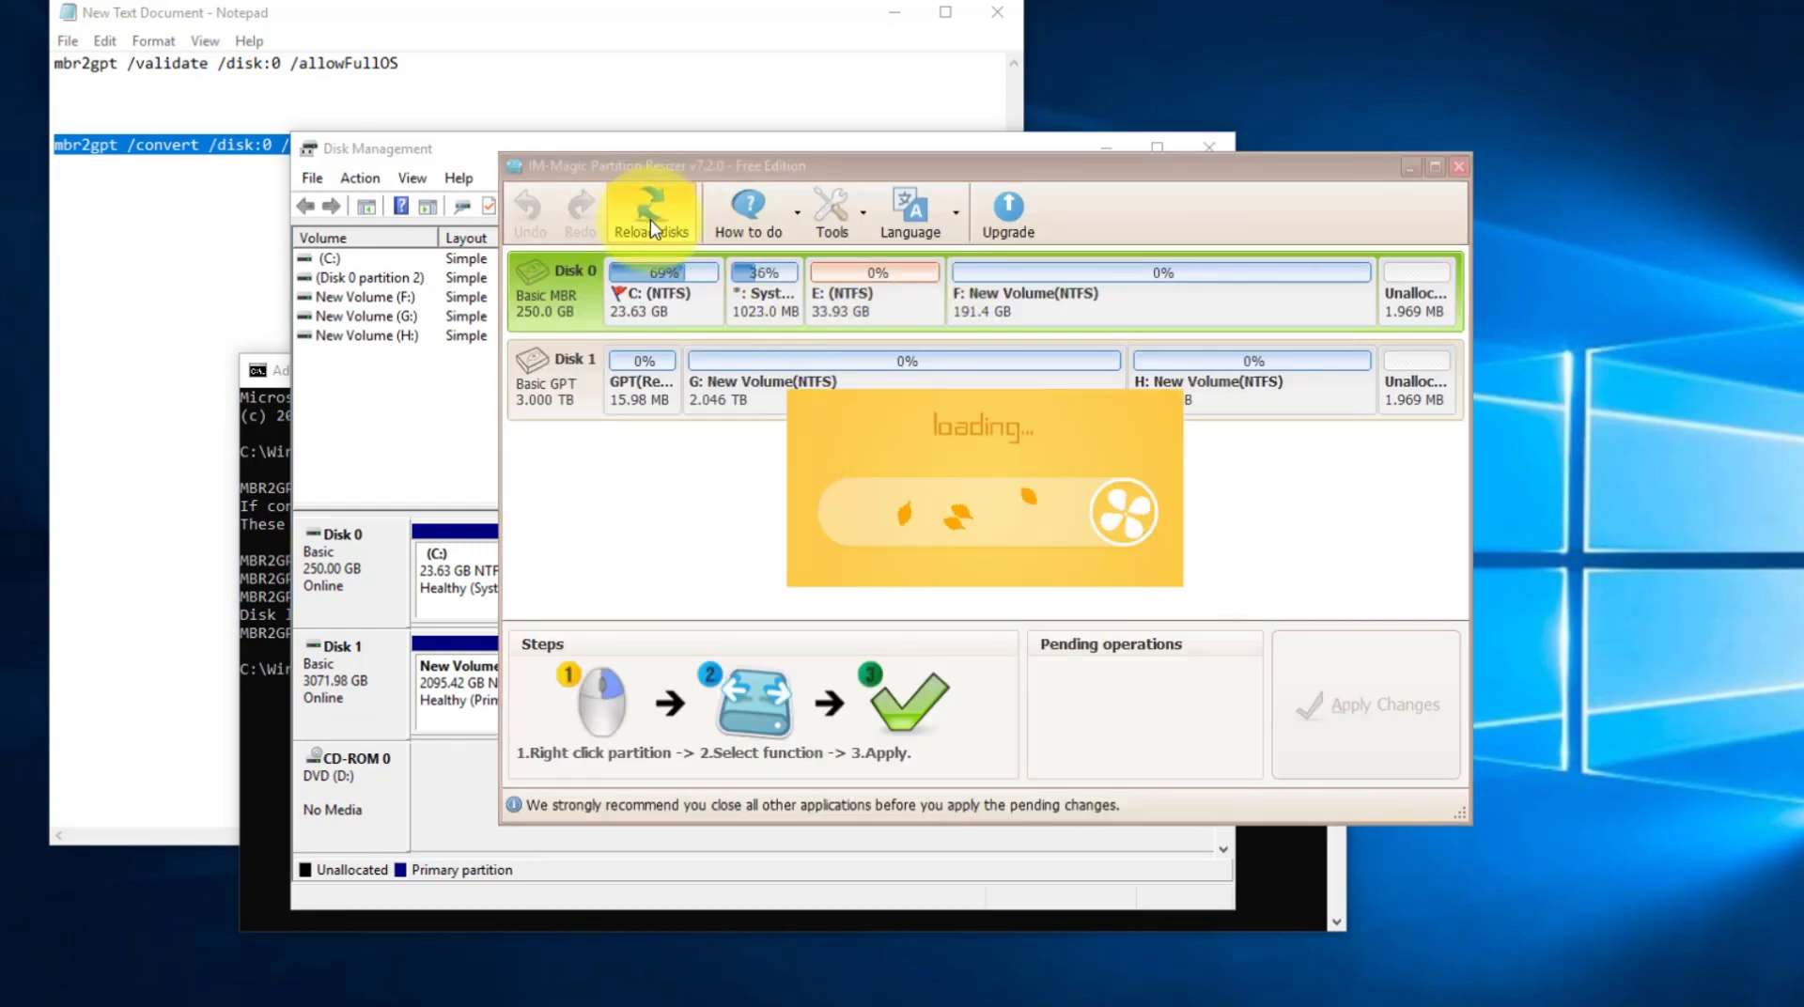
left_click(652, 213)
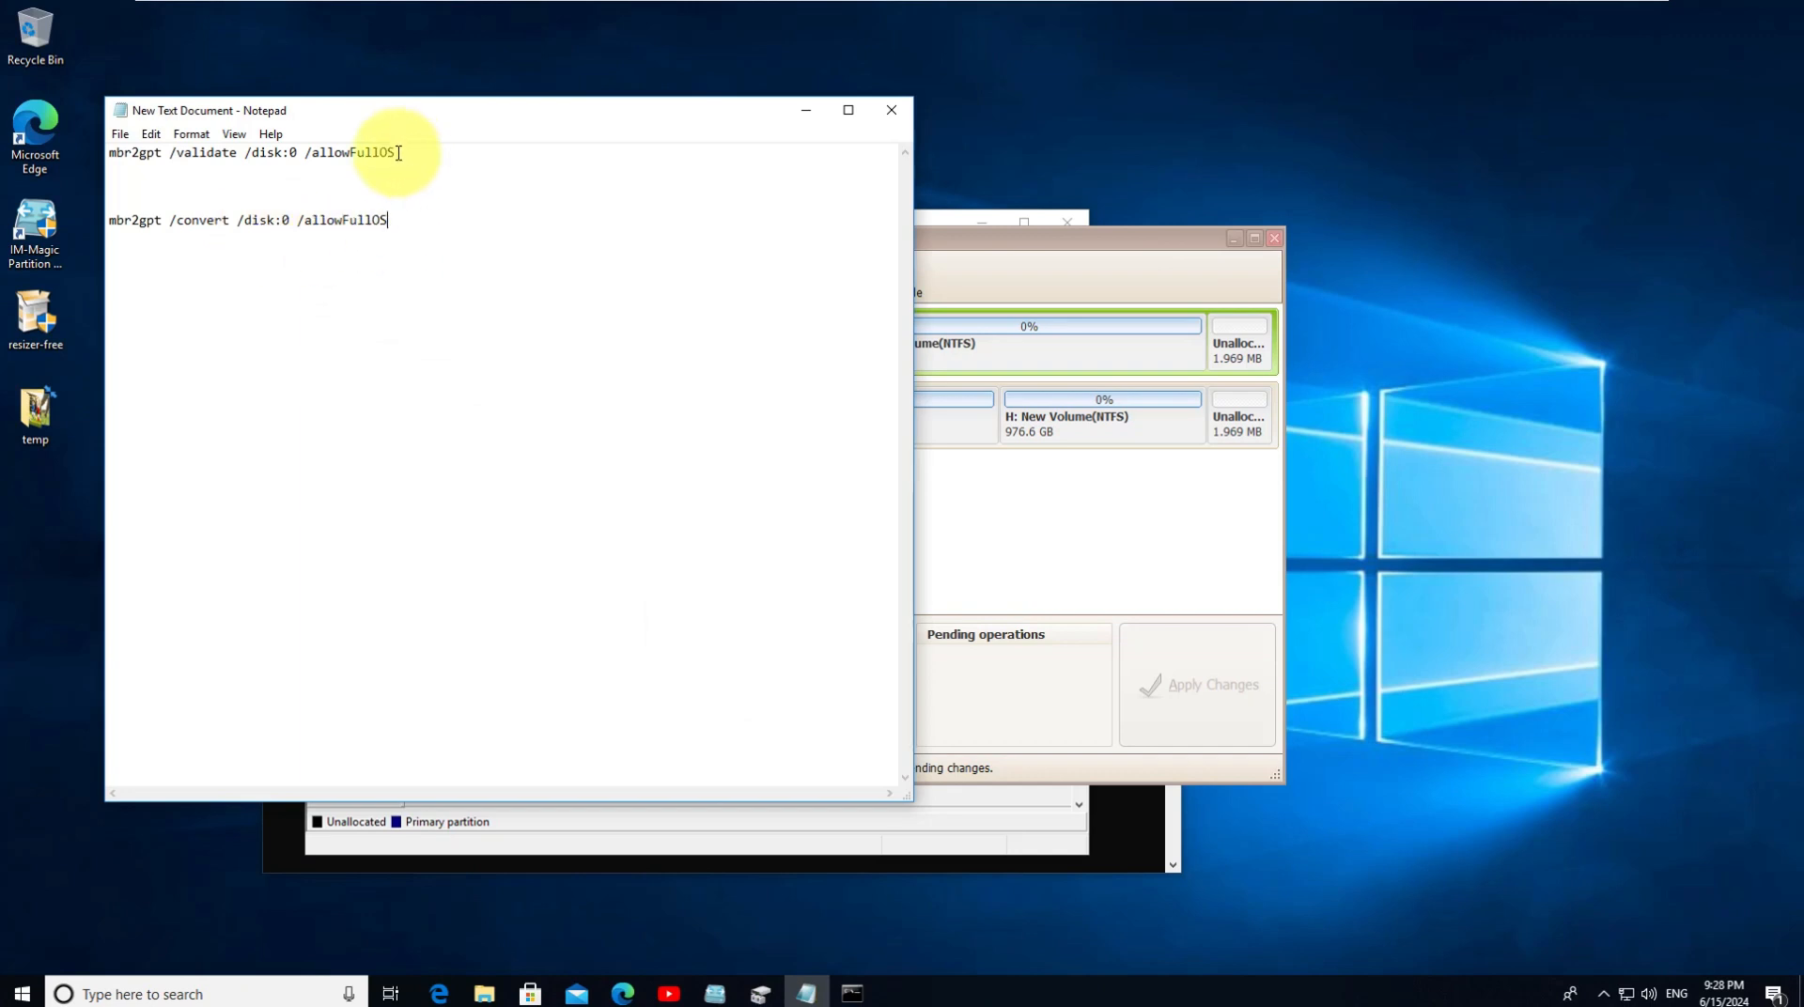
Run 'mbr2gpt /validate /disk:0 /allowFullOS' then the convert command, completing successfully
triple_click(249, 152)
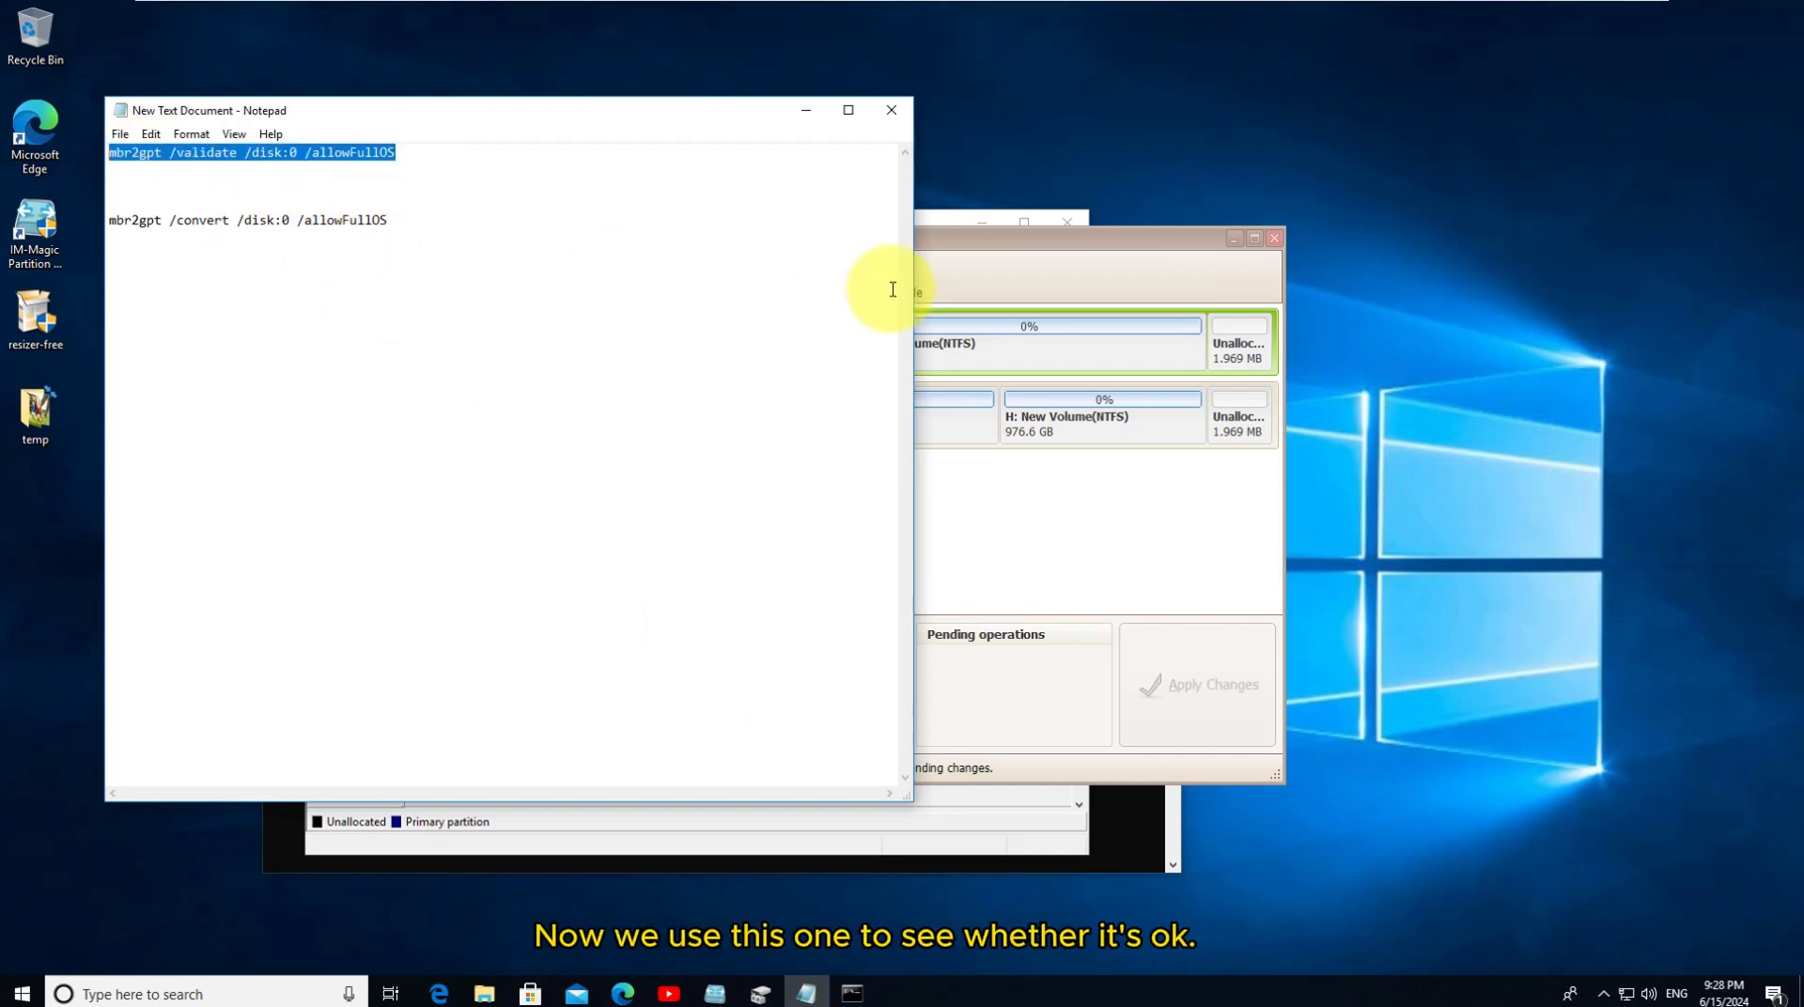
mouse_move(1131, 848)
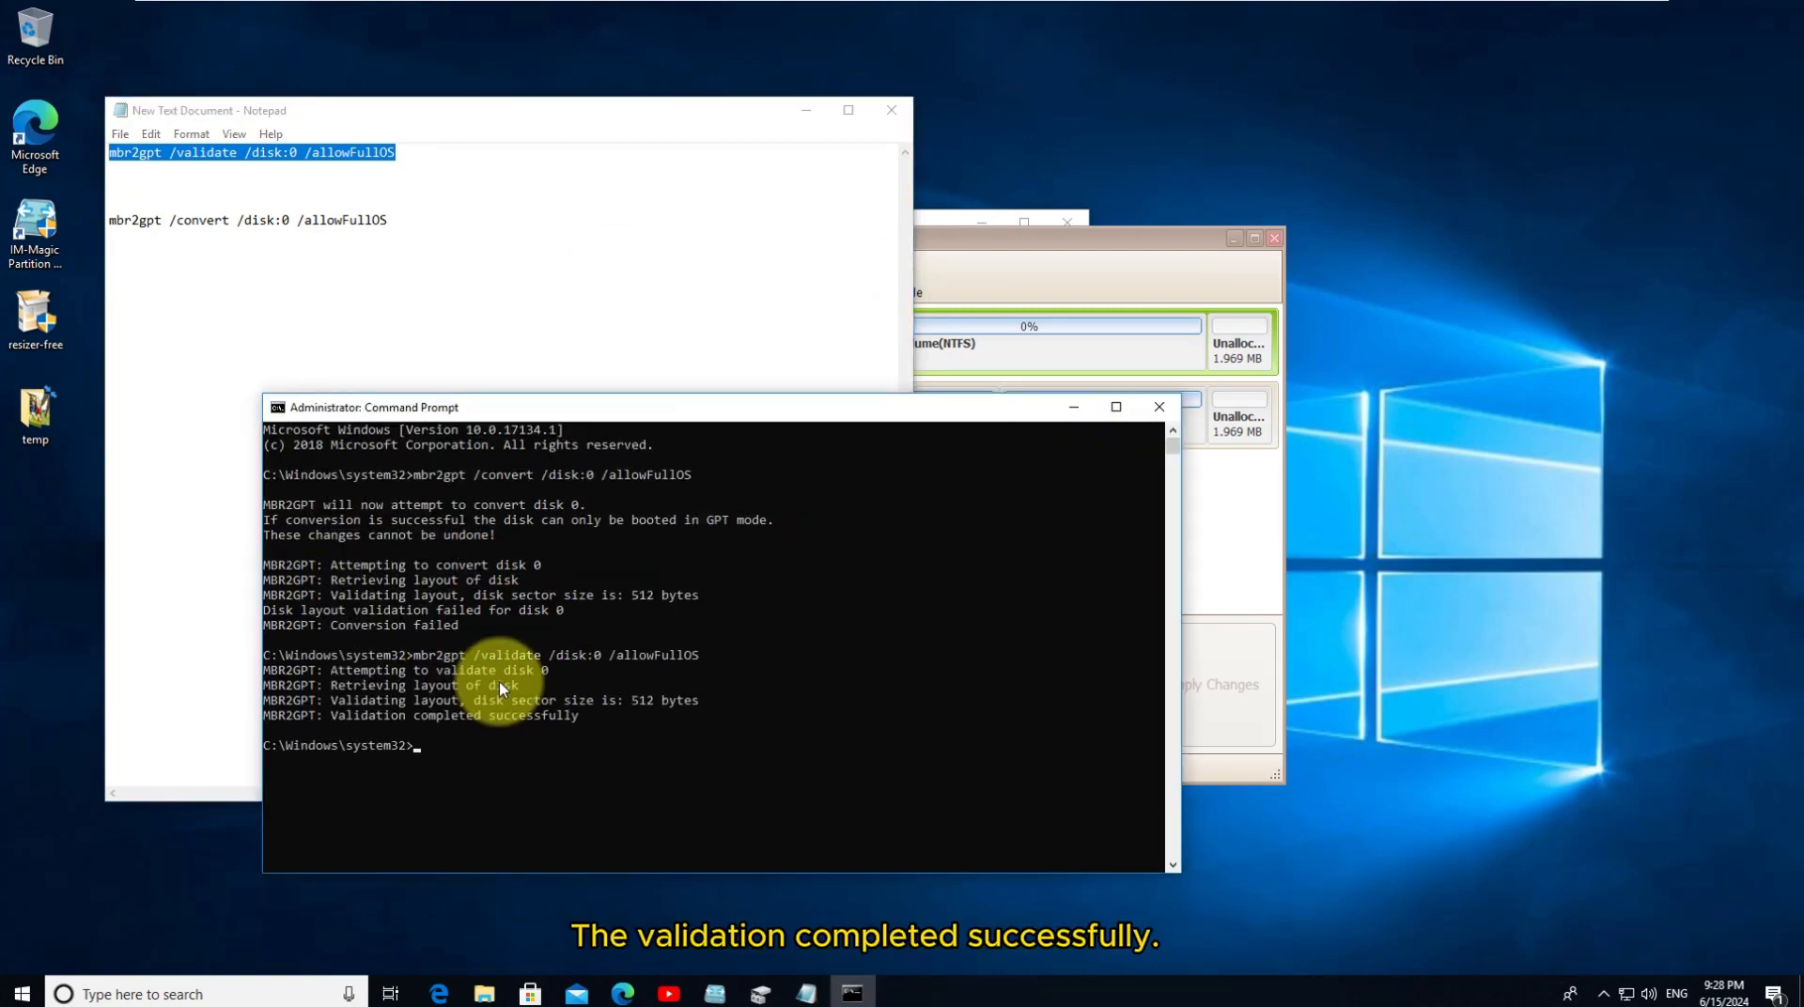
mouse_move(385, 714)
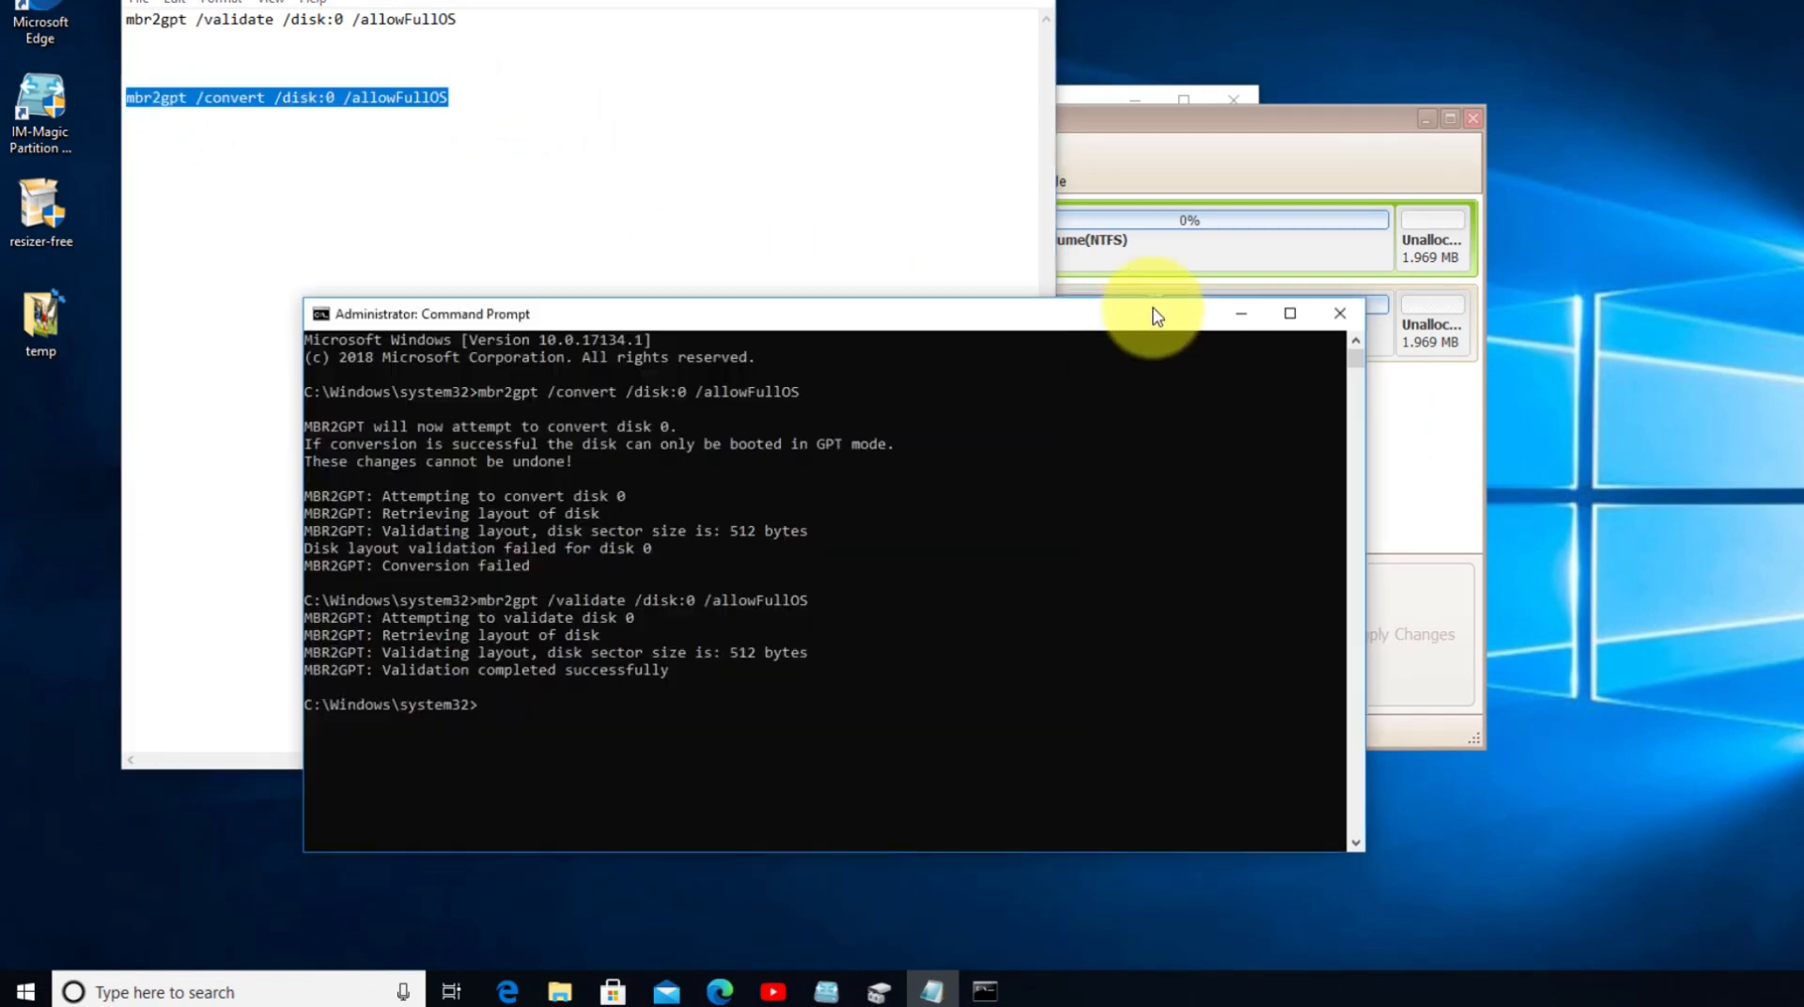
left_click(489, 705)
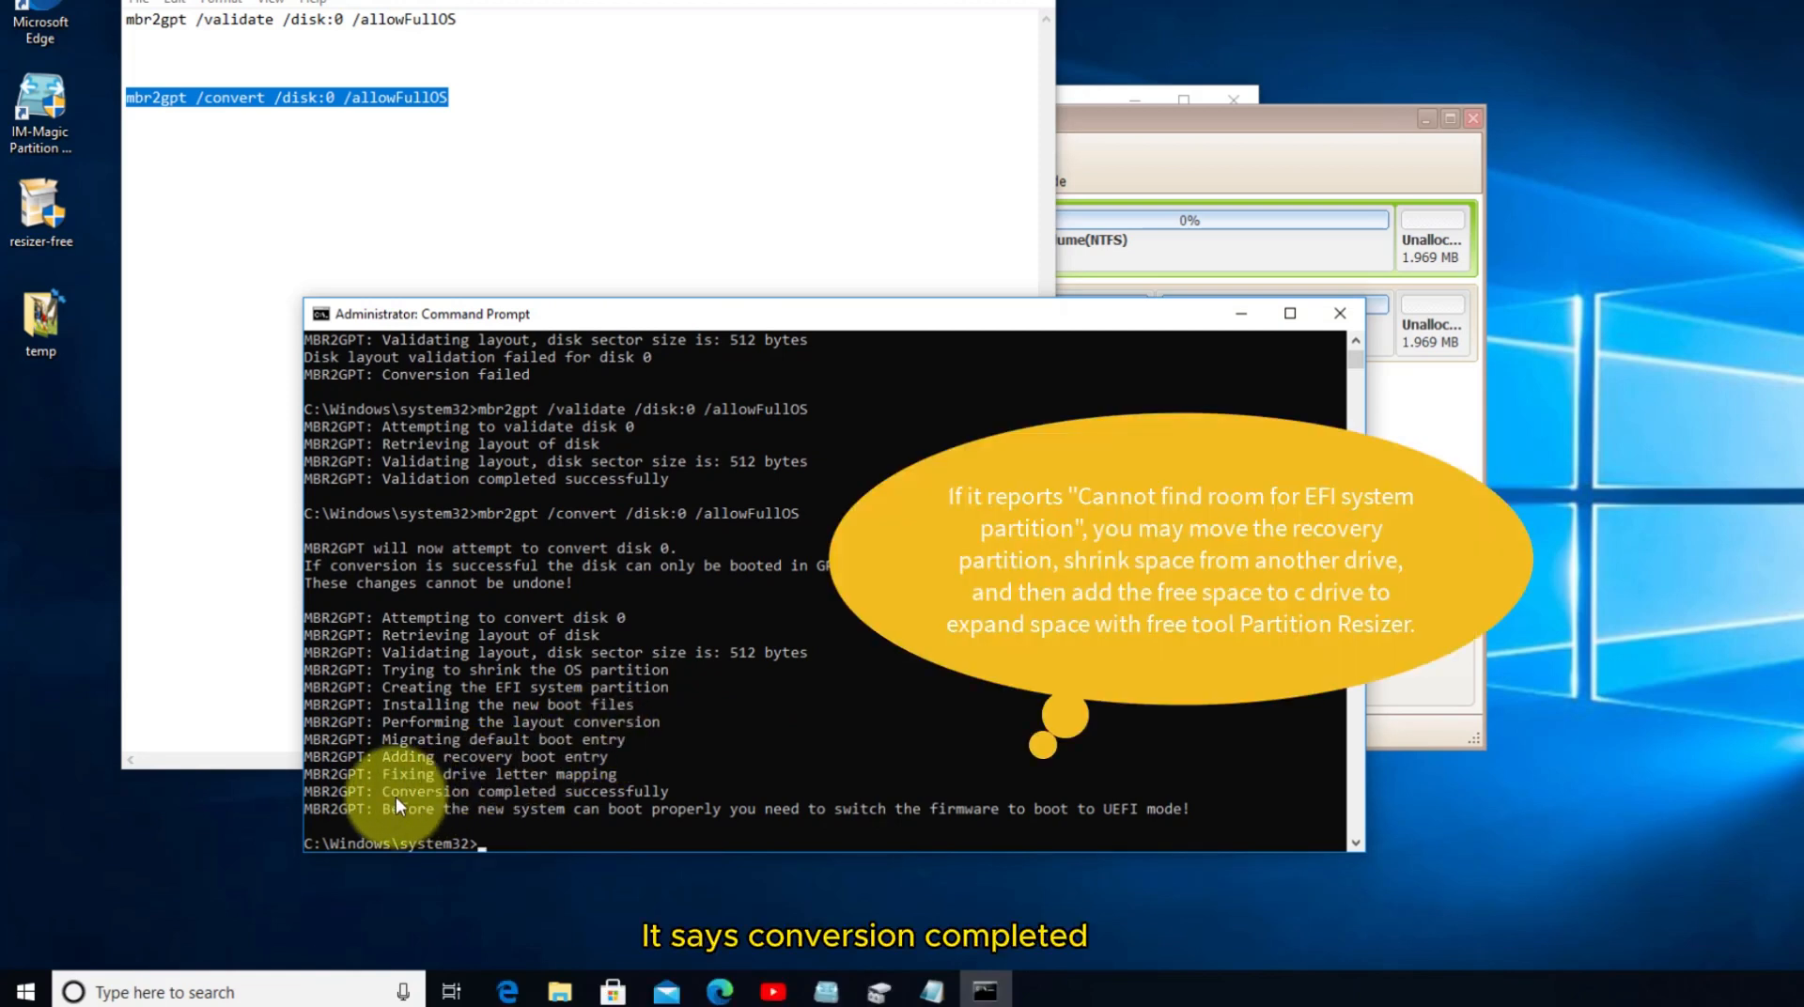
mouse_move(472, 801)
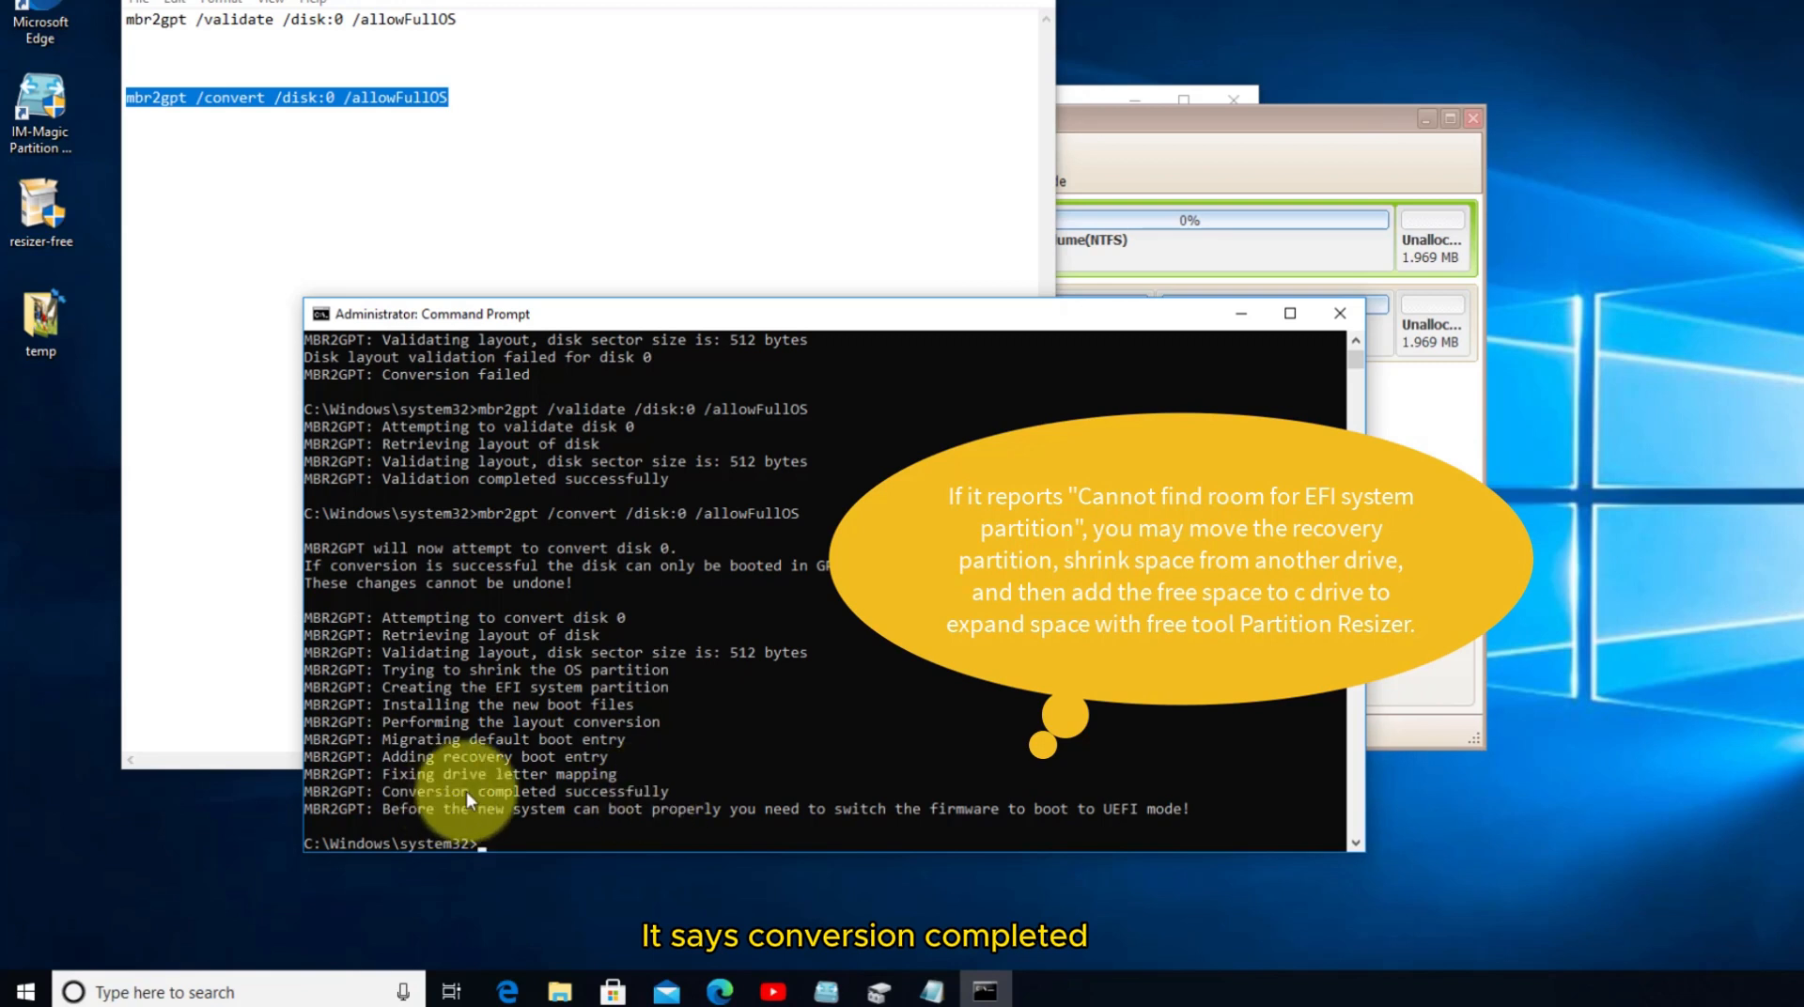
mouse_move(575, 812)
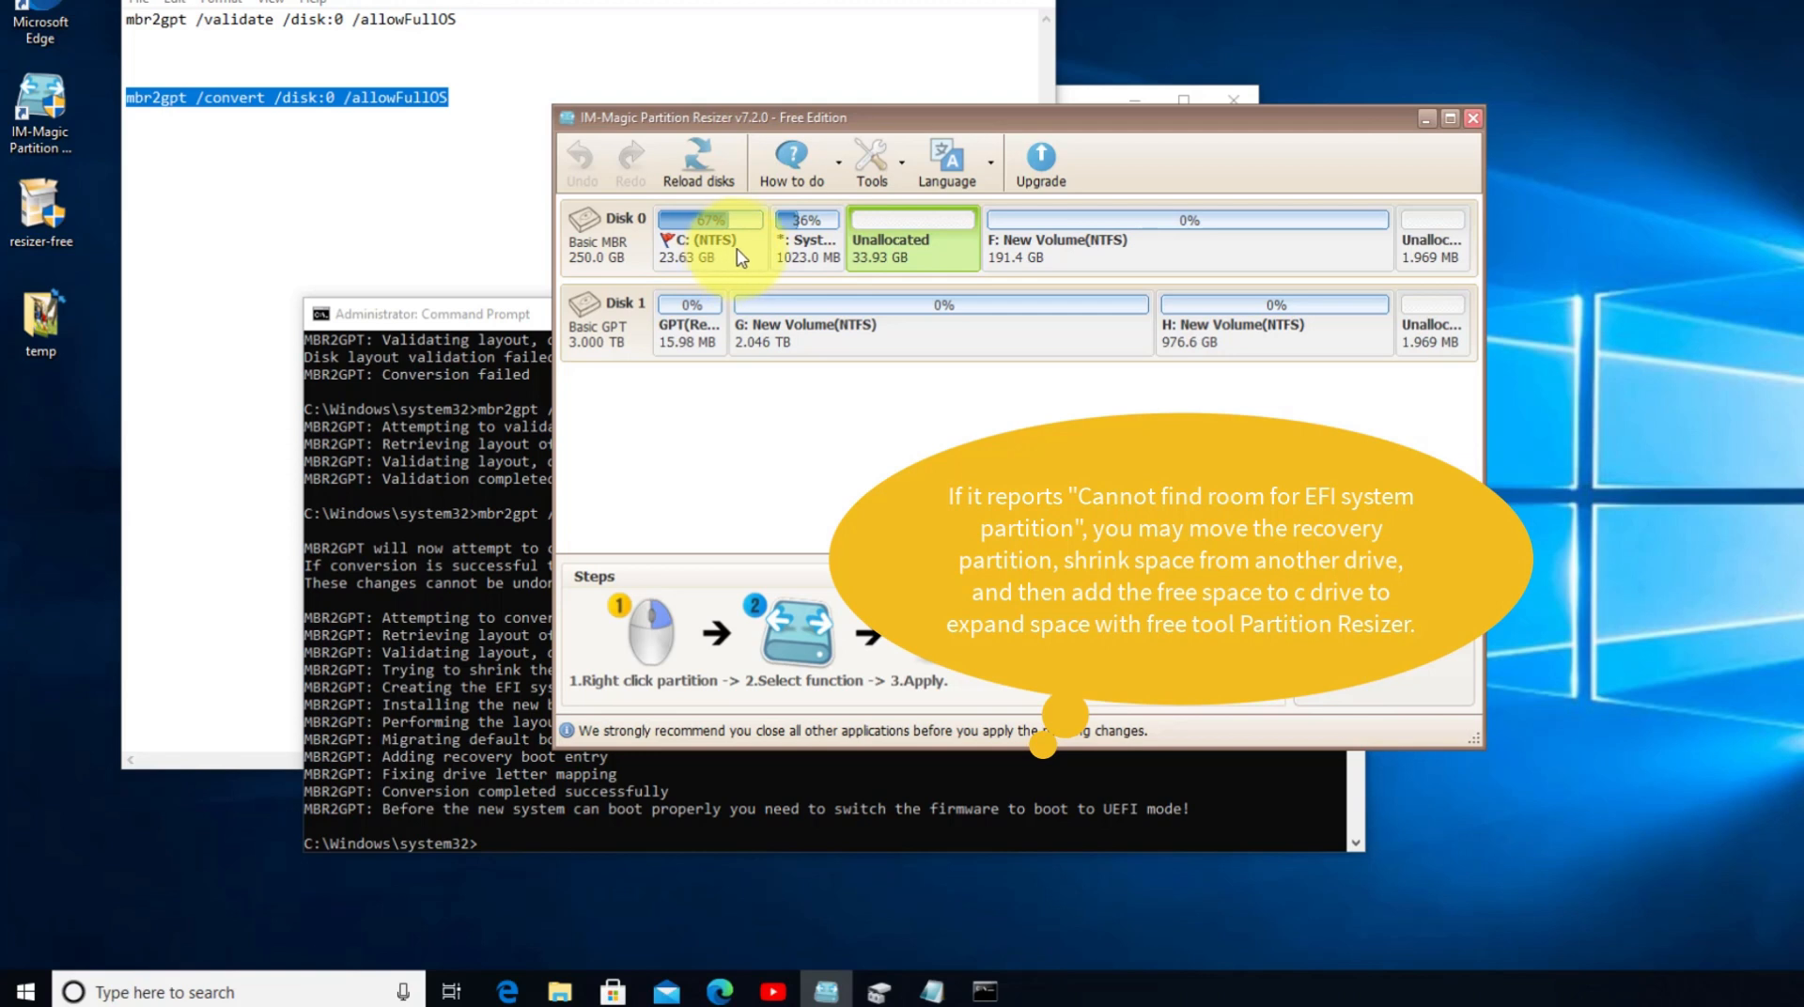
mouse_move(711, 256)
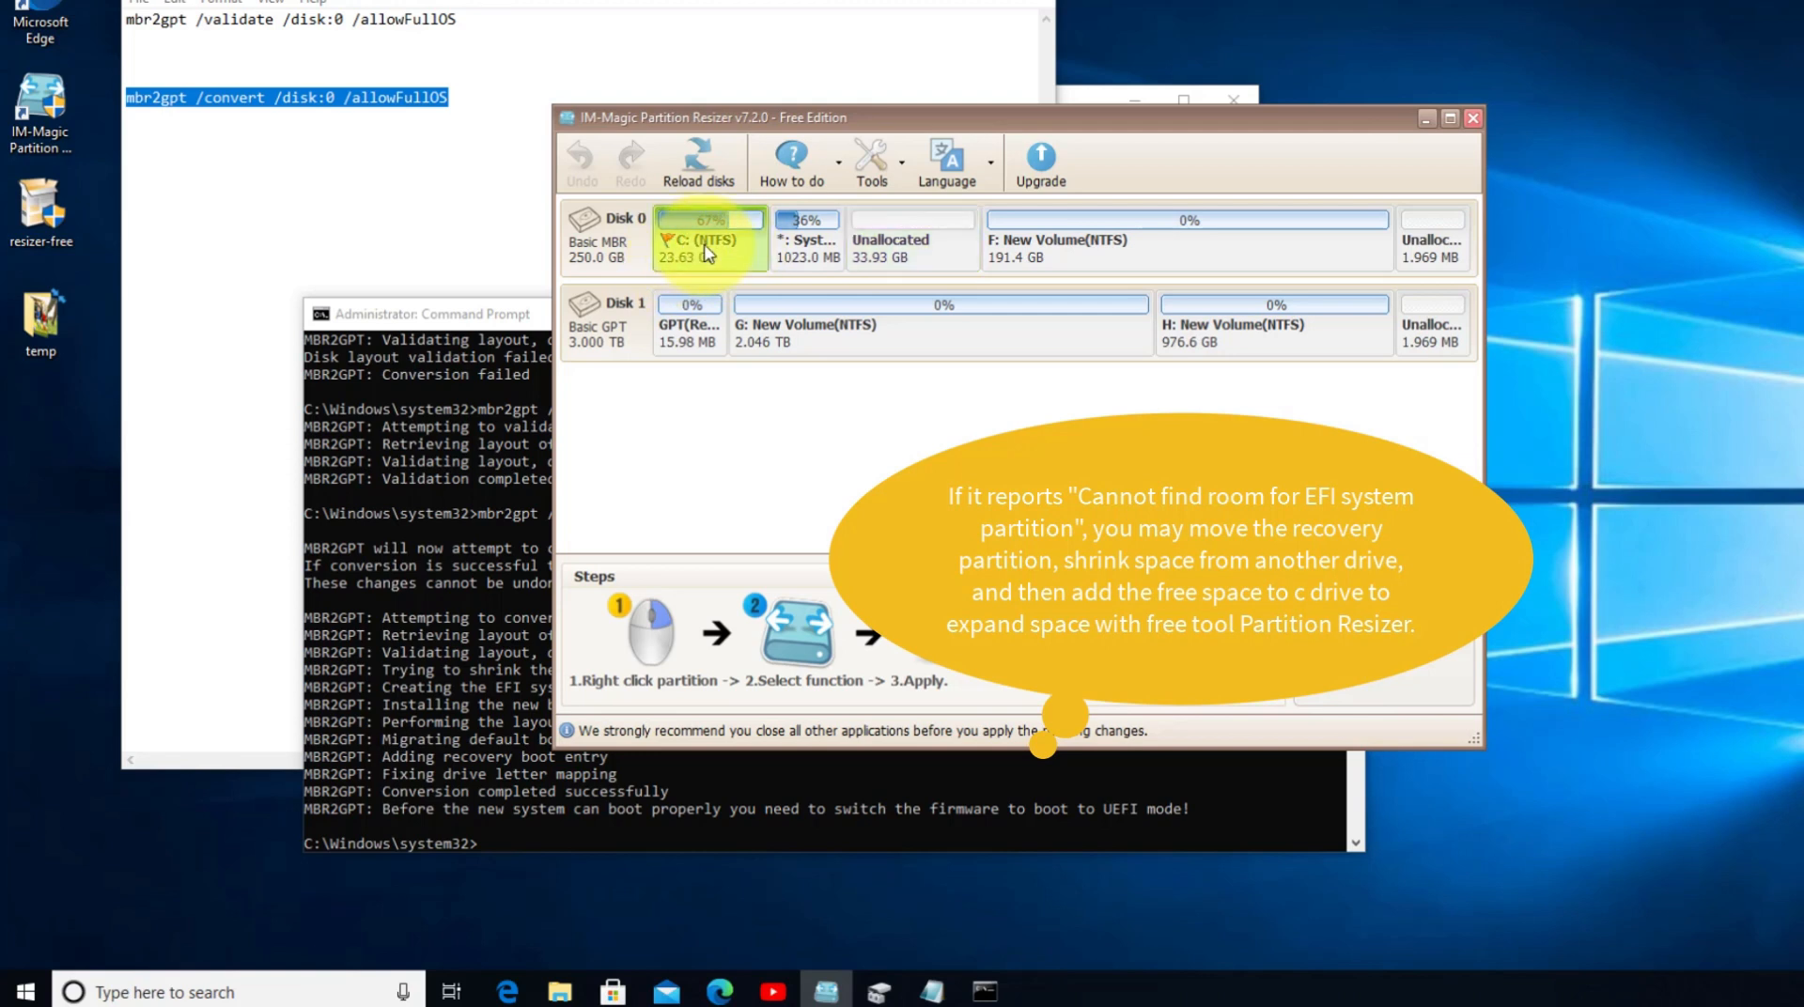
Reload disks and select disk 0 to confirm it now reads Basic GPT
left_click(697, 161)
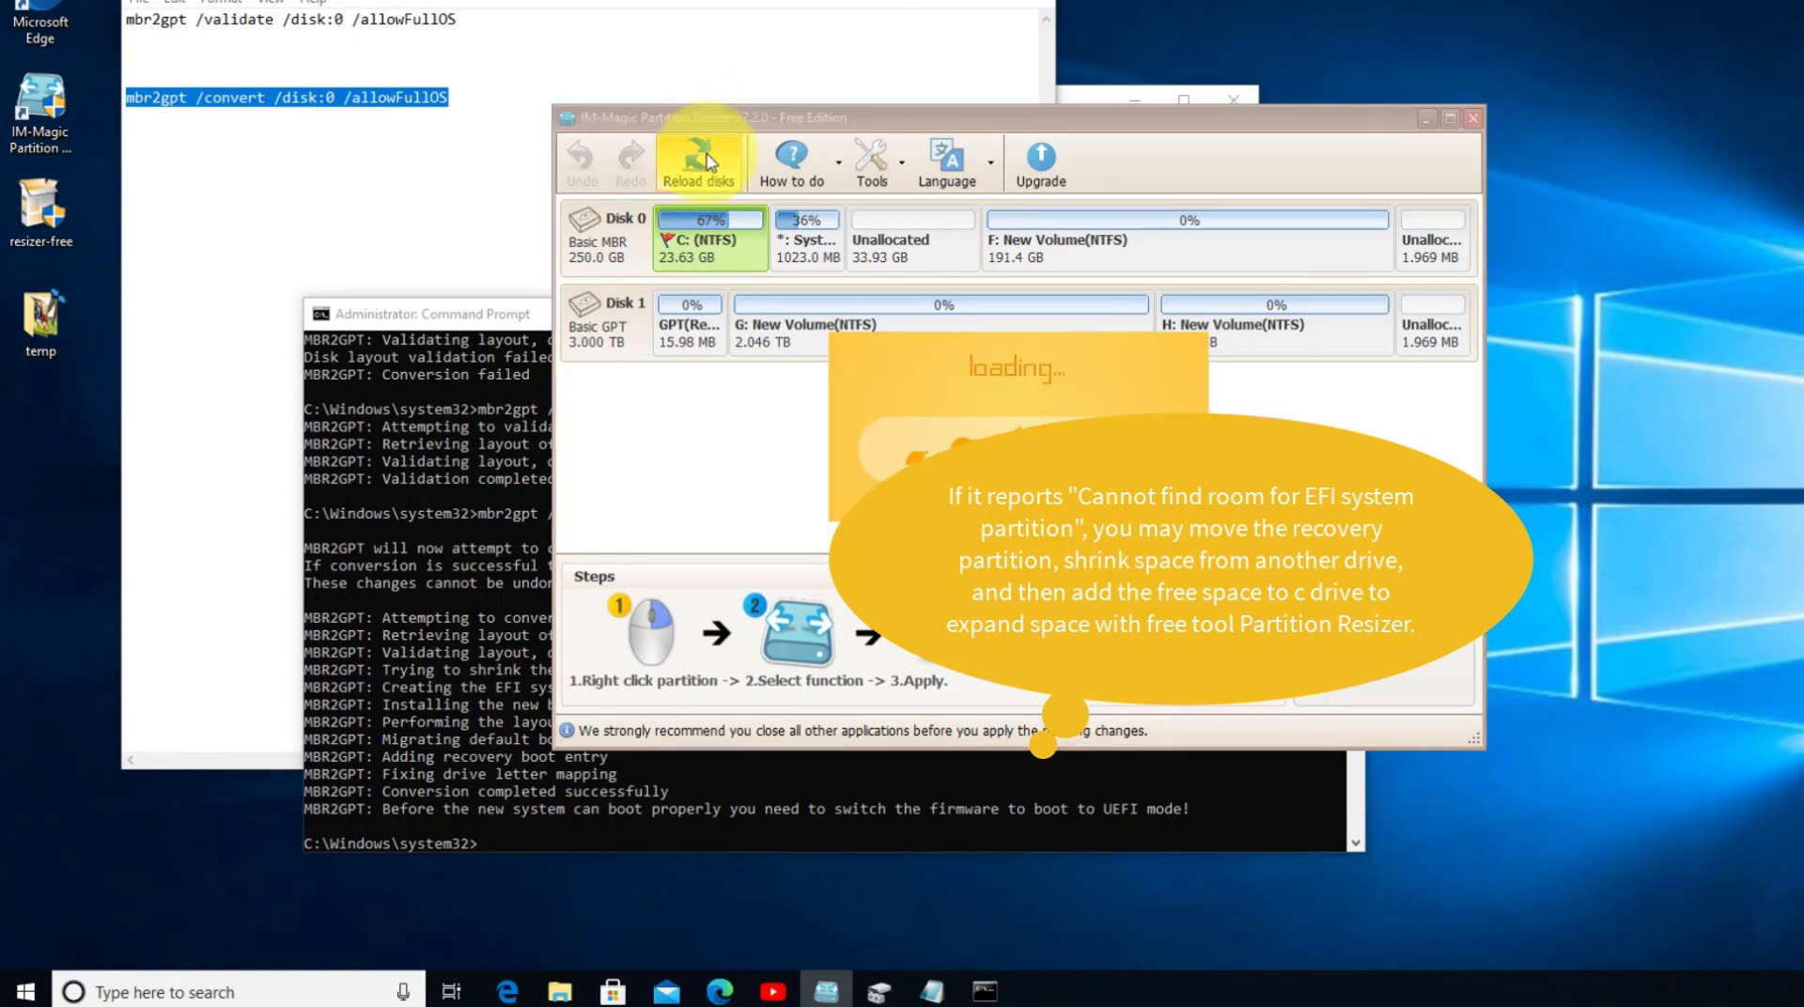
left_click(699, 160)
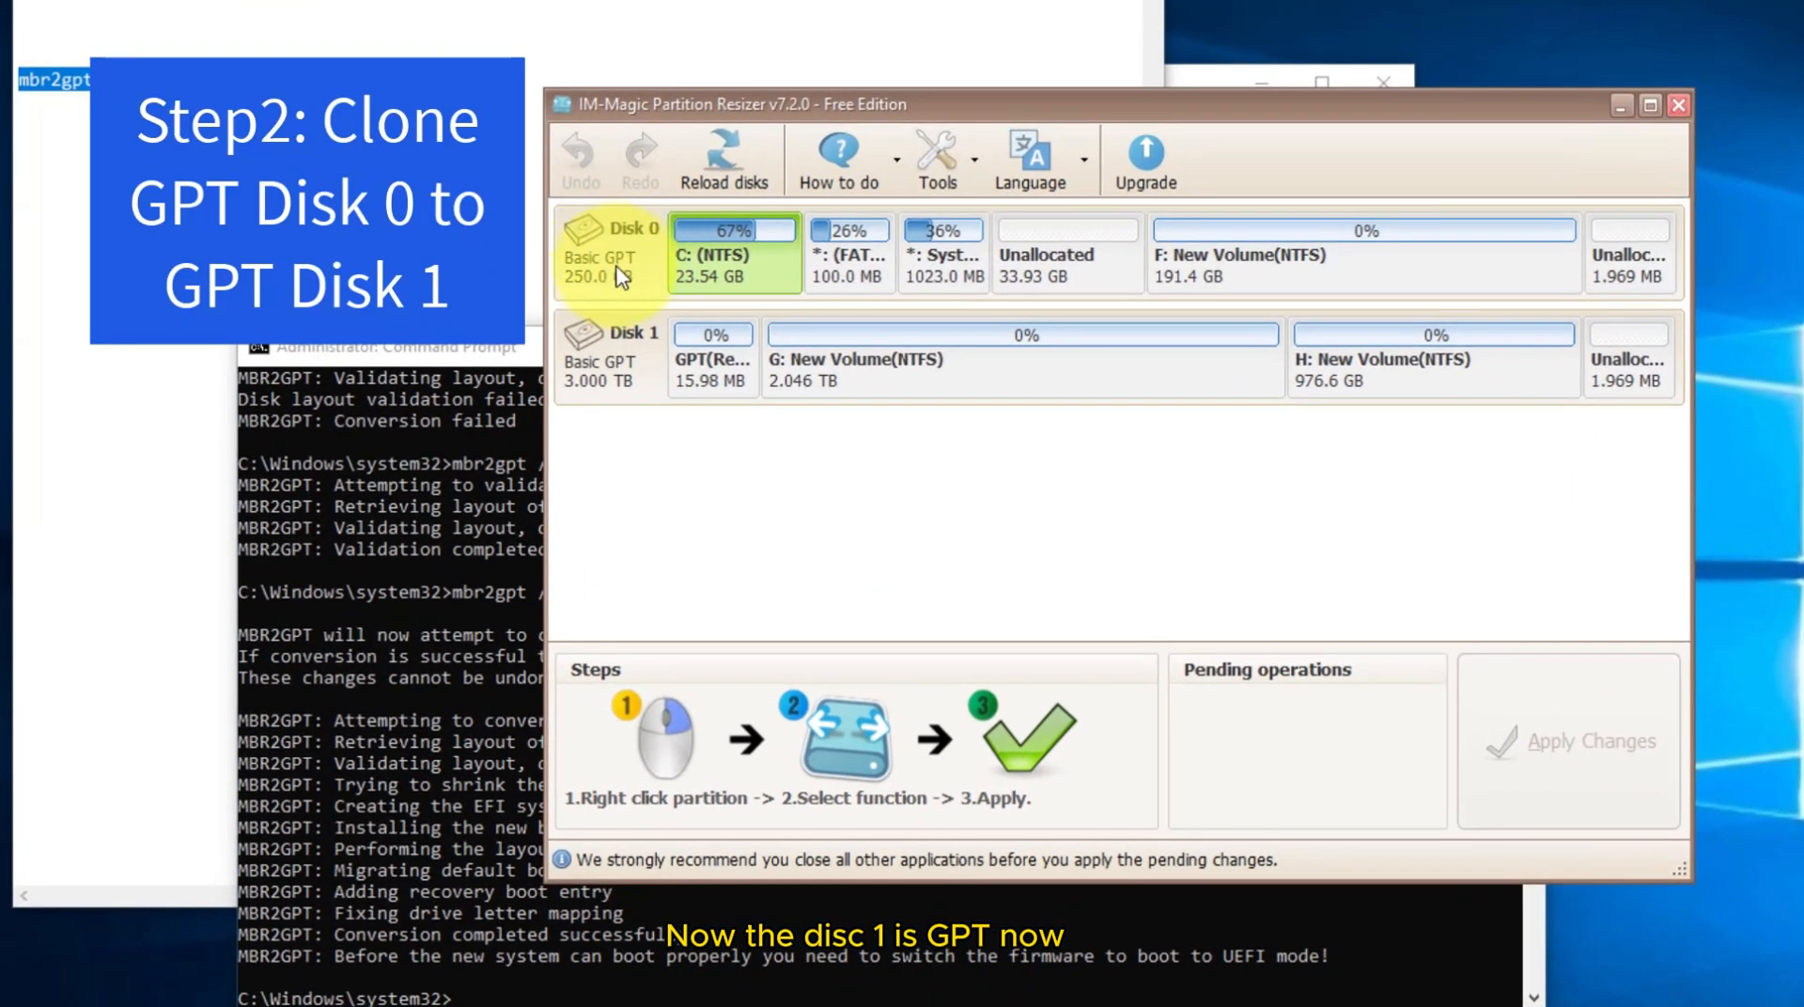
left_click(622, 254)
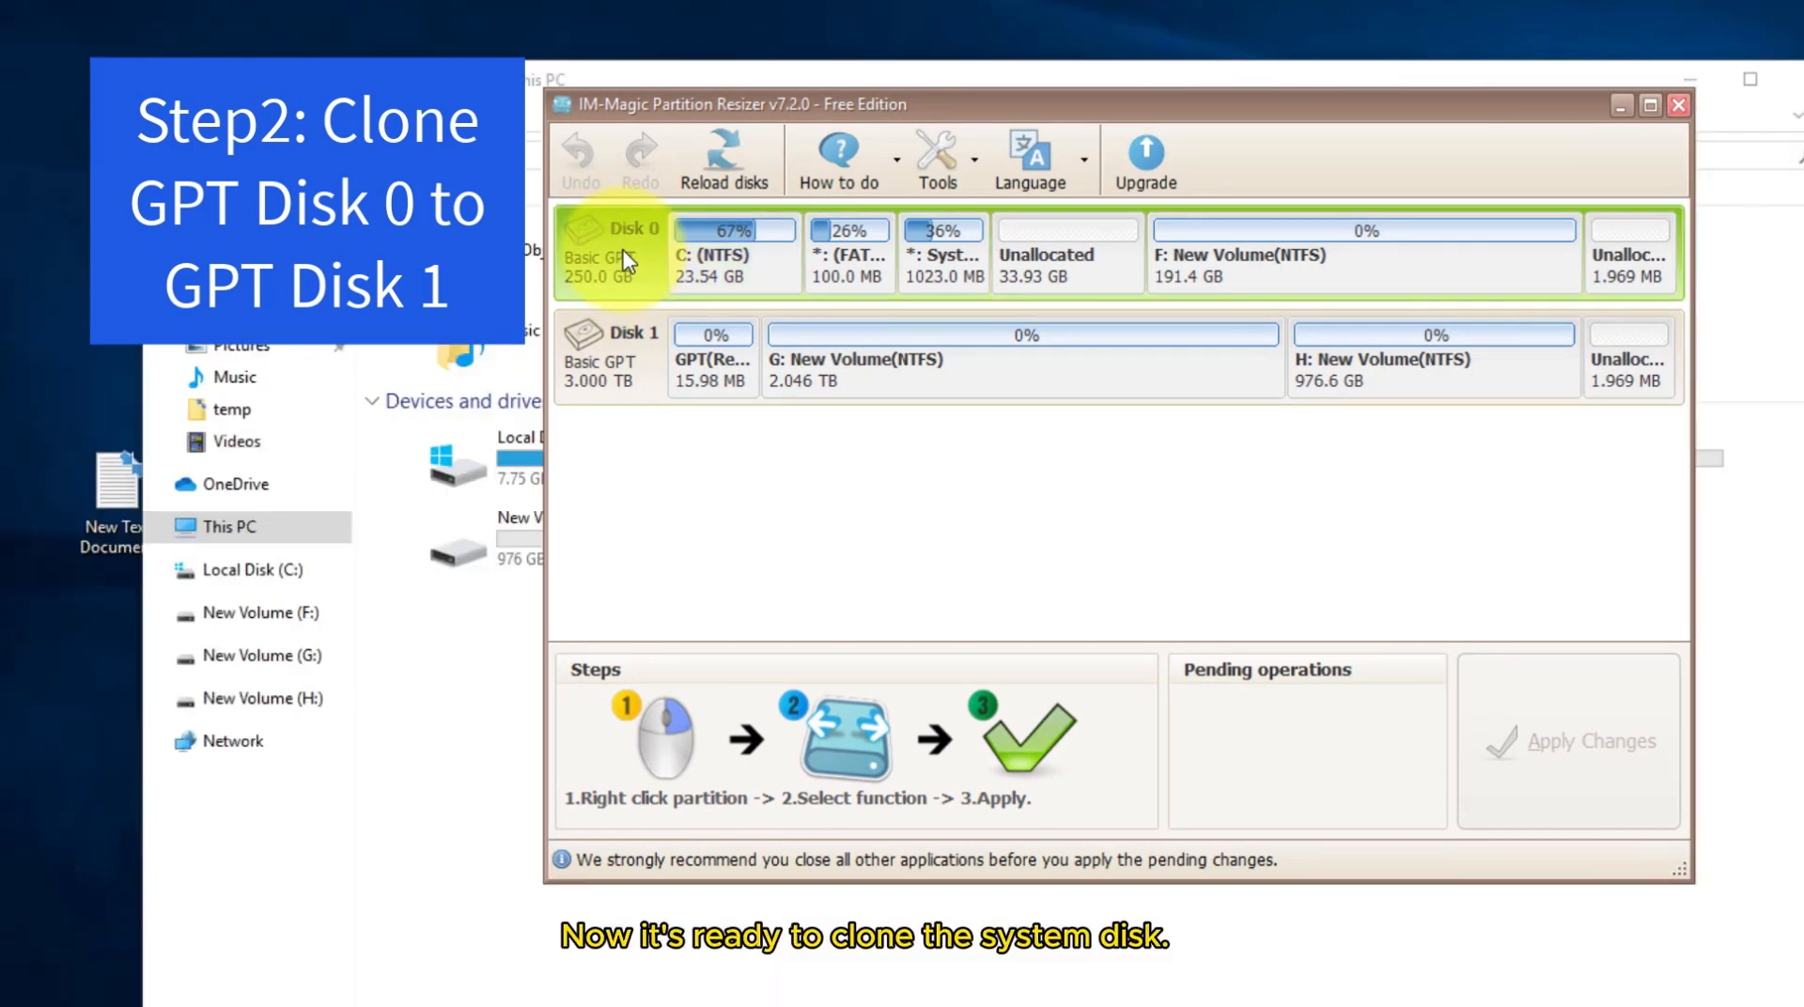
mouse_move(650, 366)
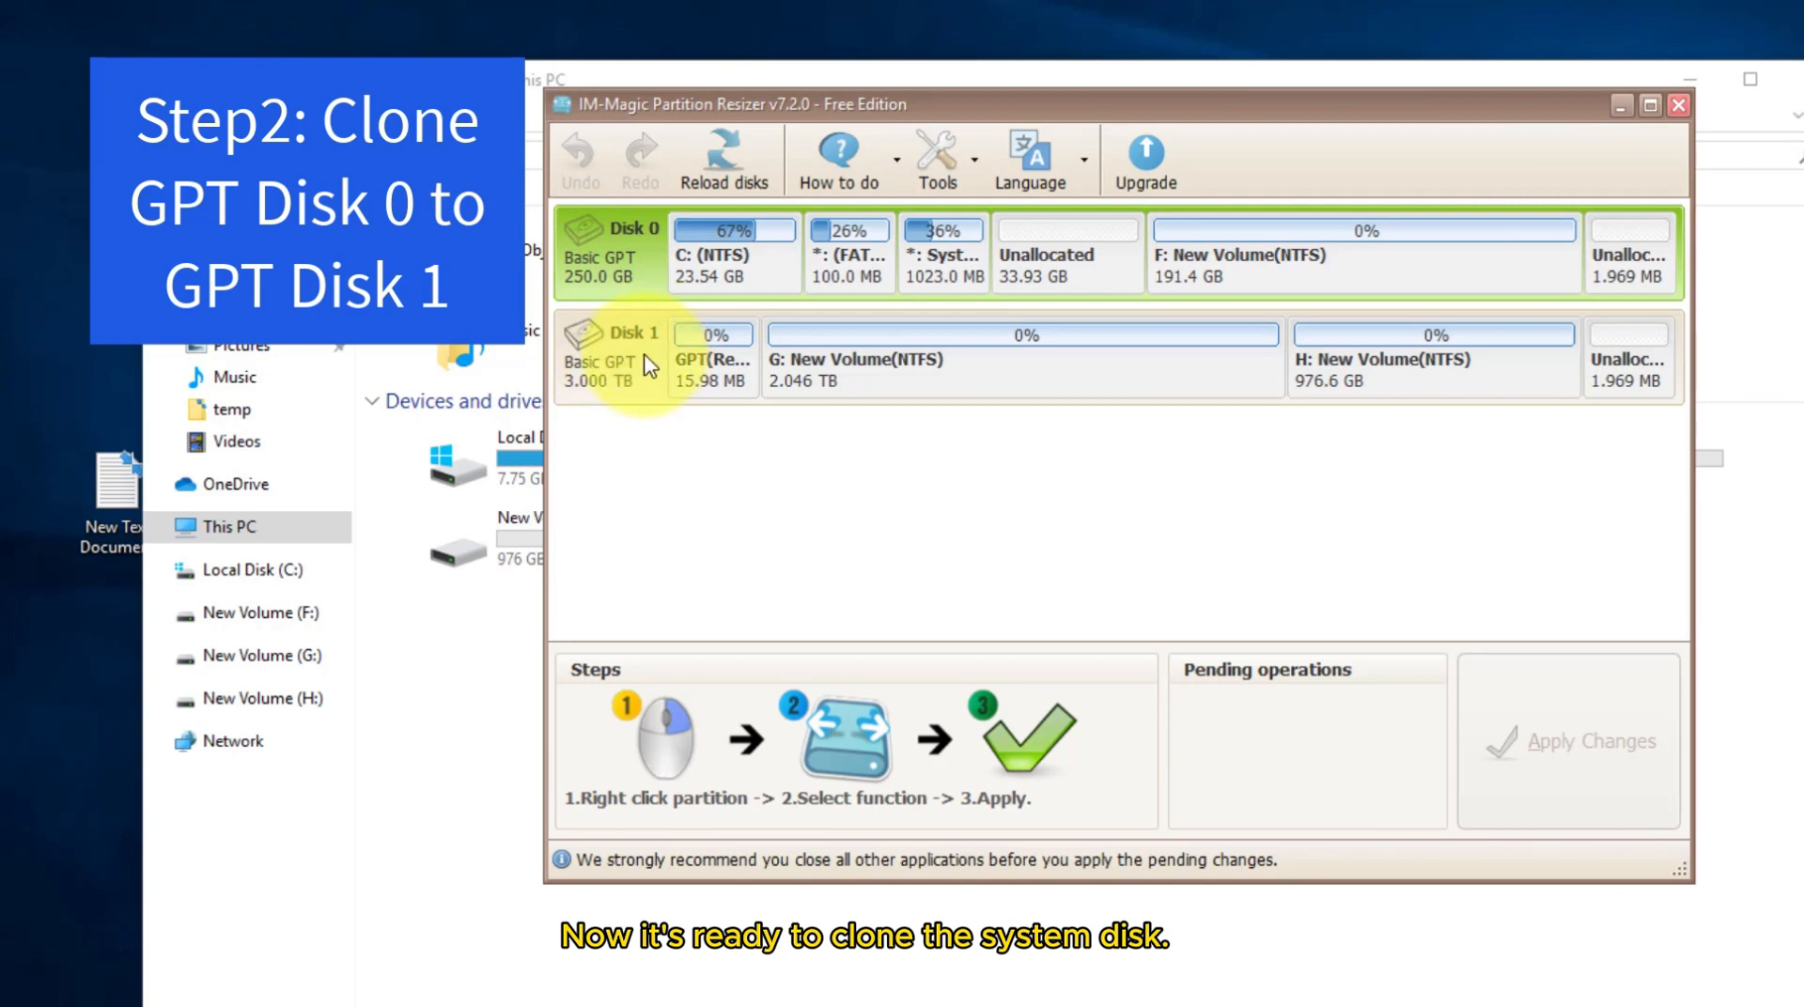
mouse_move(982, 379)
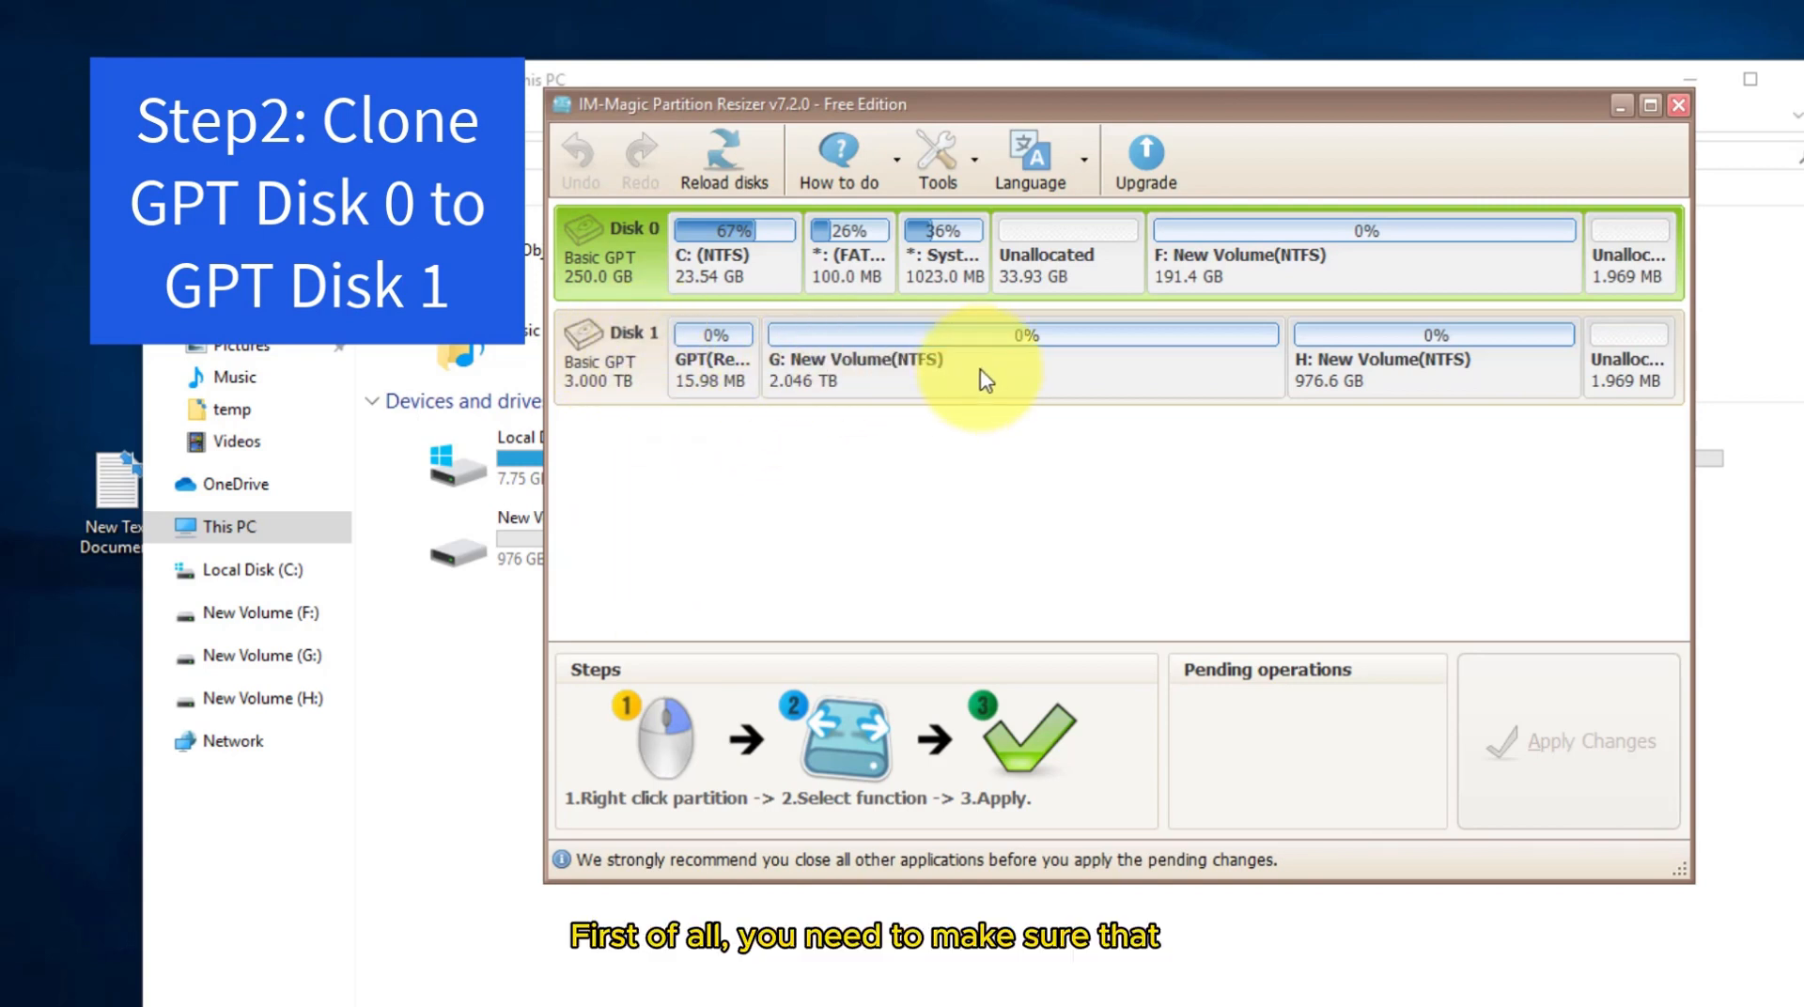
mouse_move(900, 378)
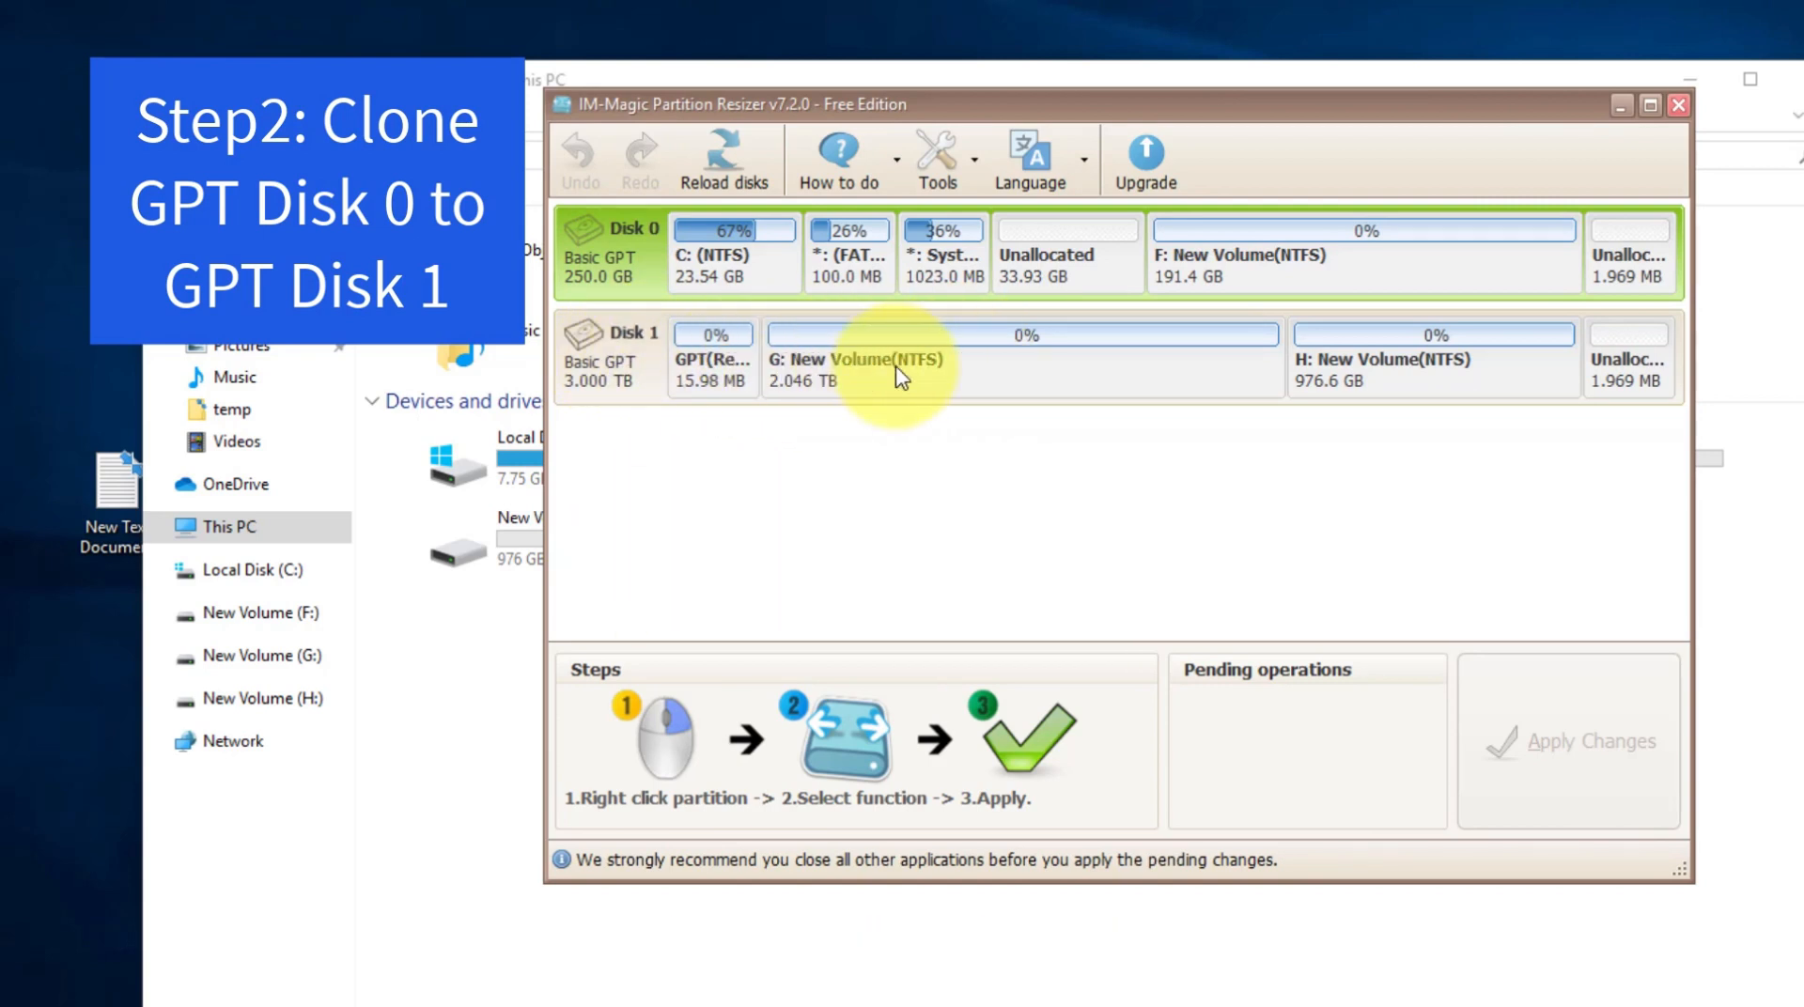
mouse_move(1317, 371)
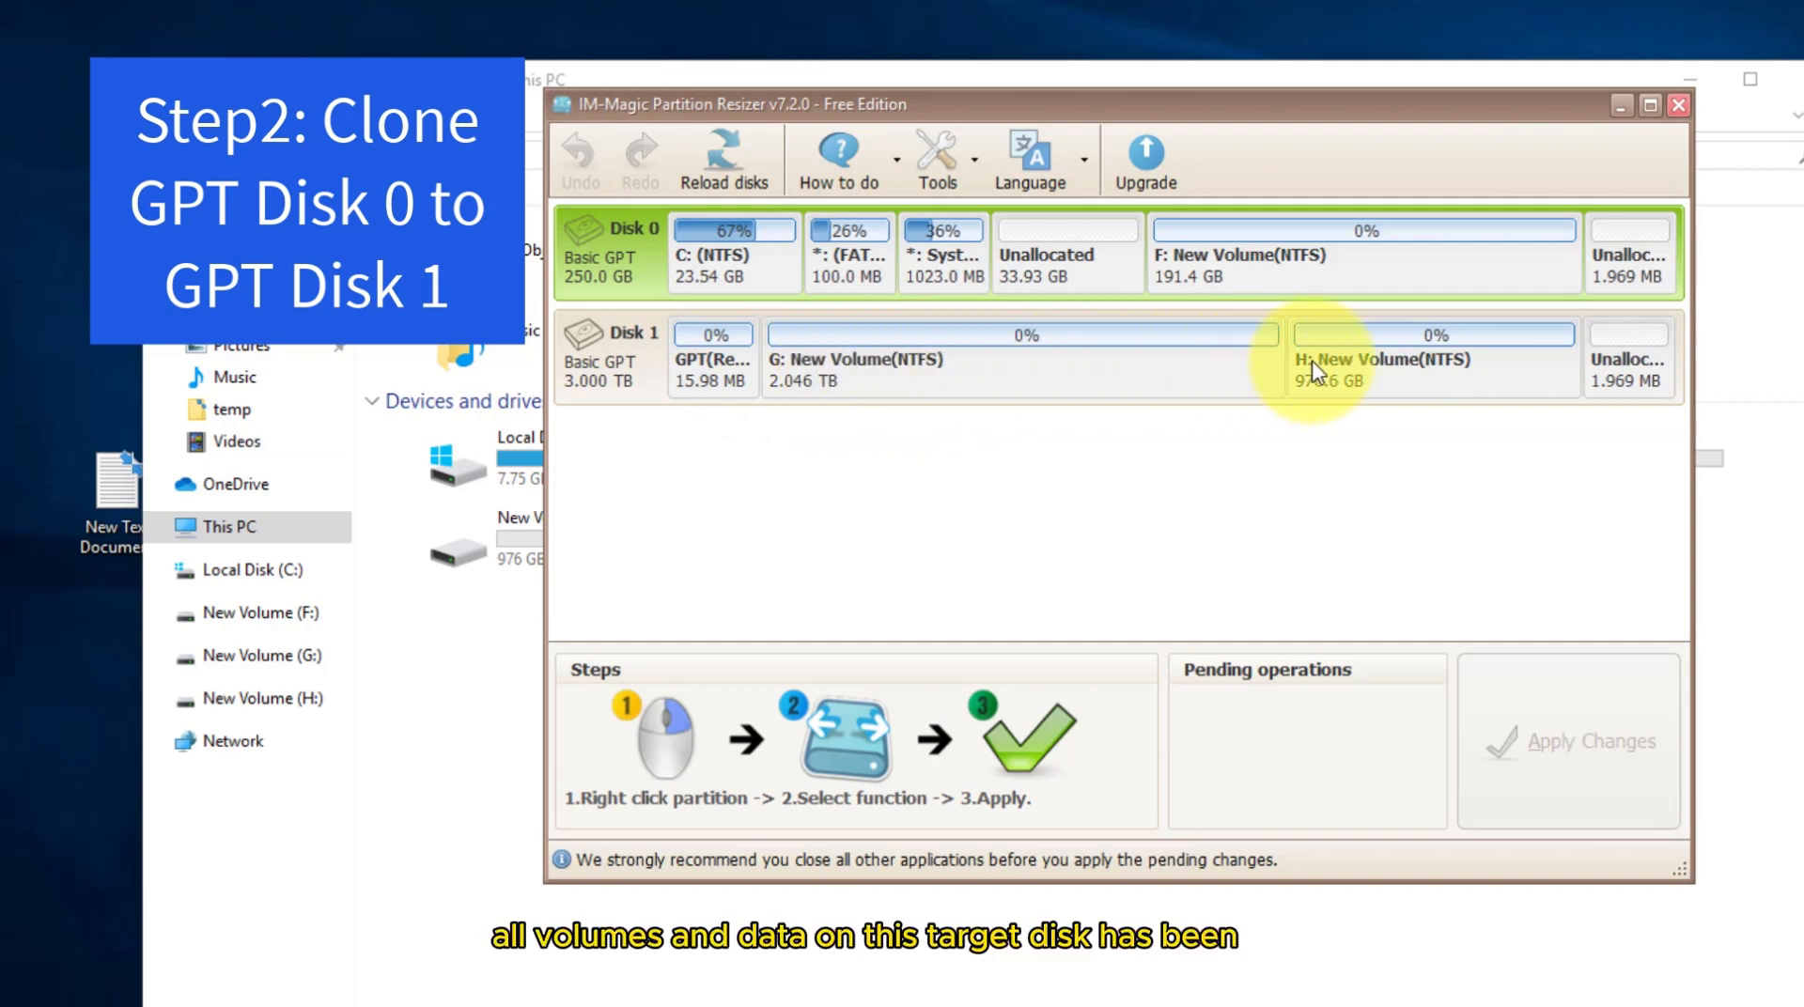
mouse_move(899, 363)
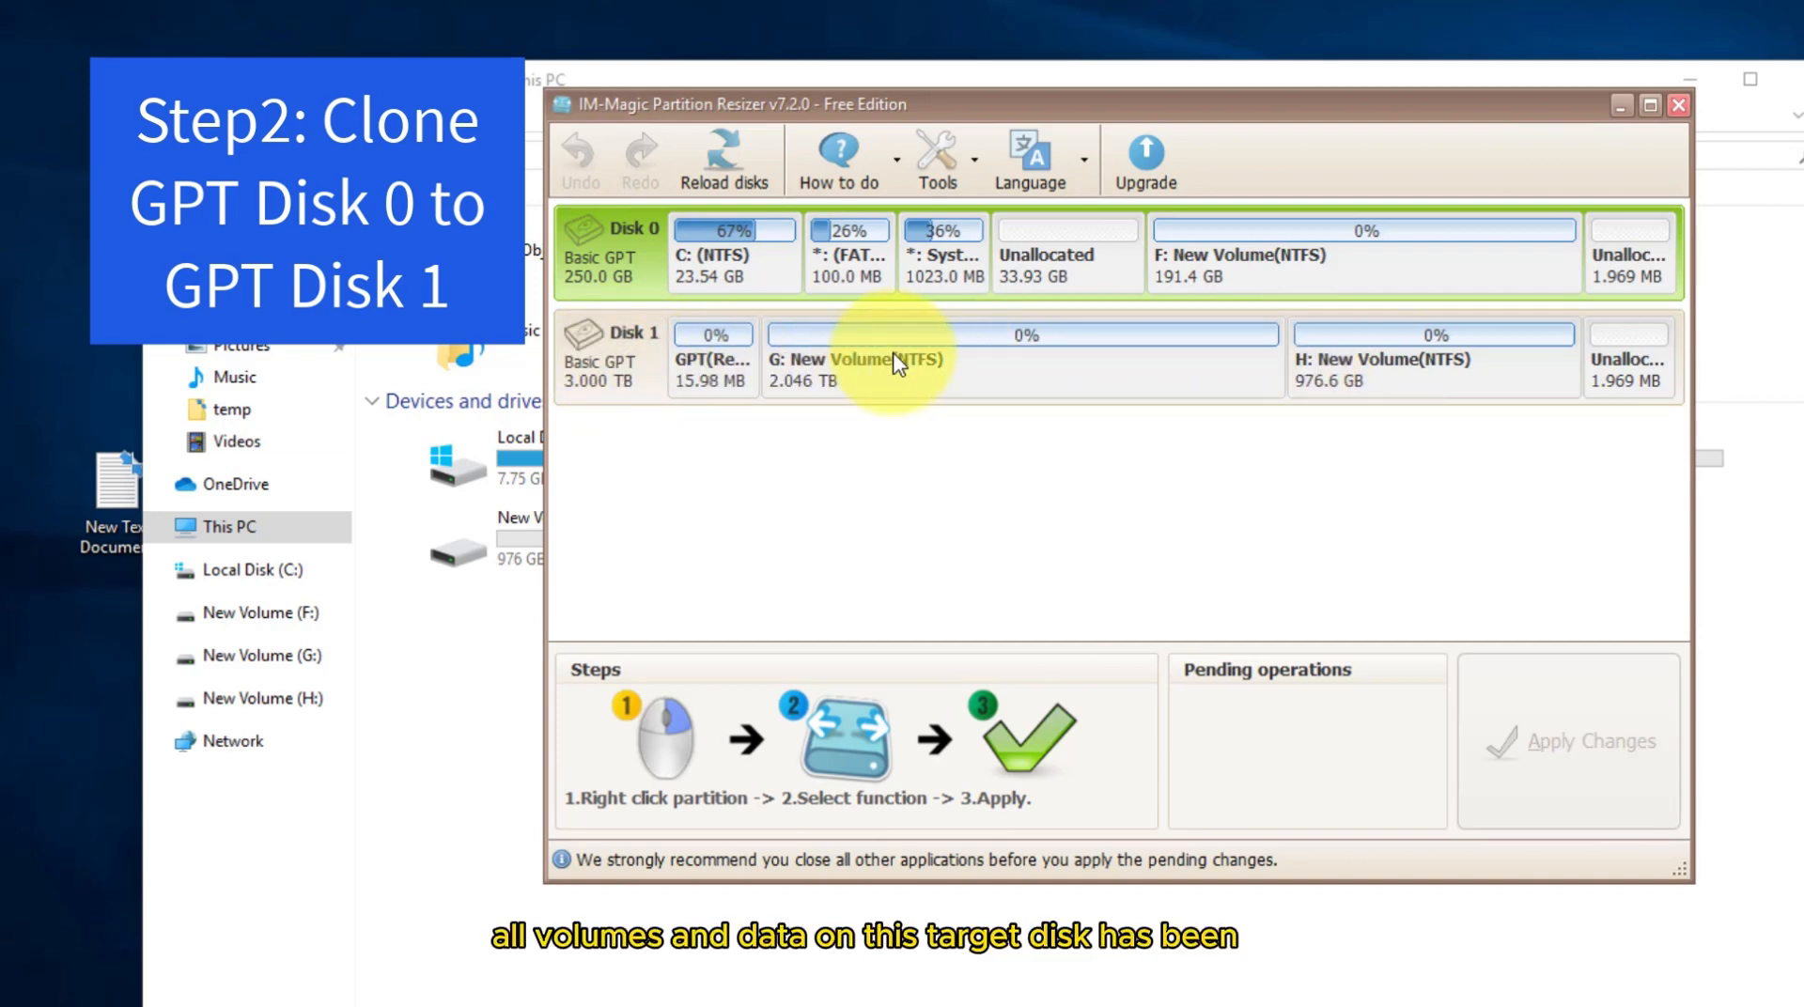
mouse_move(916, 380)
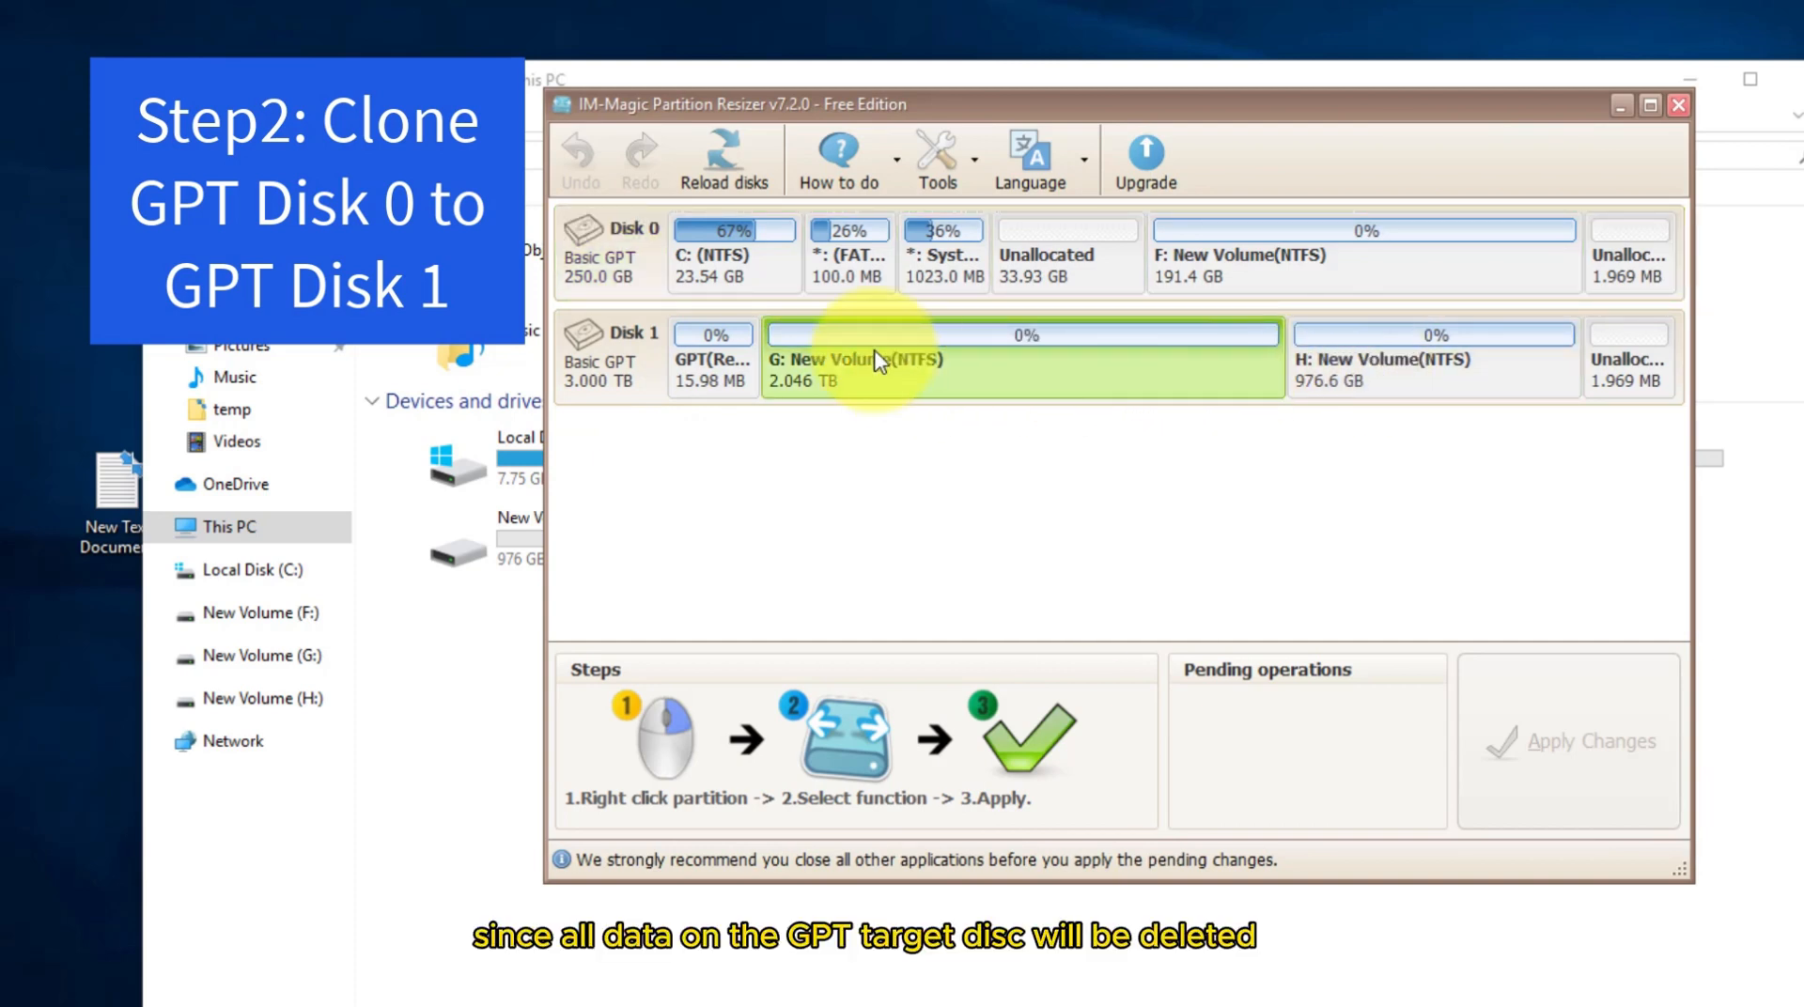
mouse_move(817, 368)
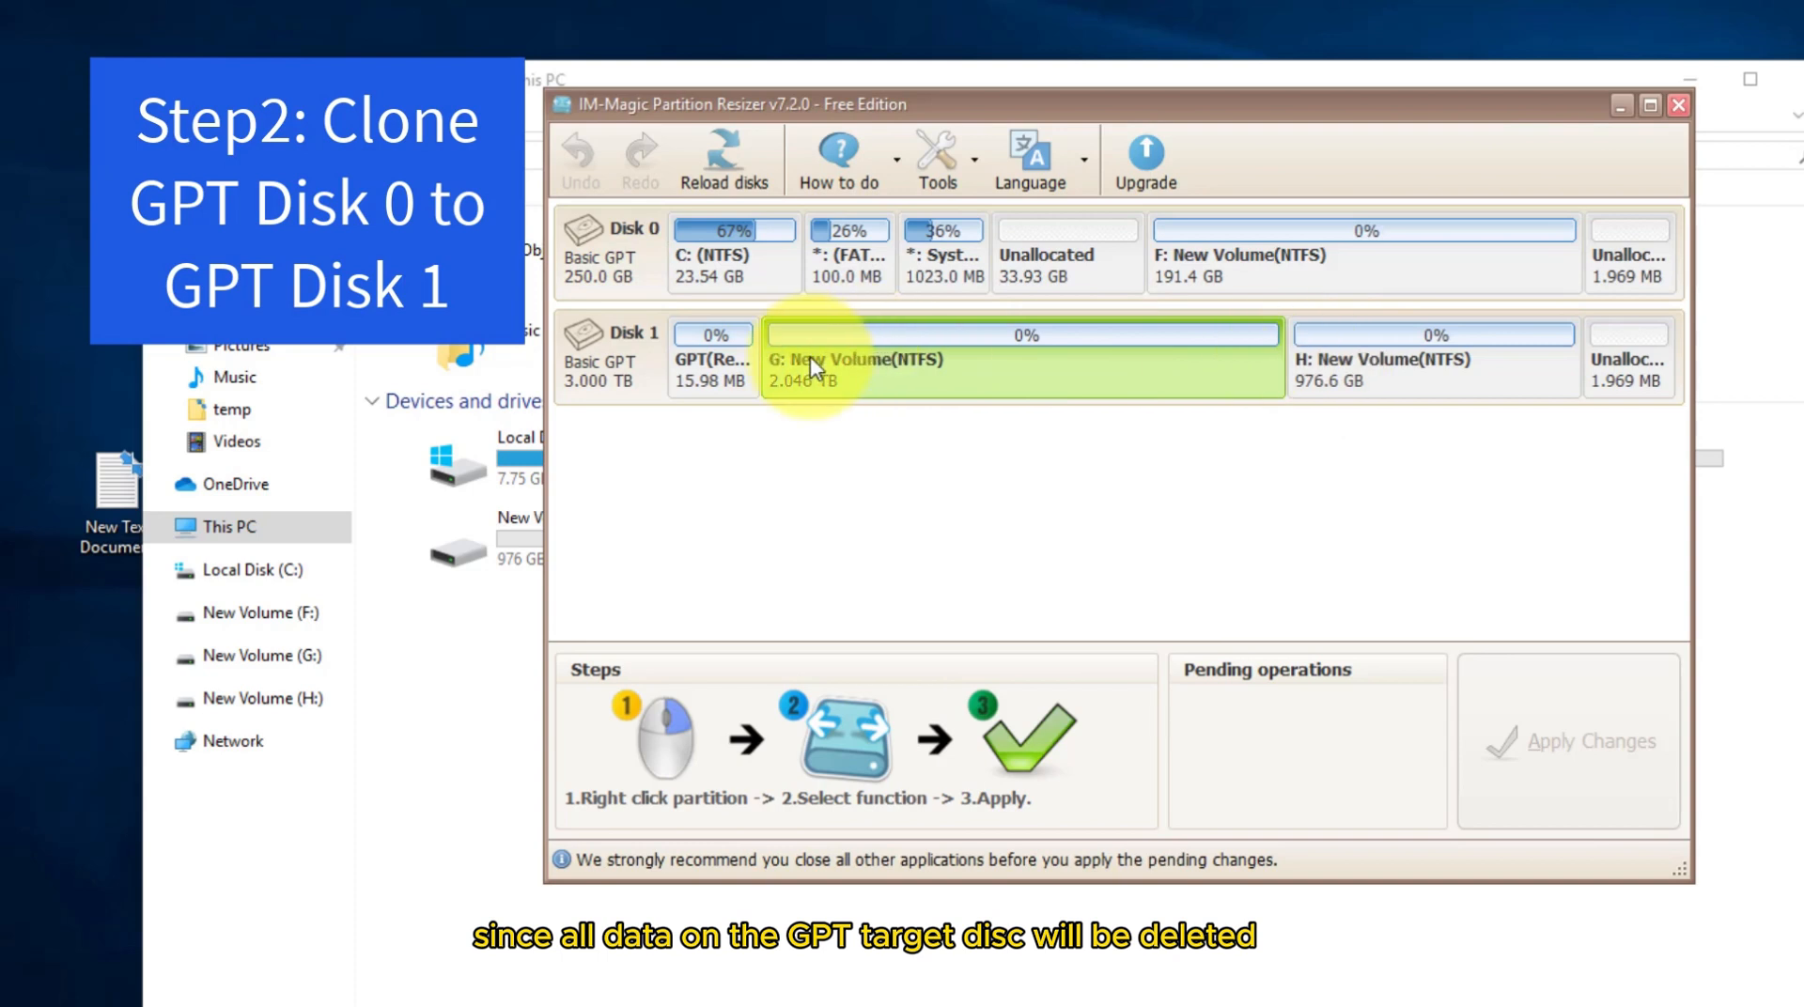
mouse_move(1056, 366)
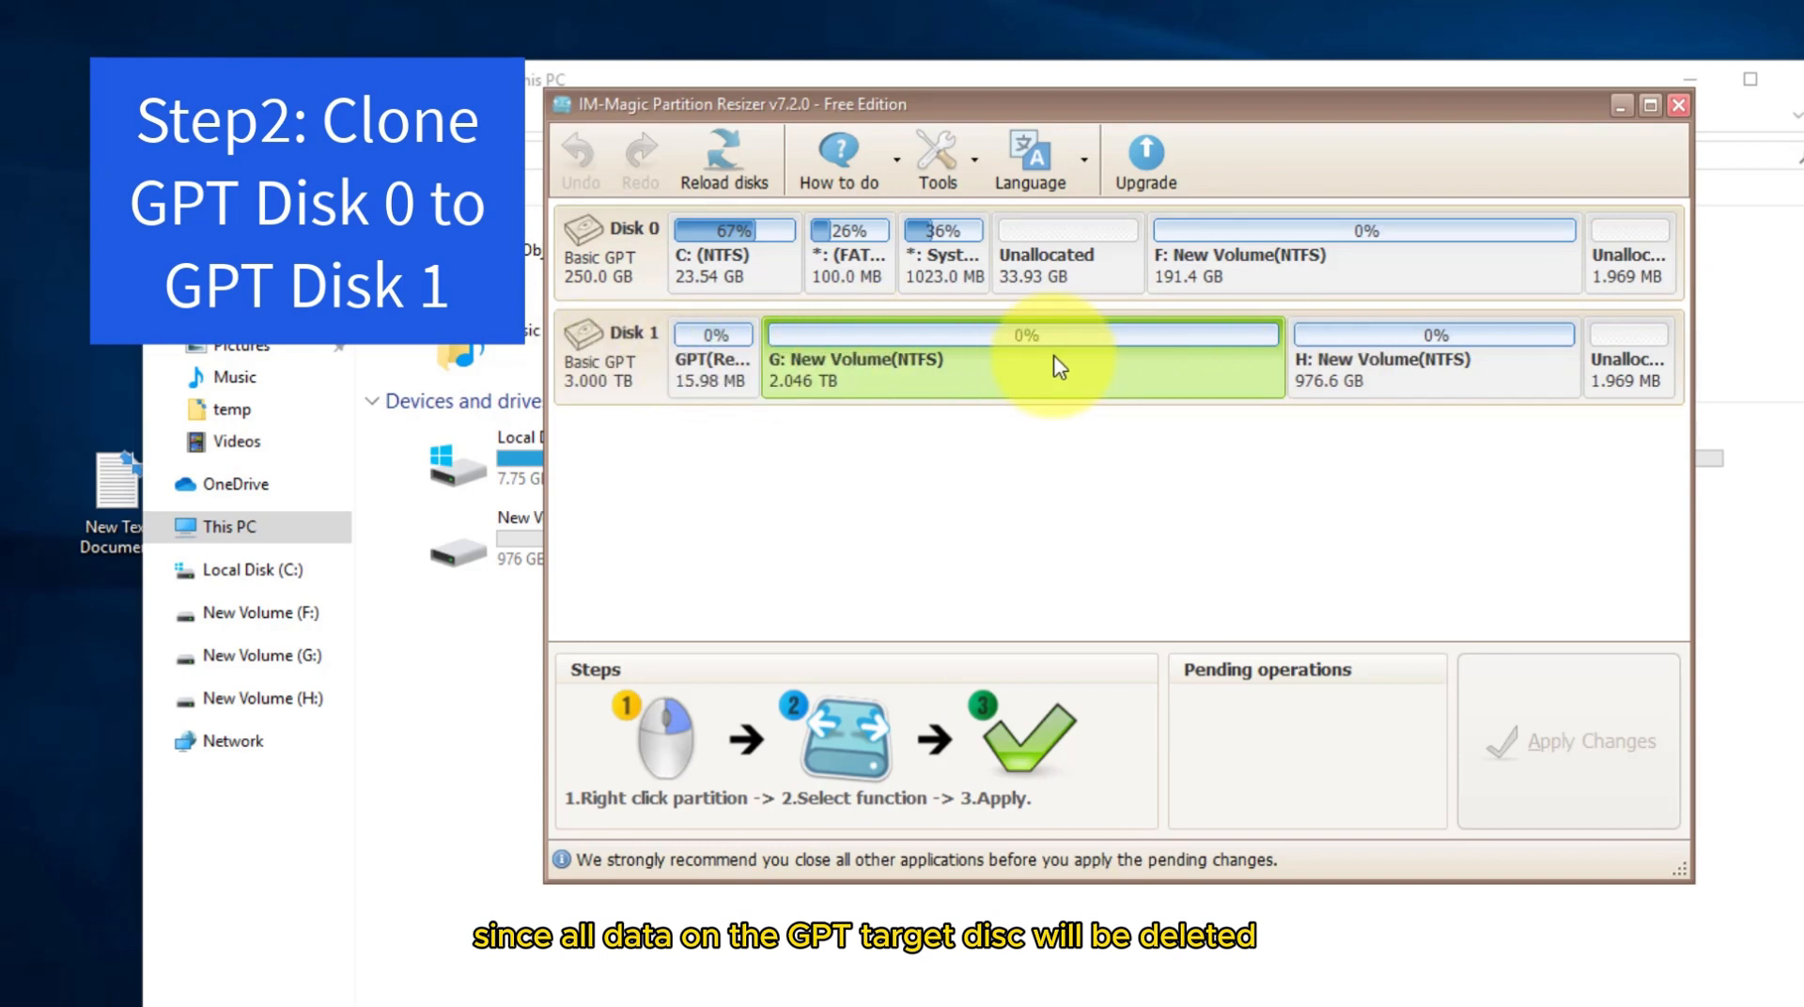
mouse_move(1182, 384)
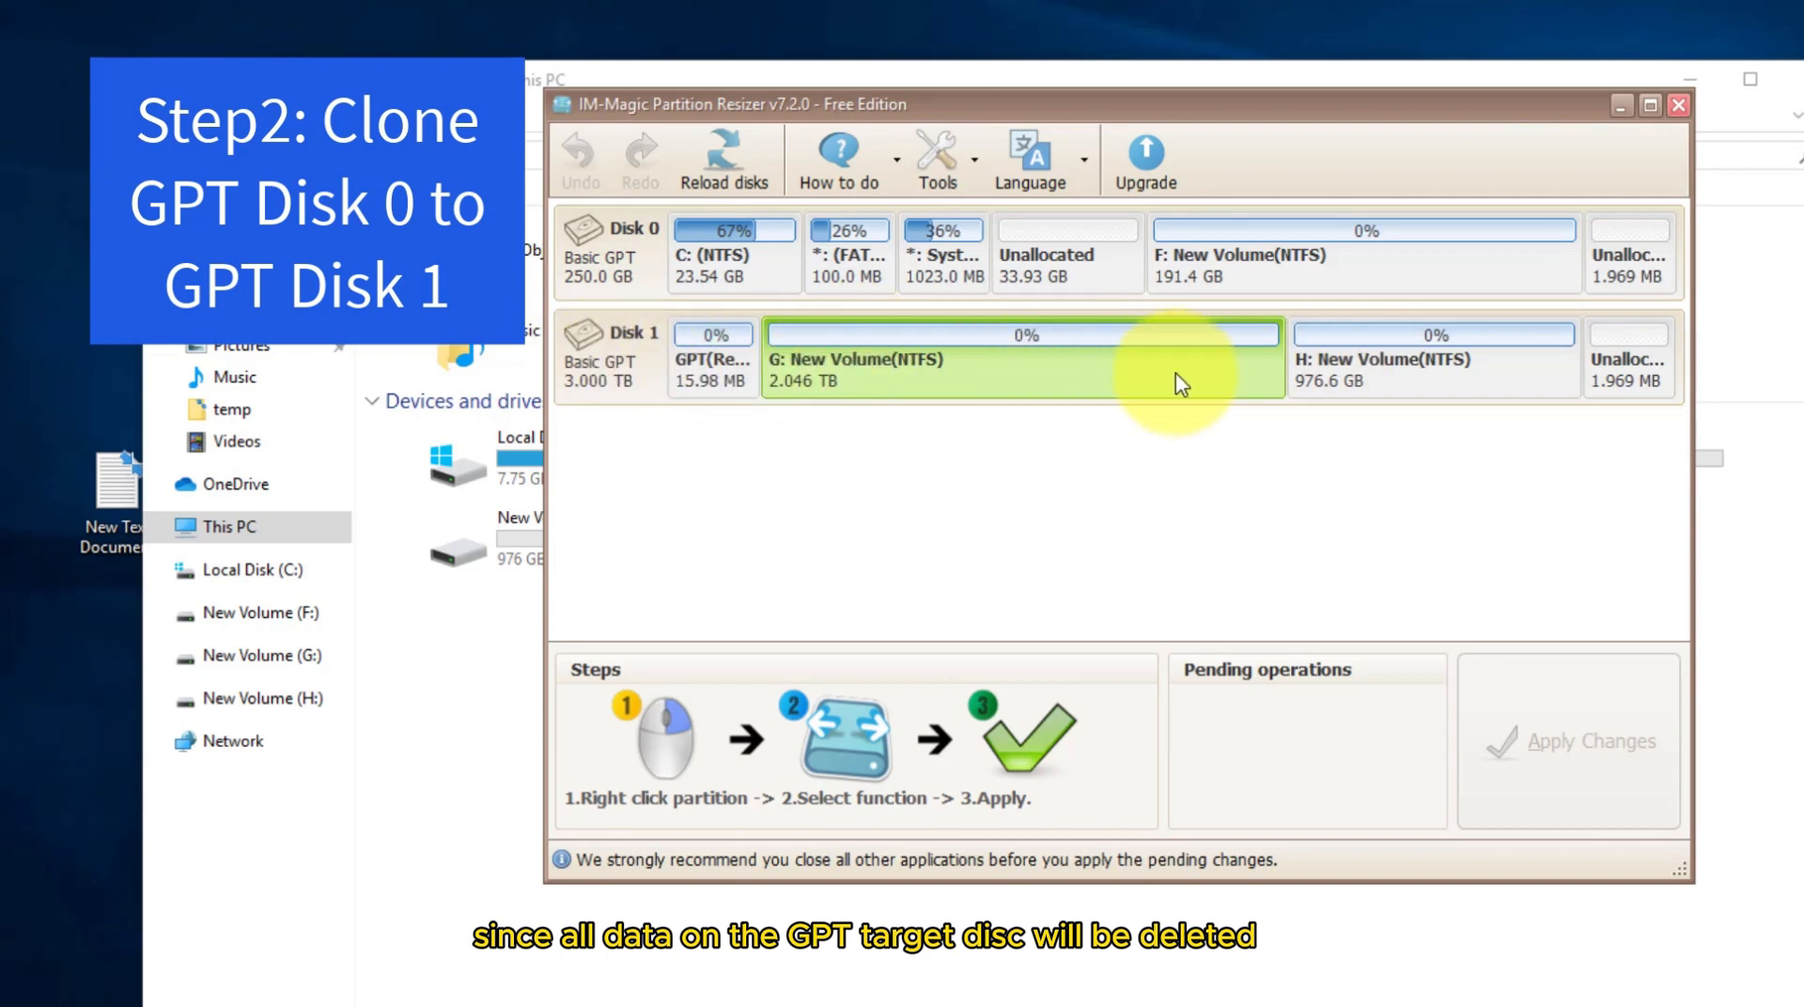
mouse_move(1344, 373)
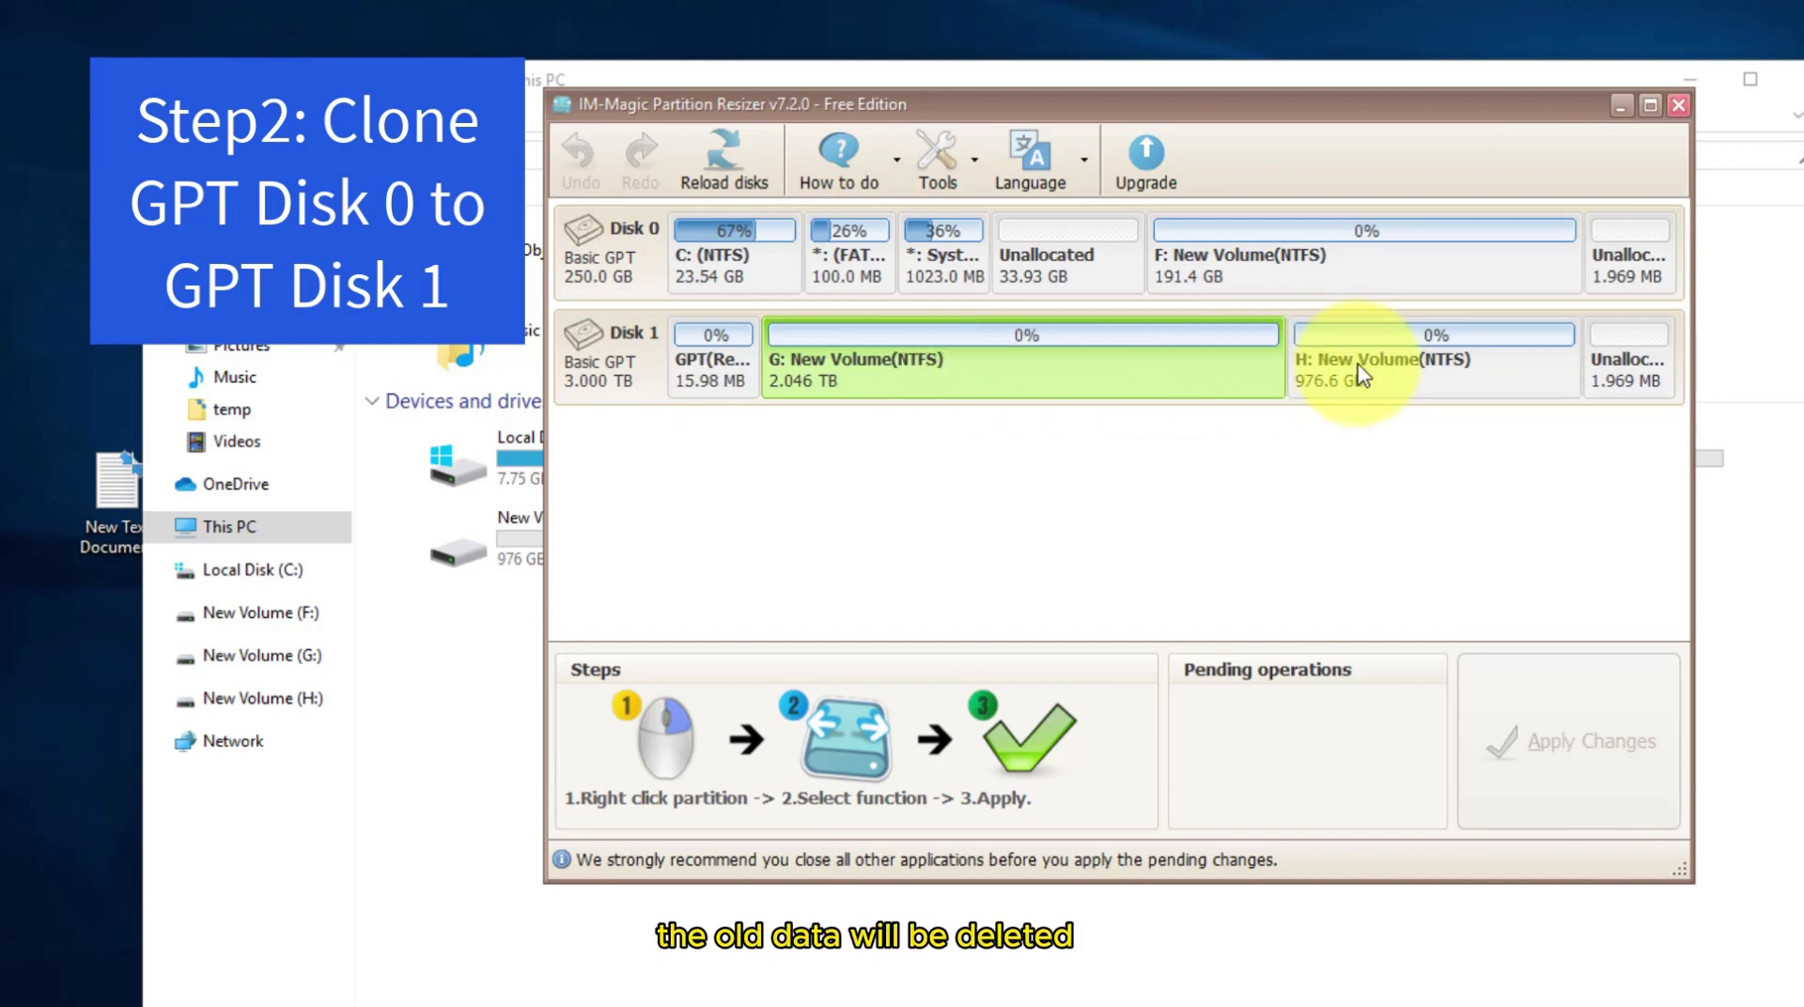
Compare disk 1 and disk 0, then view disk 0's actions including Copy disk and dismiss them
left_click(608, 359)
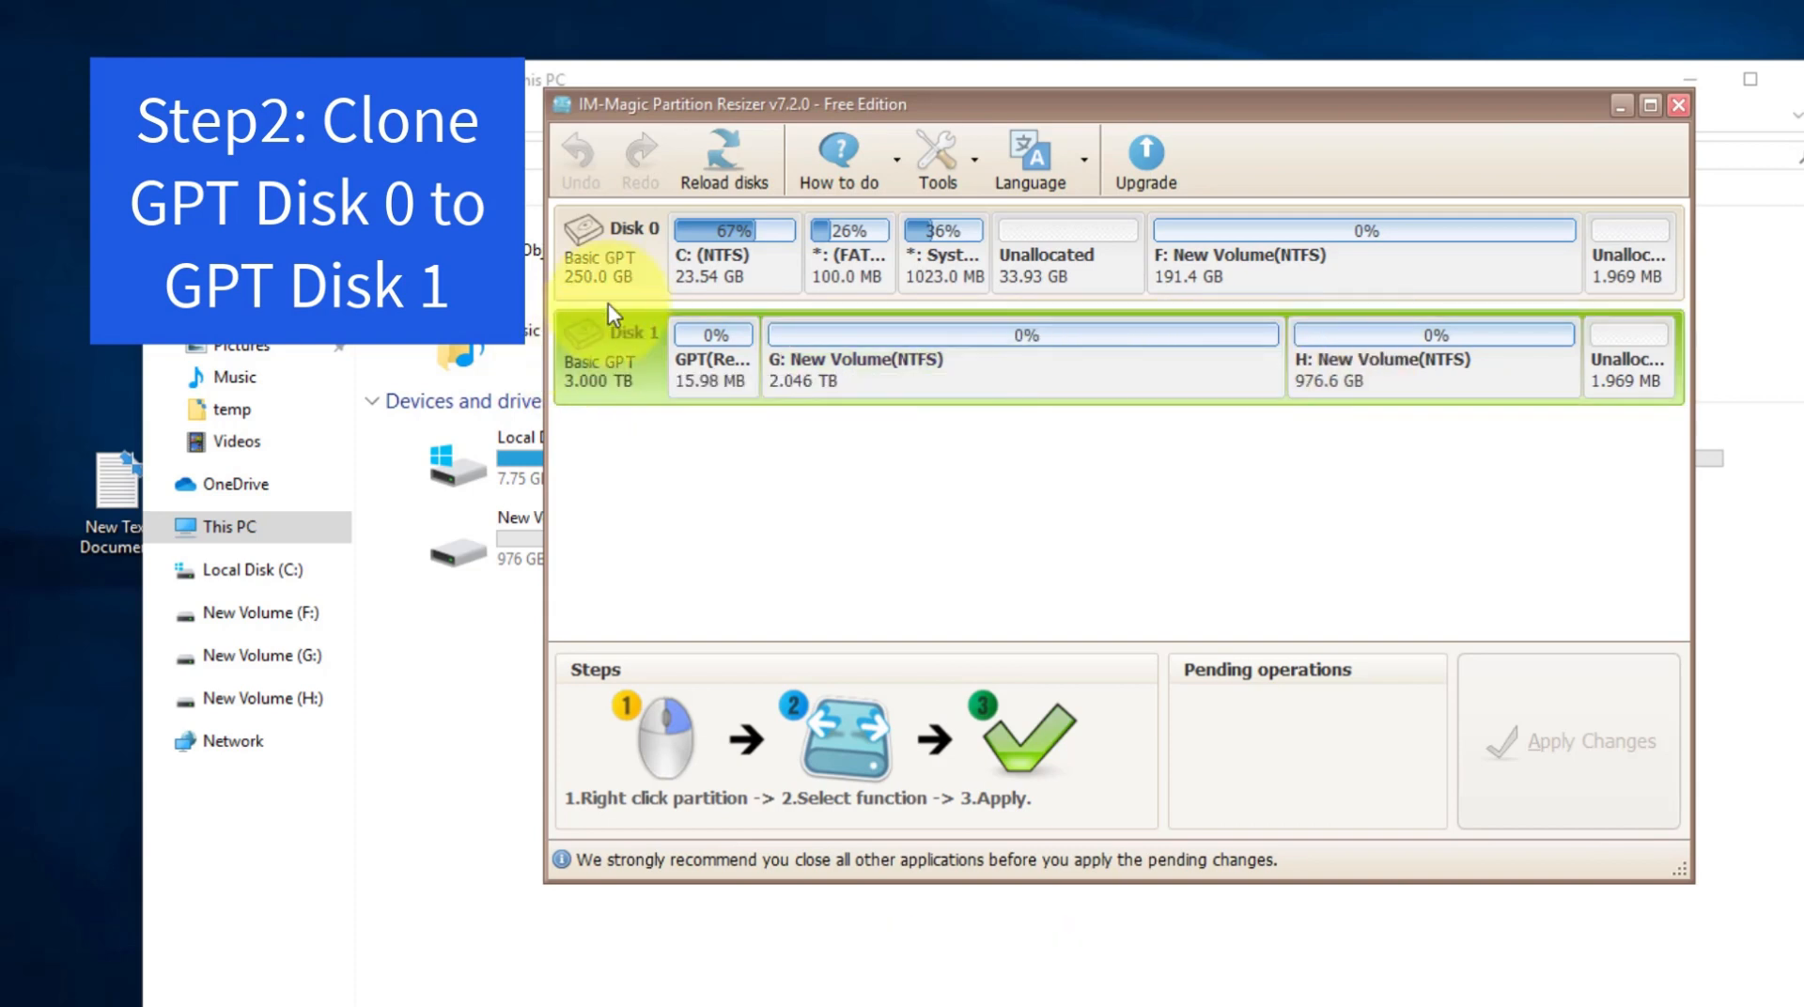
left_click(616, 254)
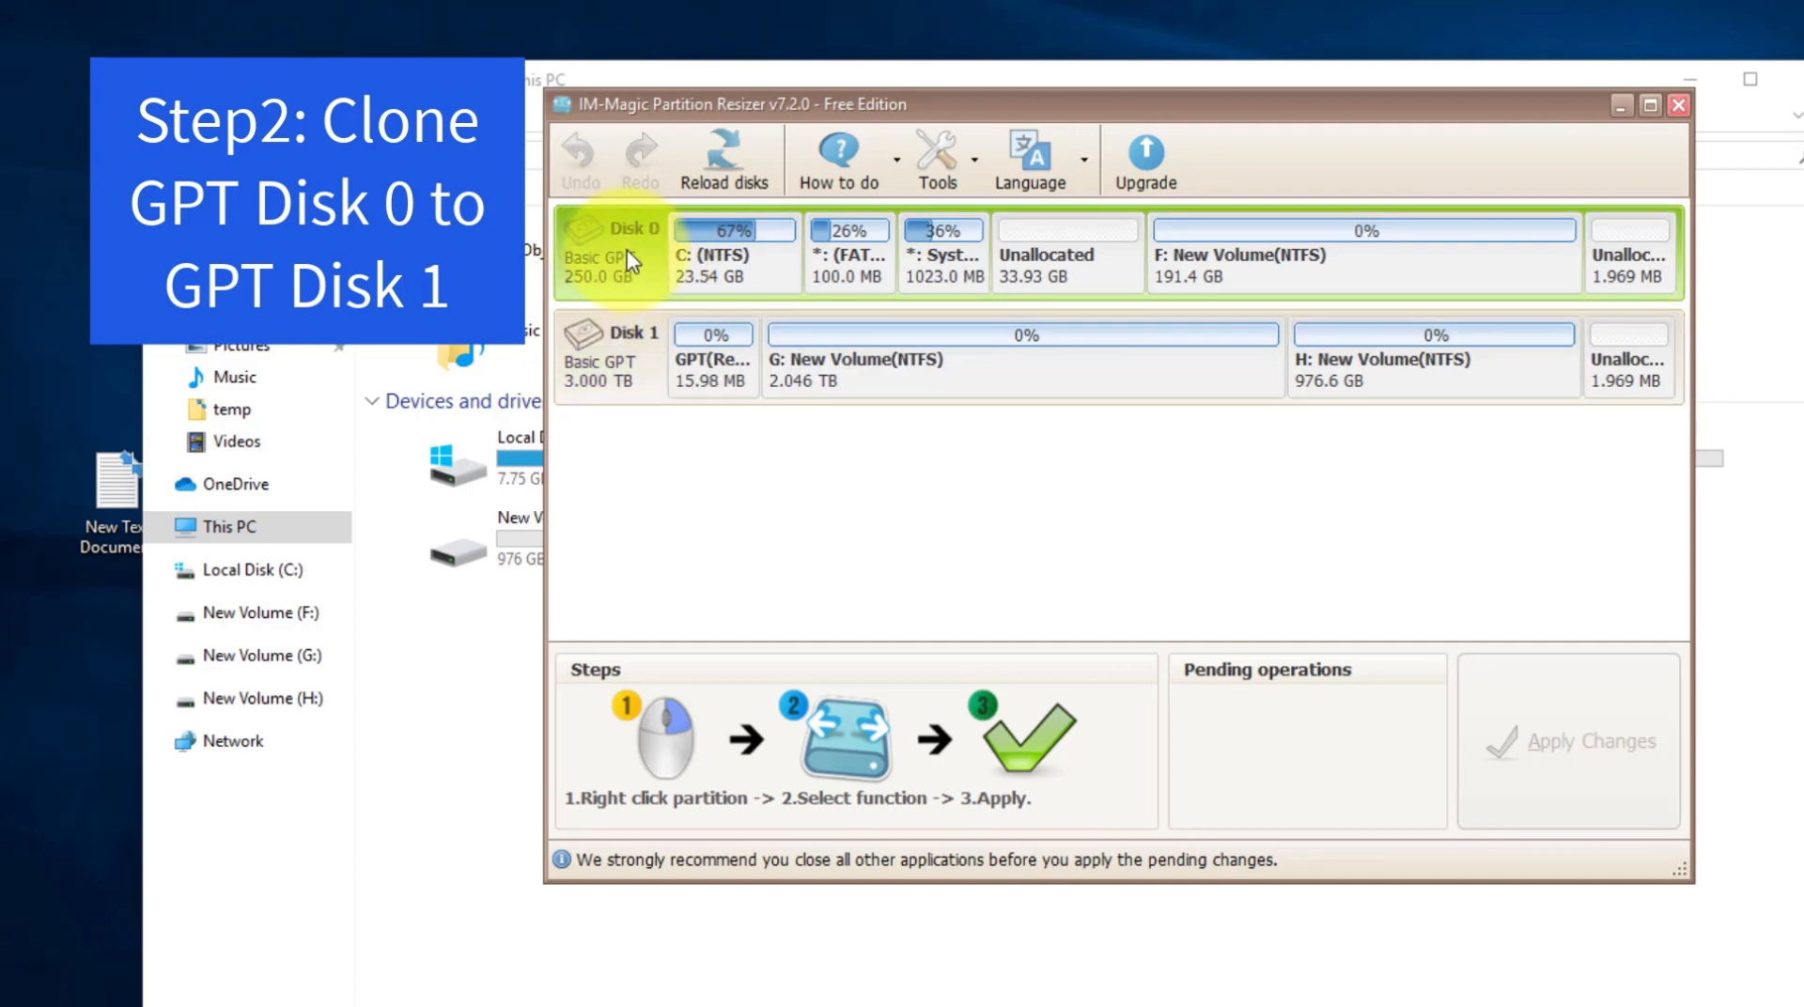
right_click(622, 254)
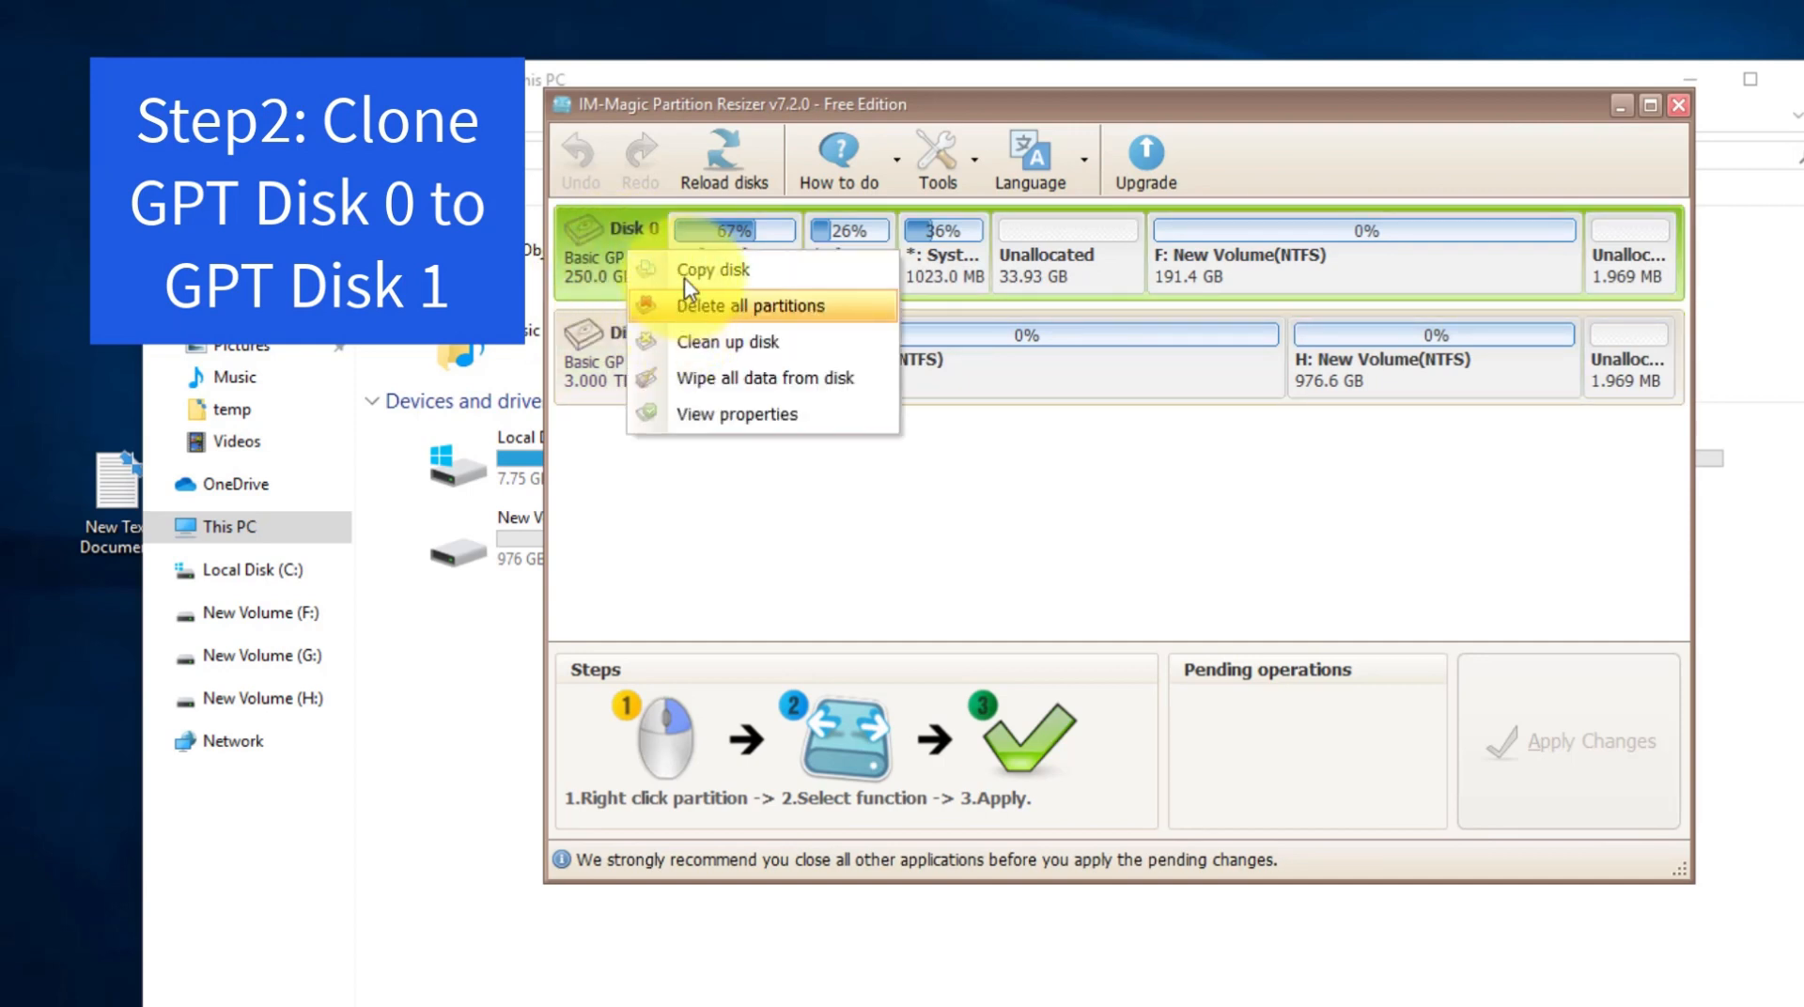
mouse_move(714, 268)
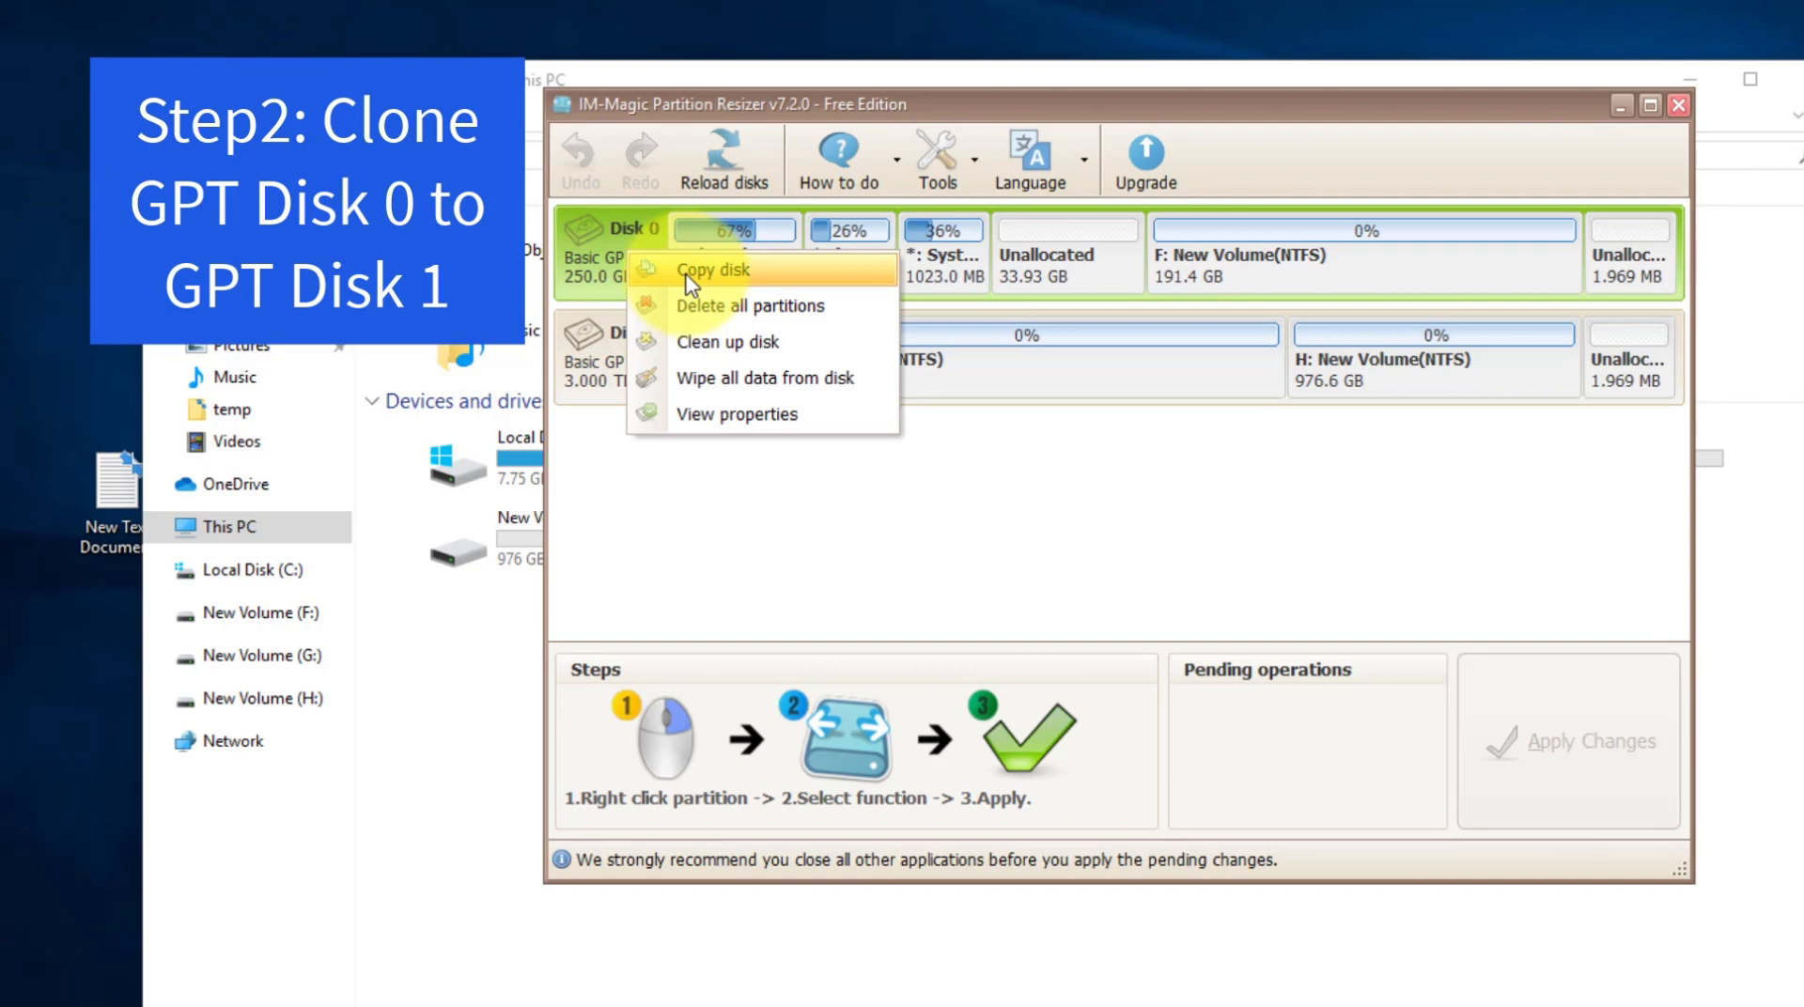
left_click(715, 269)
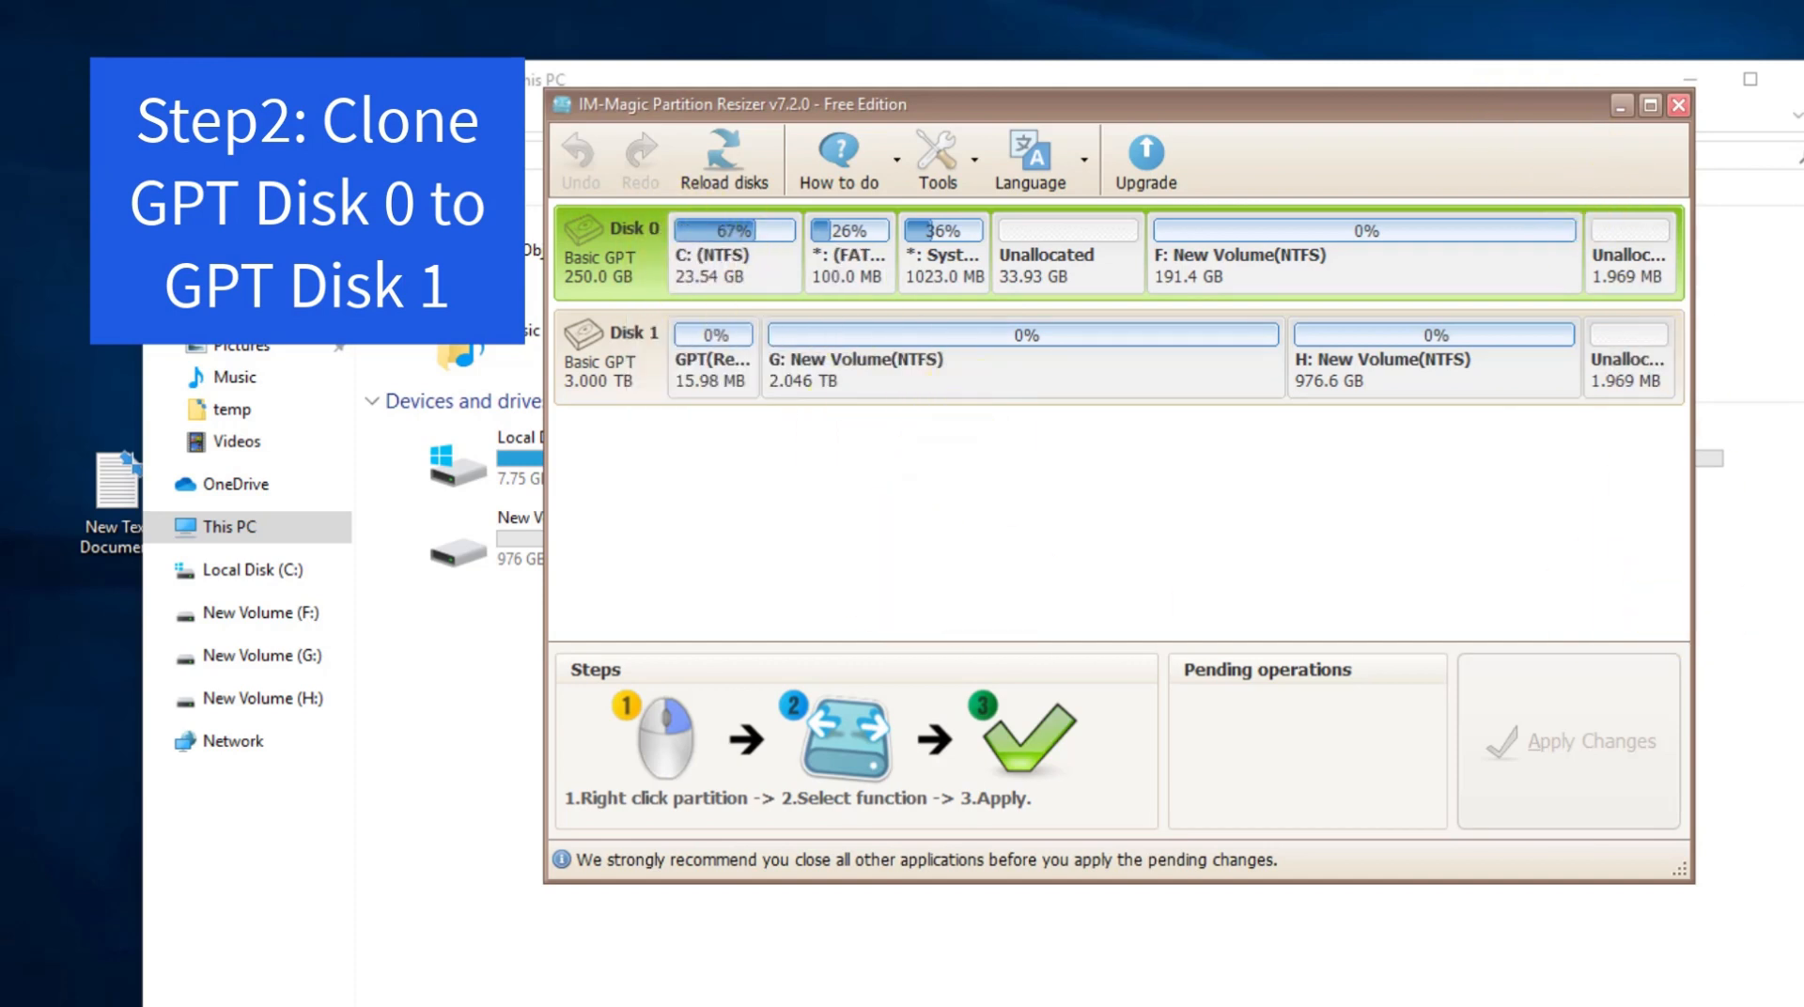
mouse_move(949, 243)
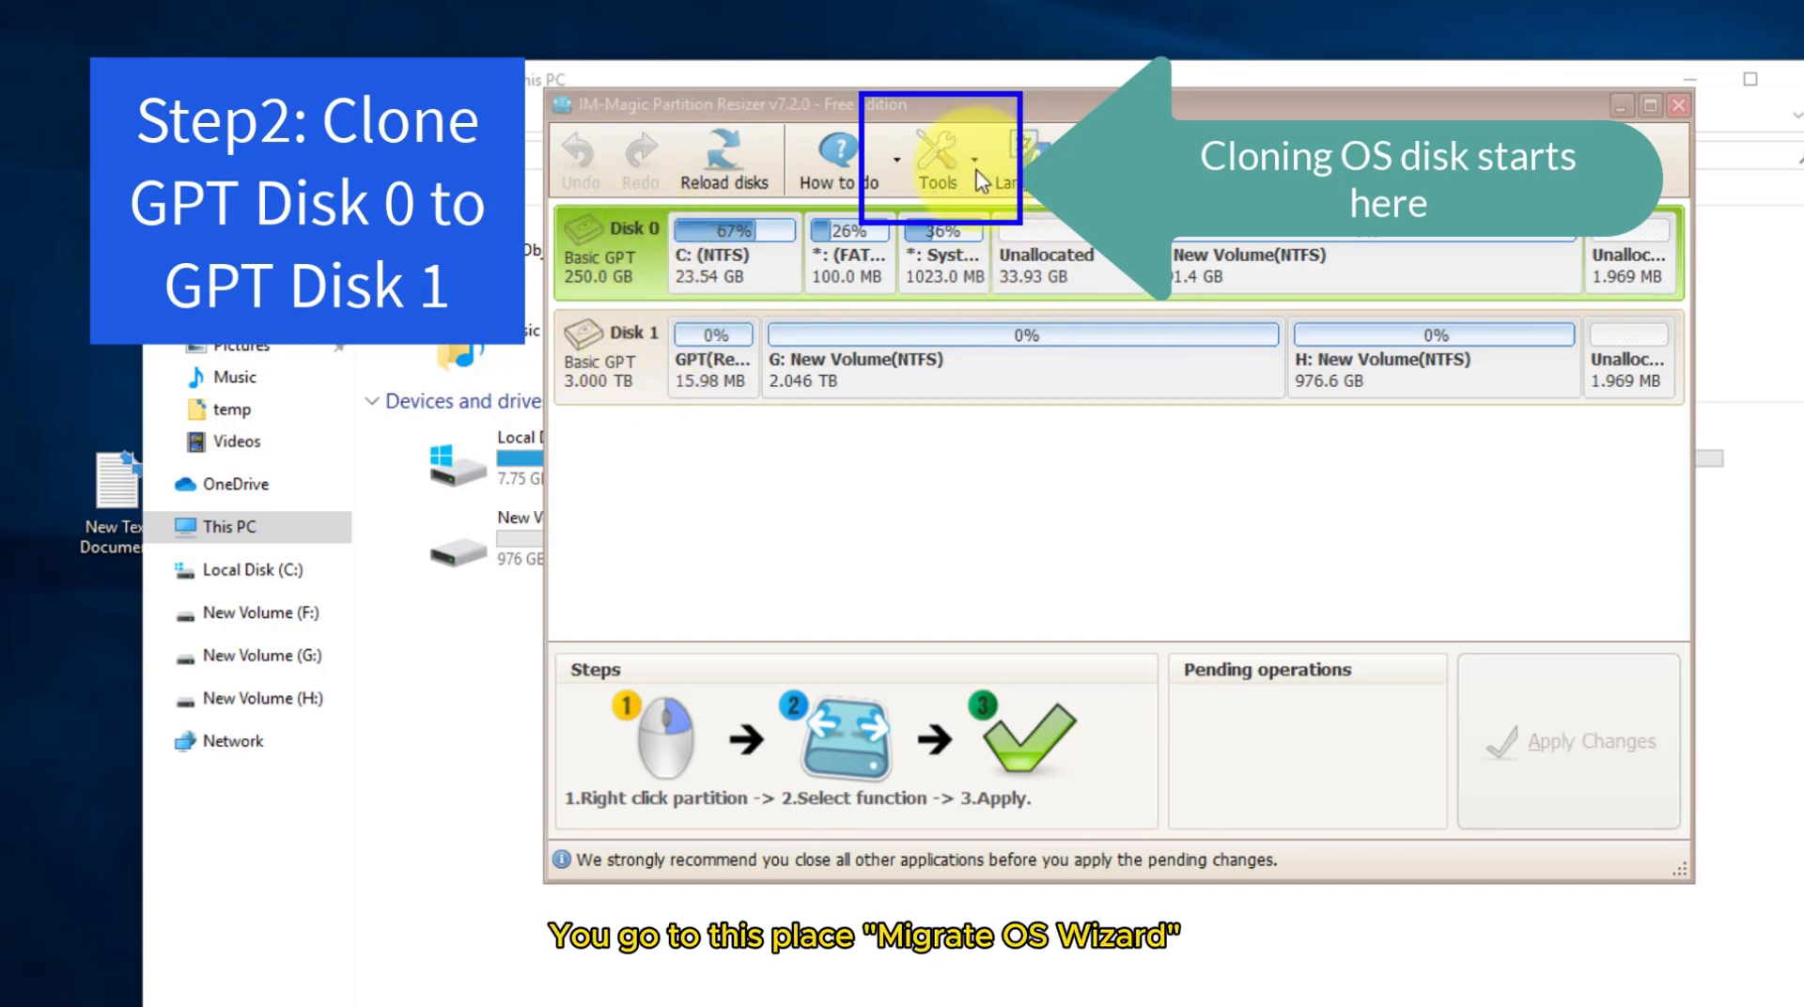
Start the OS migration wizard from Tools with disk 1 as the destination
left_click(936, 162)
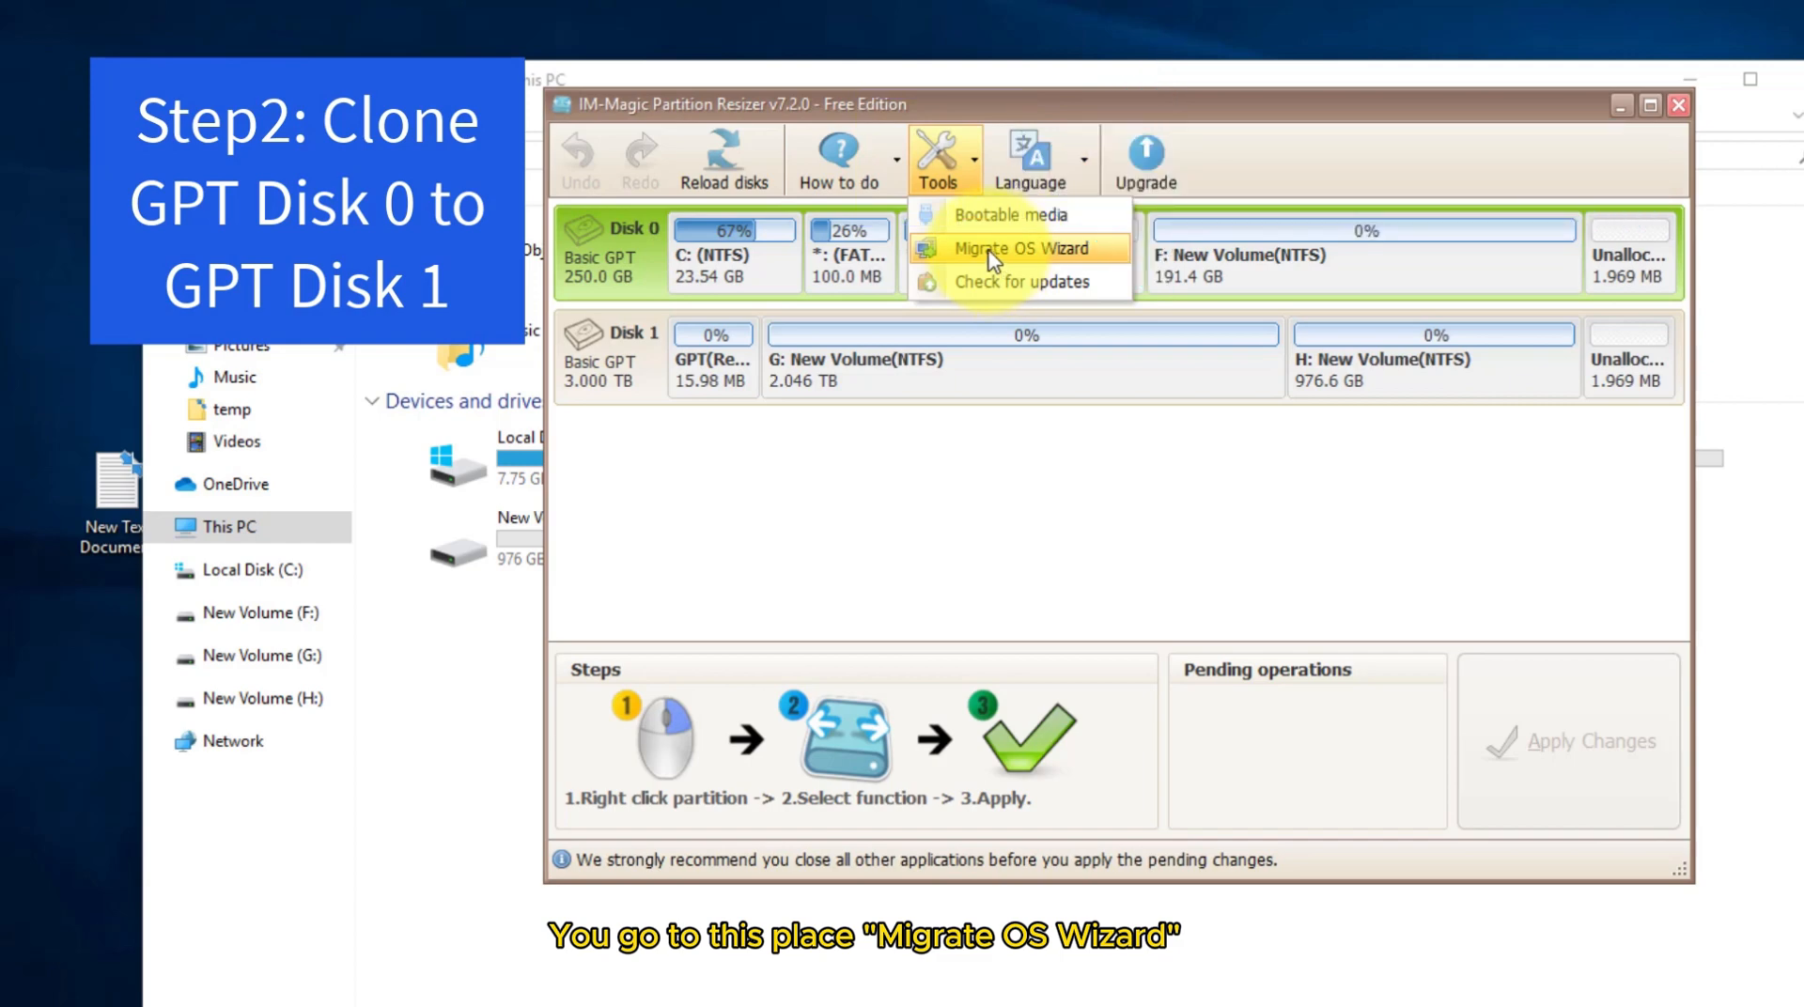
left_click(1004, 248)
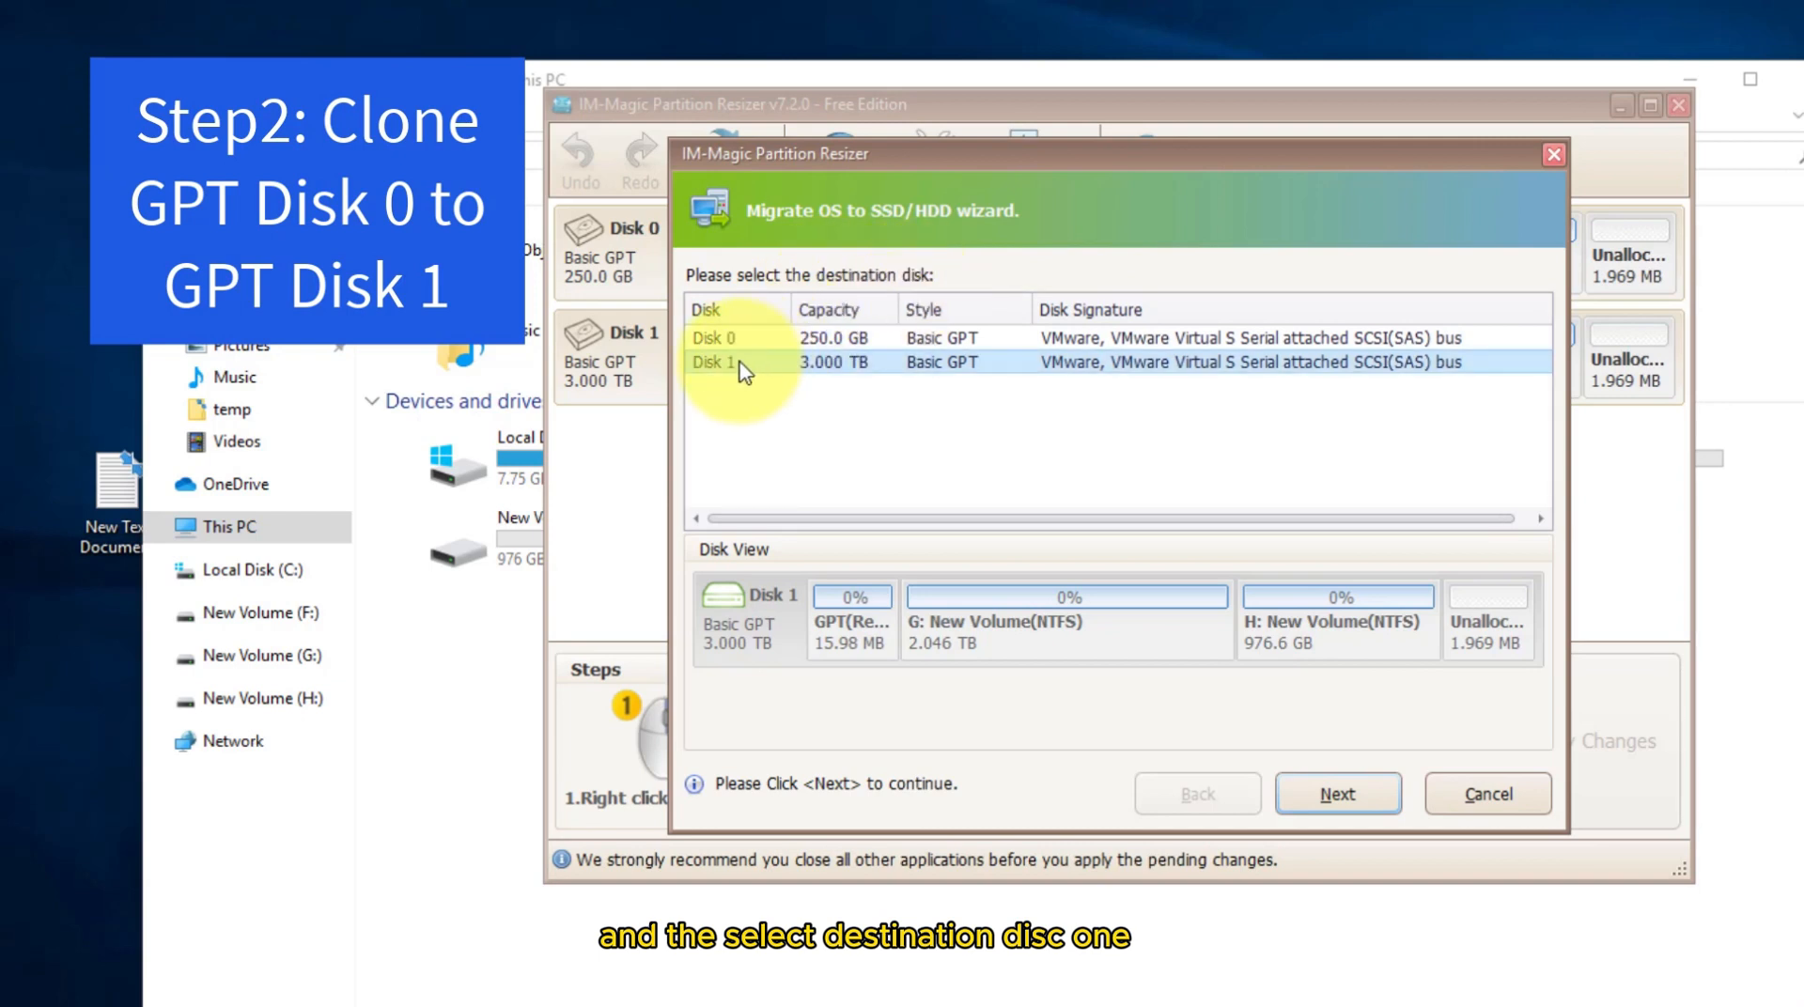
left_click(1336, 793)
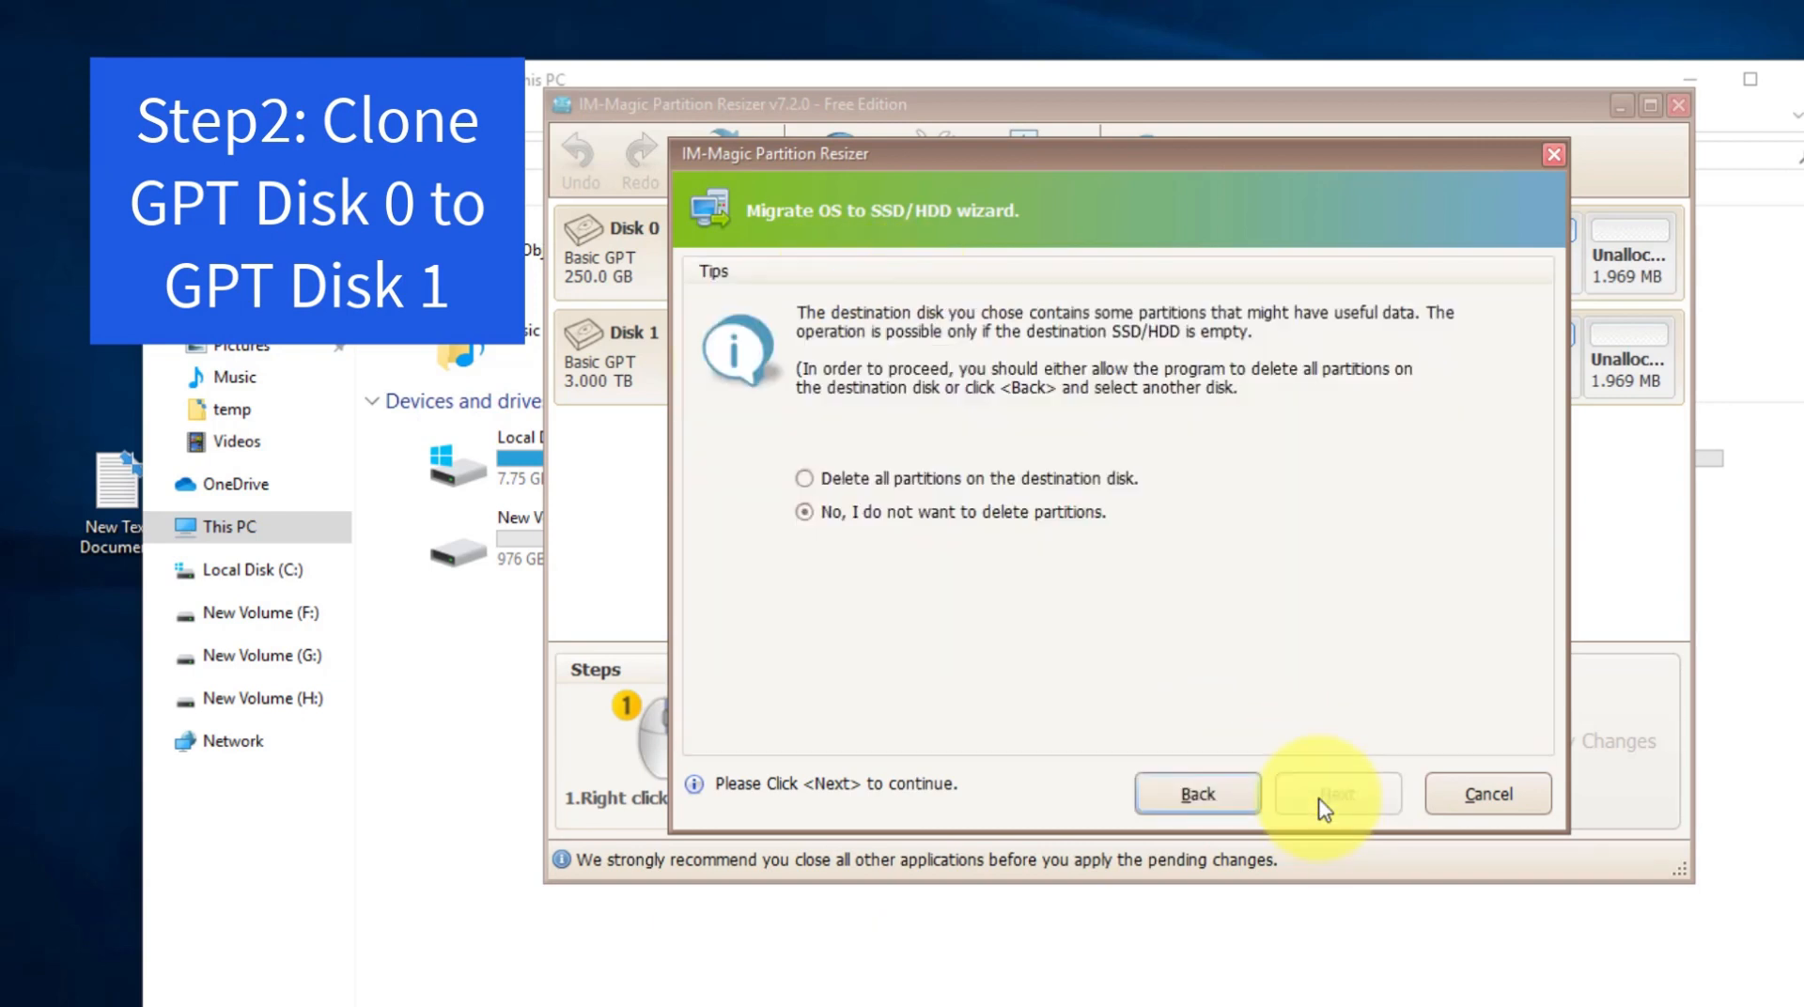
mouse_move(797, 388)
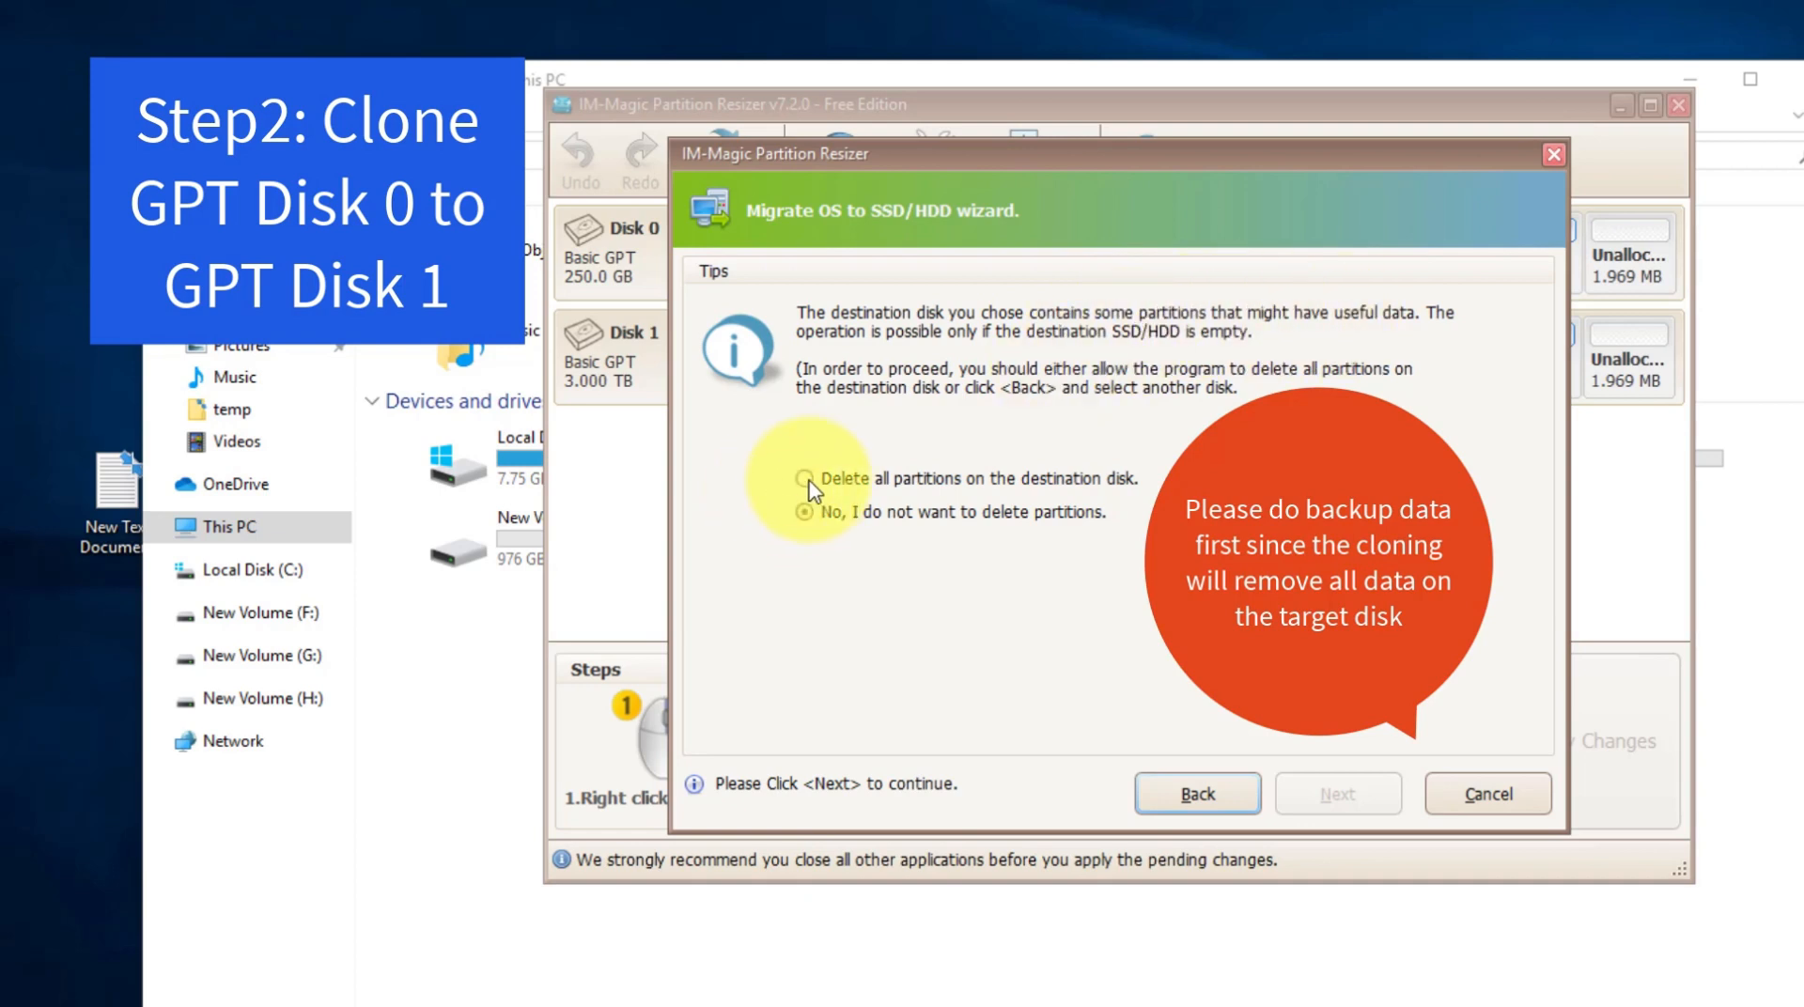
Choose 'Delete all partitions on the destination disk' and accept the cloned C: size and location
left_click(804, 477)
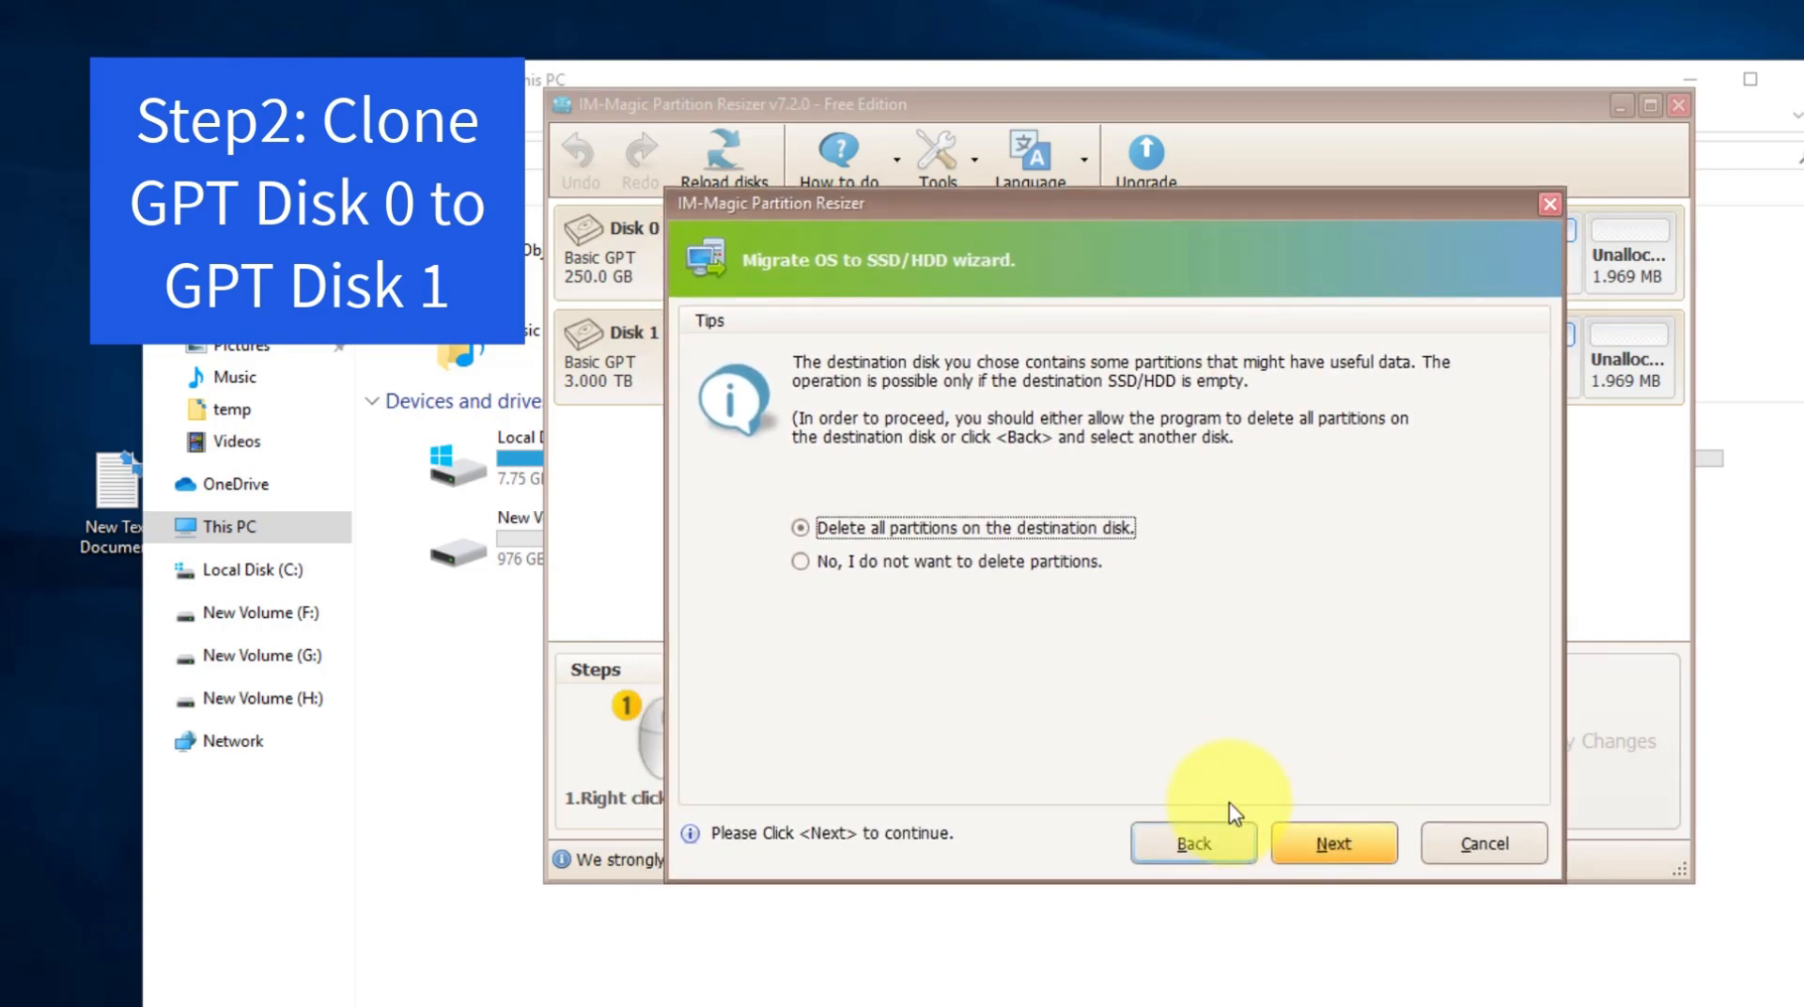
left_click(1333, 842)
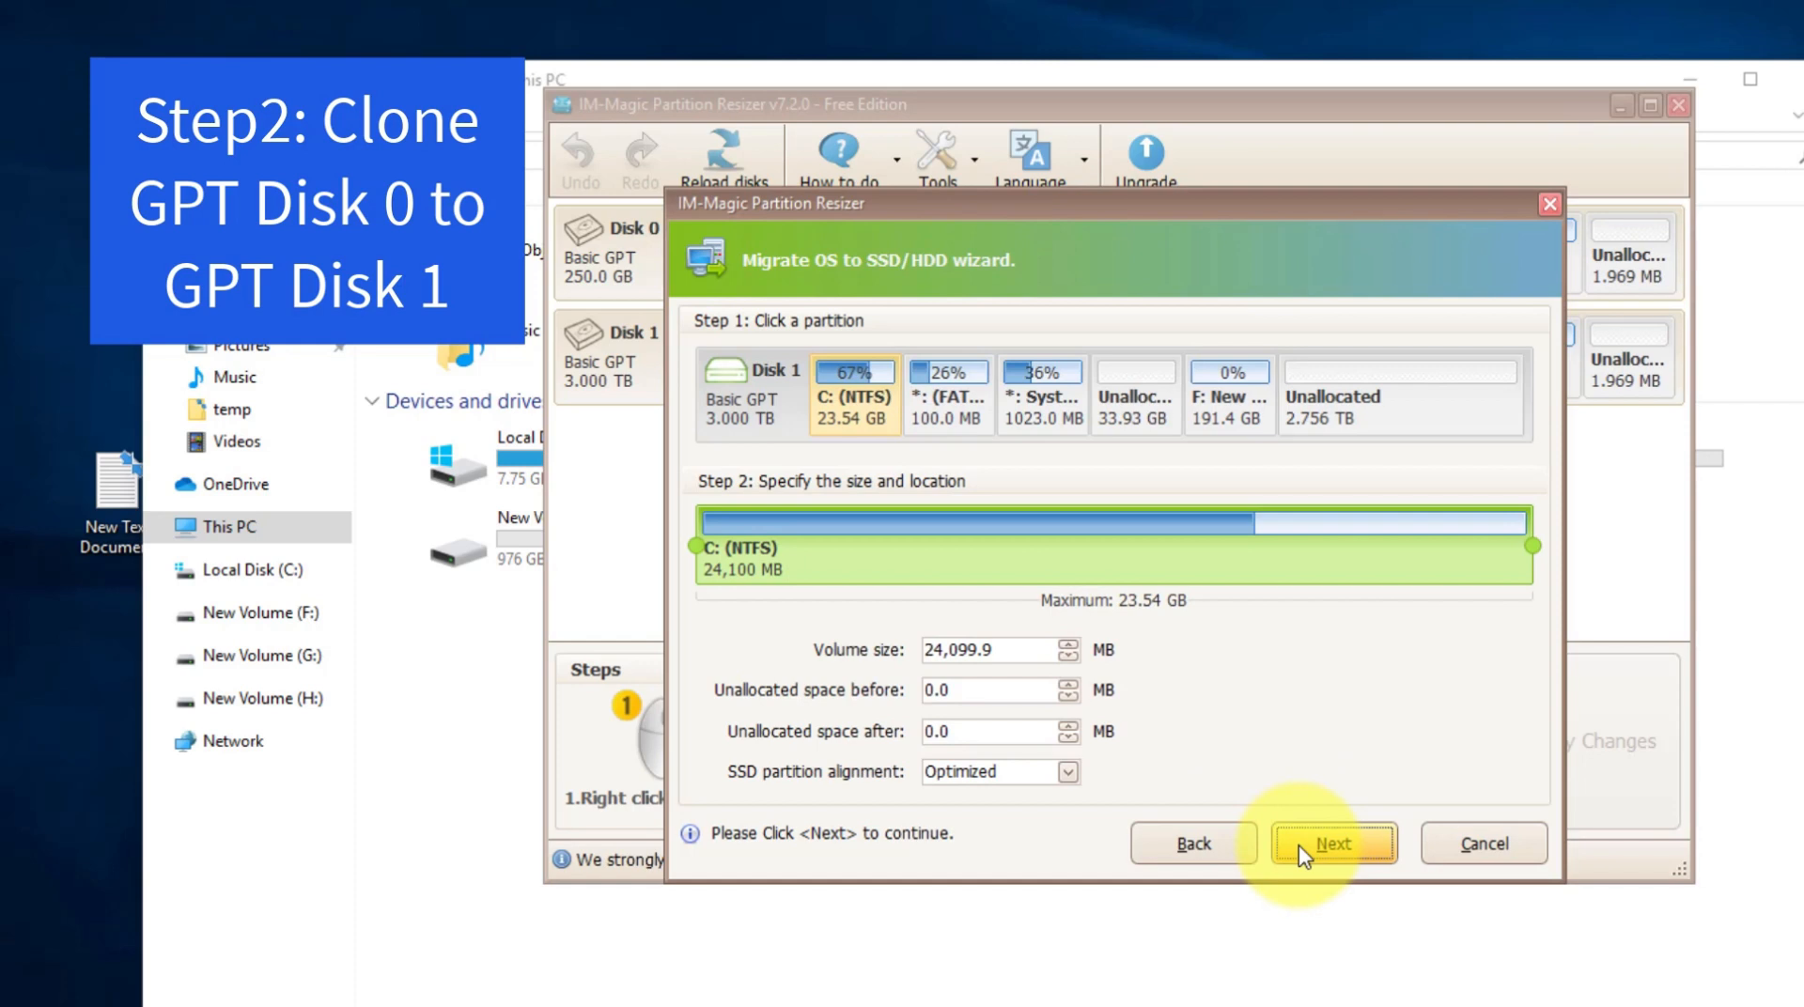
left_click(1331, 842)
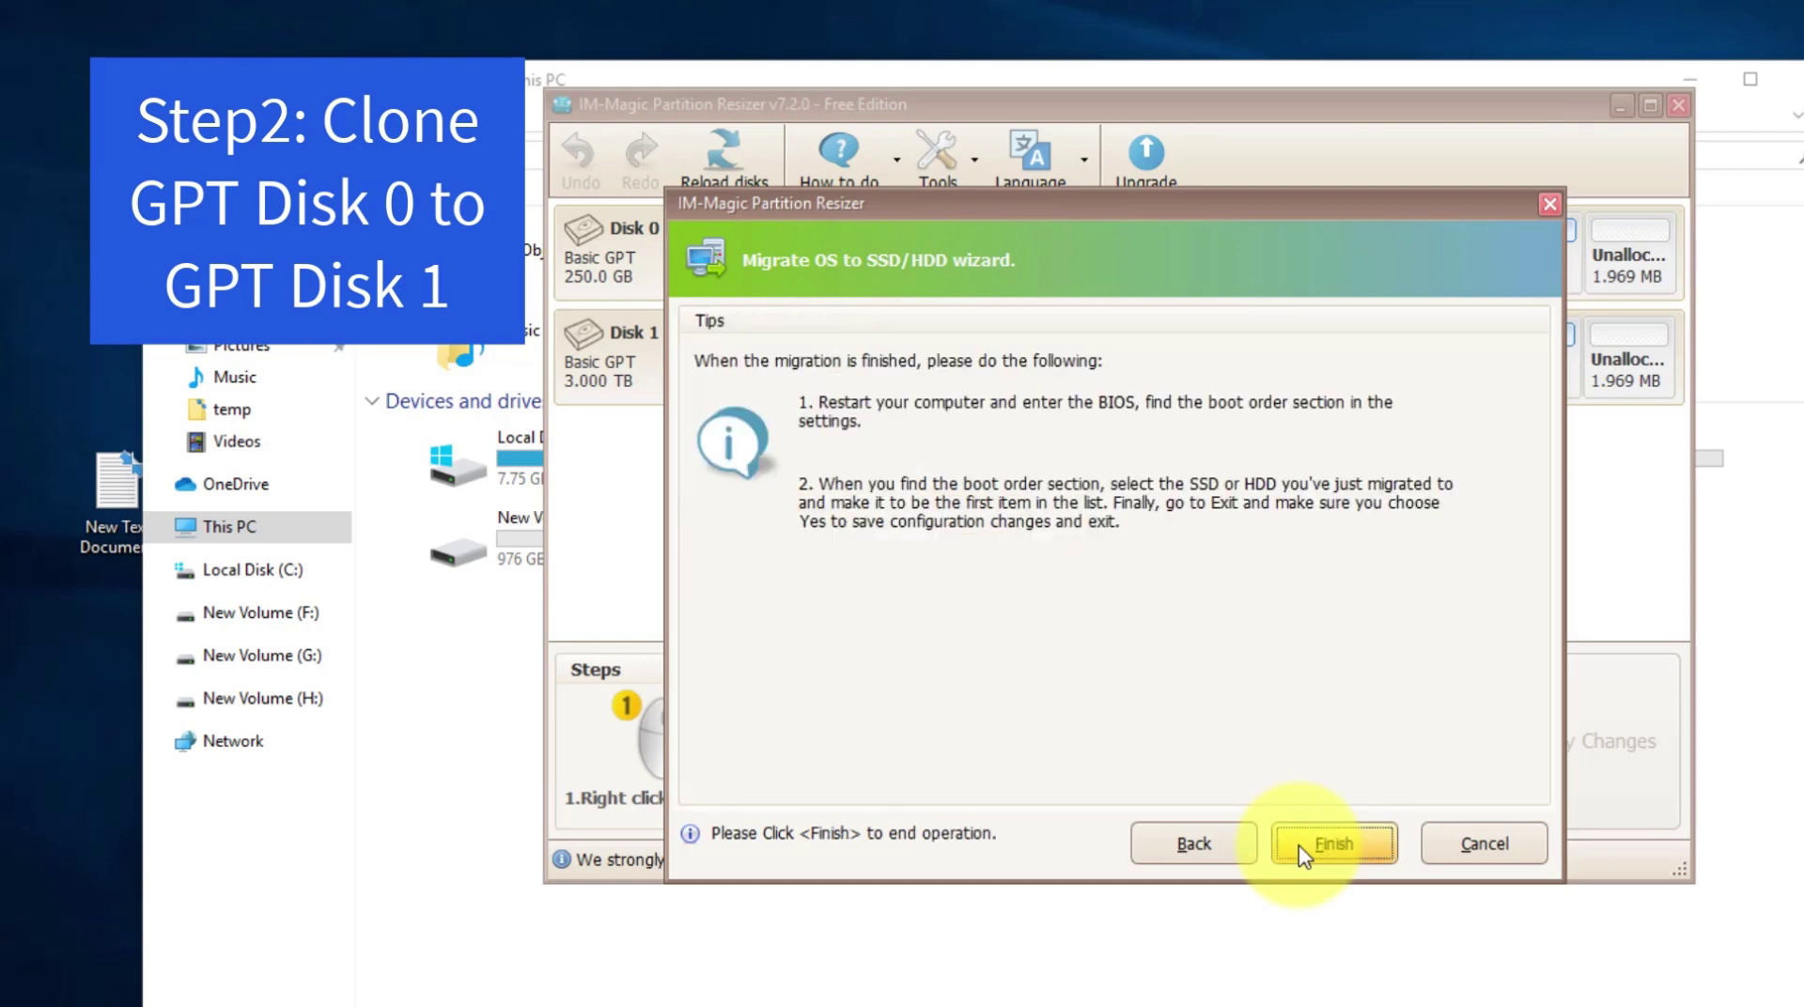
mouse_move(983, 421)
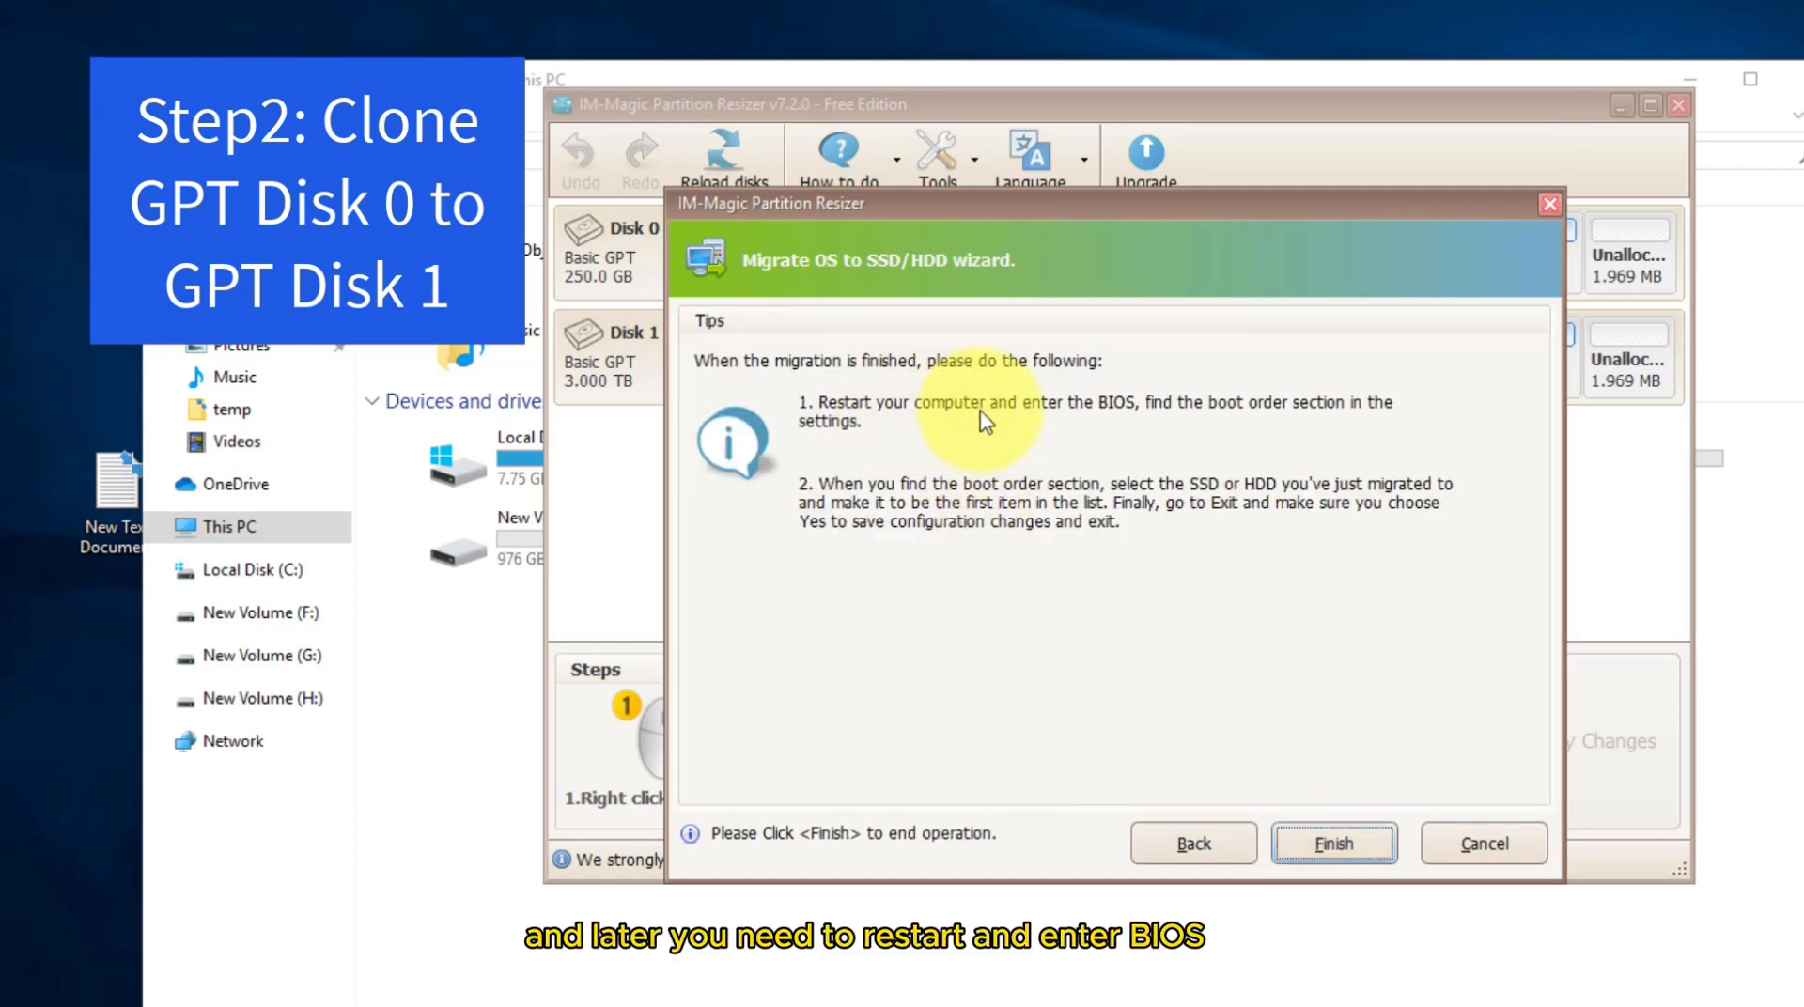
mouse_move(1133, 423)
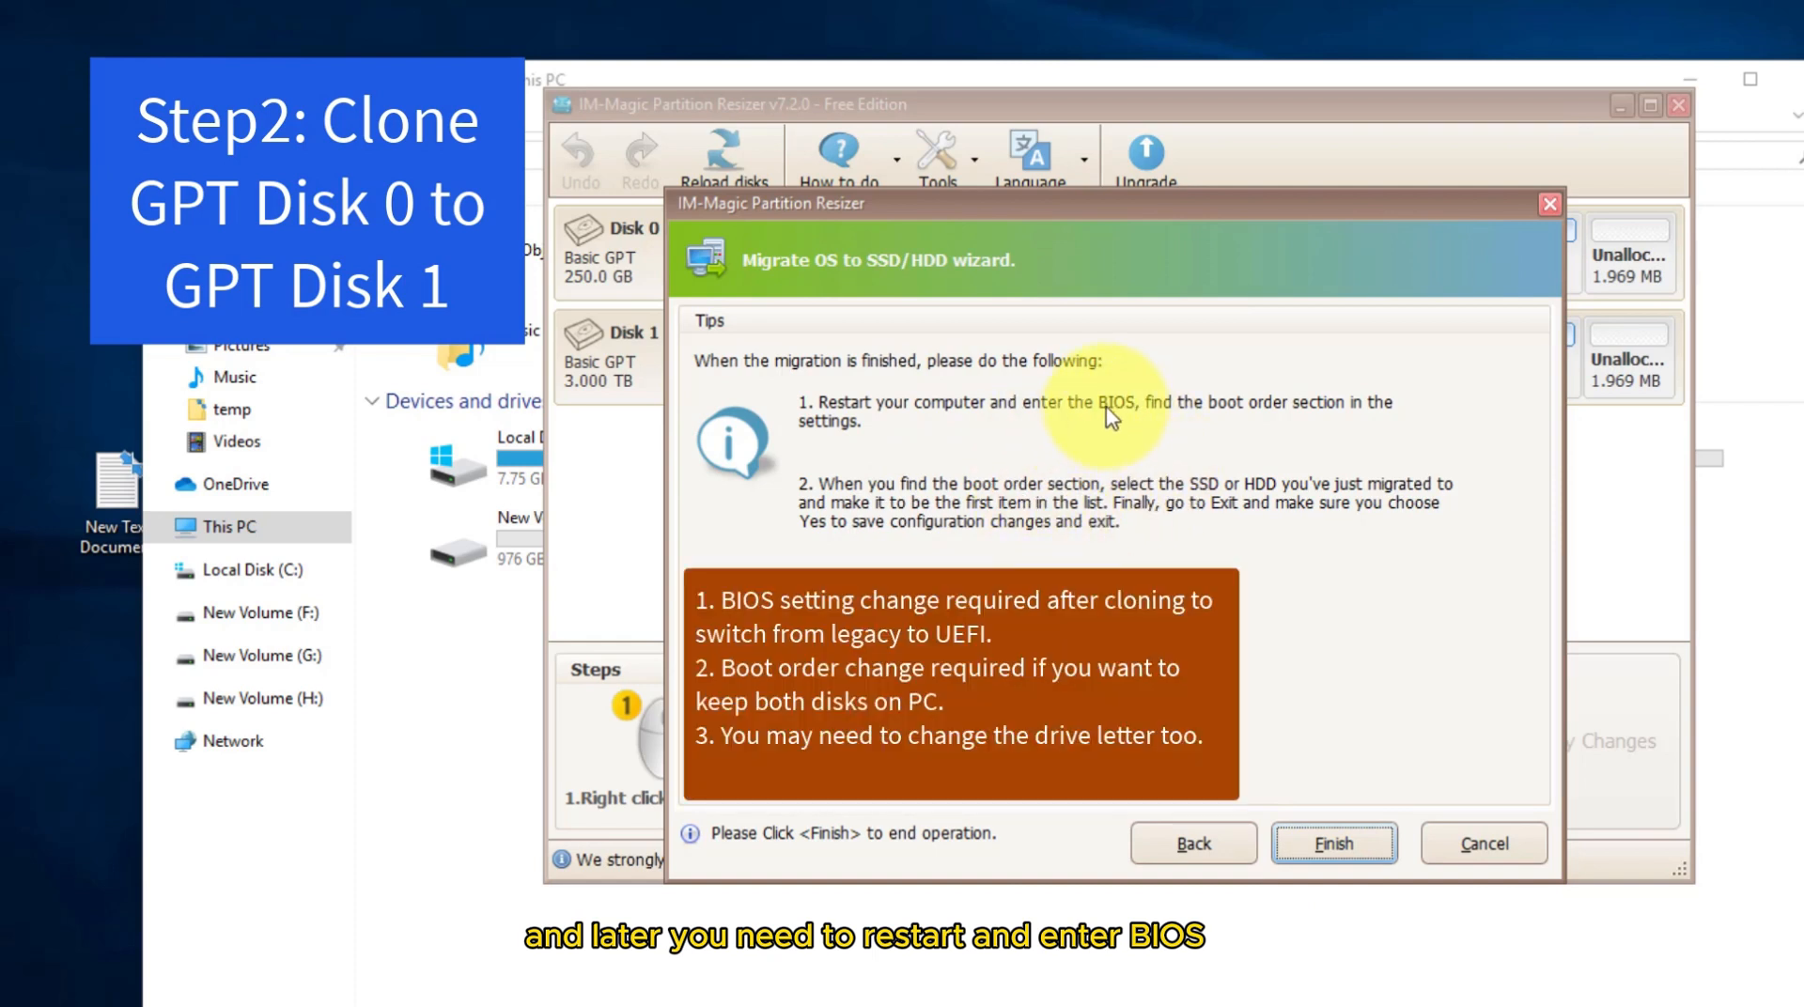
mouse_move(1069, 421)
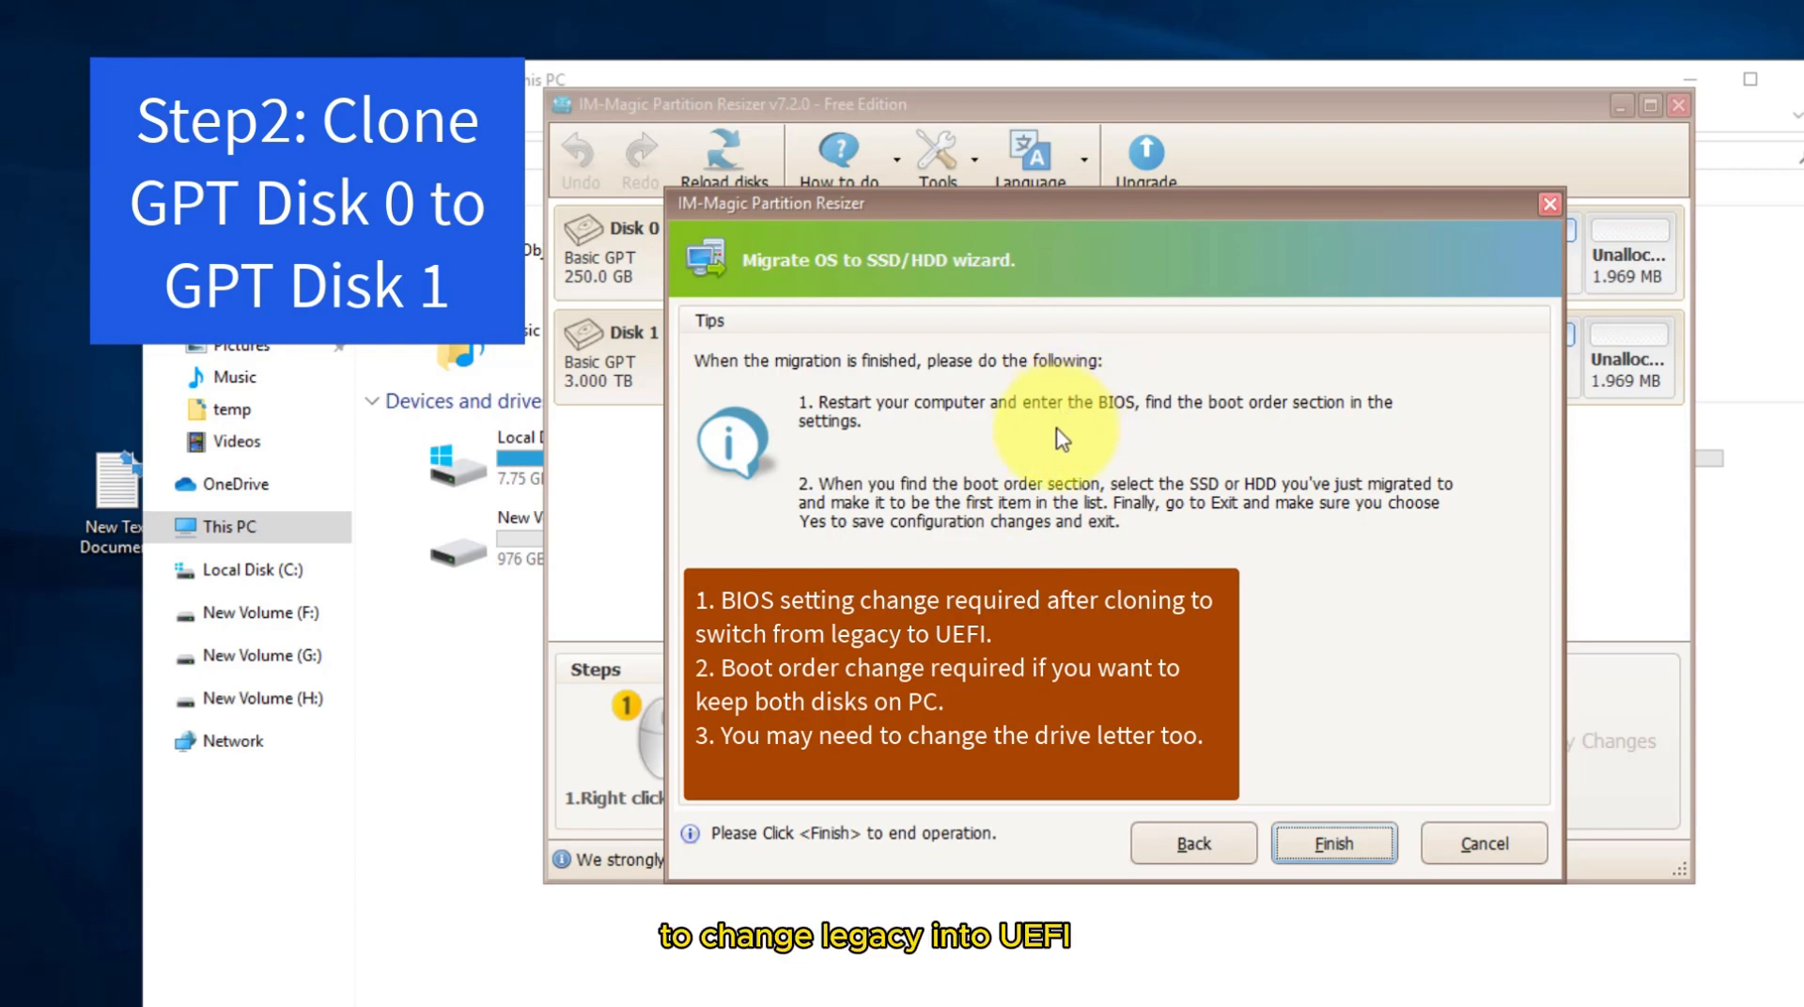
mouse_move(1114, 447)
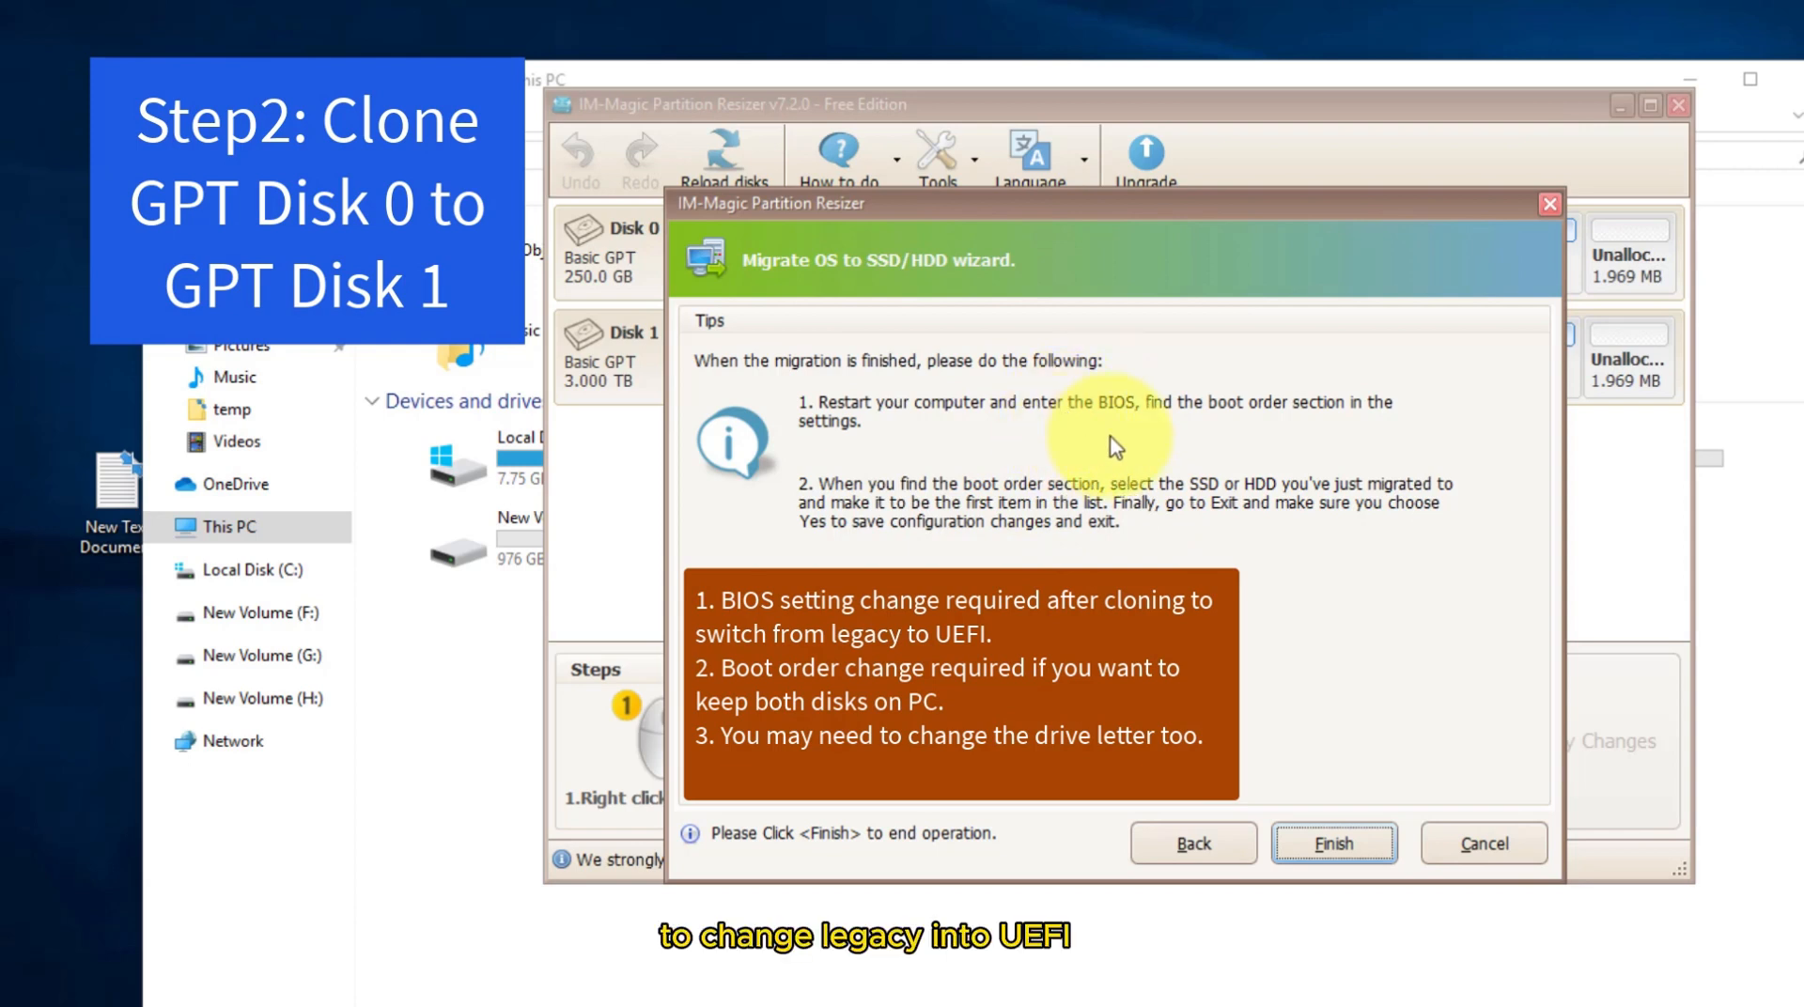
mouse_move(1227, 453)
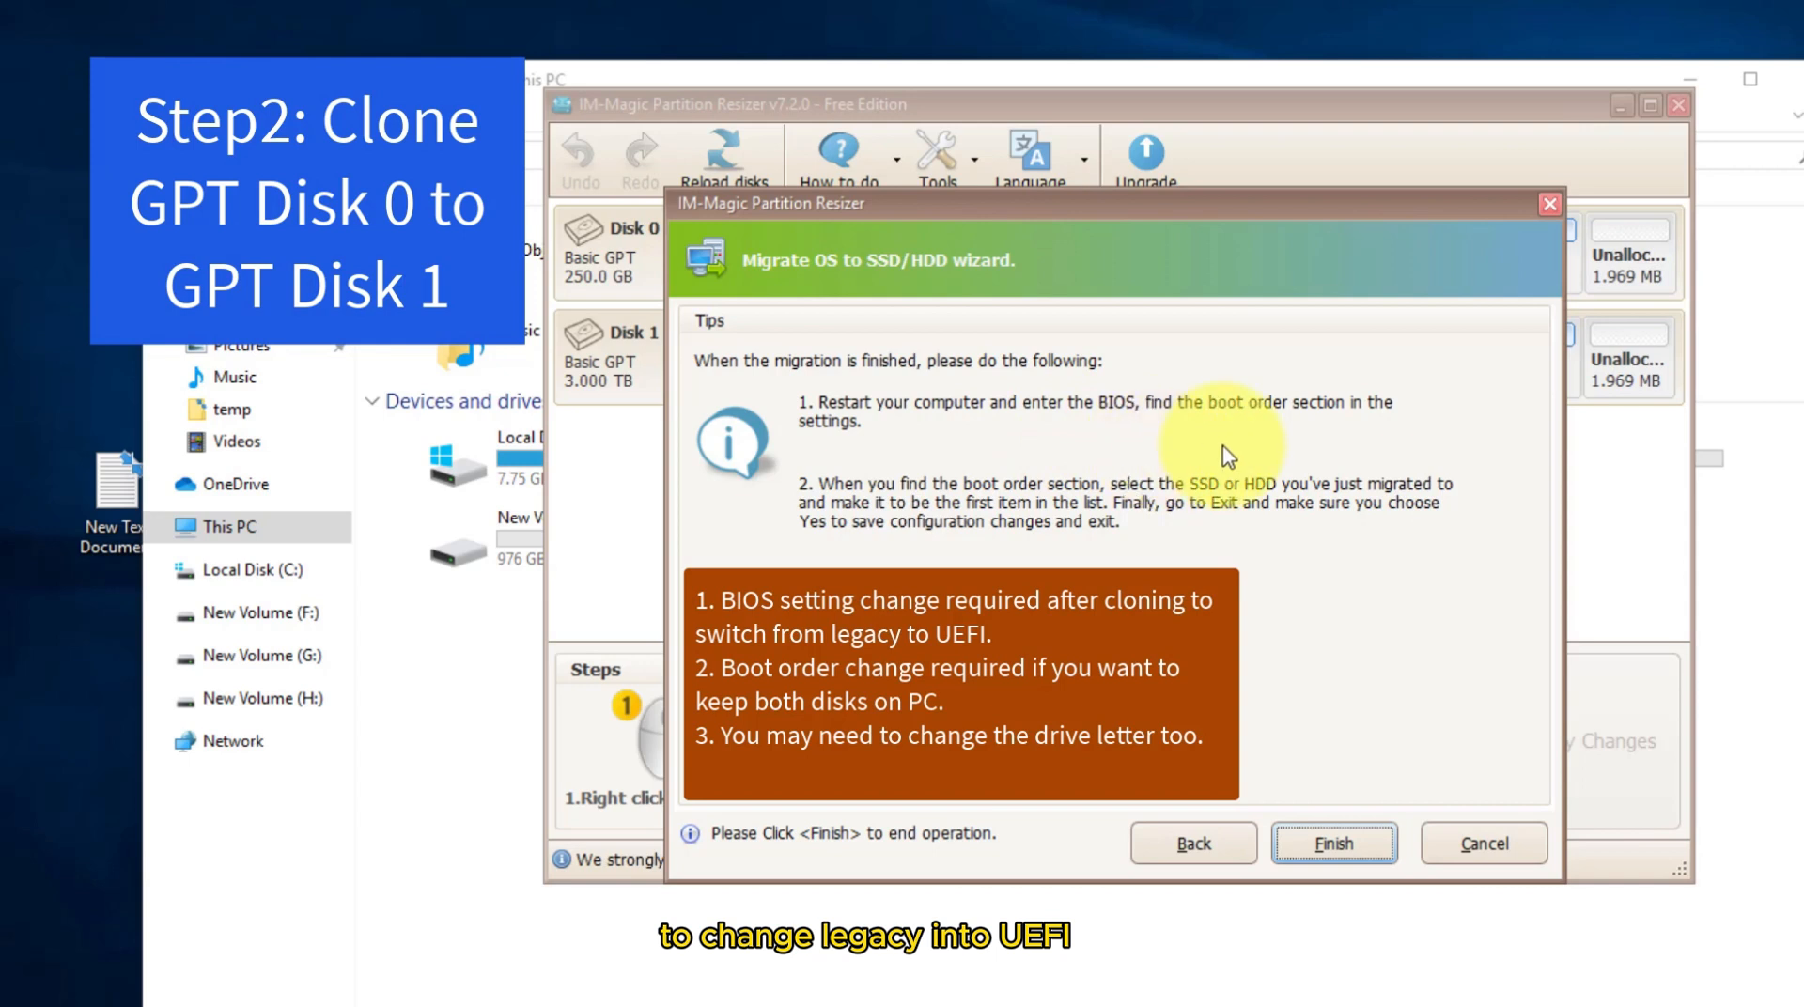
Finish the migration wizard so cloning disk 0 to disk 1 is queued as pending
left_click(1334, 844)
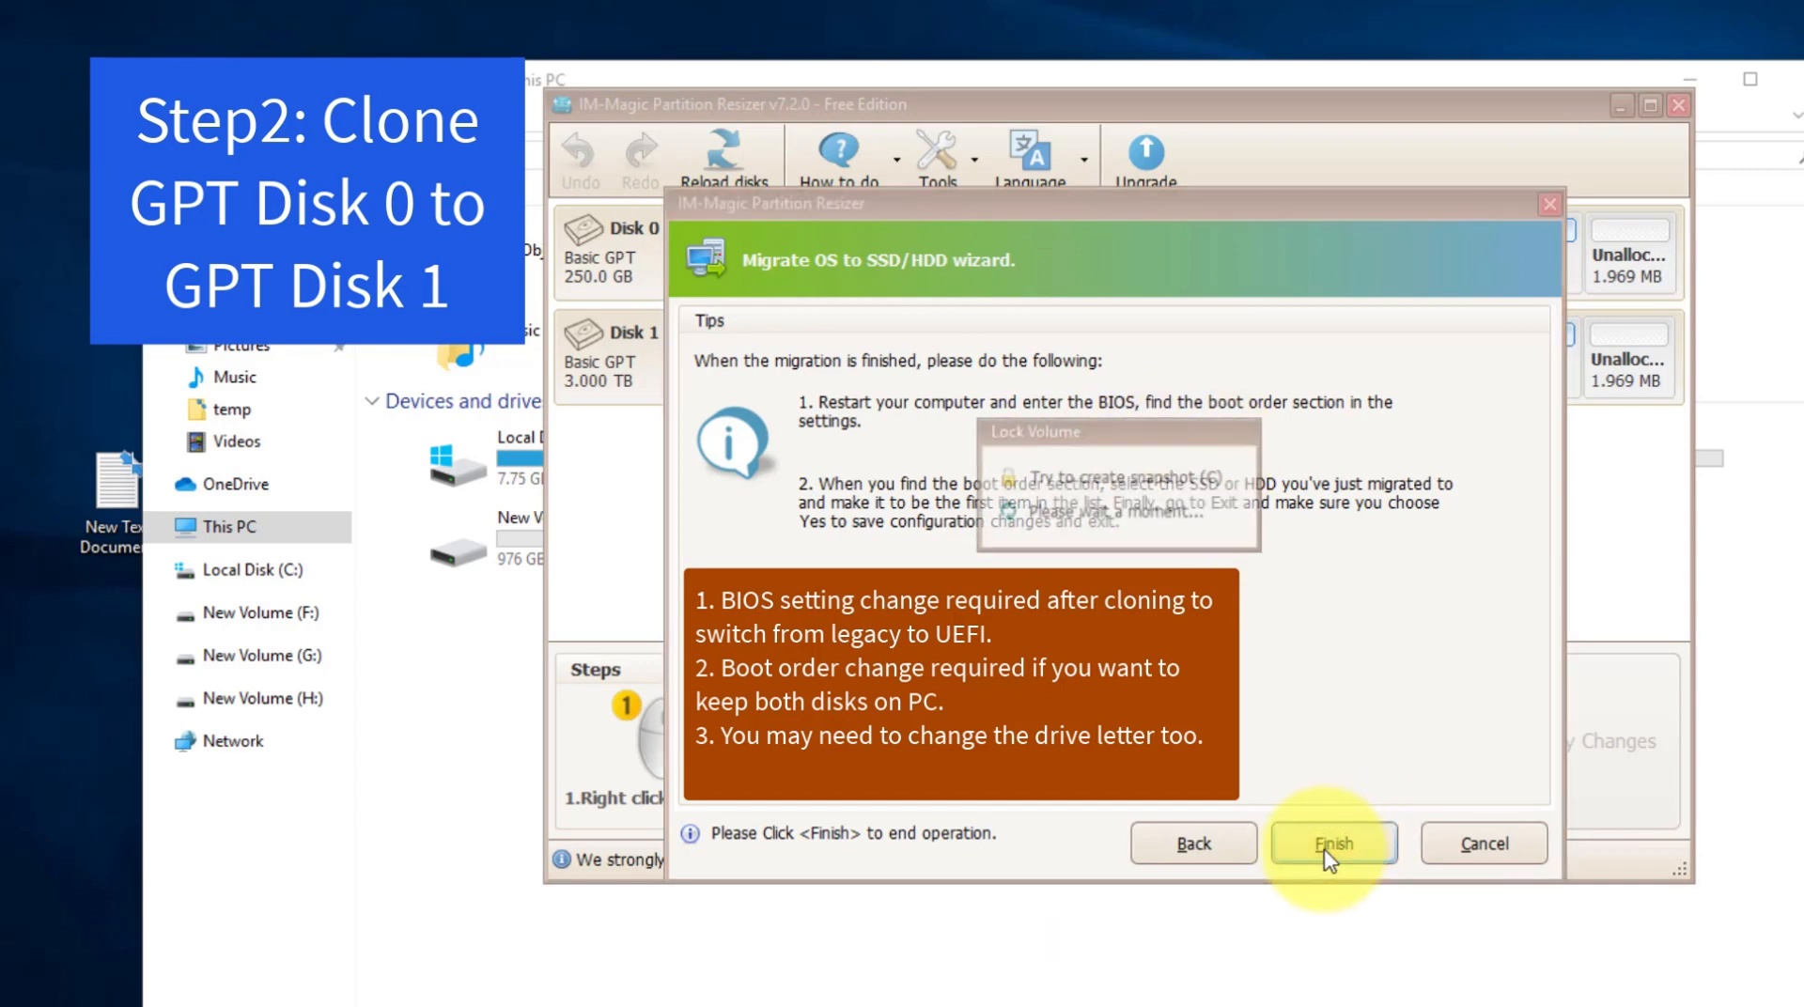
left_click(1331, 844)
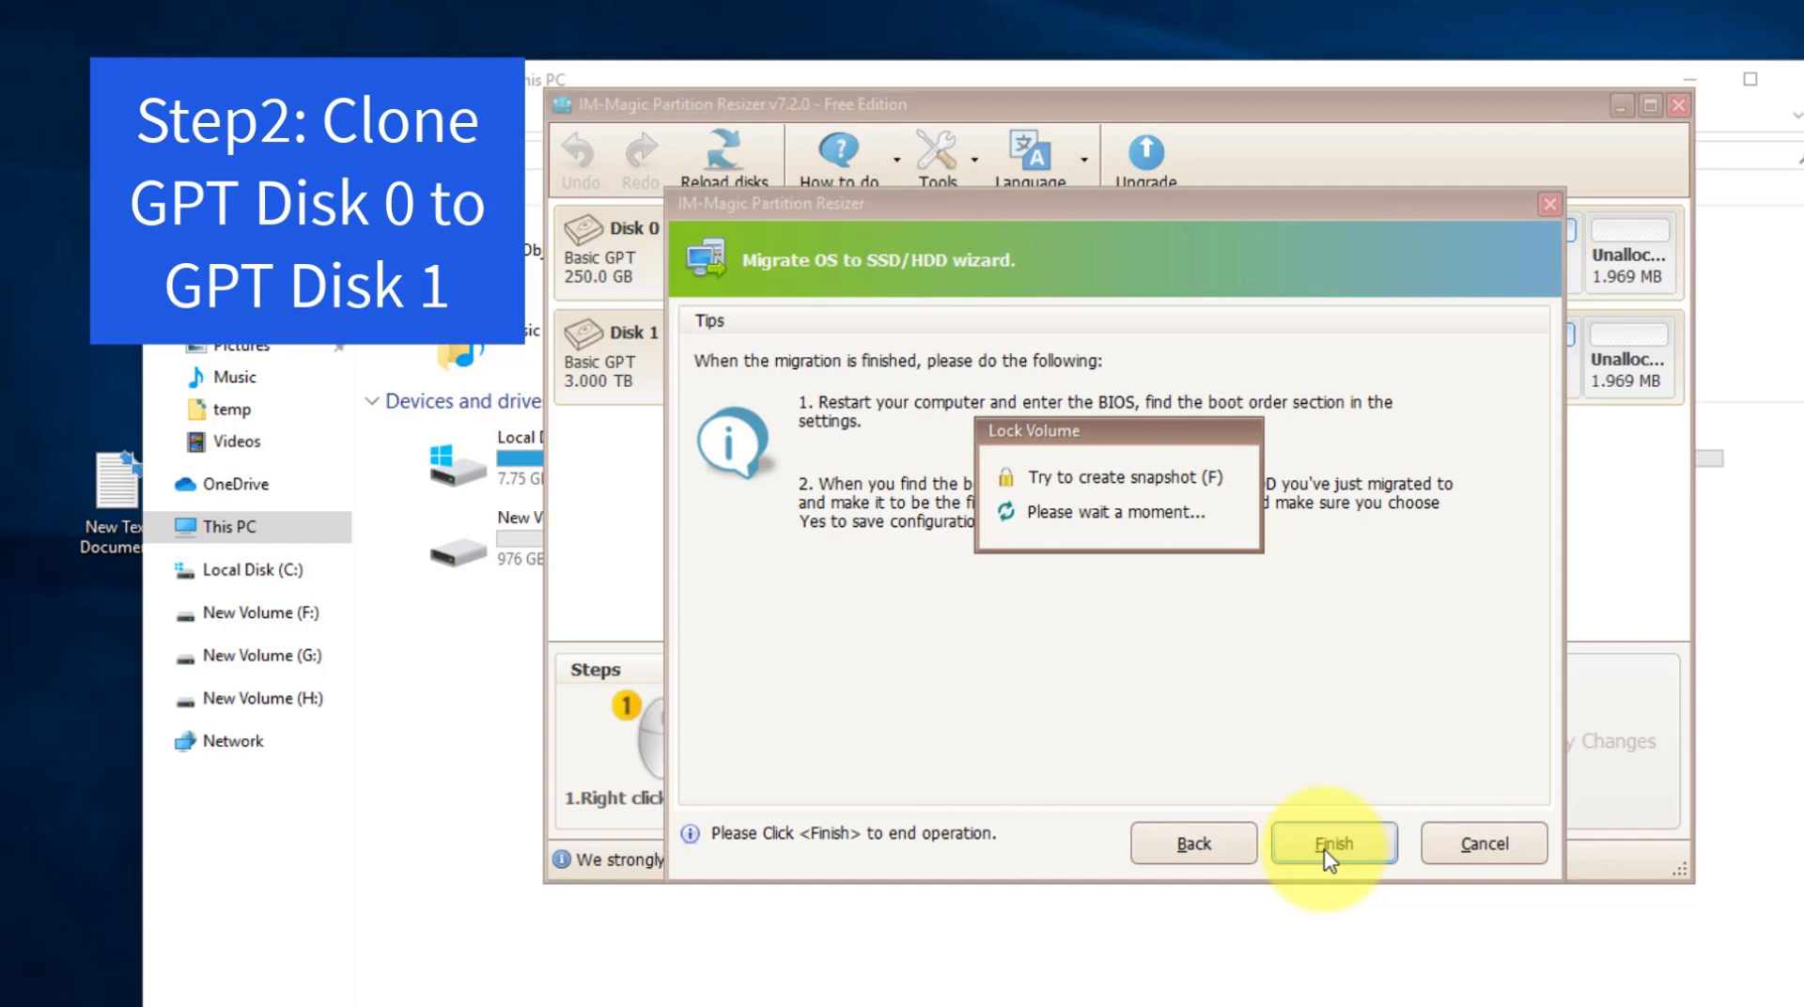
left_click(1332, 844)
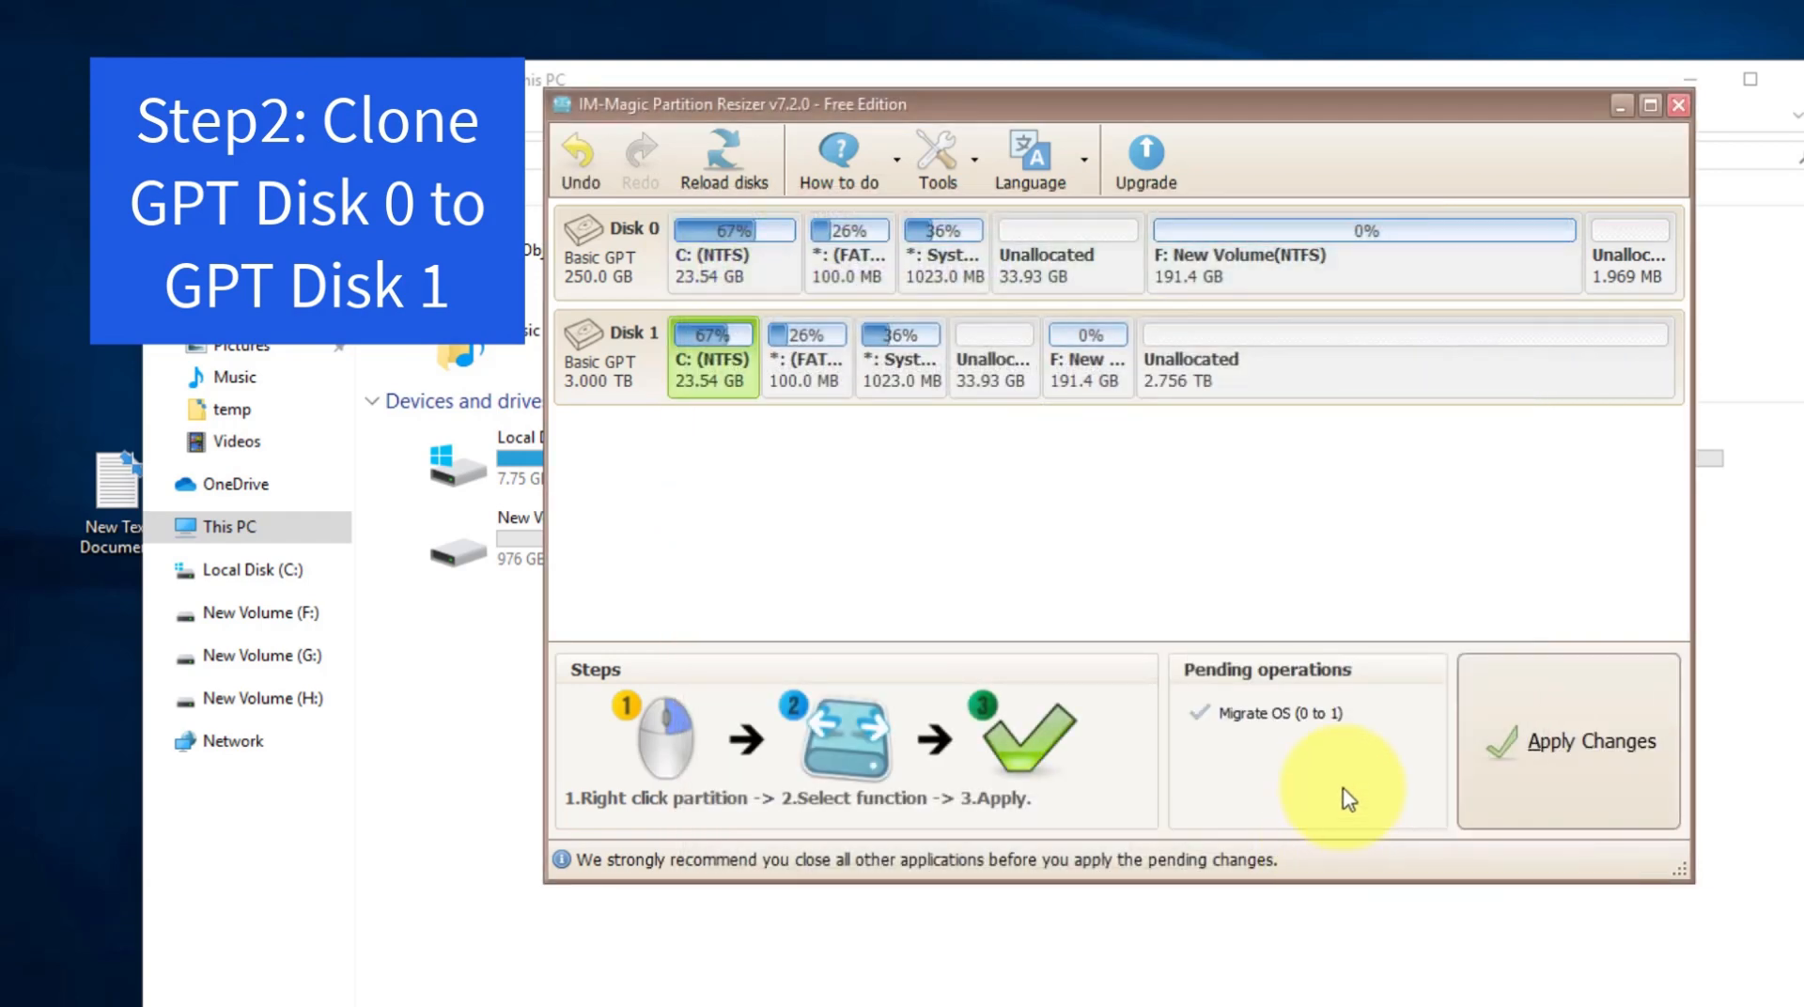
mouse_move(1197, 249)
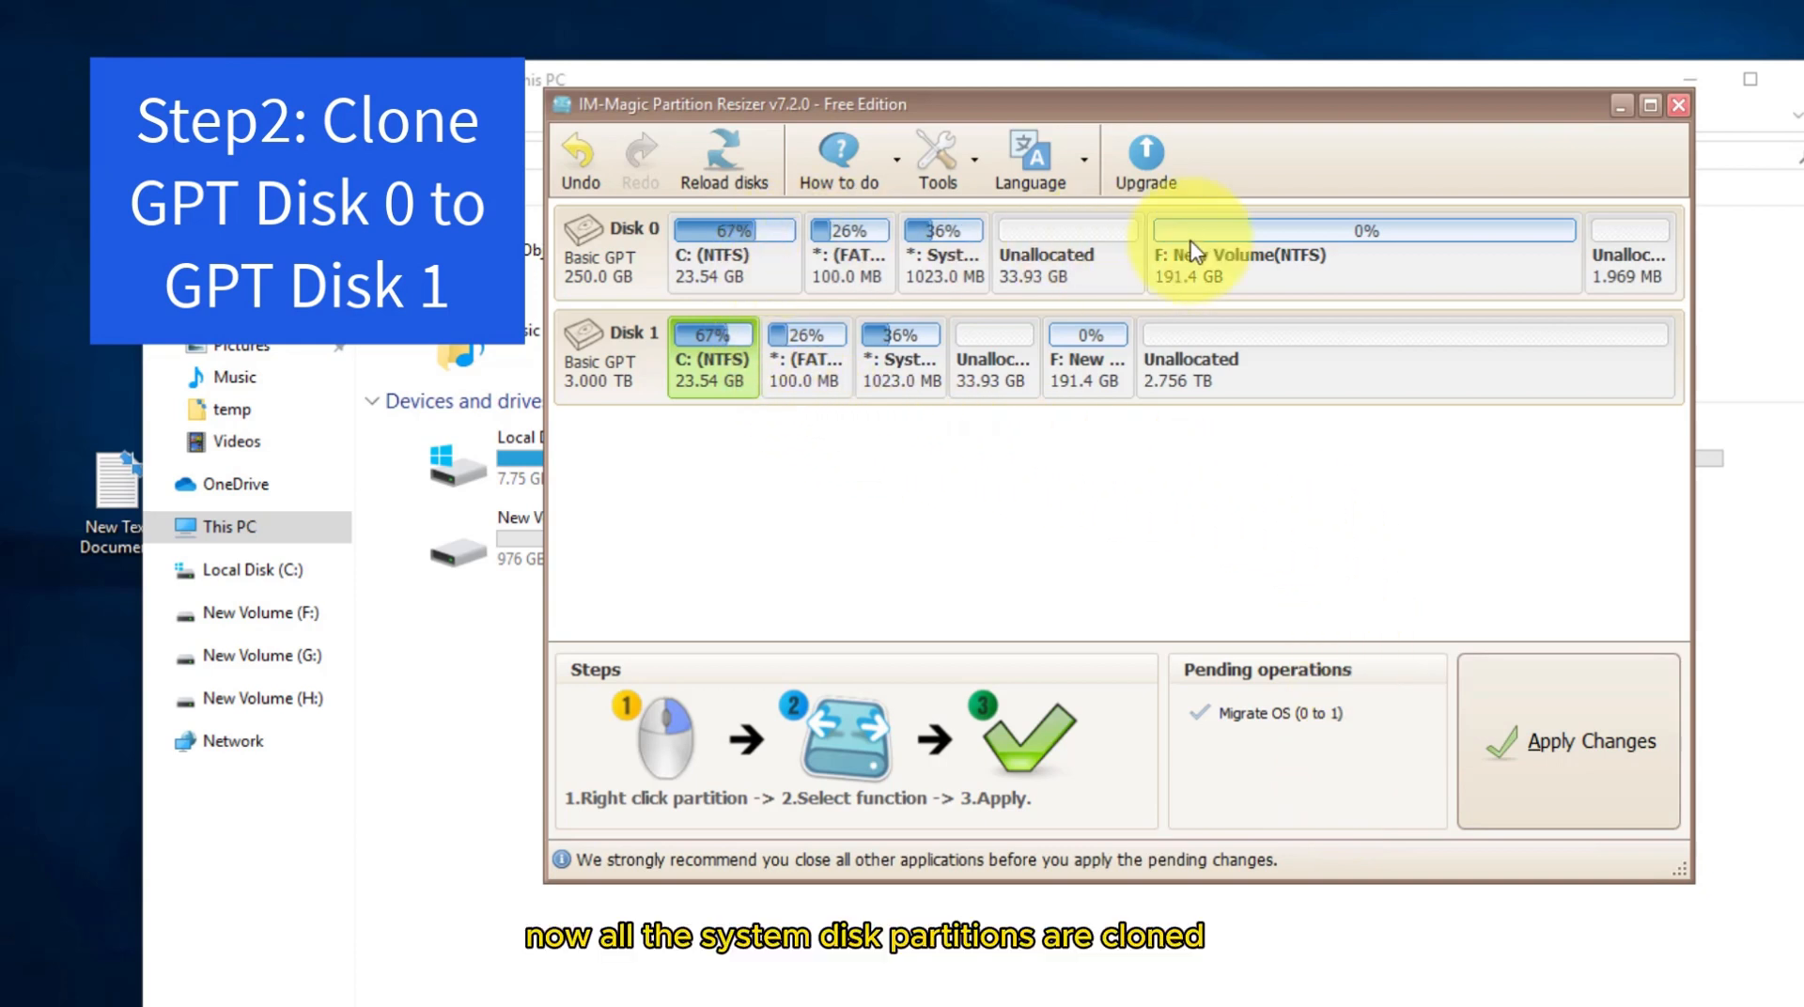
mouse_move(1028, 379)
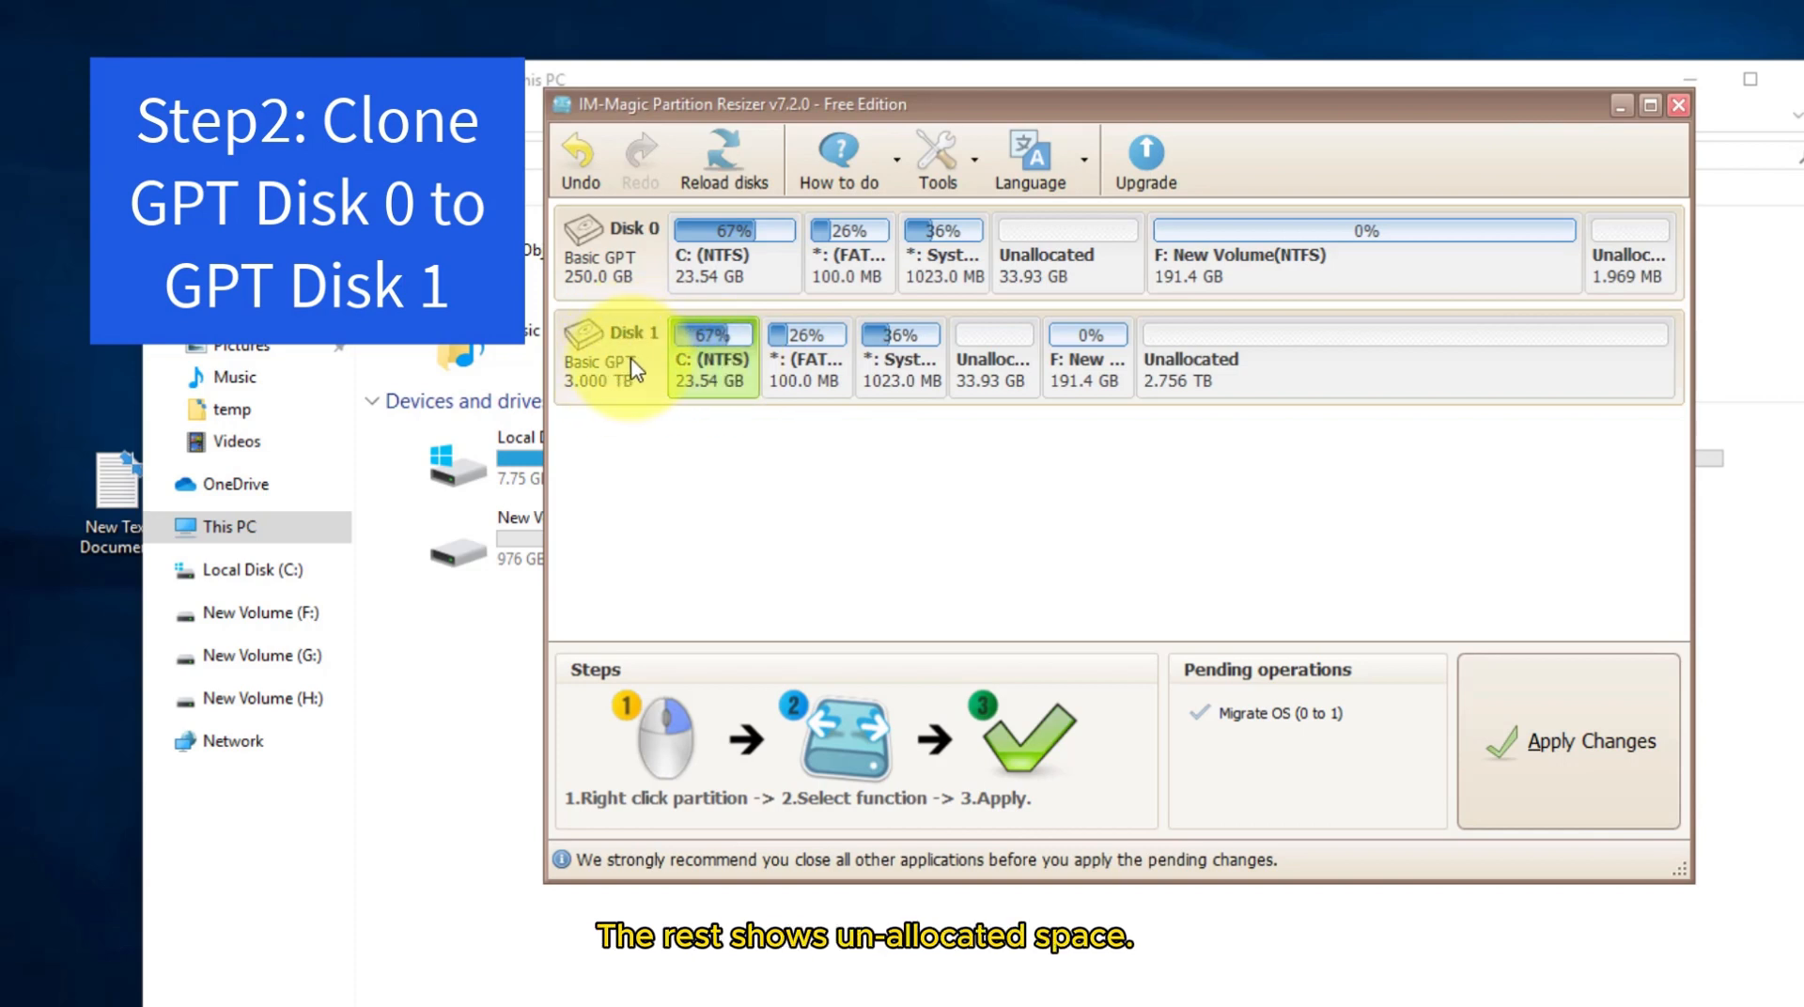
Apply the pending migration and confirm the commit so disk 1 receives disk 0's partitions
left_click(1220, 385)
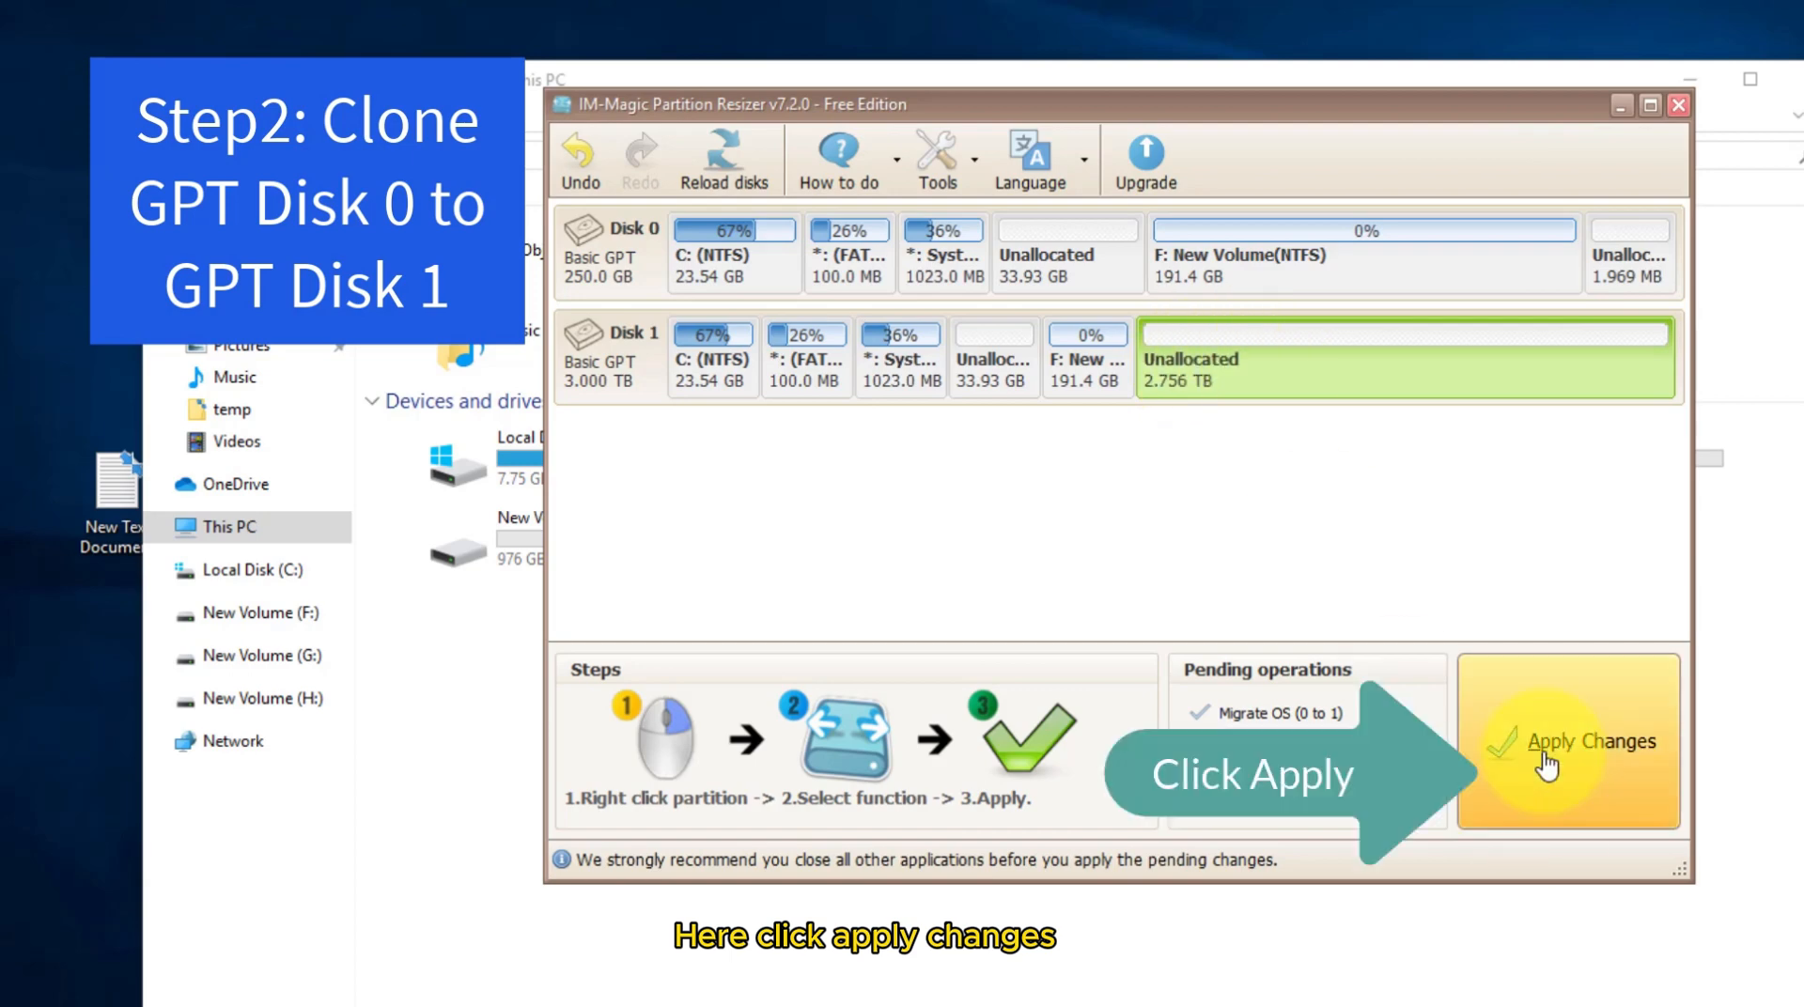
left_click(1568, 741)
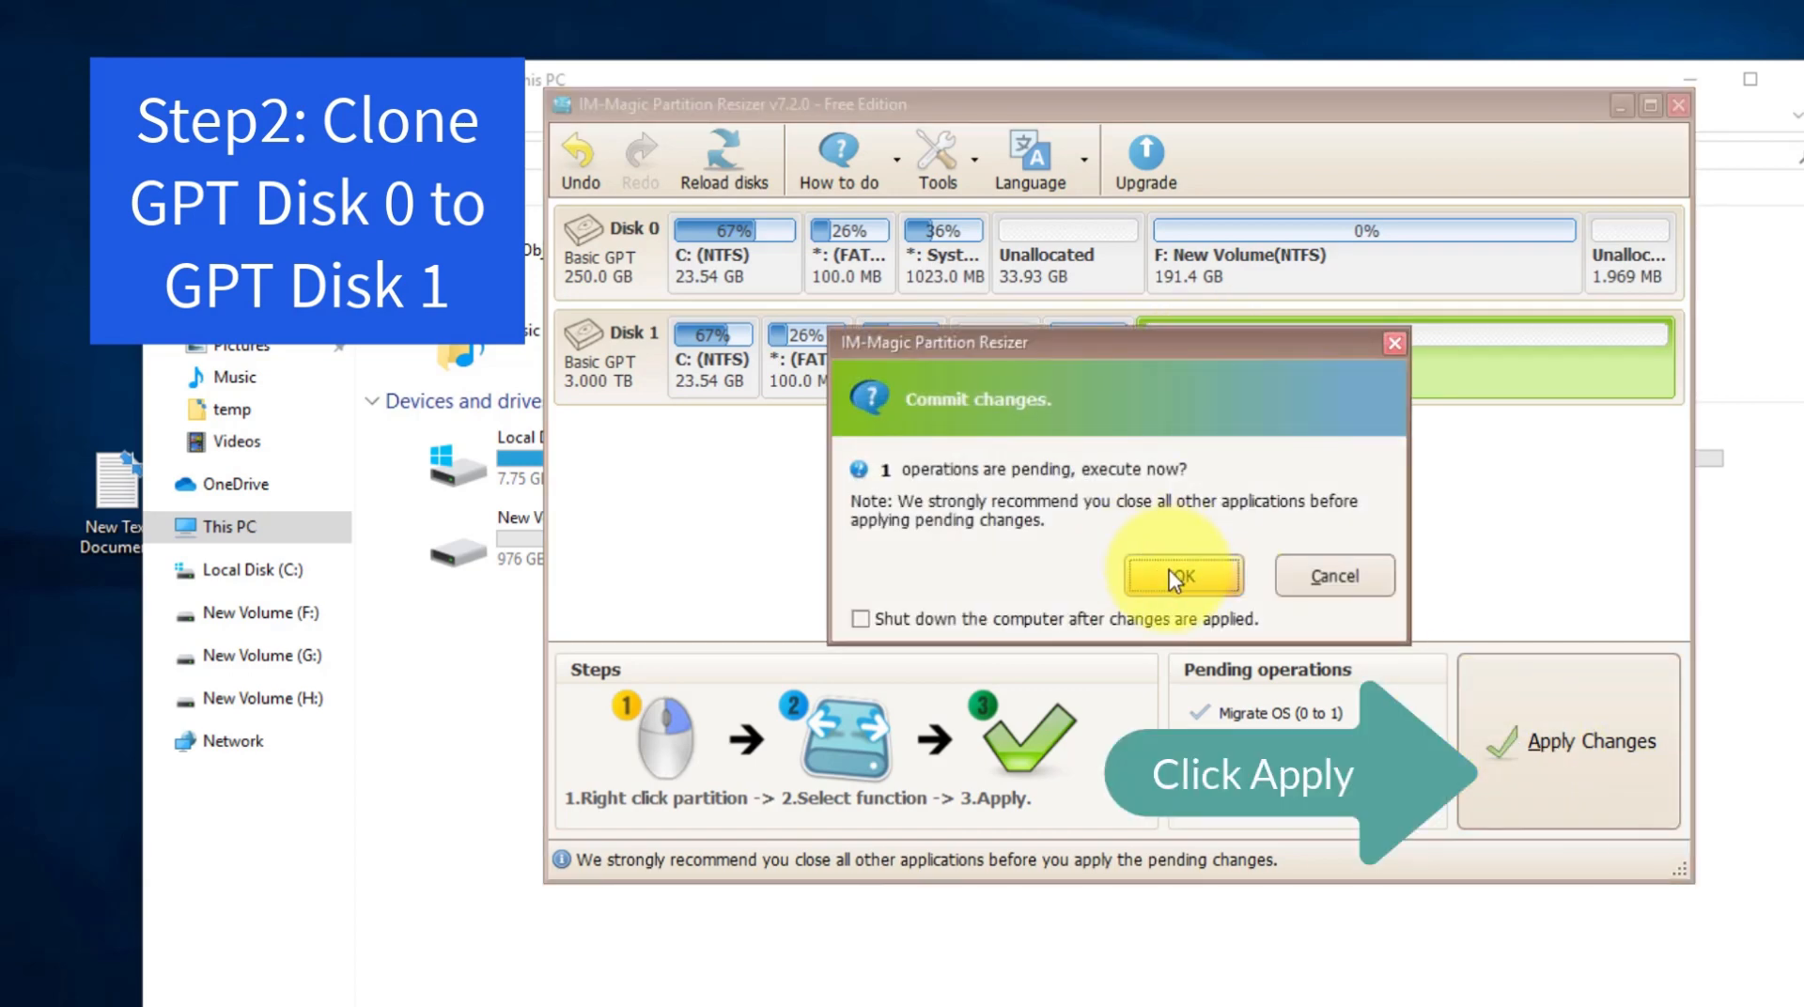
left_click(1180, 575)
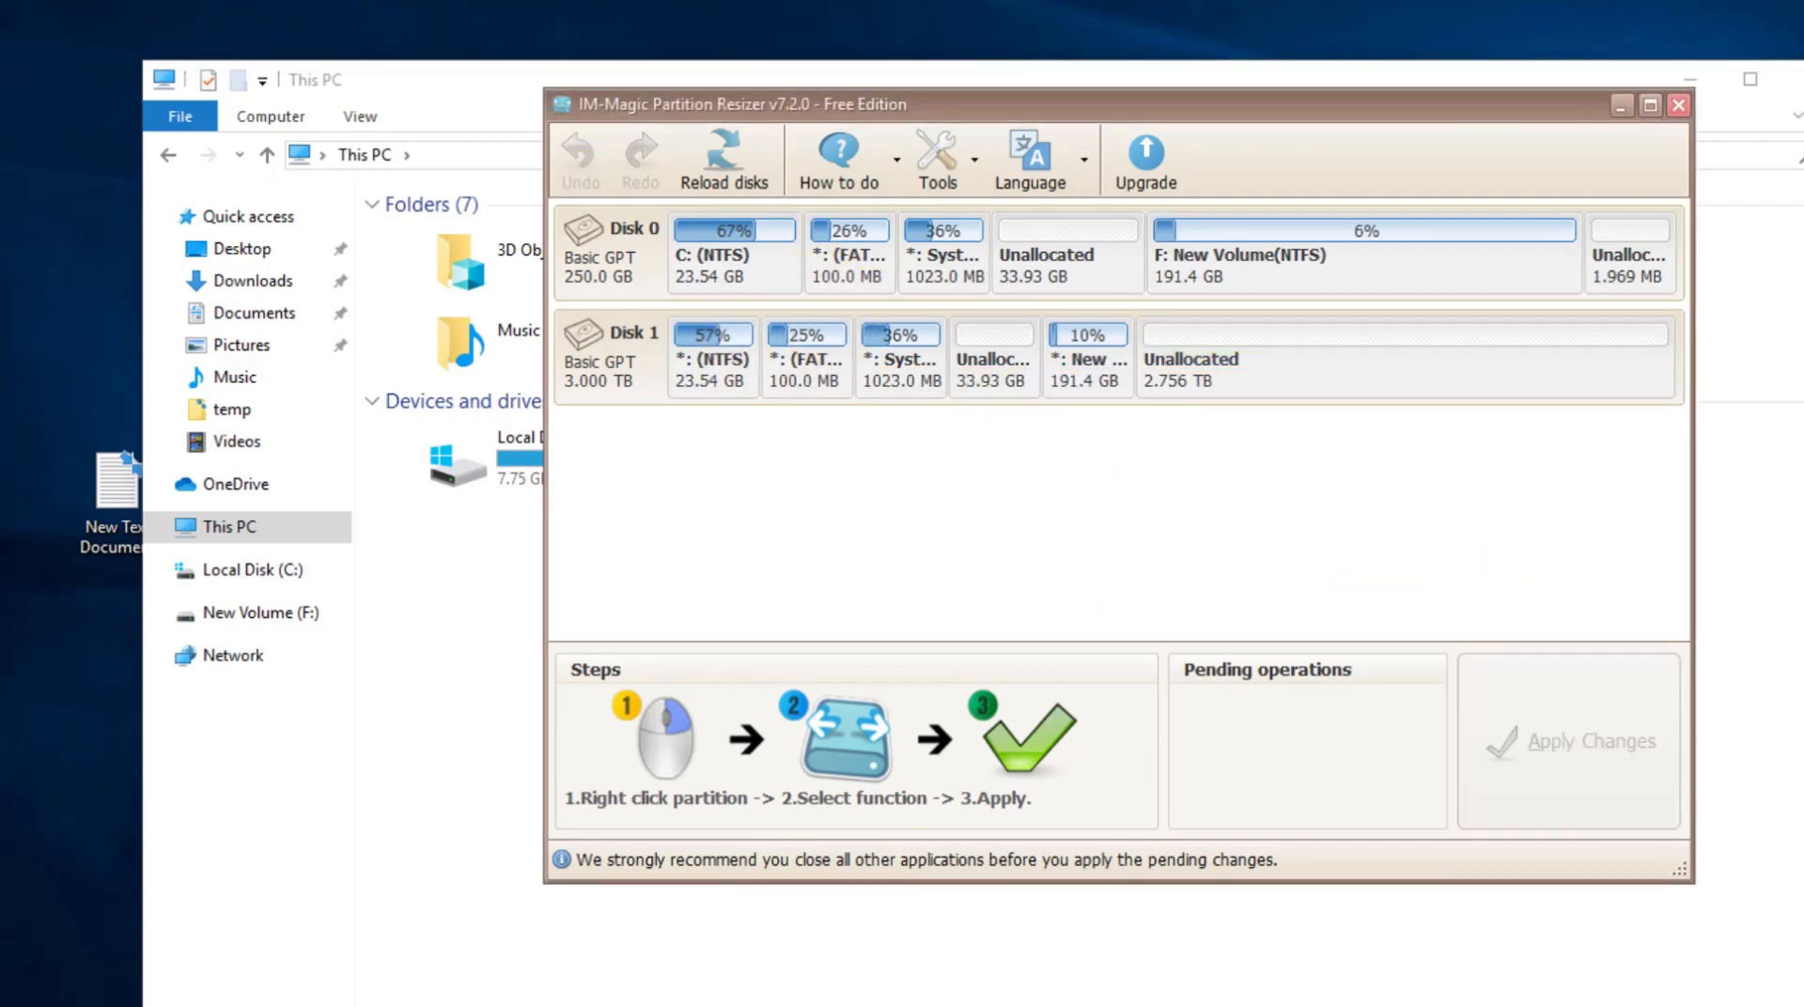
left_click(1650, 105)
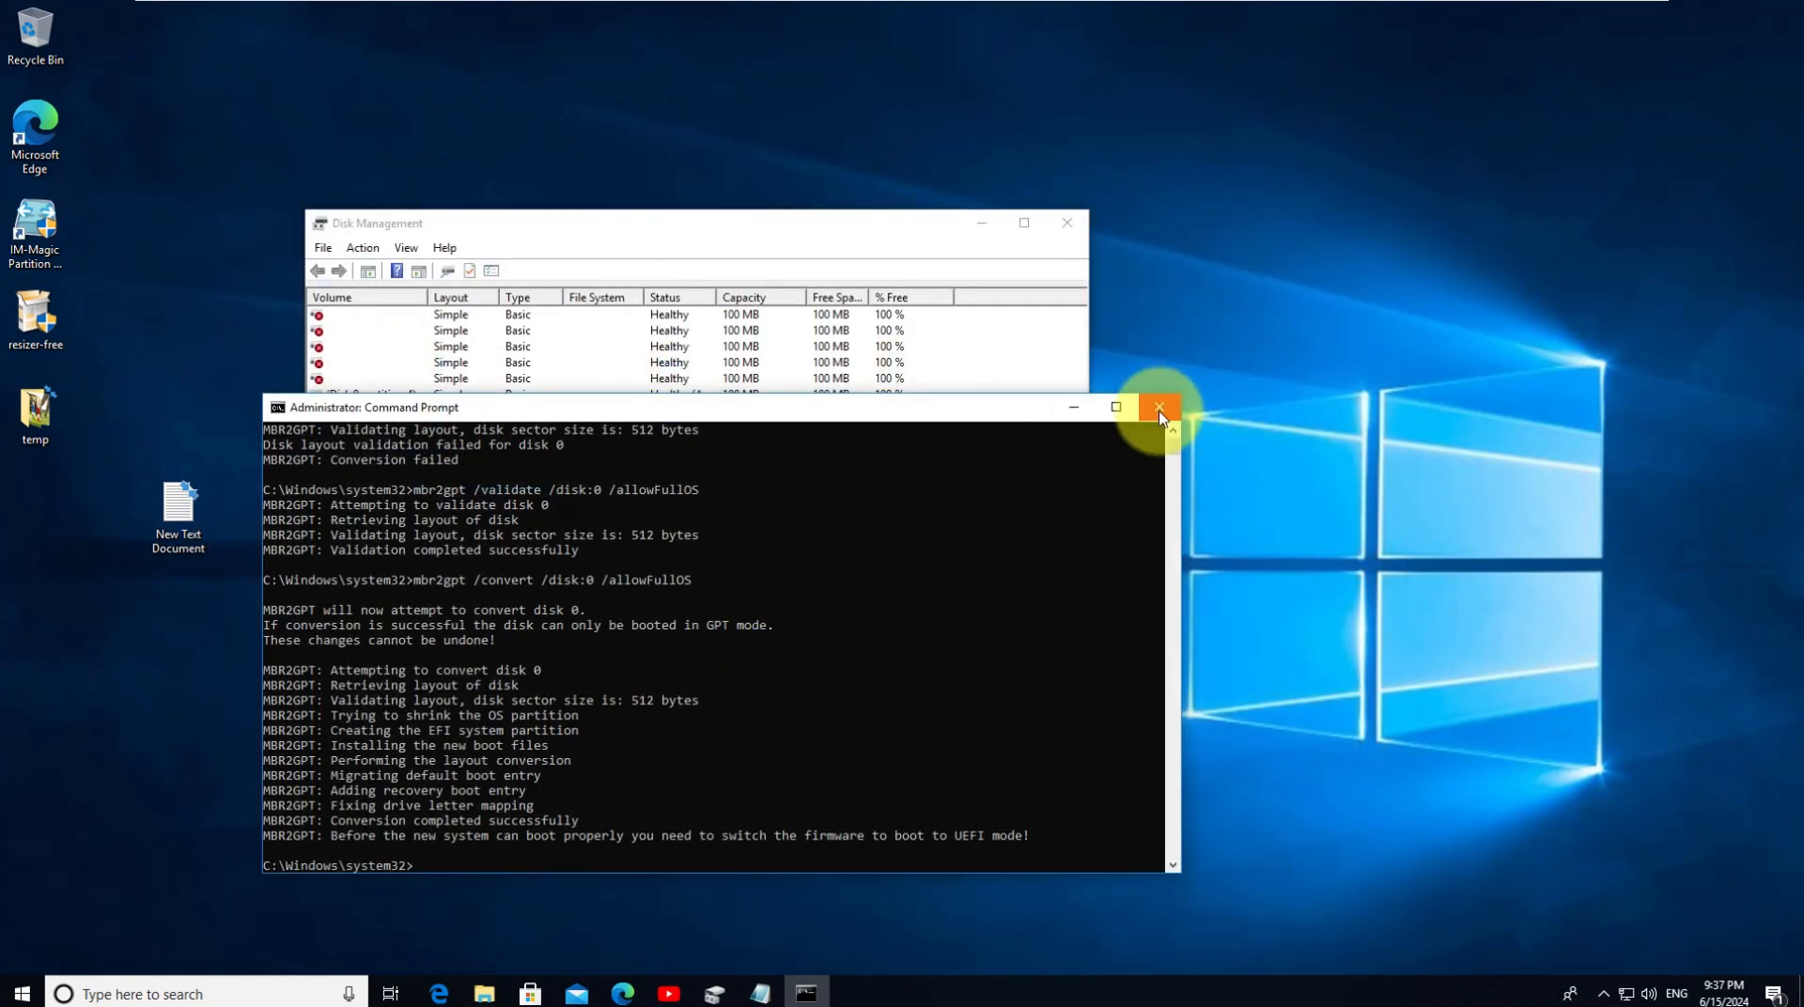
Close Command Prompt and shut Windows 10 down from the Start power options
left_click(20, 995)
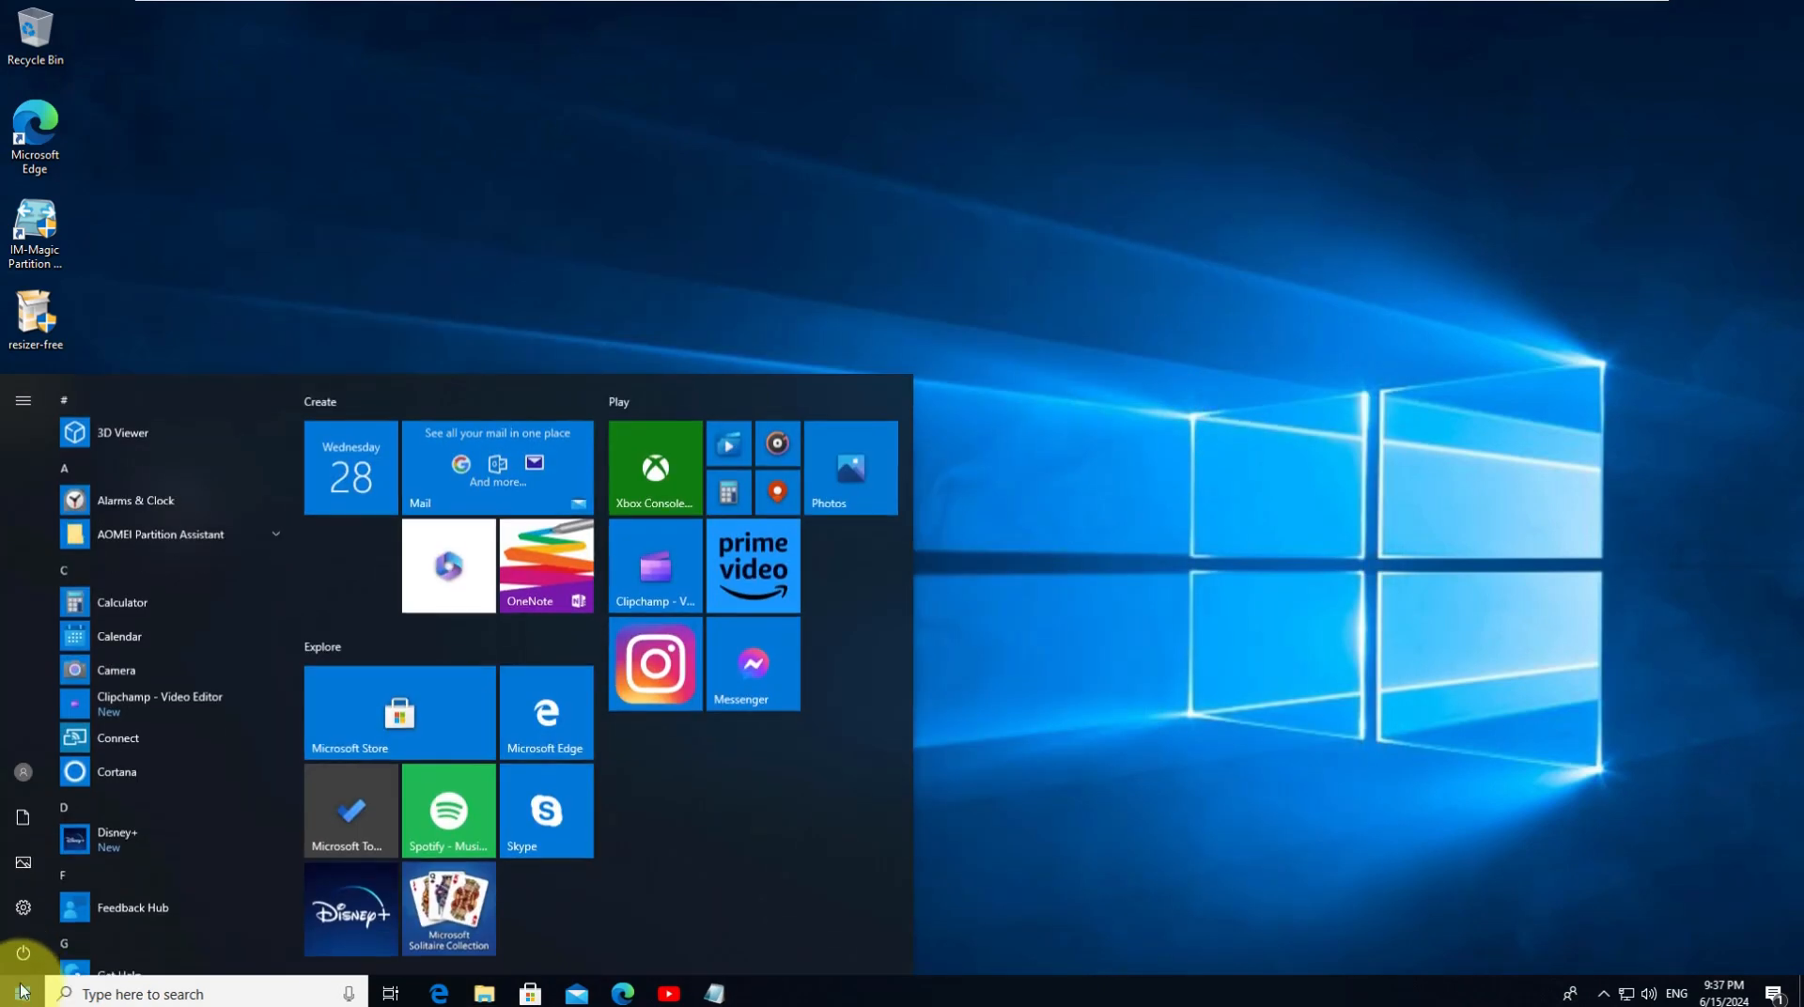
left_click(23, 949)
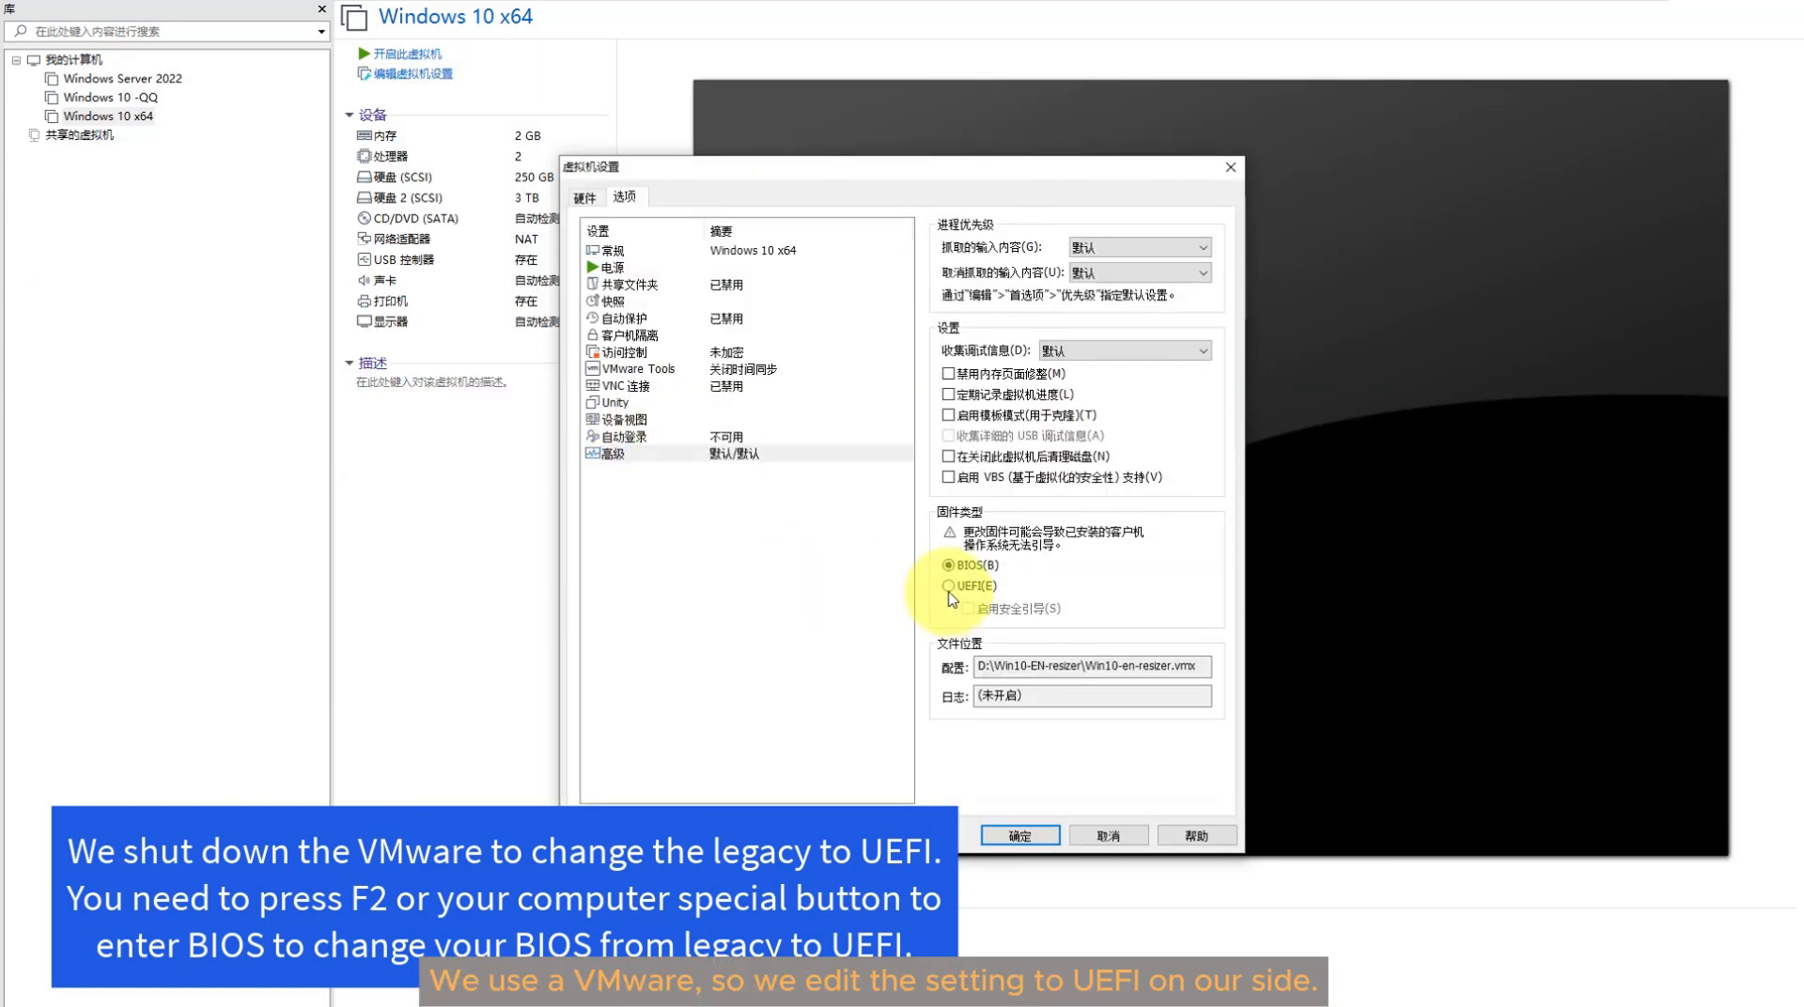
Set the Windows 10 x64 VM firmware type to UEFI and save the settings
left_click(949, 585)
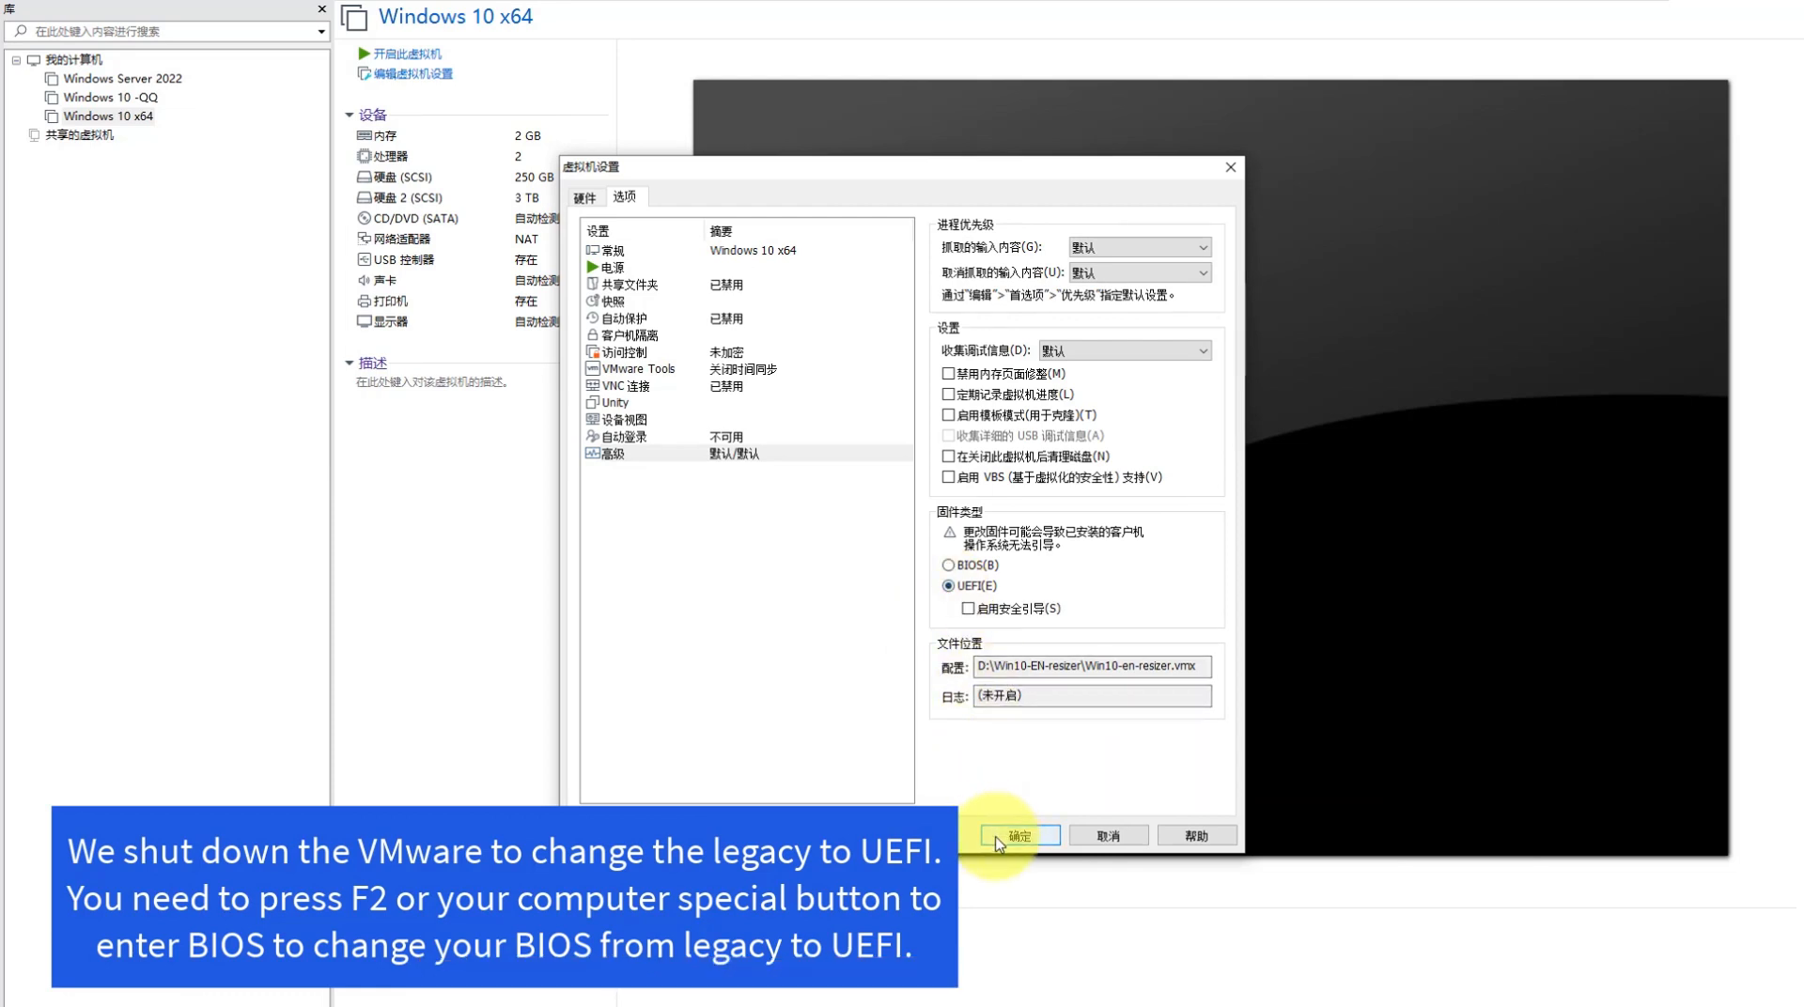
left_click(1017, 836)
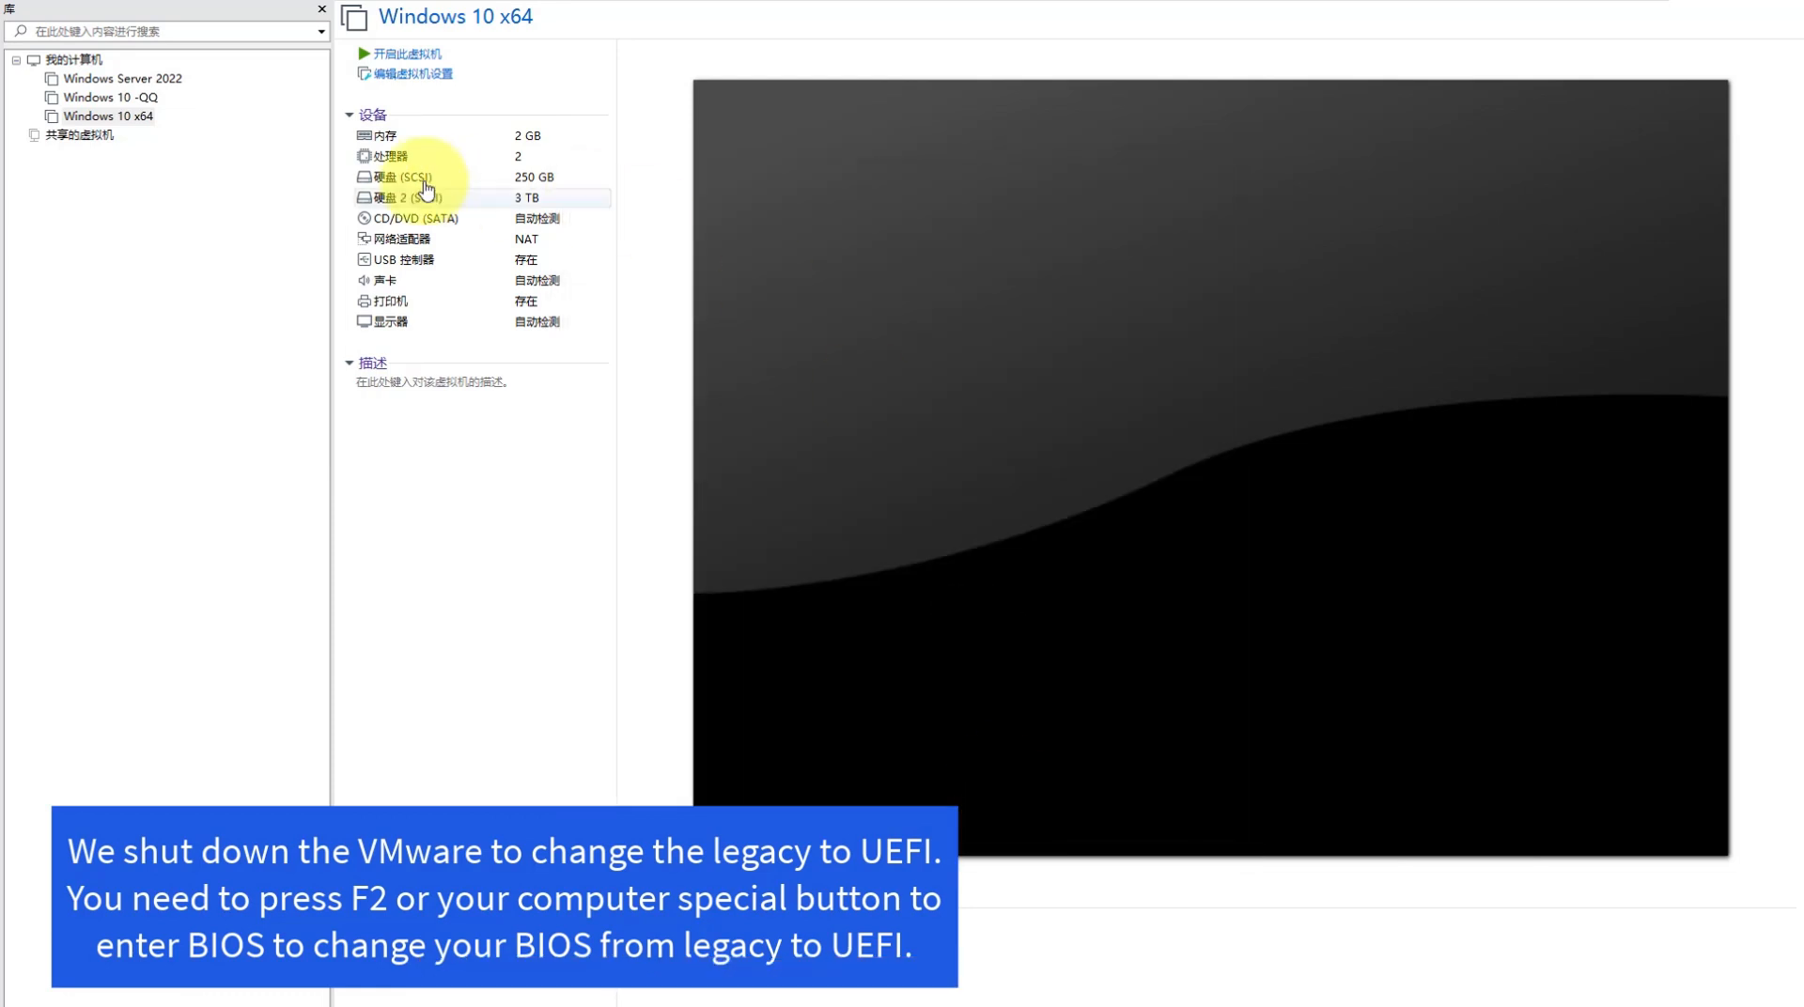
left_click(404, 53)
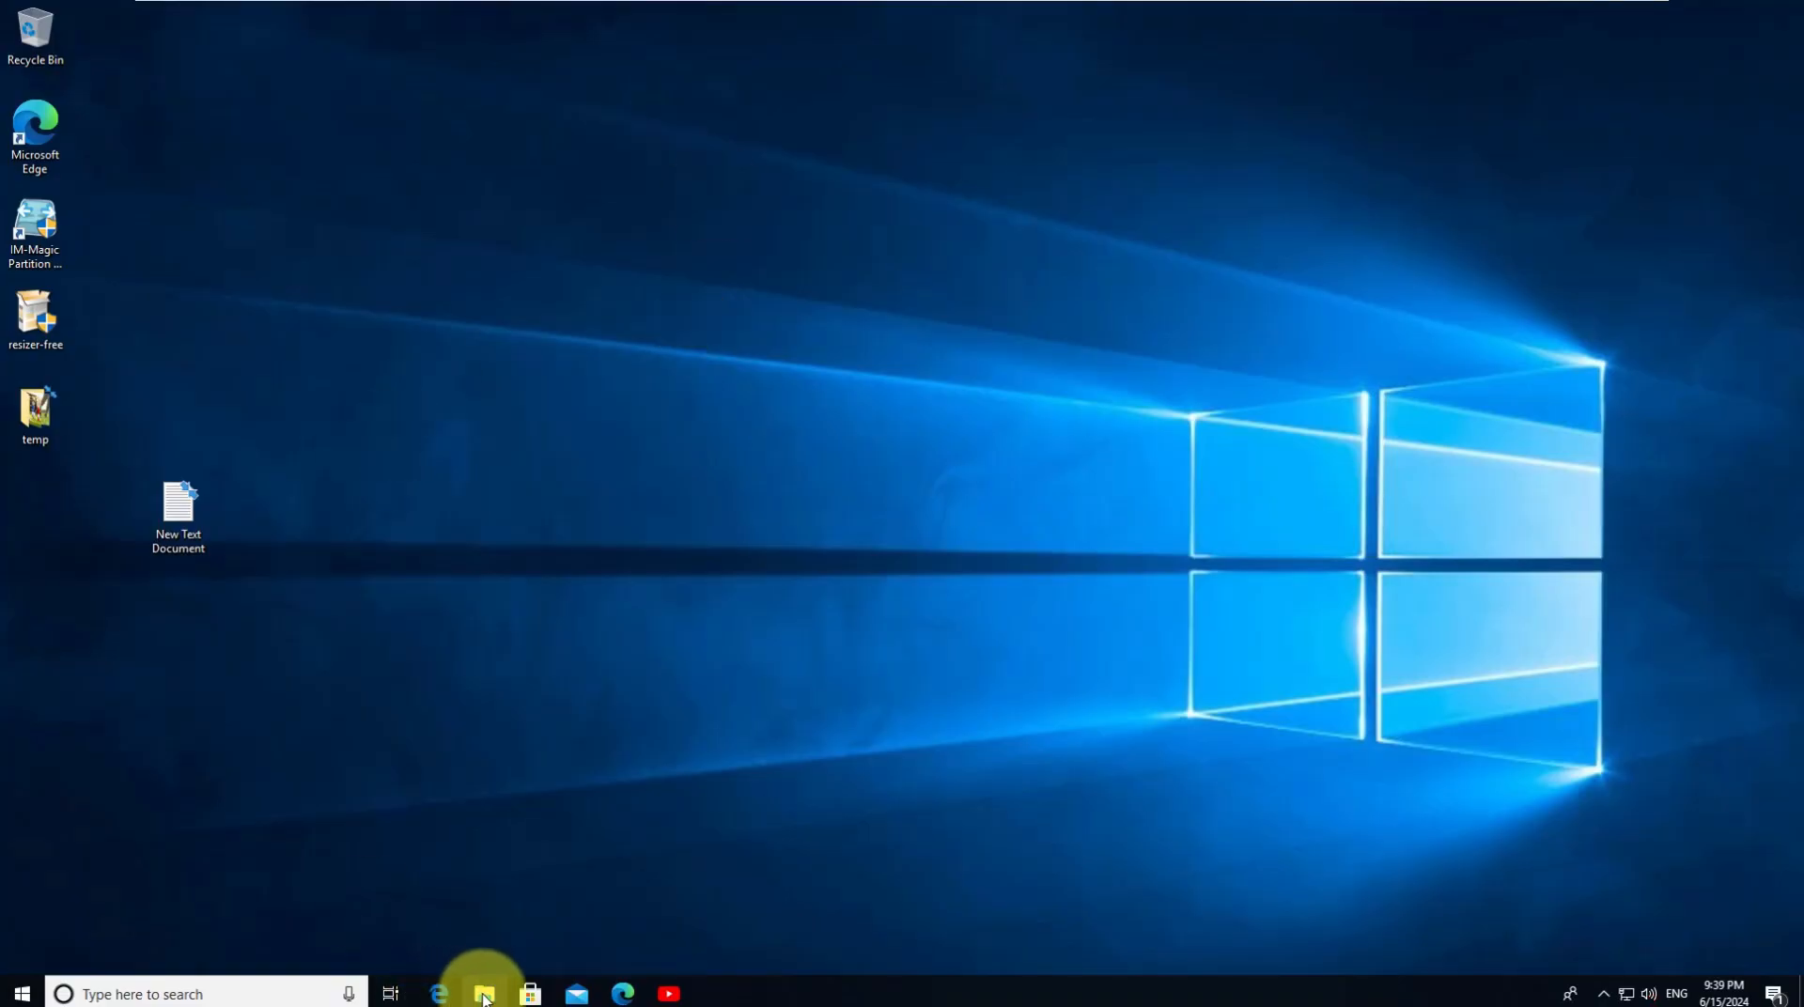
Assign drive letter K: to Disk 1's cloned system partition and apply the change
left_click(483, 994)
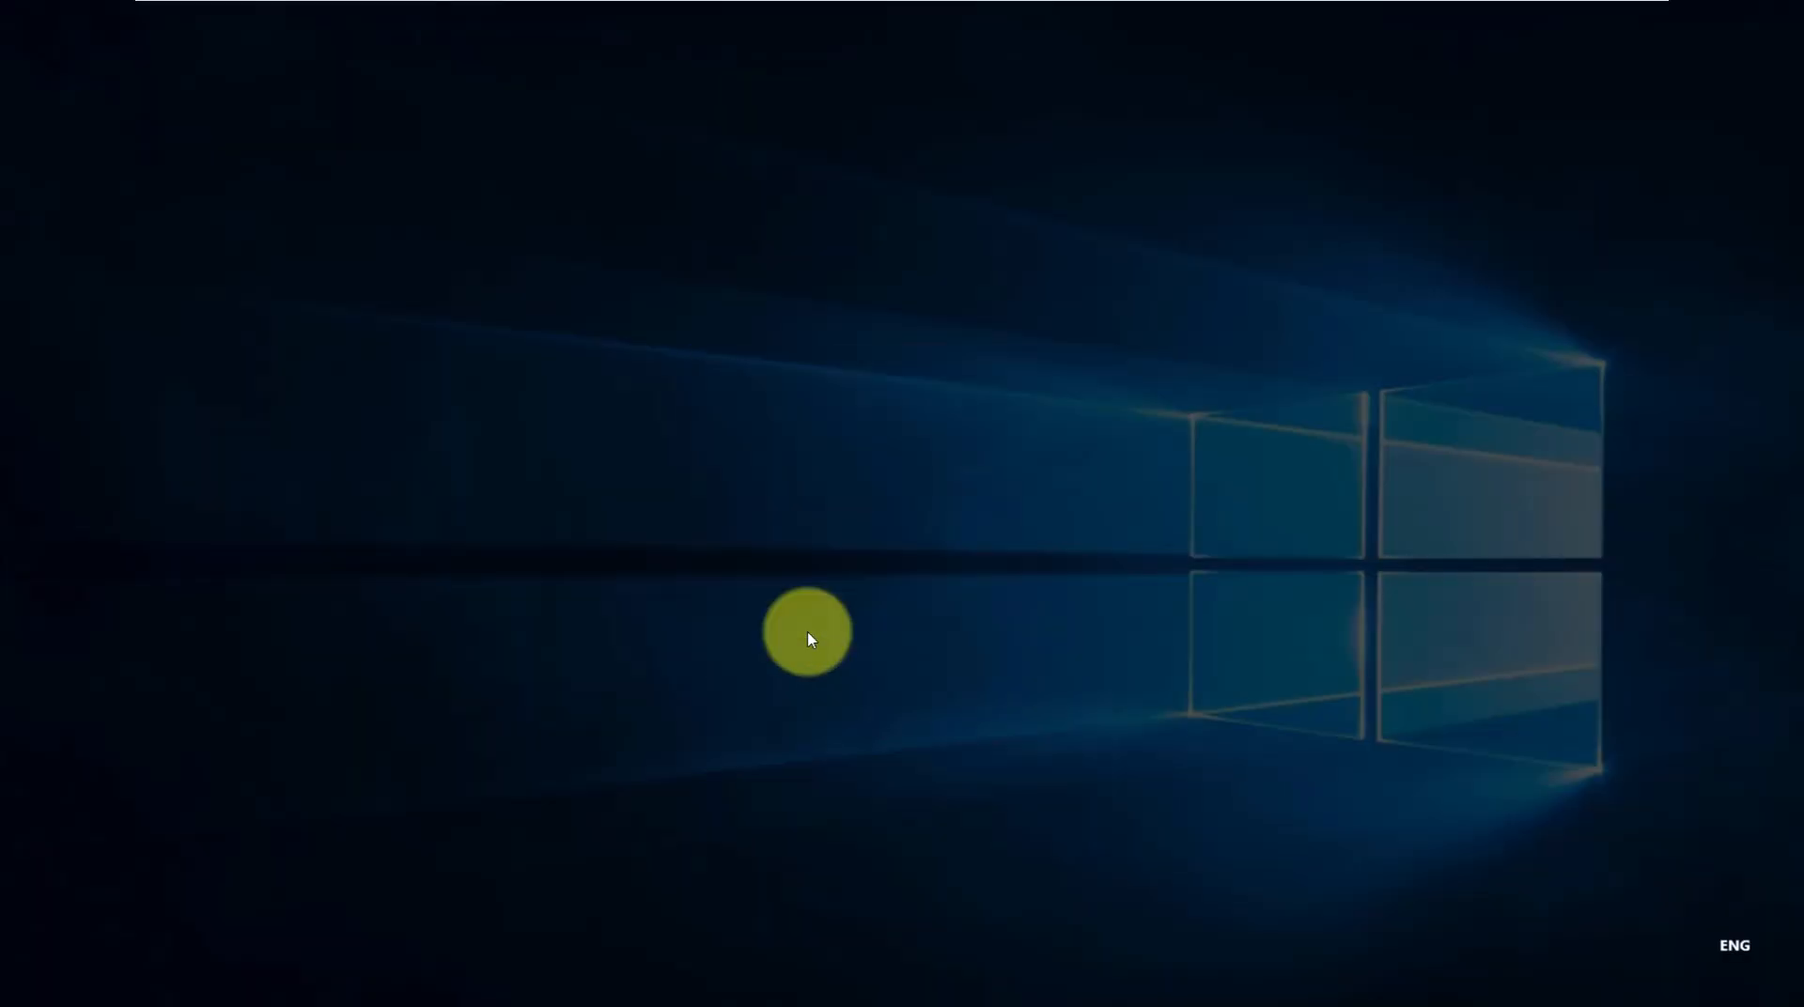
double_click(34, 231)
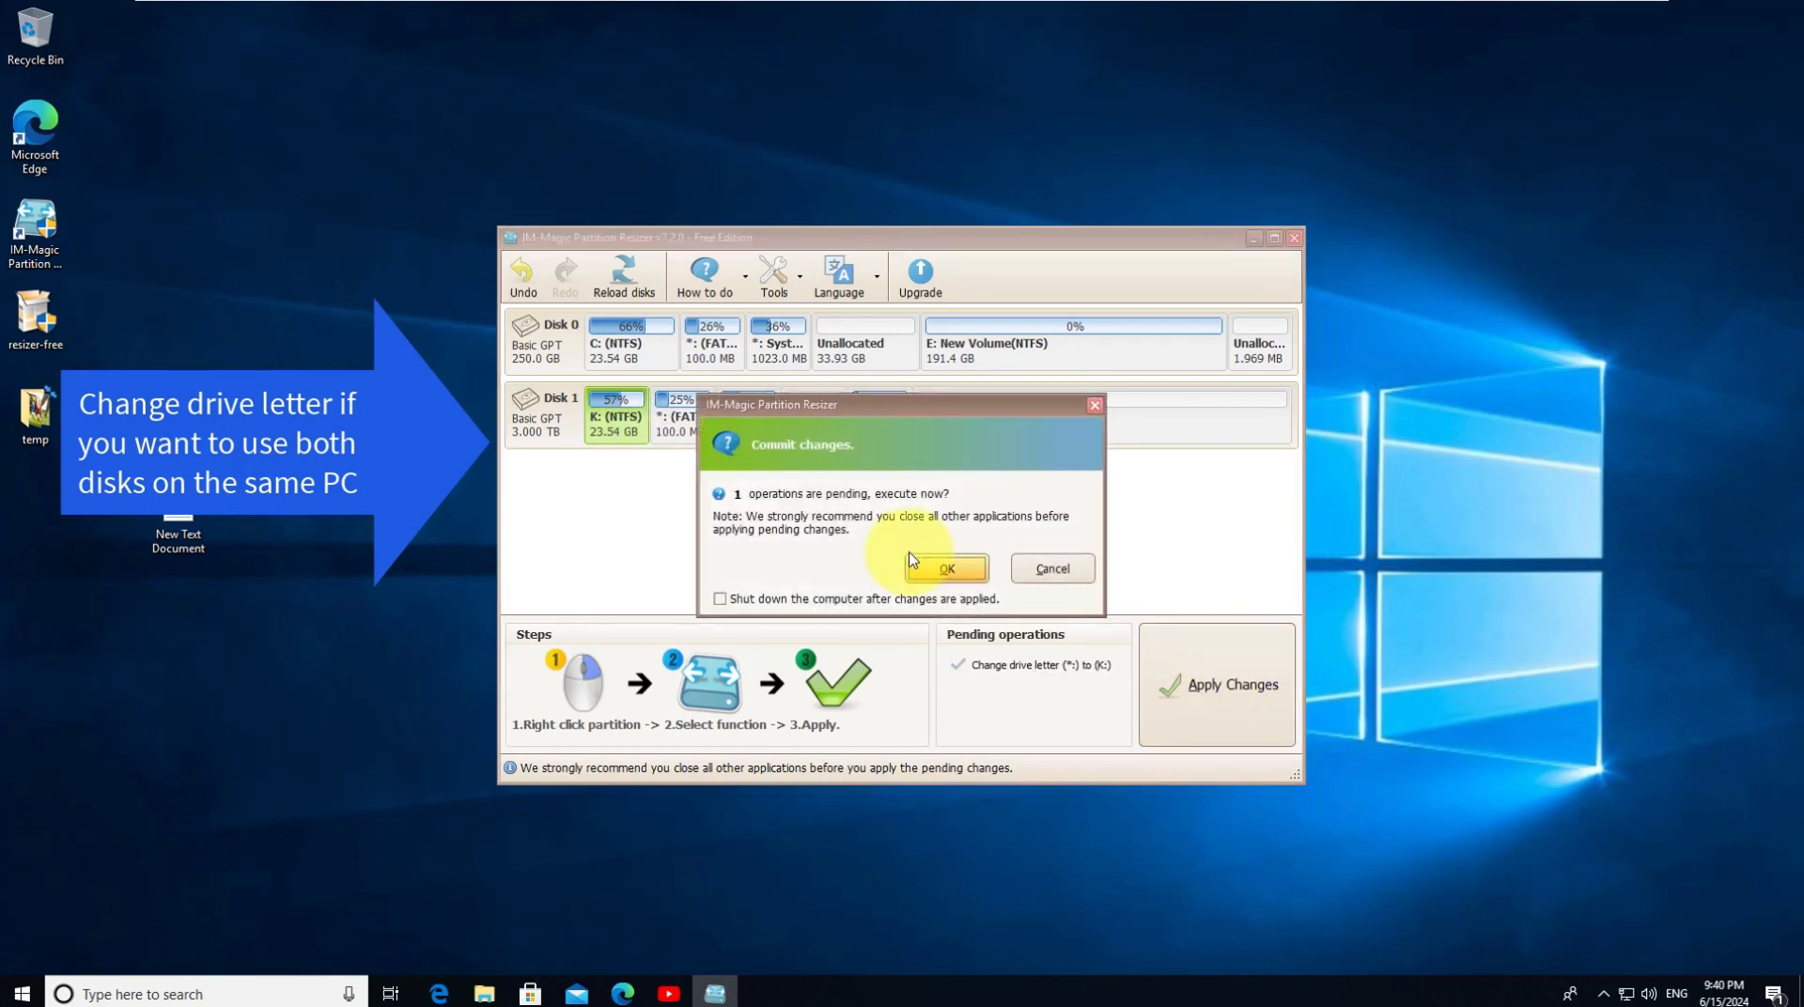
left_click(945, 569)
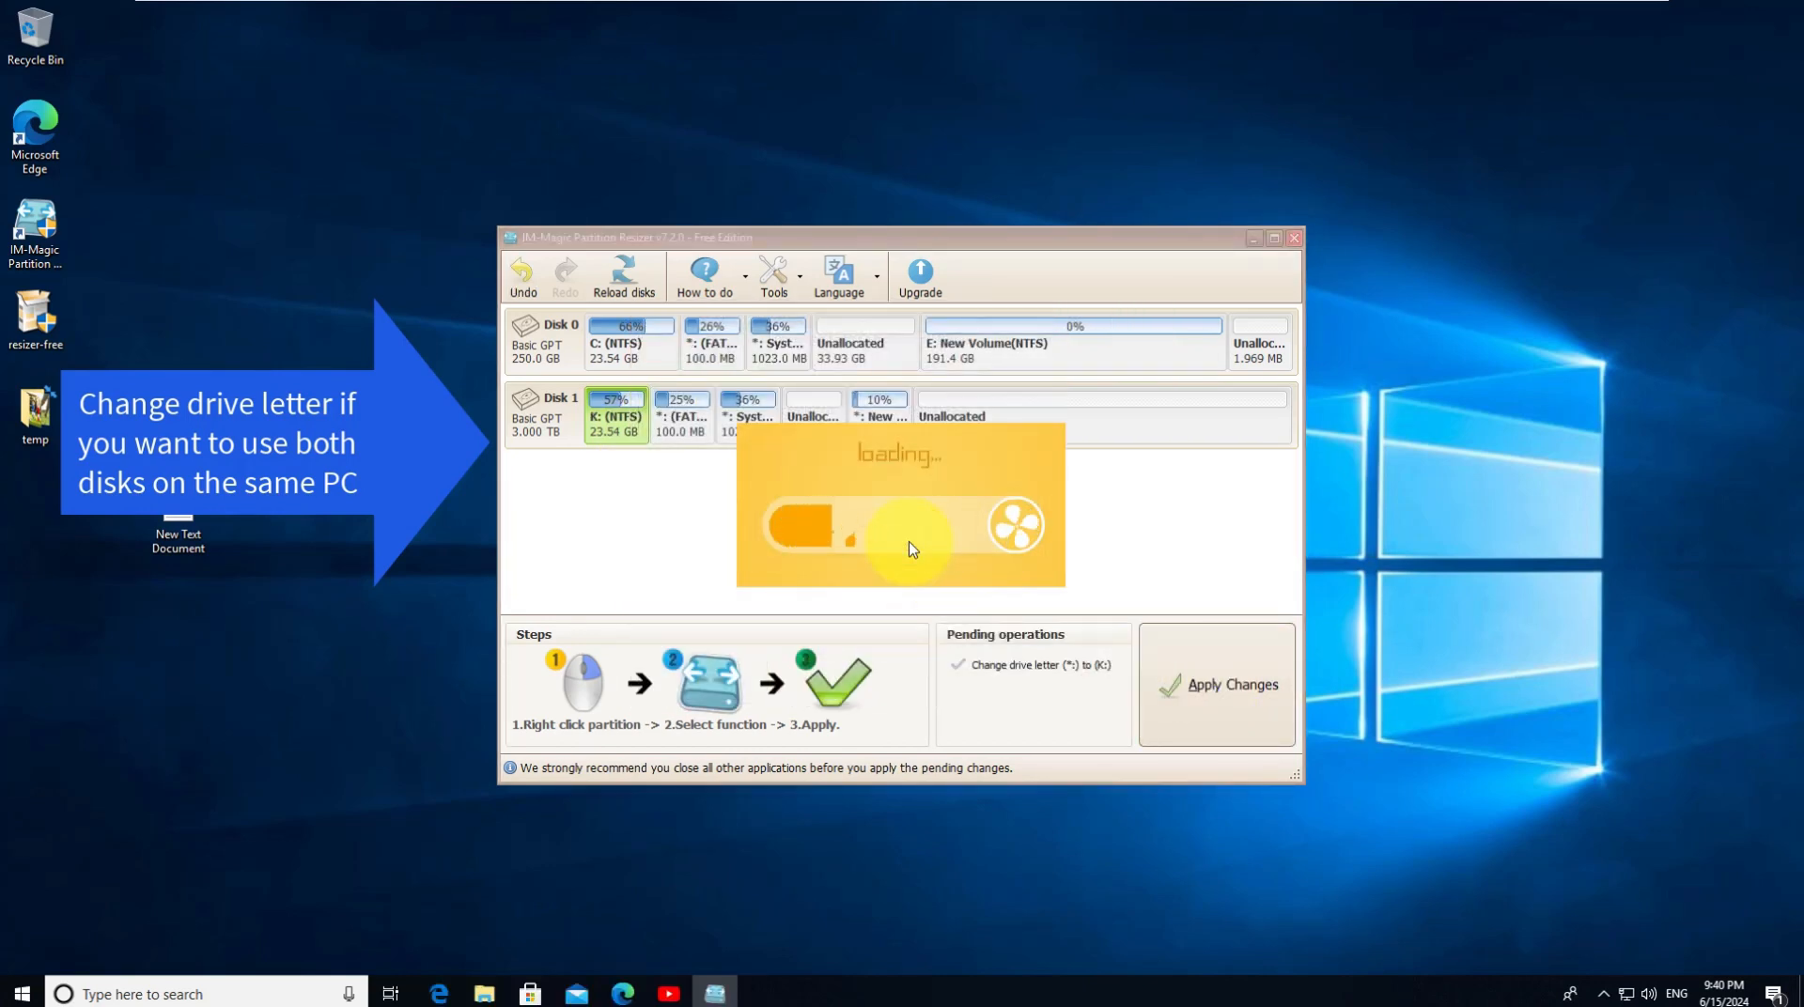
left_click(1294, 239)
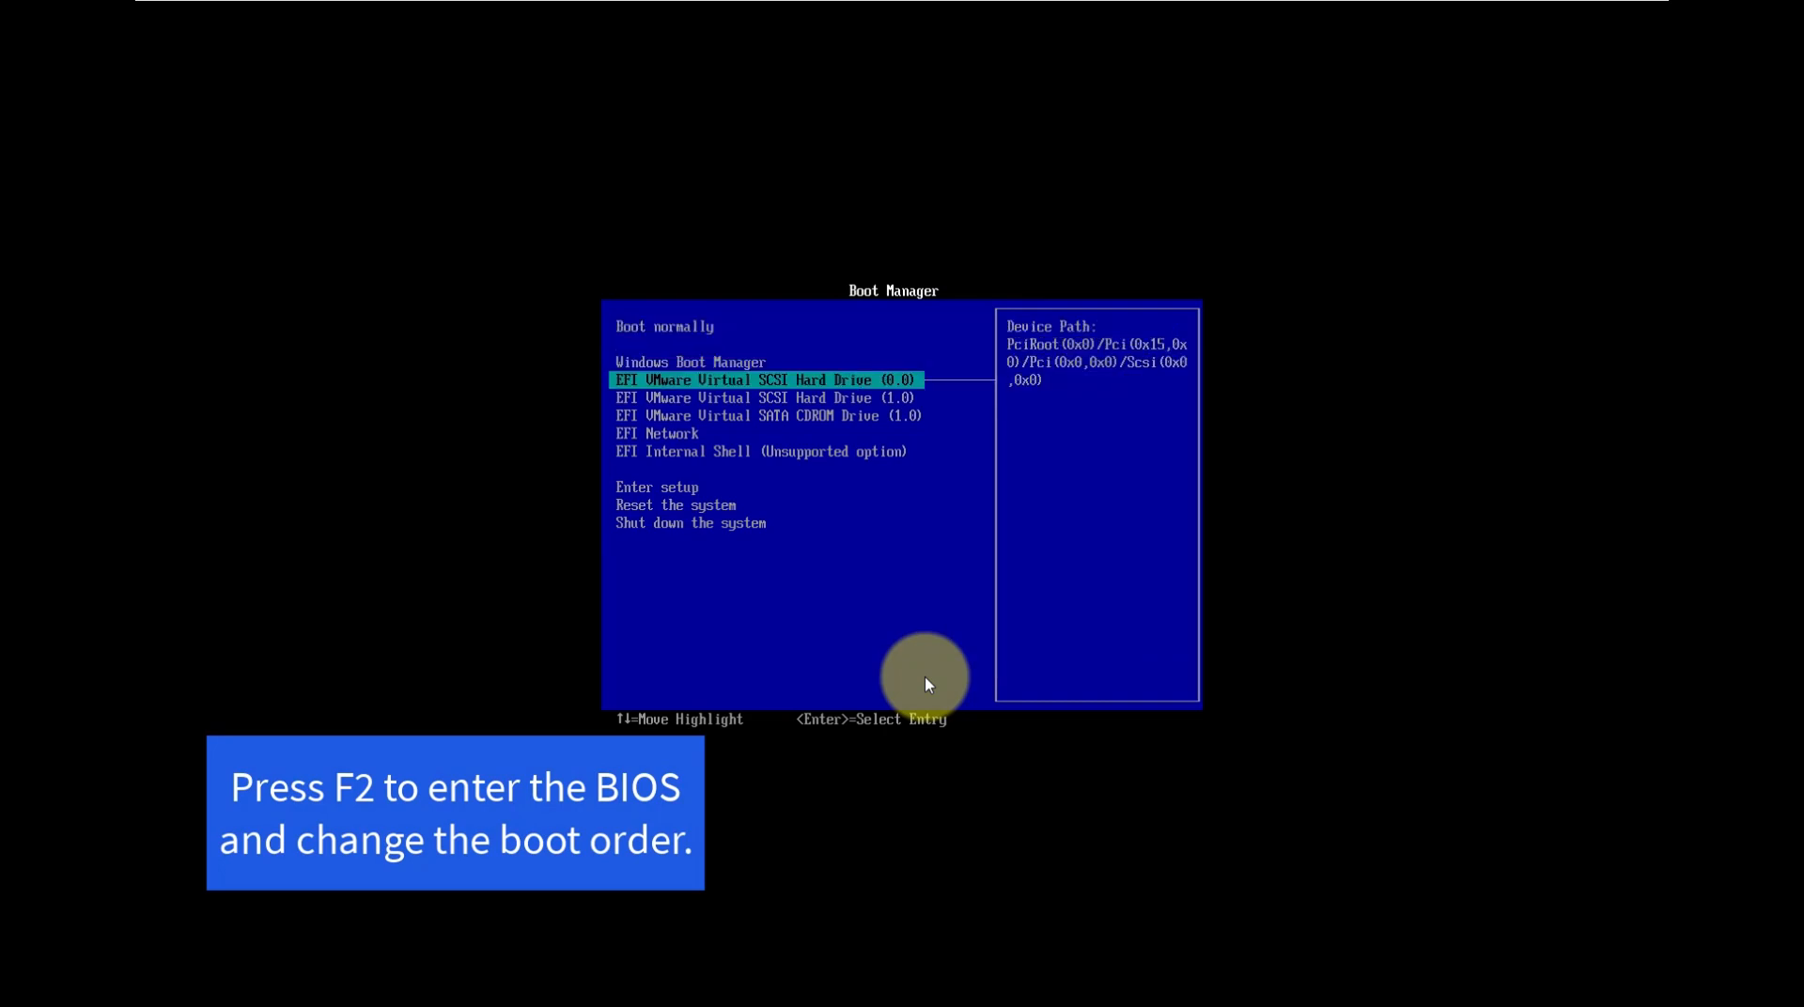
Boot from the first EFI SCSI hard drive and show This PC with original and cloned drives
key("Down")
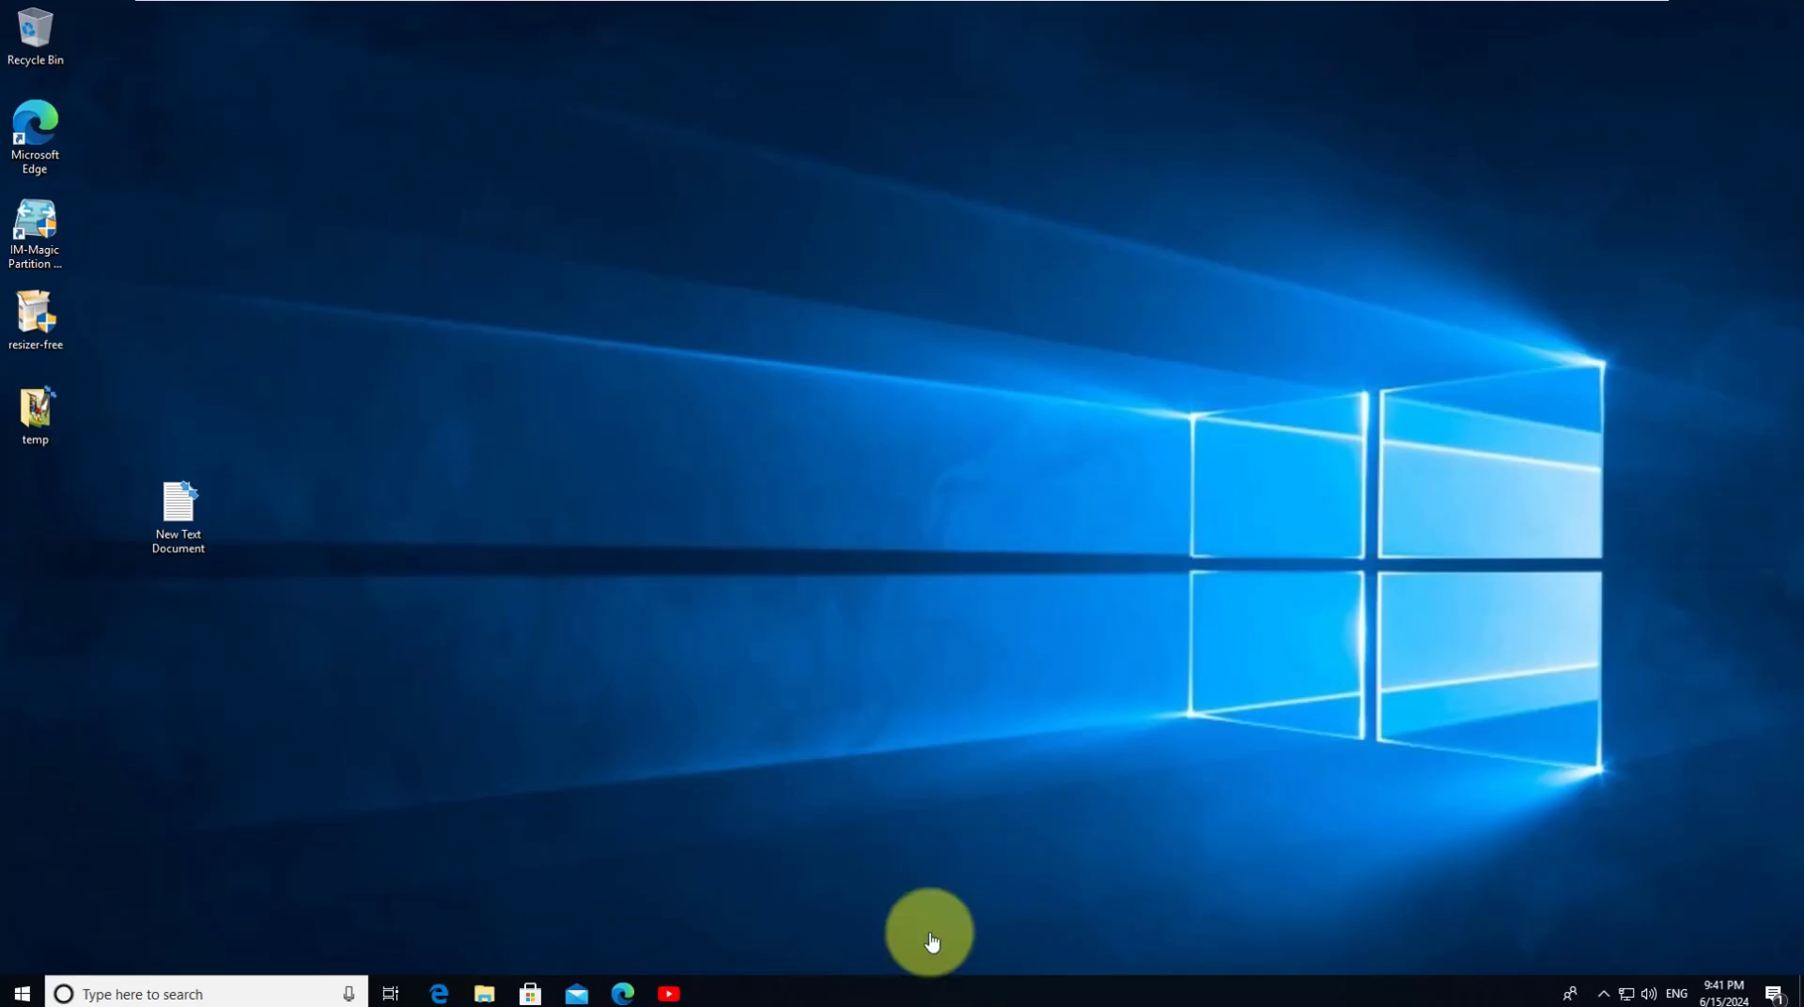
left_click(483, 995)
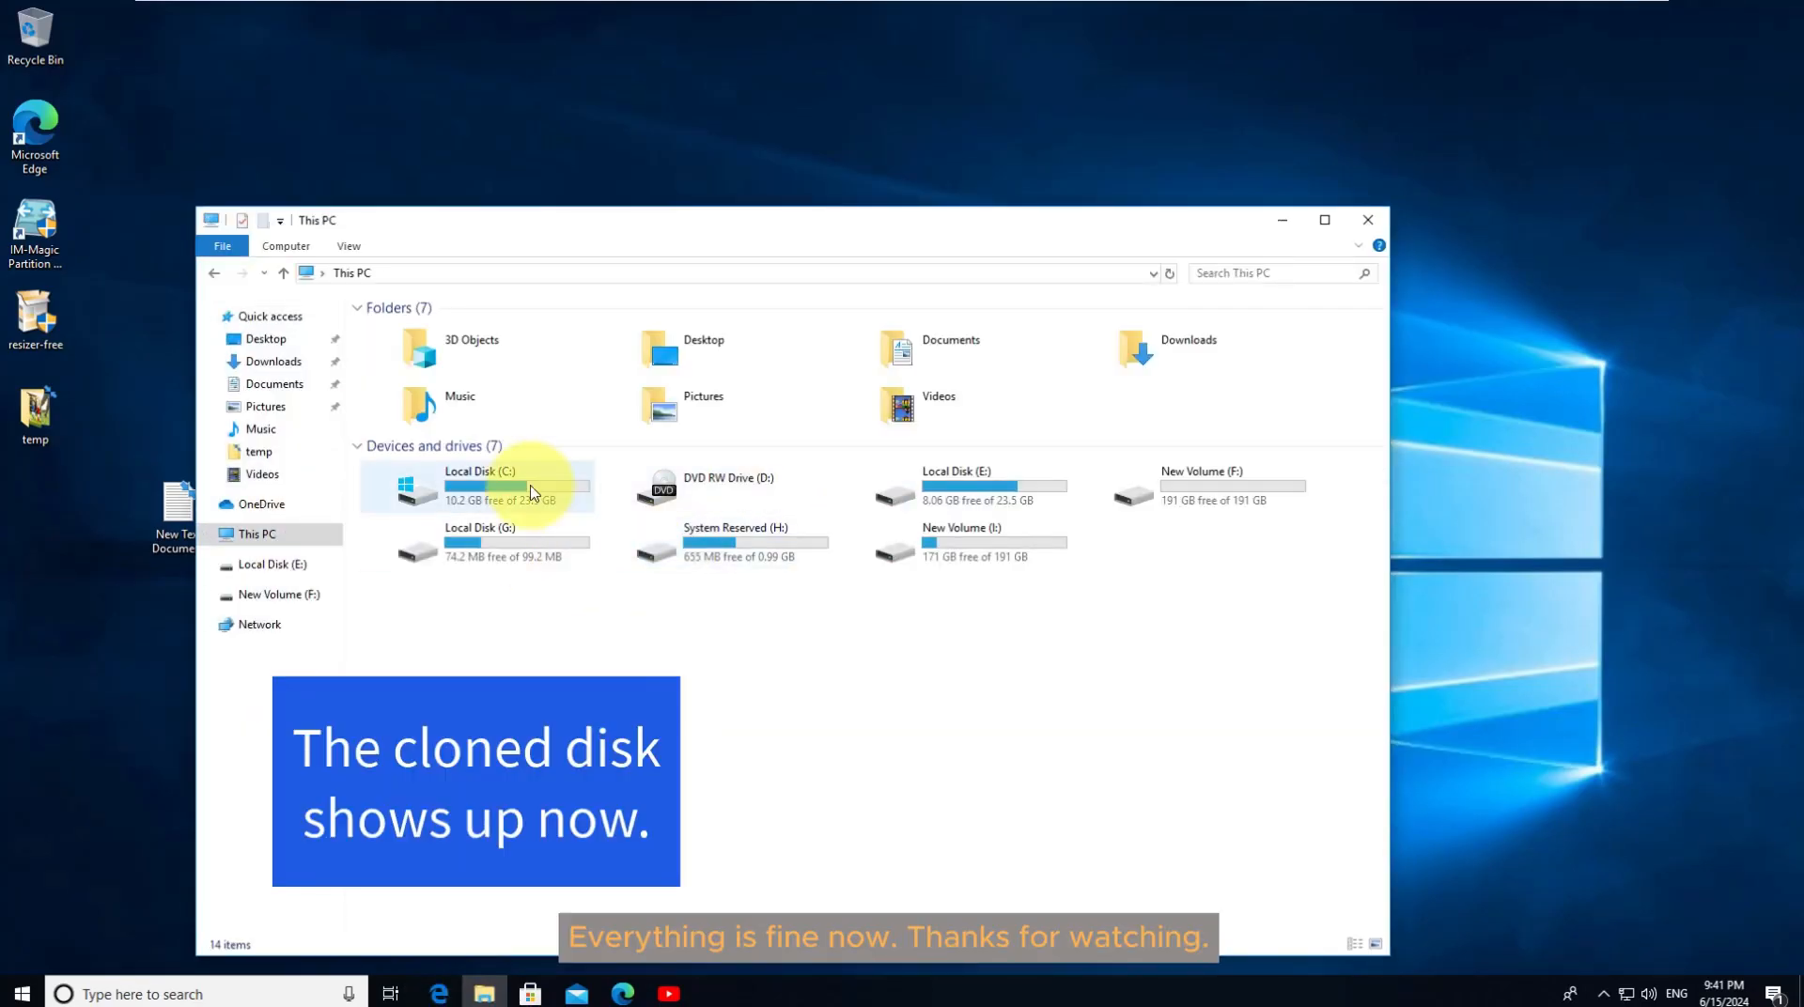